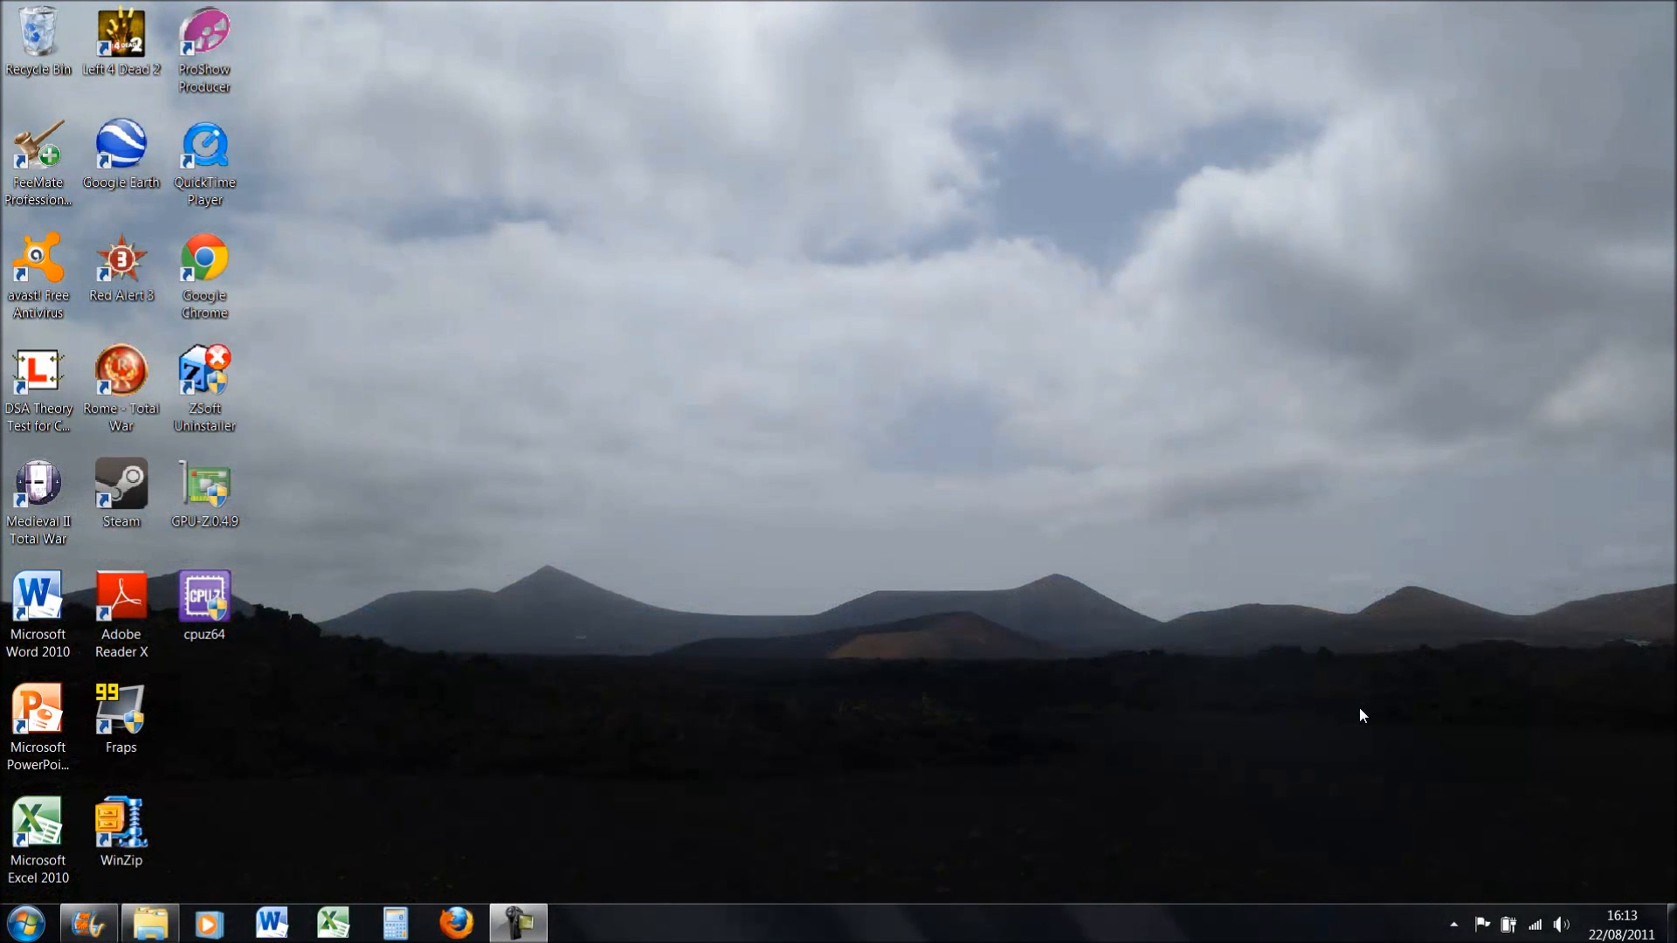
{"action": "mouse_move", "coordinate": [1260, 653]}
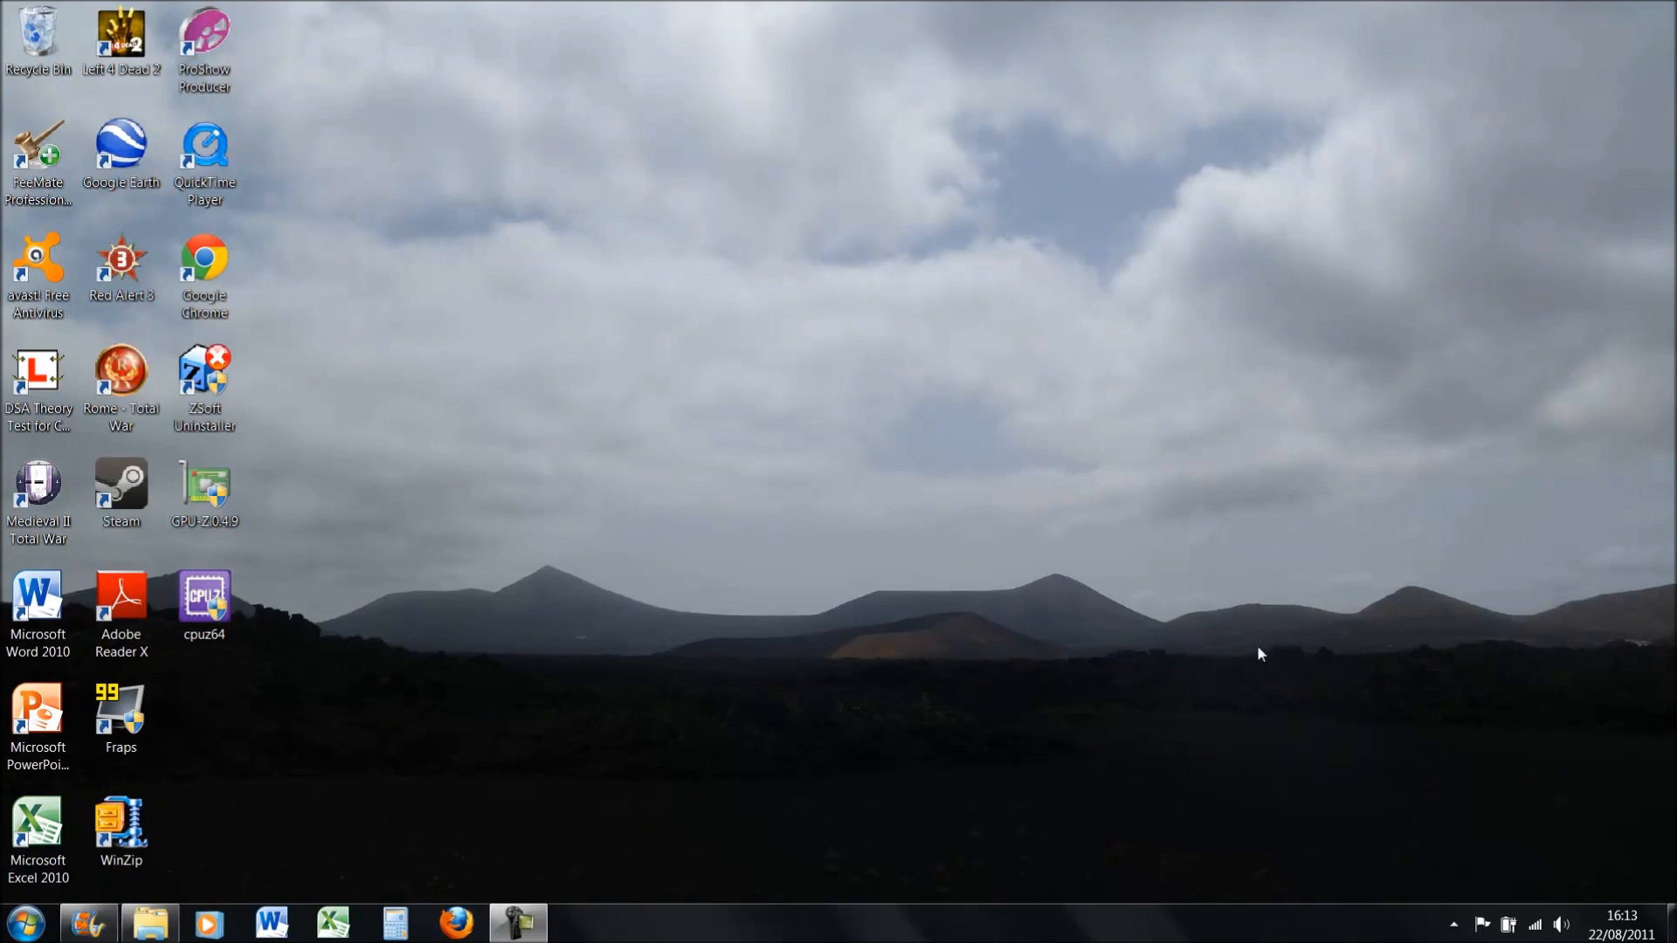
{"action": "mouse_move", "coordinate": [507, 647]}
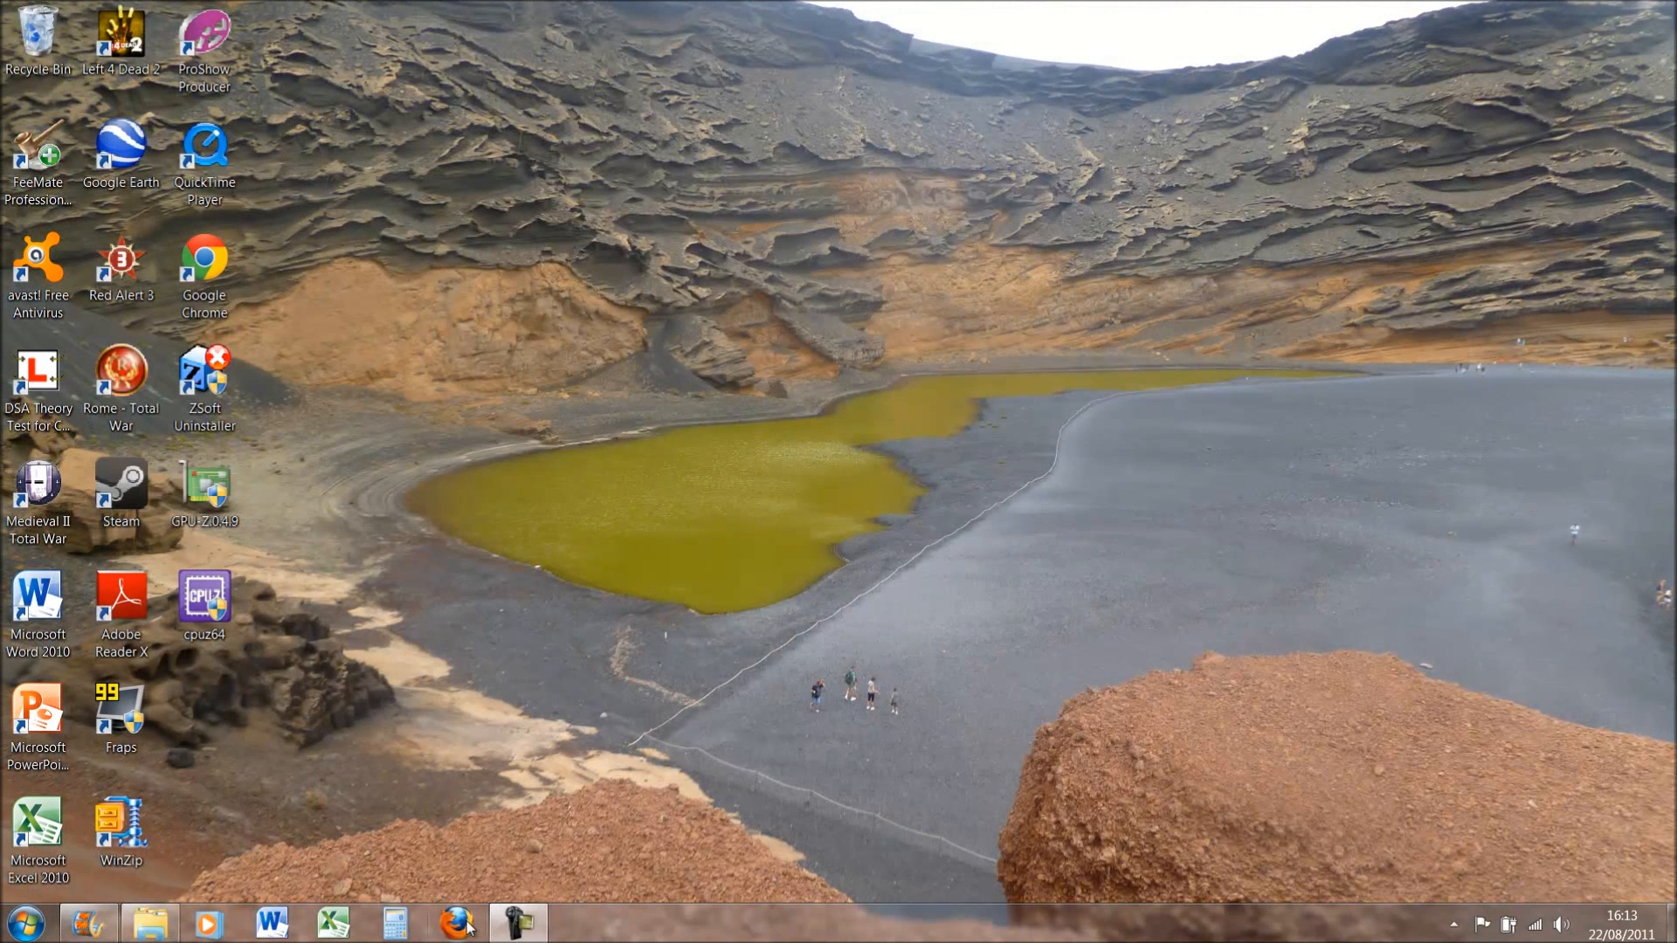
{"action": "mouse_move", "coordinate": [353, 414]}
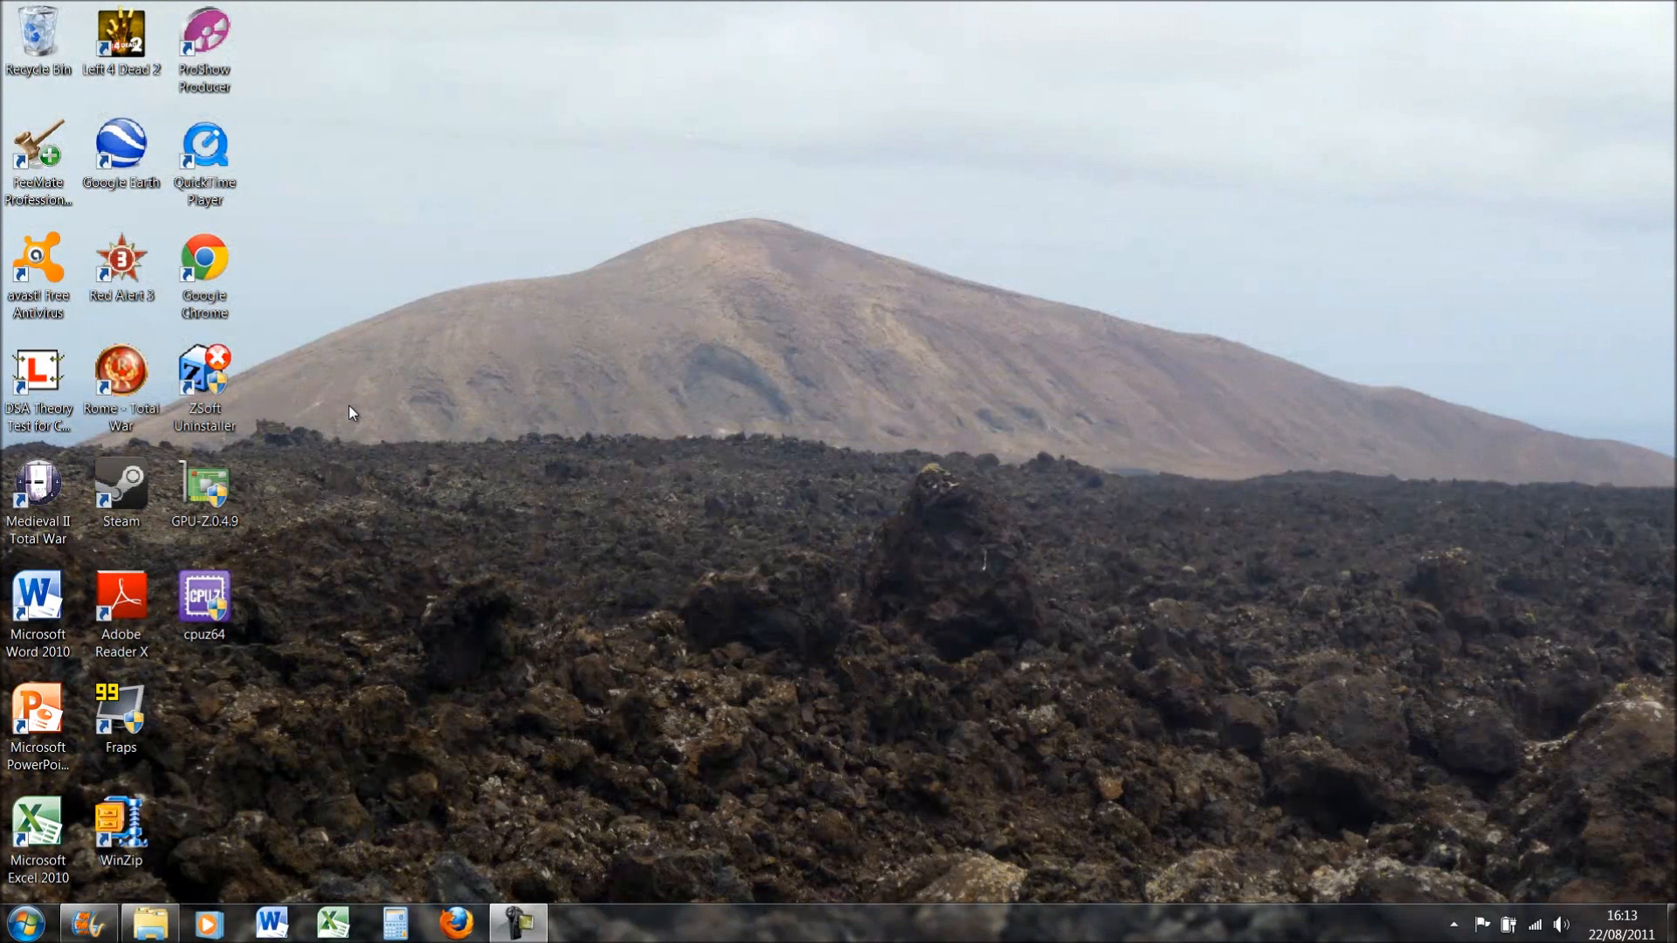
{"action": "mouse_move", "coordinate": [353, 427]}
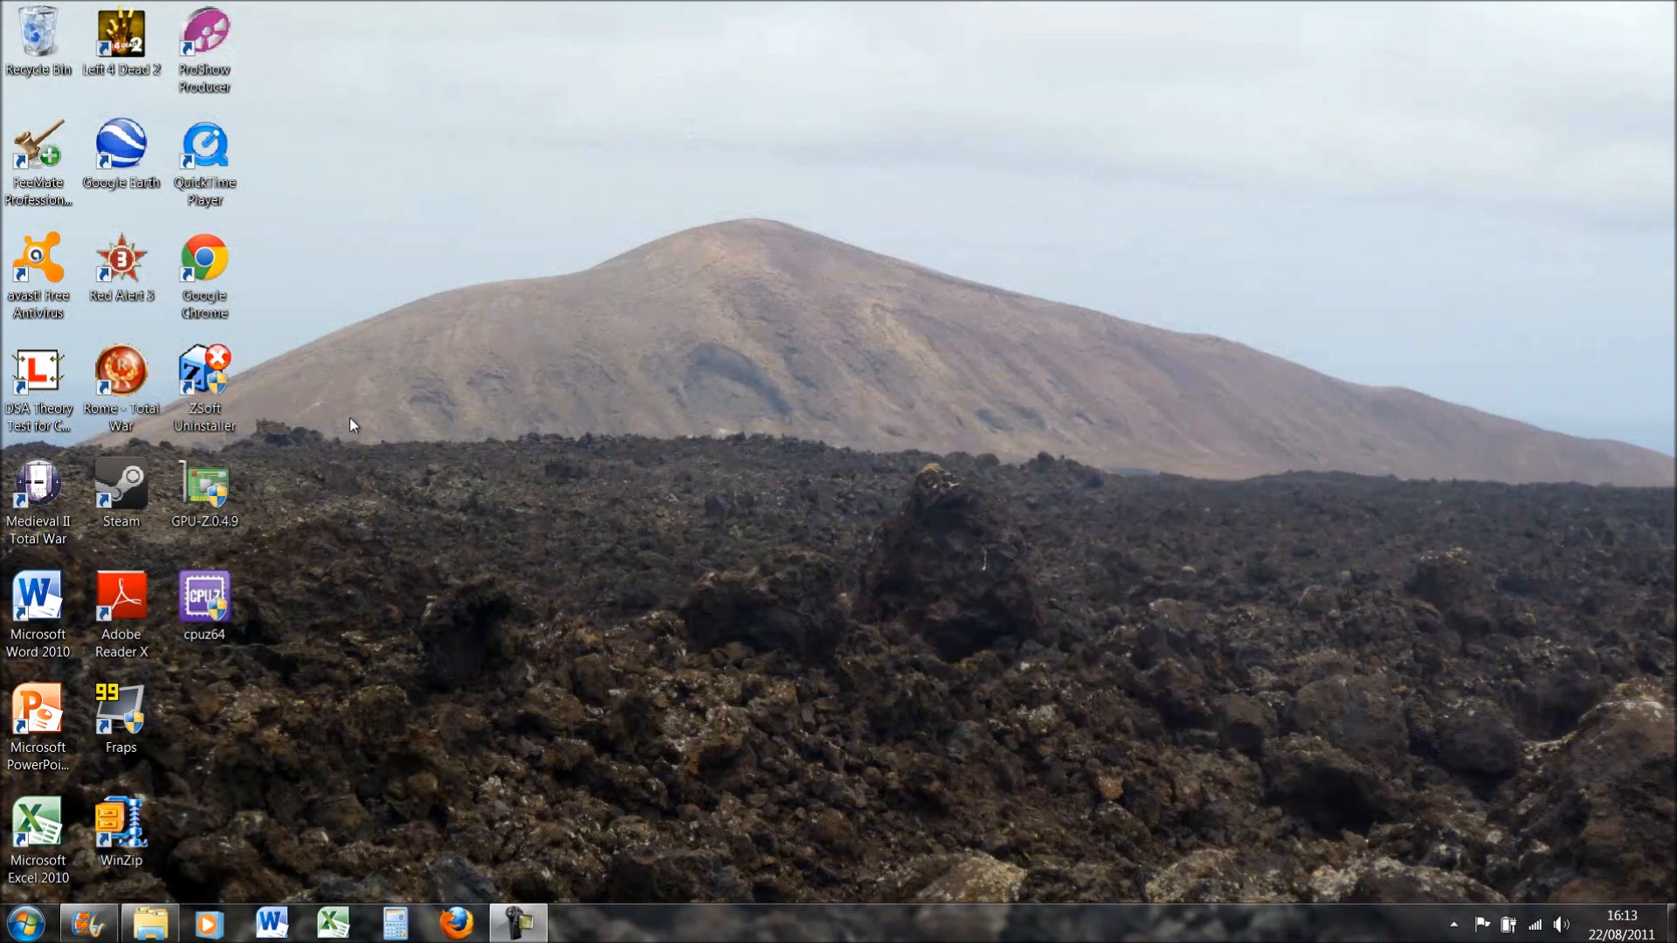
Launch Firefox from the taskbar so it opens on the YouTube home page.
{"action": "left_click", "coordinate": [23, 923]}
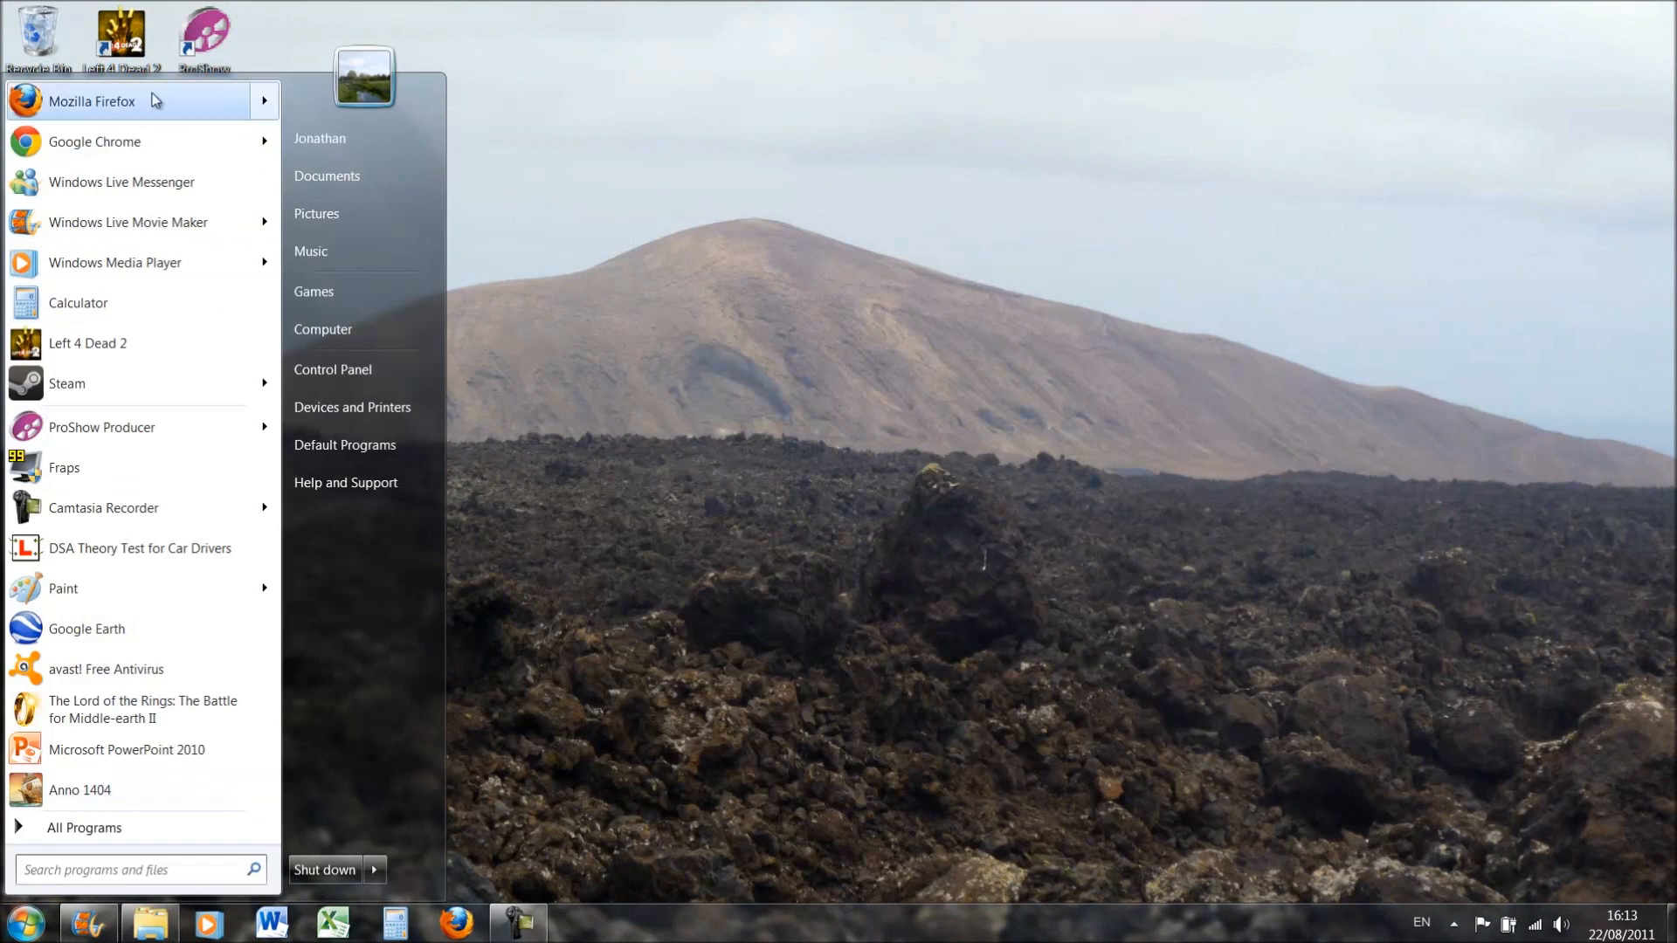
{"action": "left_click", "coordinate": [656, 316]}
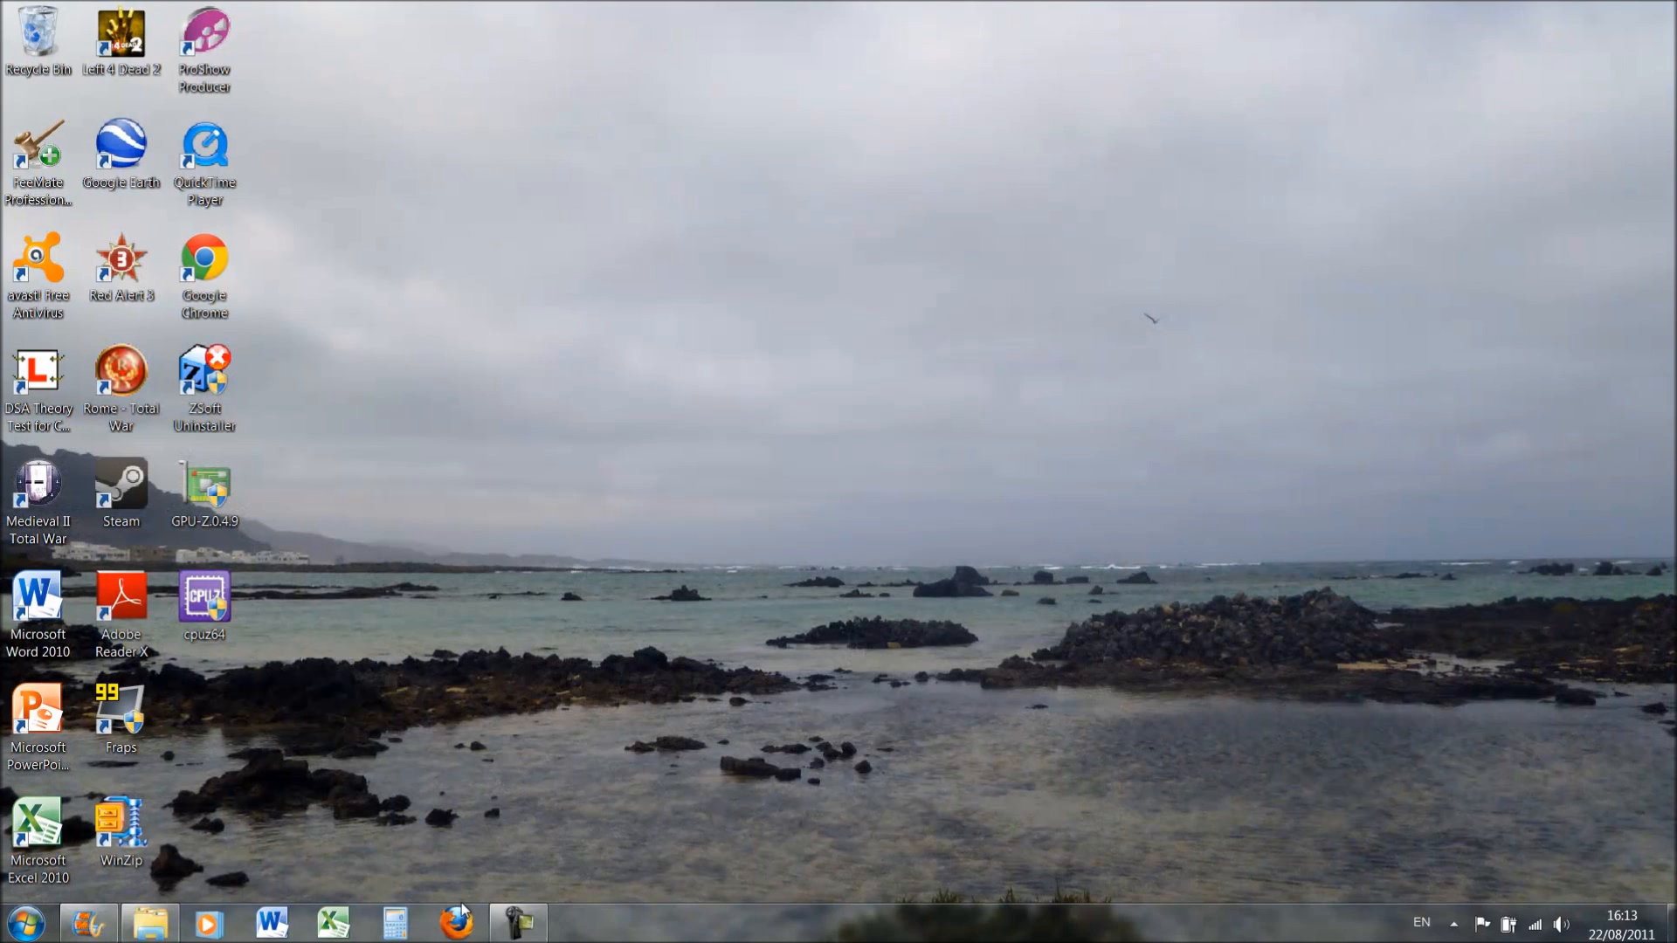
{"action": "mouse_move", "coordinate": [68, 788]}
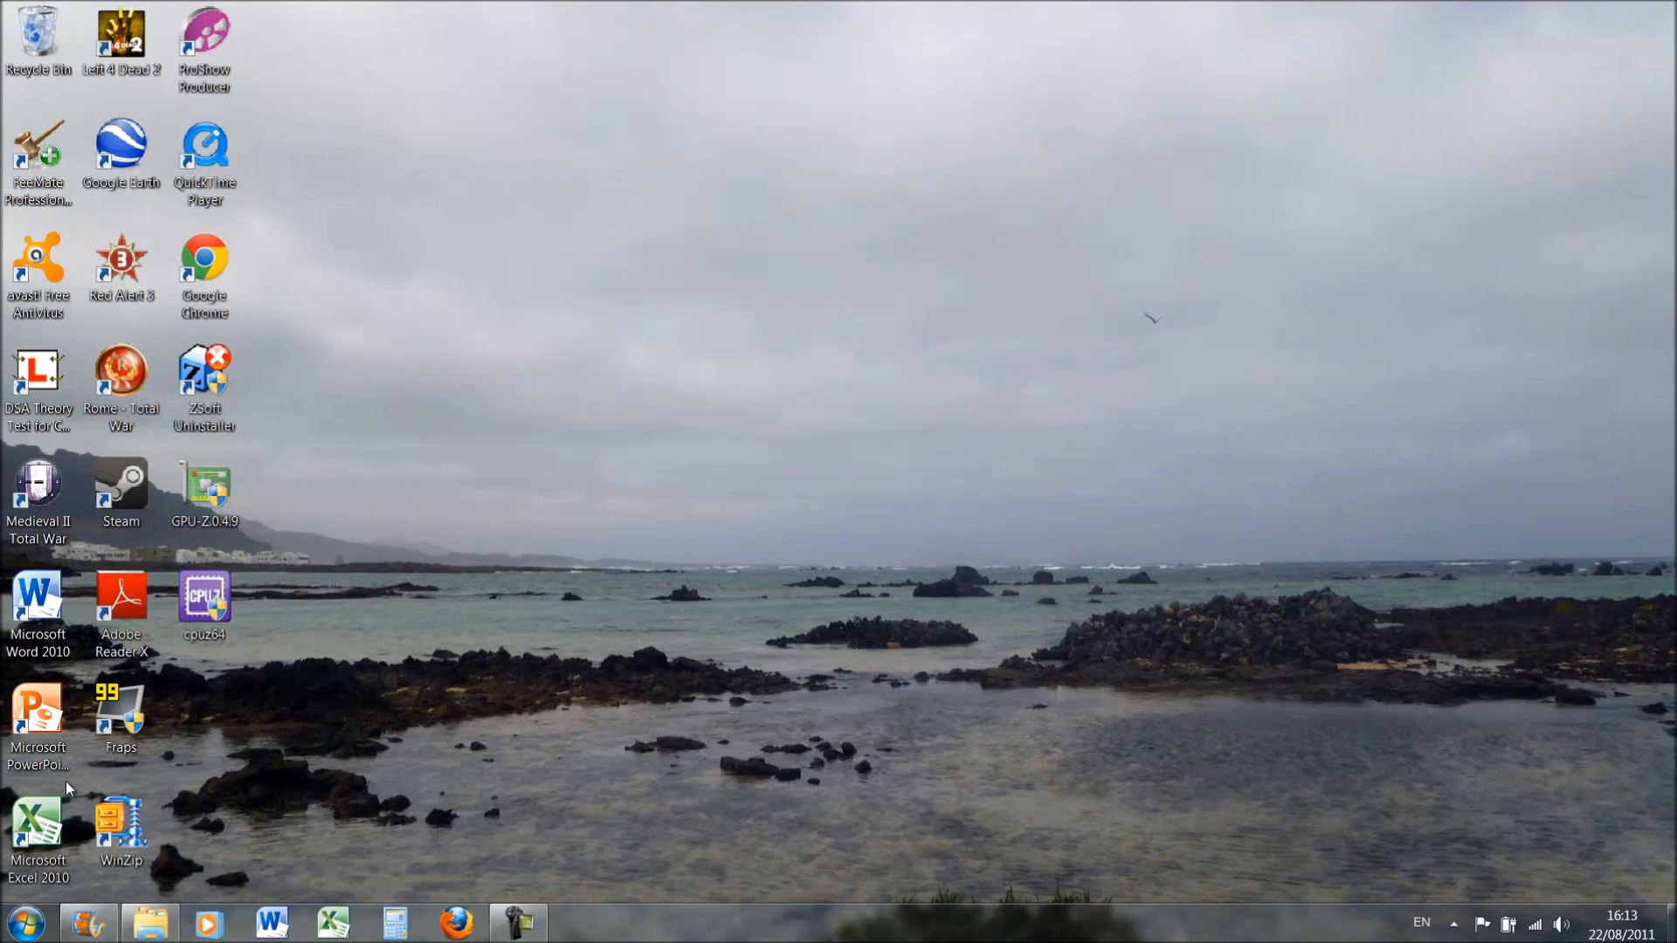
{"action": "mouse_move", "coordinate": [304, 770]}
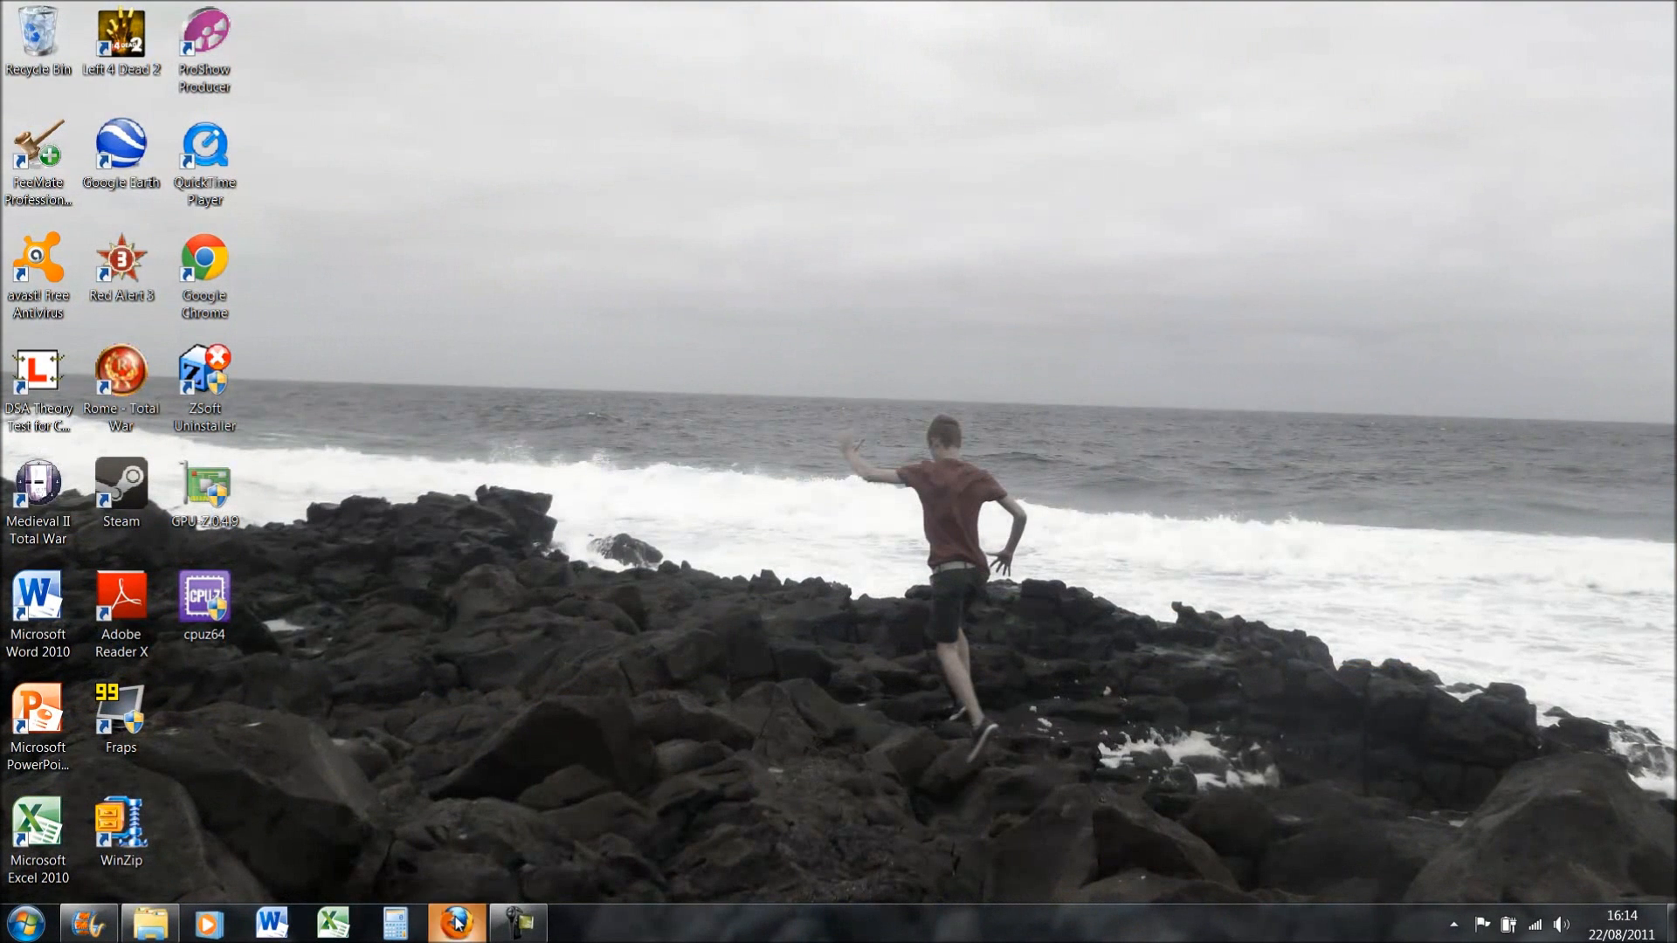
{"action": "left_click", "coordinate": [455, 923]}
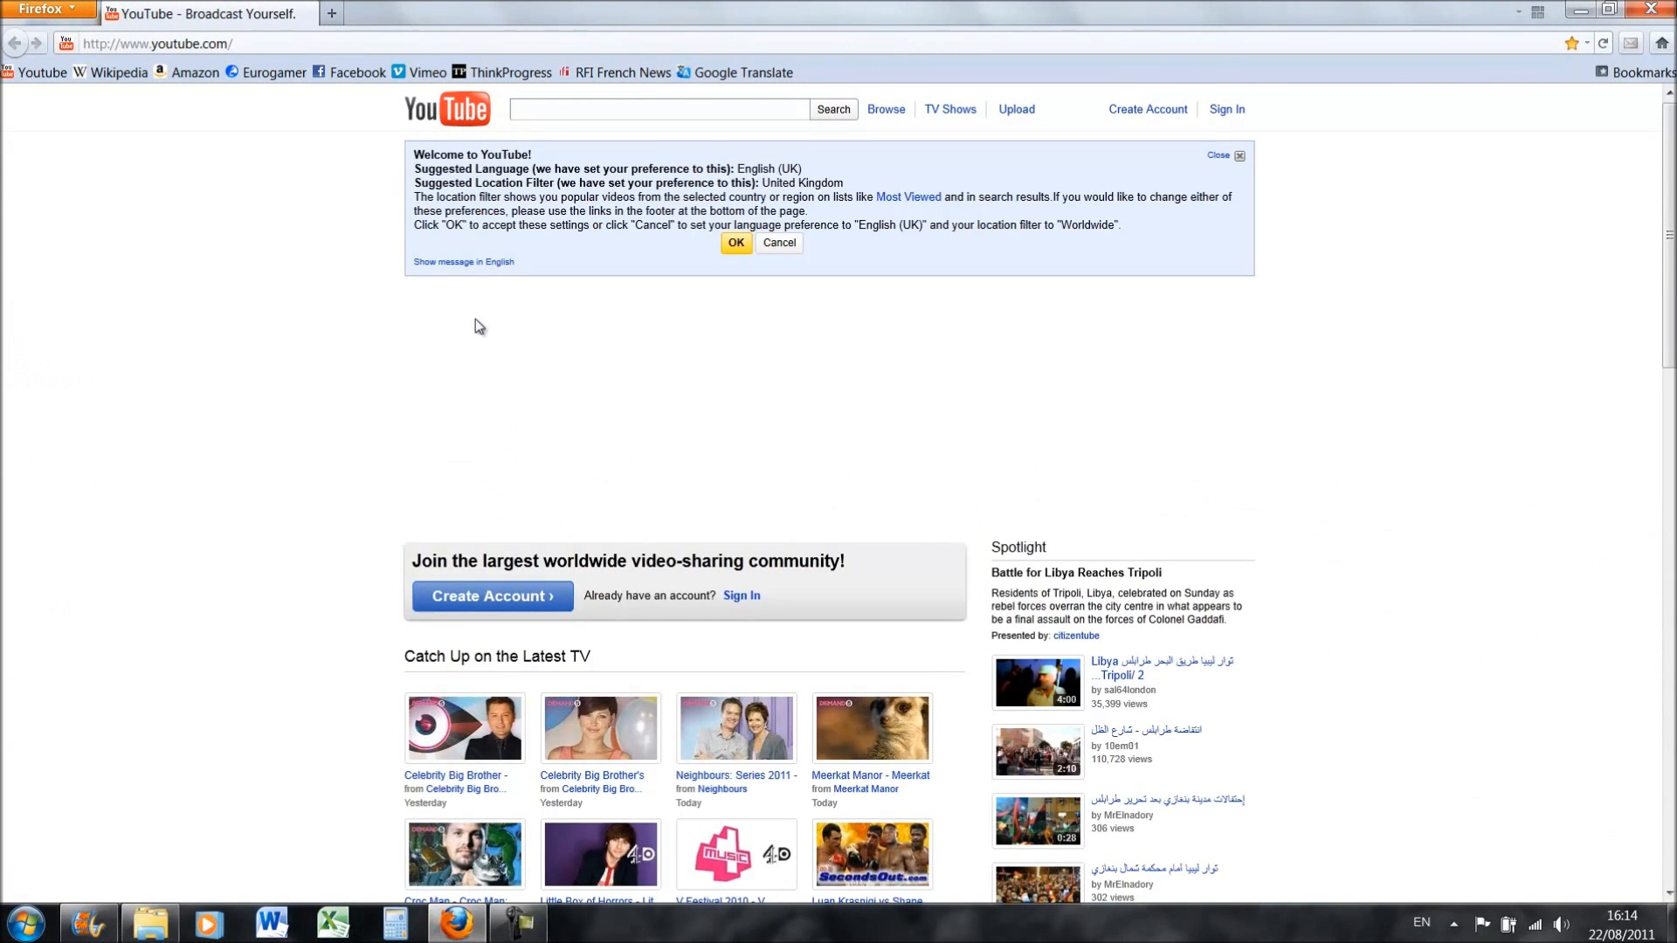
{"action": "mouse_move", "coordinate": [278, 330]}
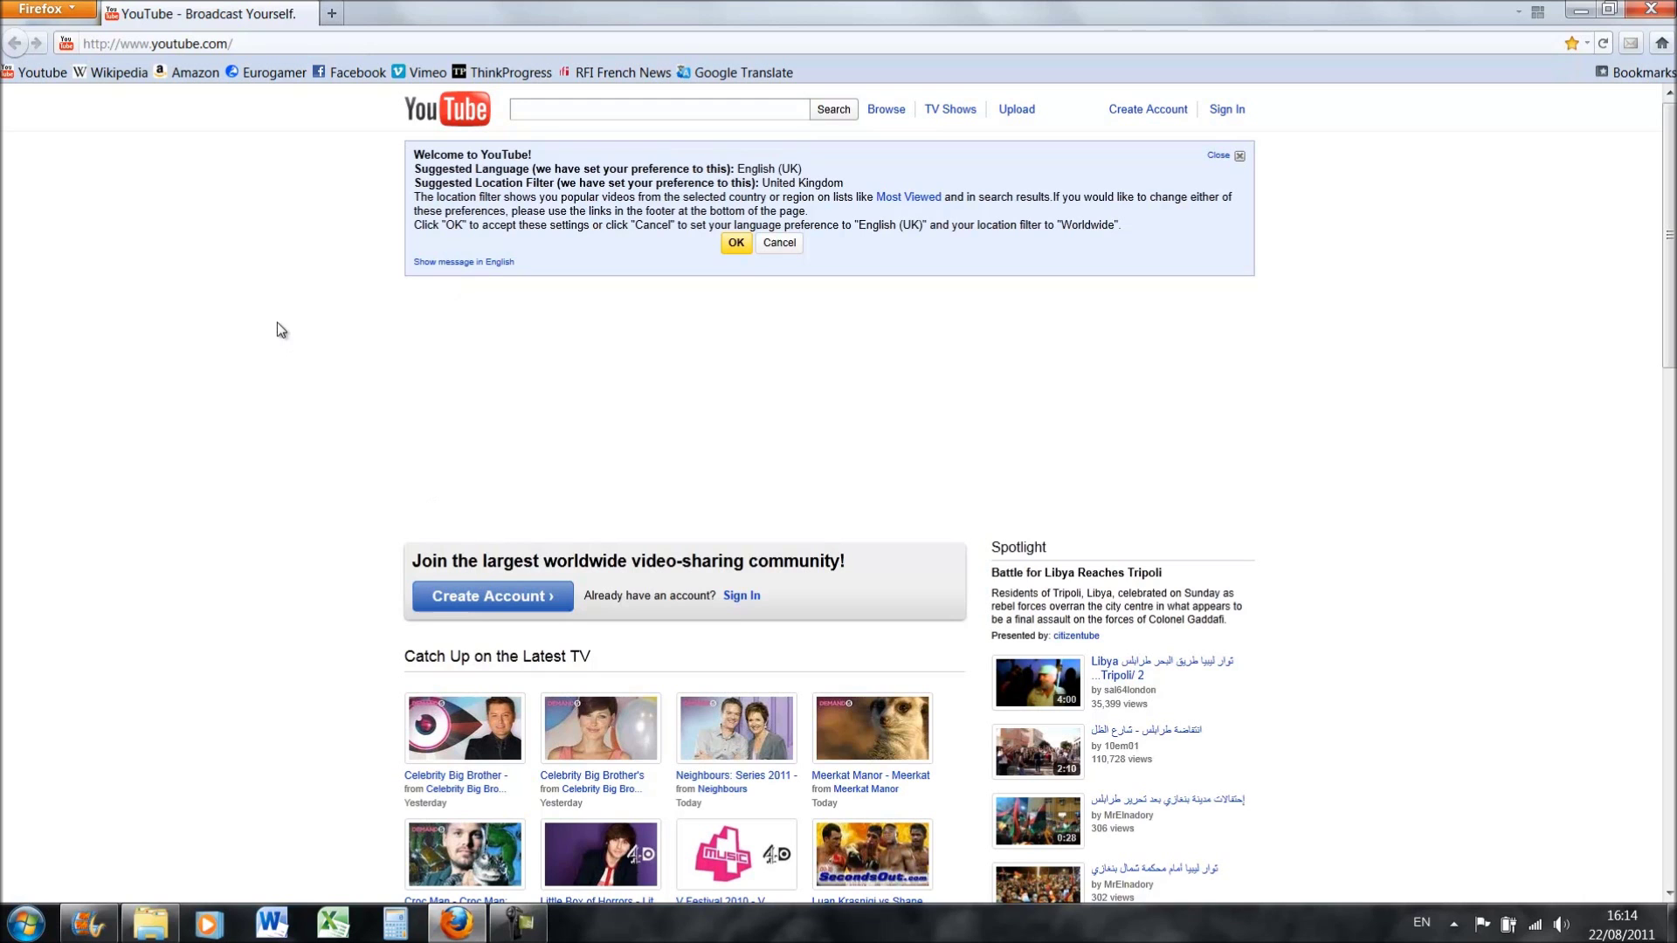
{"action": "mouse_move", "coordinate": [1504, 126]}
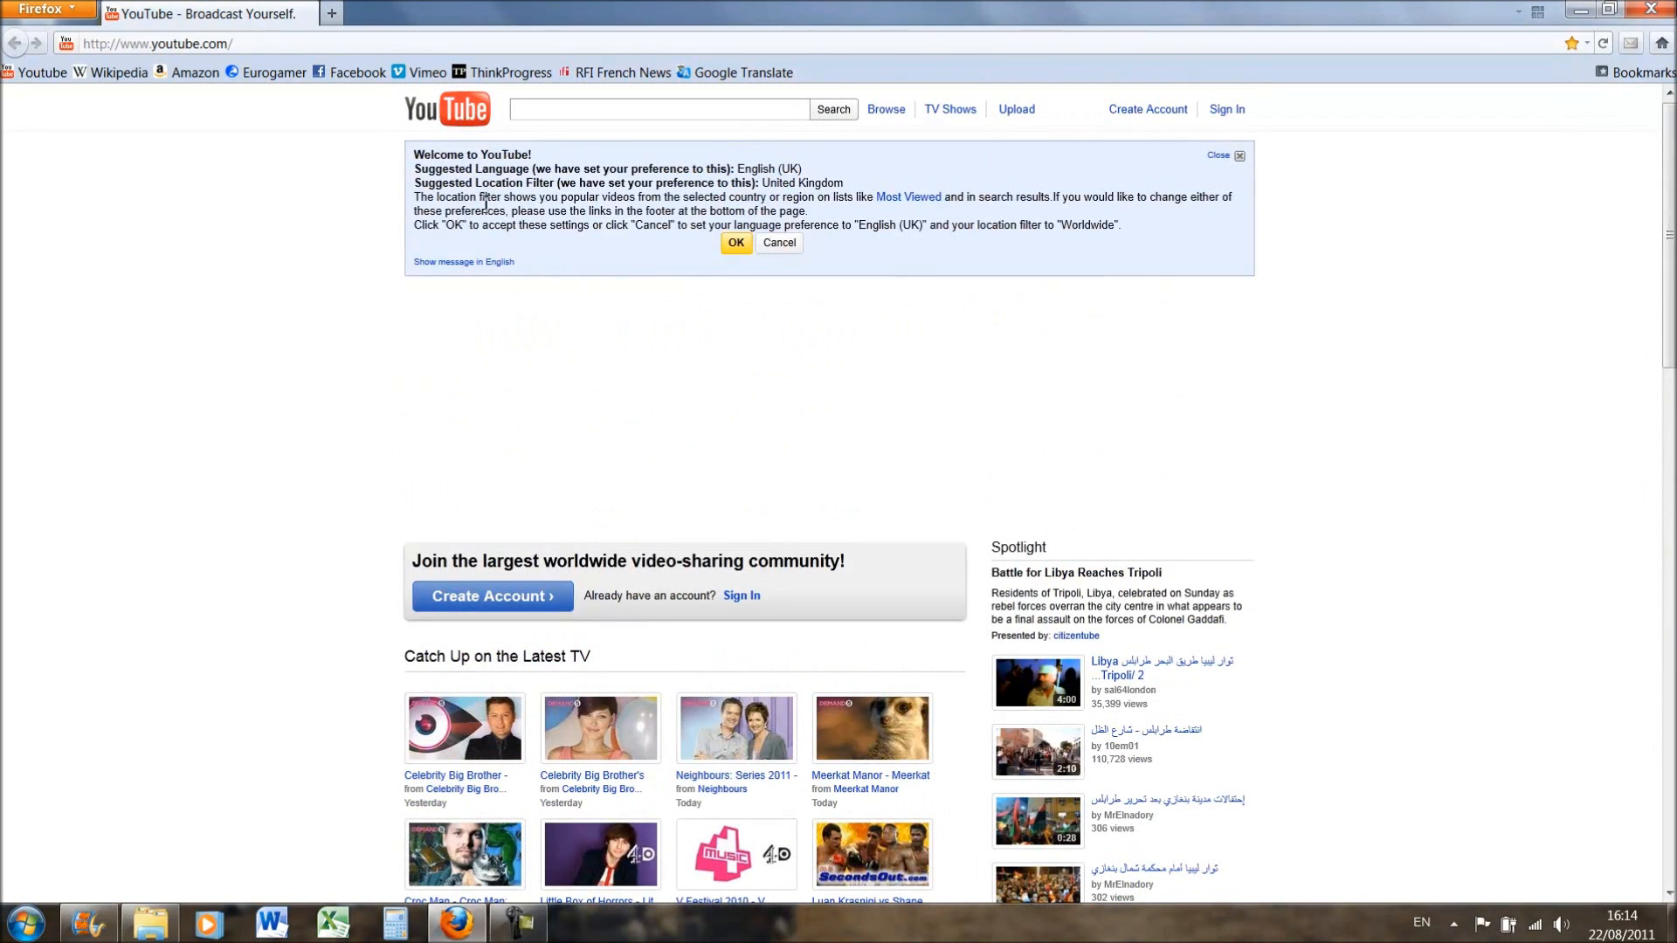
{"action": "mouse_move", "coordinate": [288, 893]}
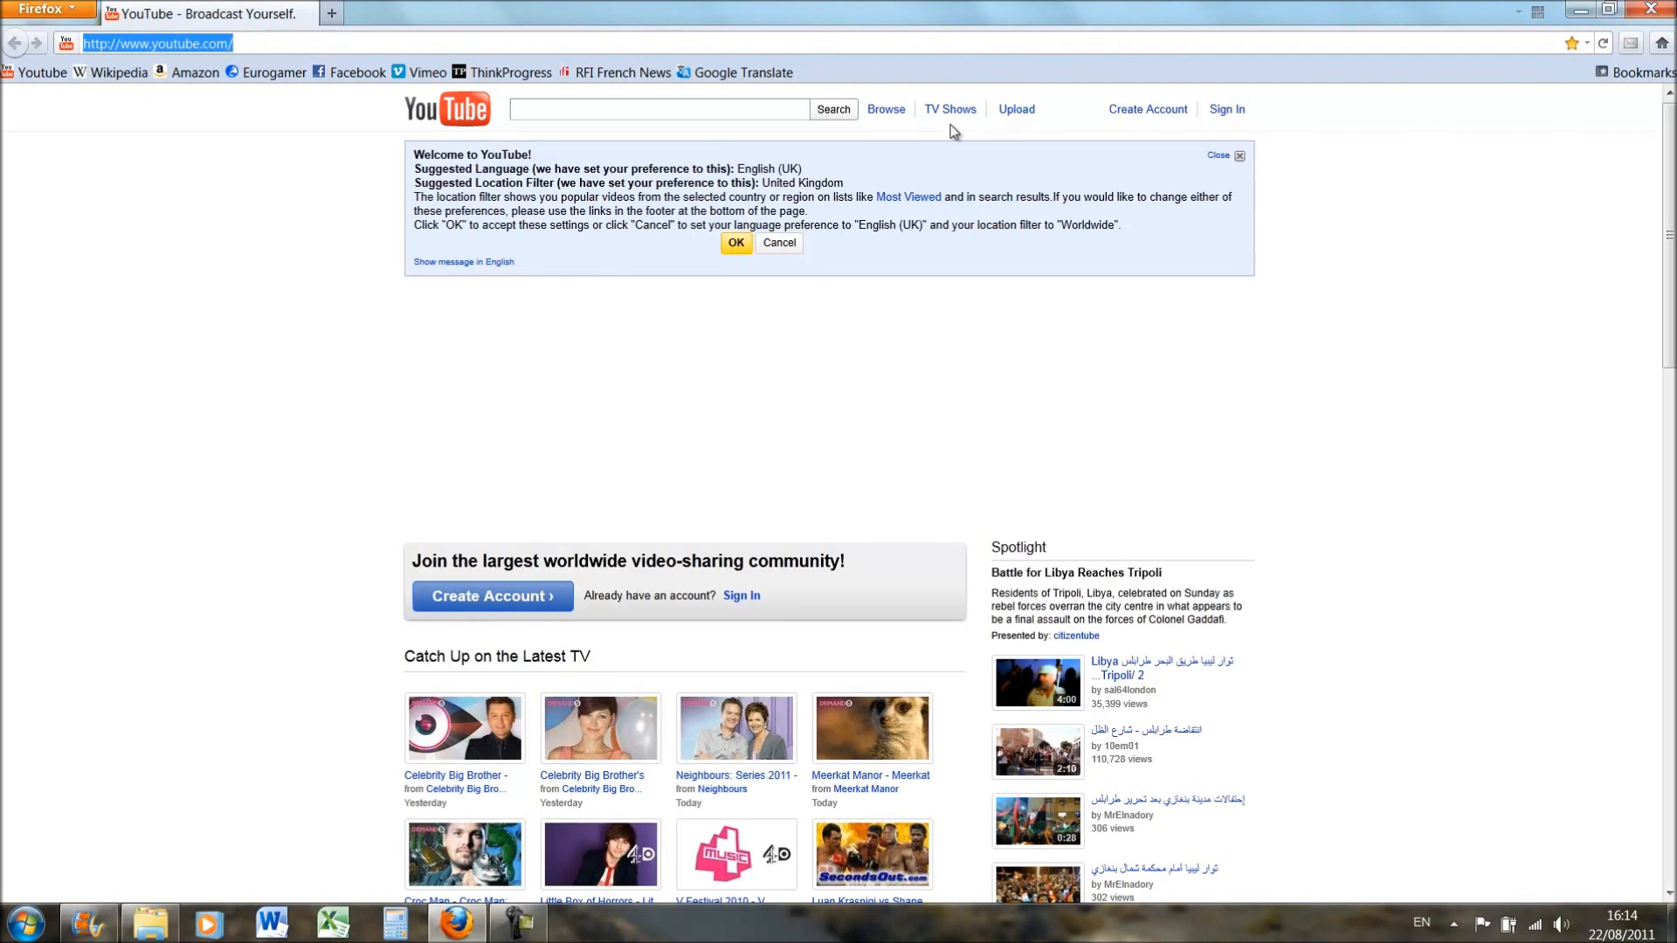
Load the about:permissions Permissions Manager page from the address bar.
{"action": "type", "text": "about"}
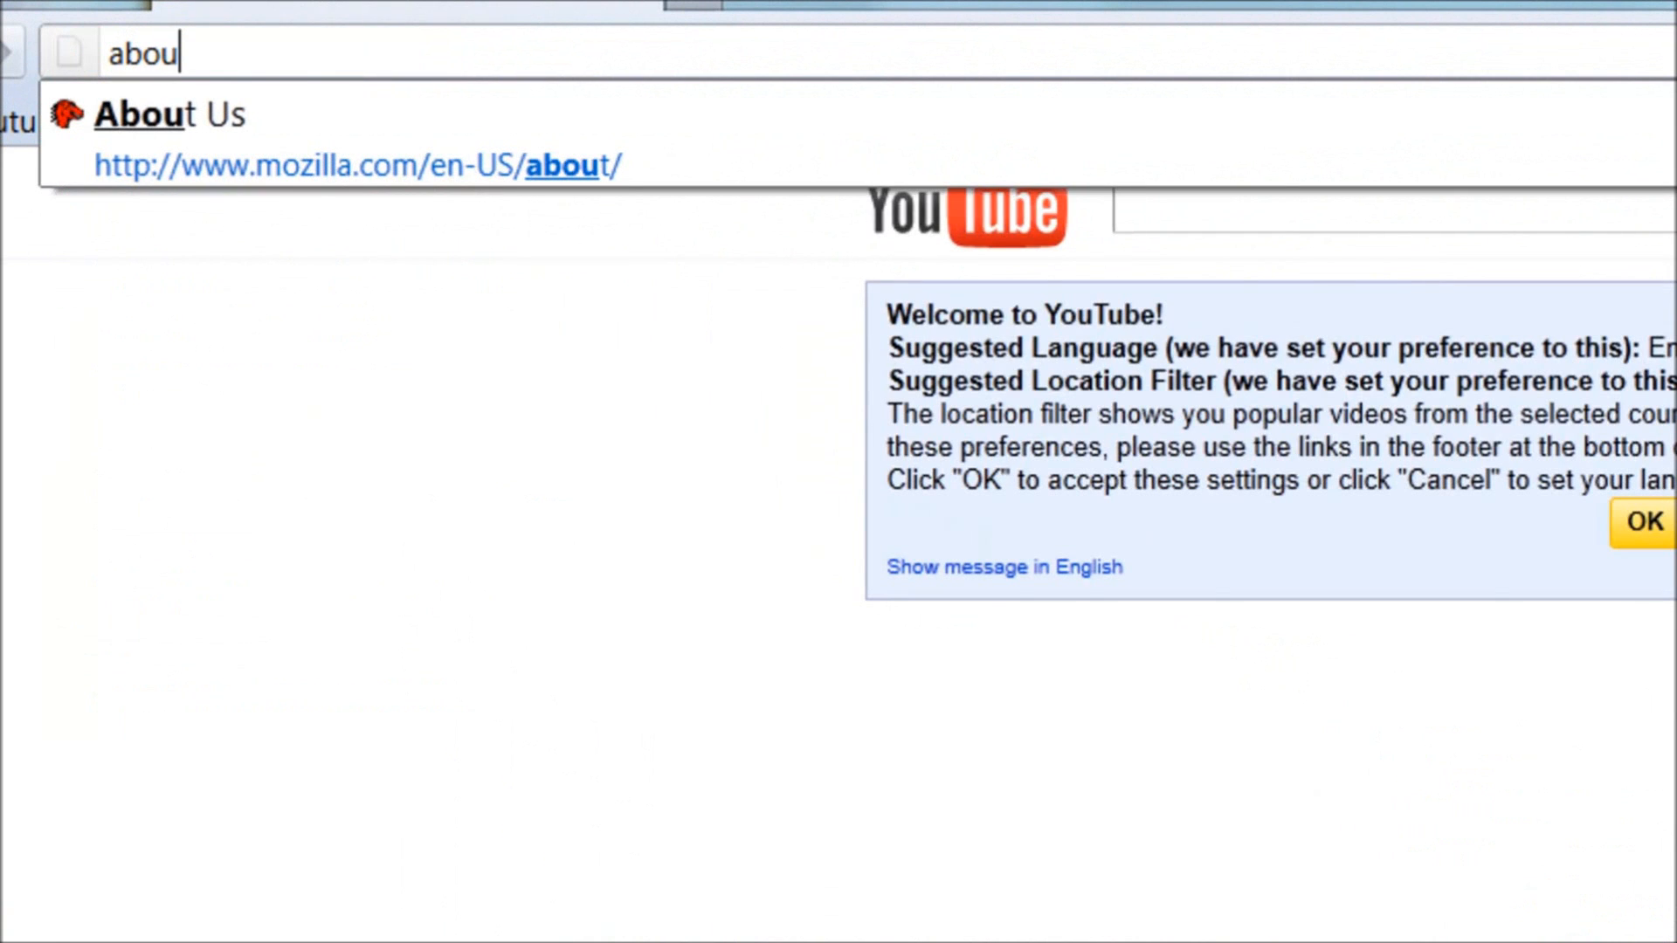
{"action": "type", "text": "t:permissio"}
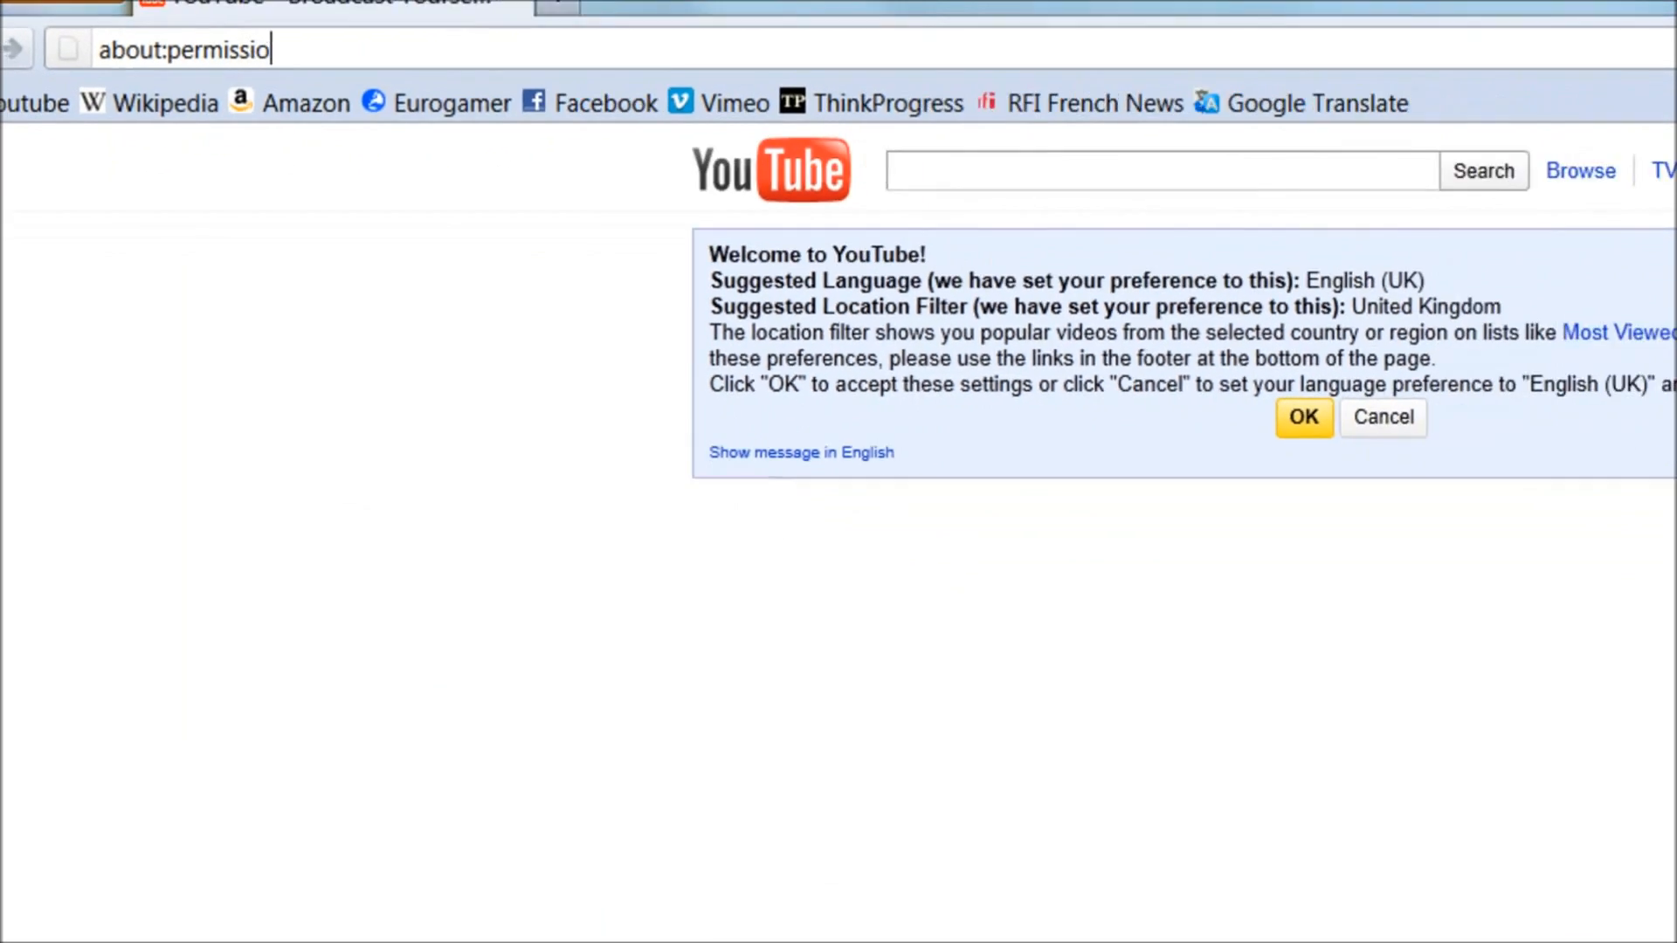
{"action": "key", "text": "Return"}
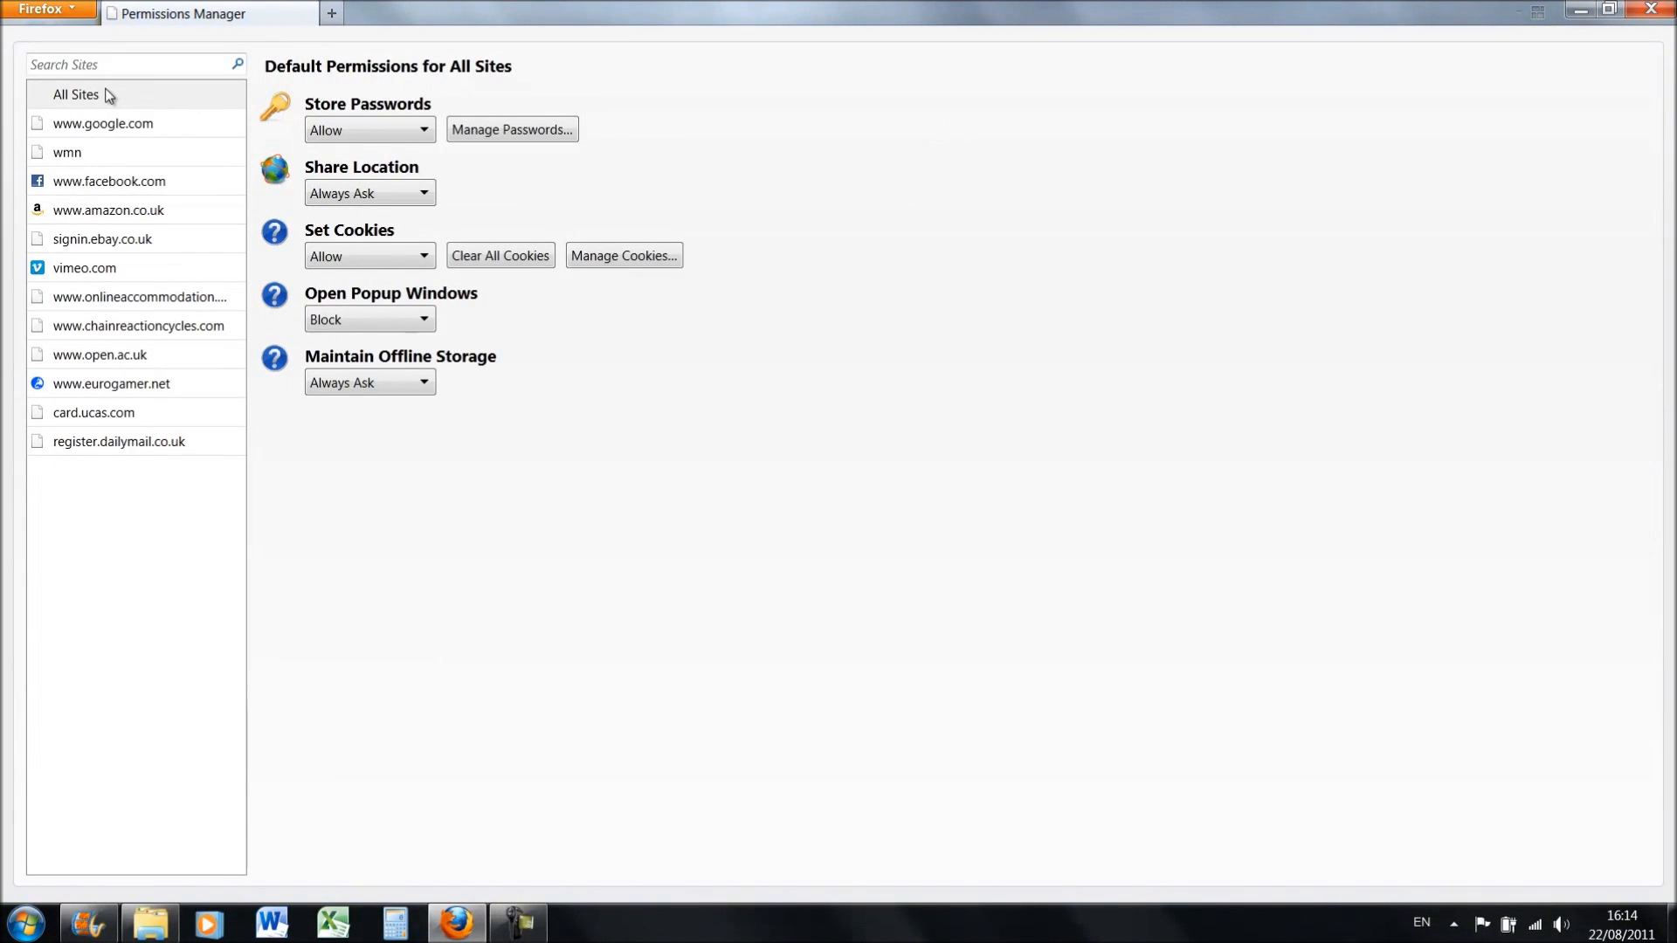
{"action": "mouse_move", "coordinate": [369, 129]}
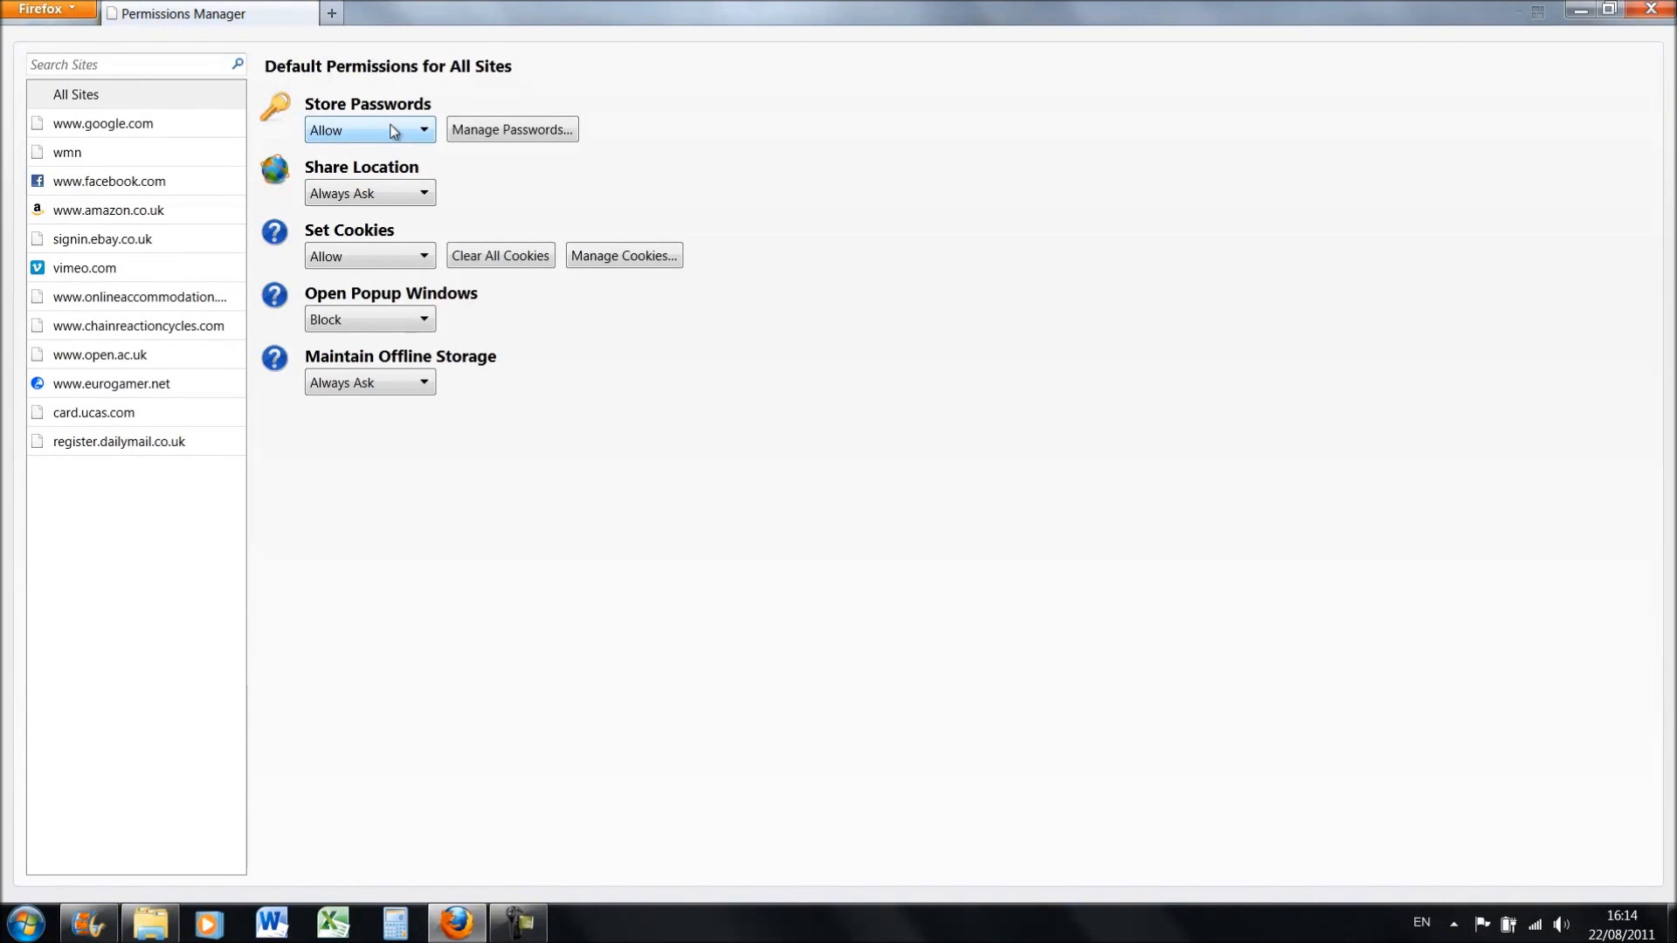
{"action": "mouse_move", "coordinate": [84, 269]}
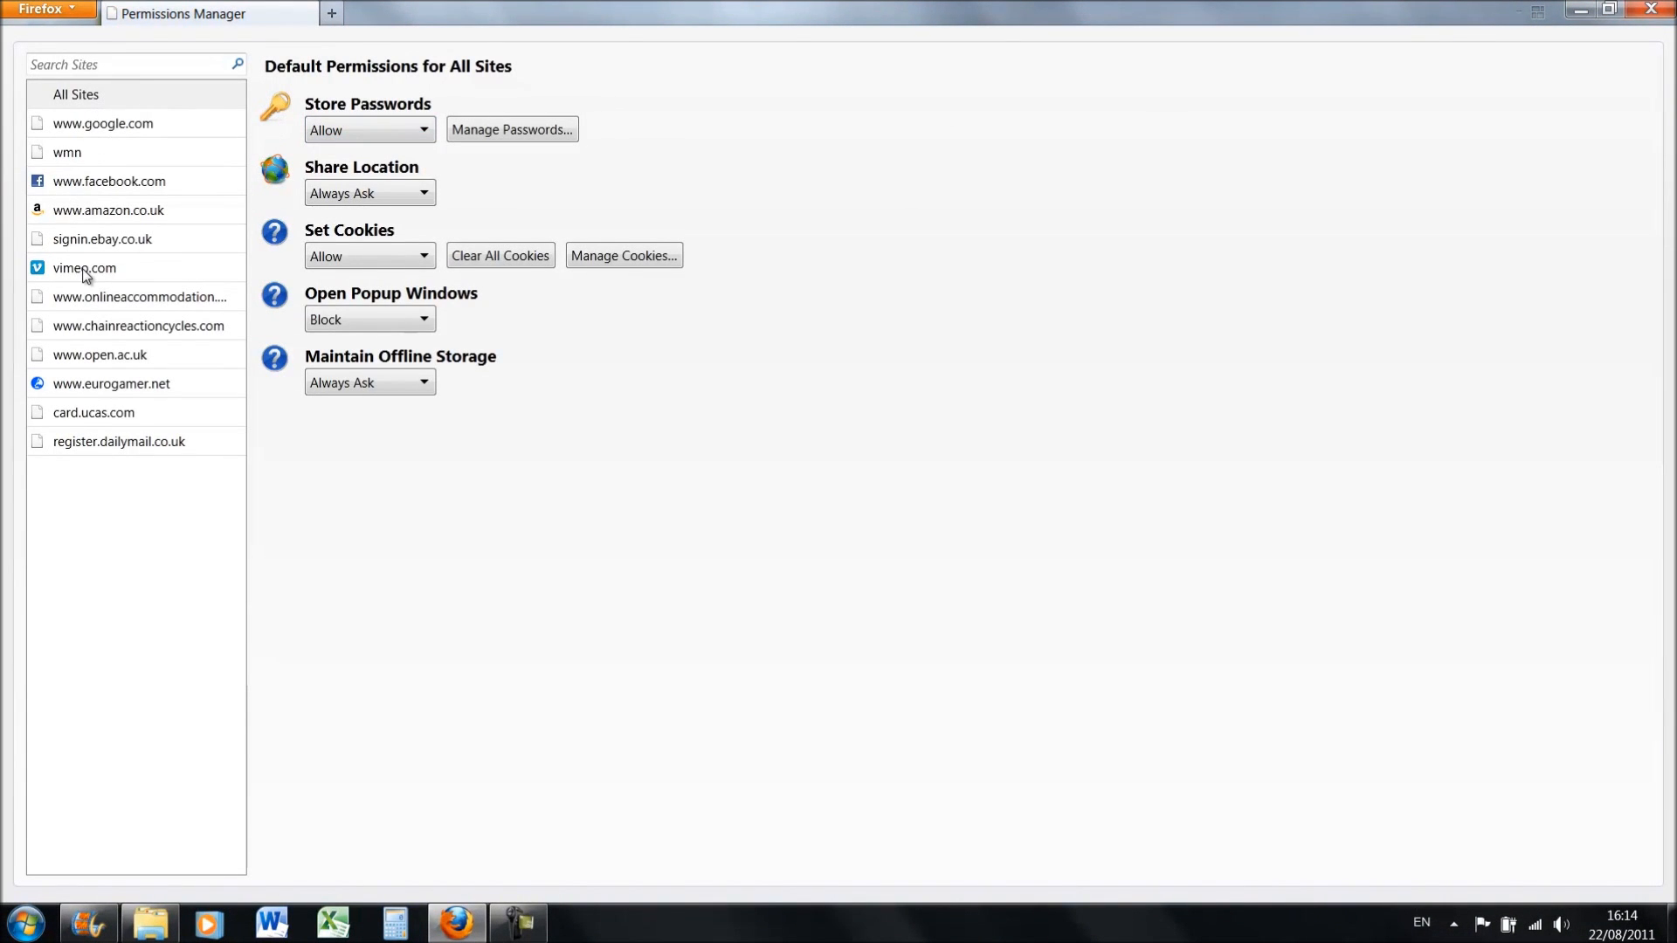
For card.ucas.com, block password storing and keep cookies allowed.
{"action": "left_click", "coordinate": [95, 412]}
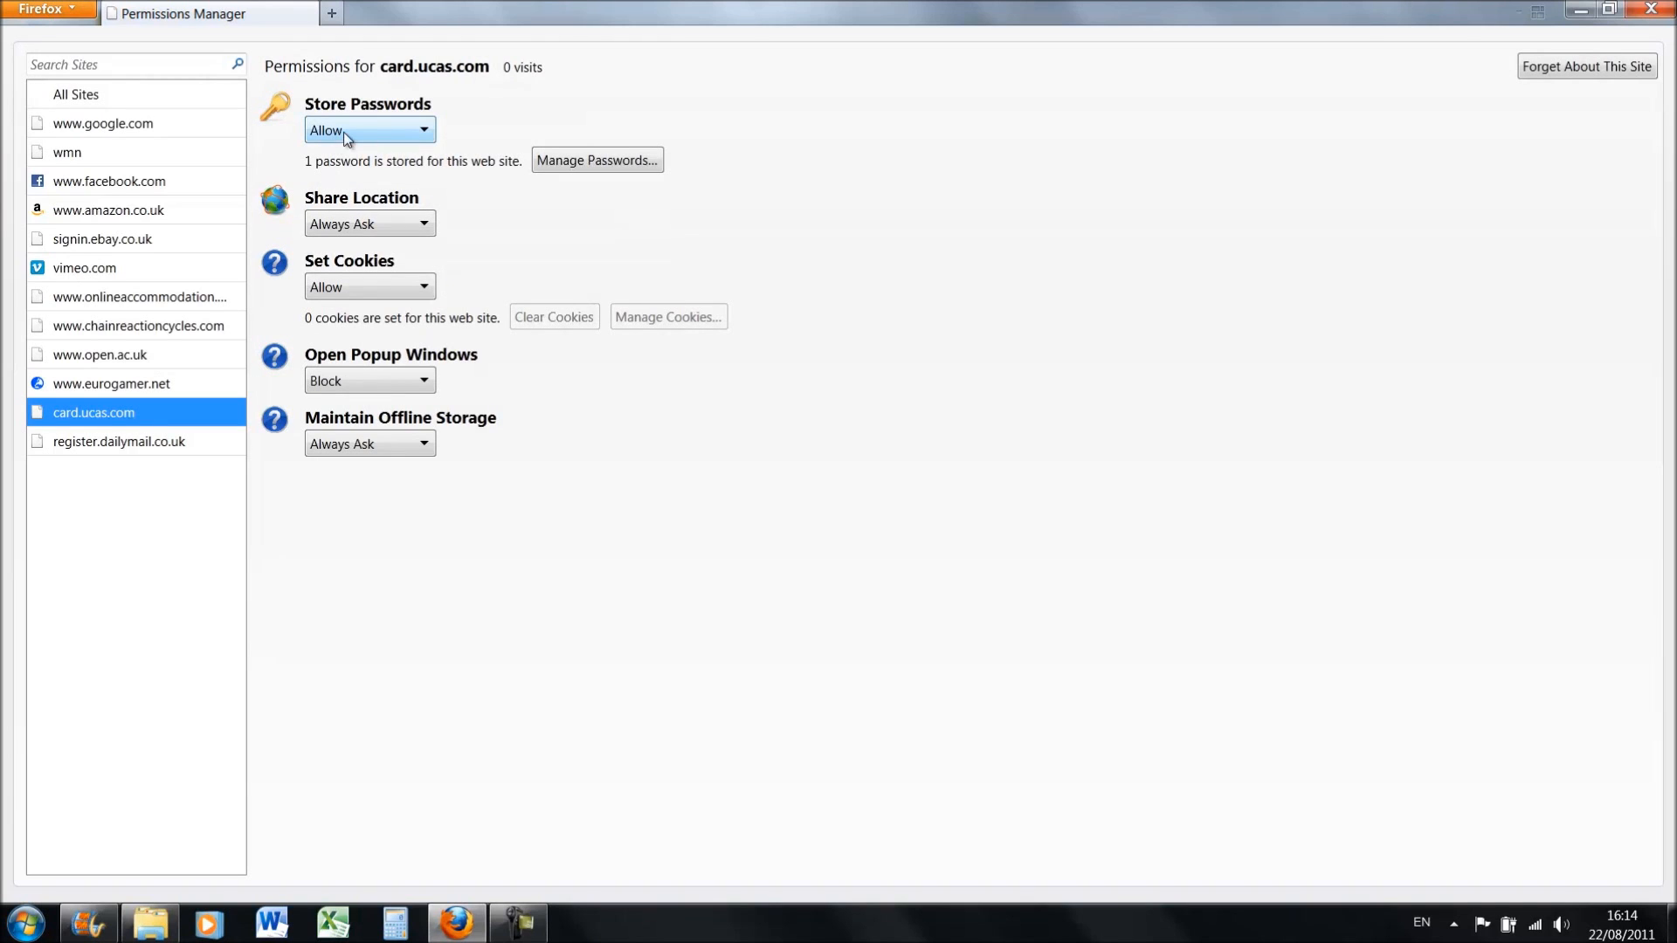
{"action": "left_click", "coordinate": [369, 129]}
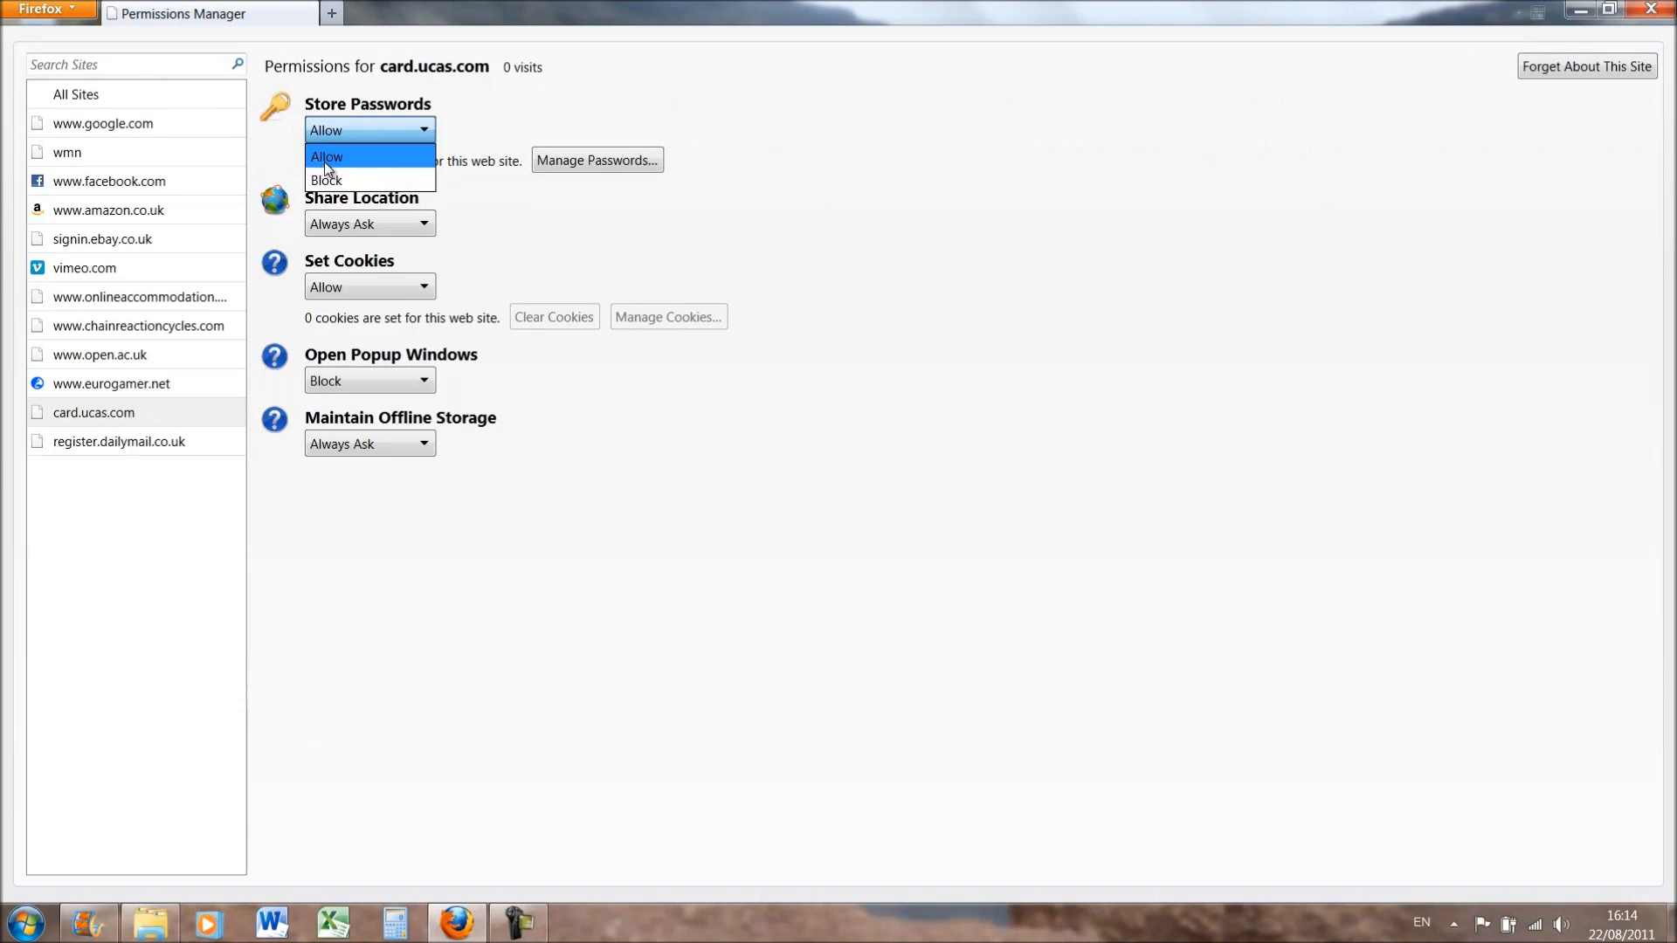
{"action": "mouse_move", "coordinate": [89, 139]}
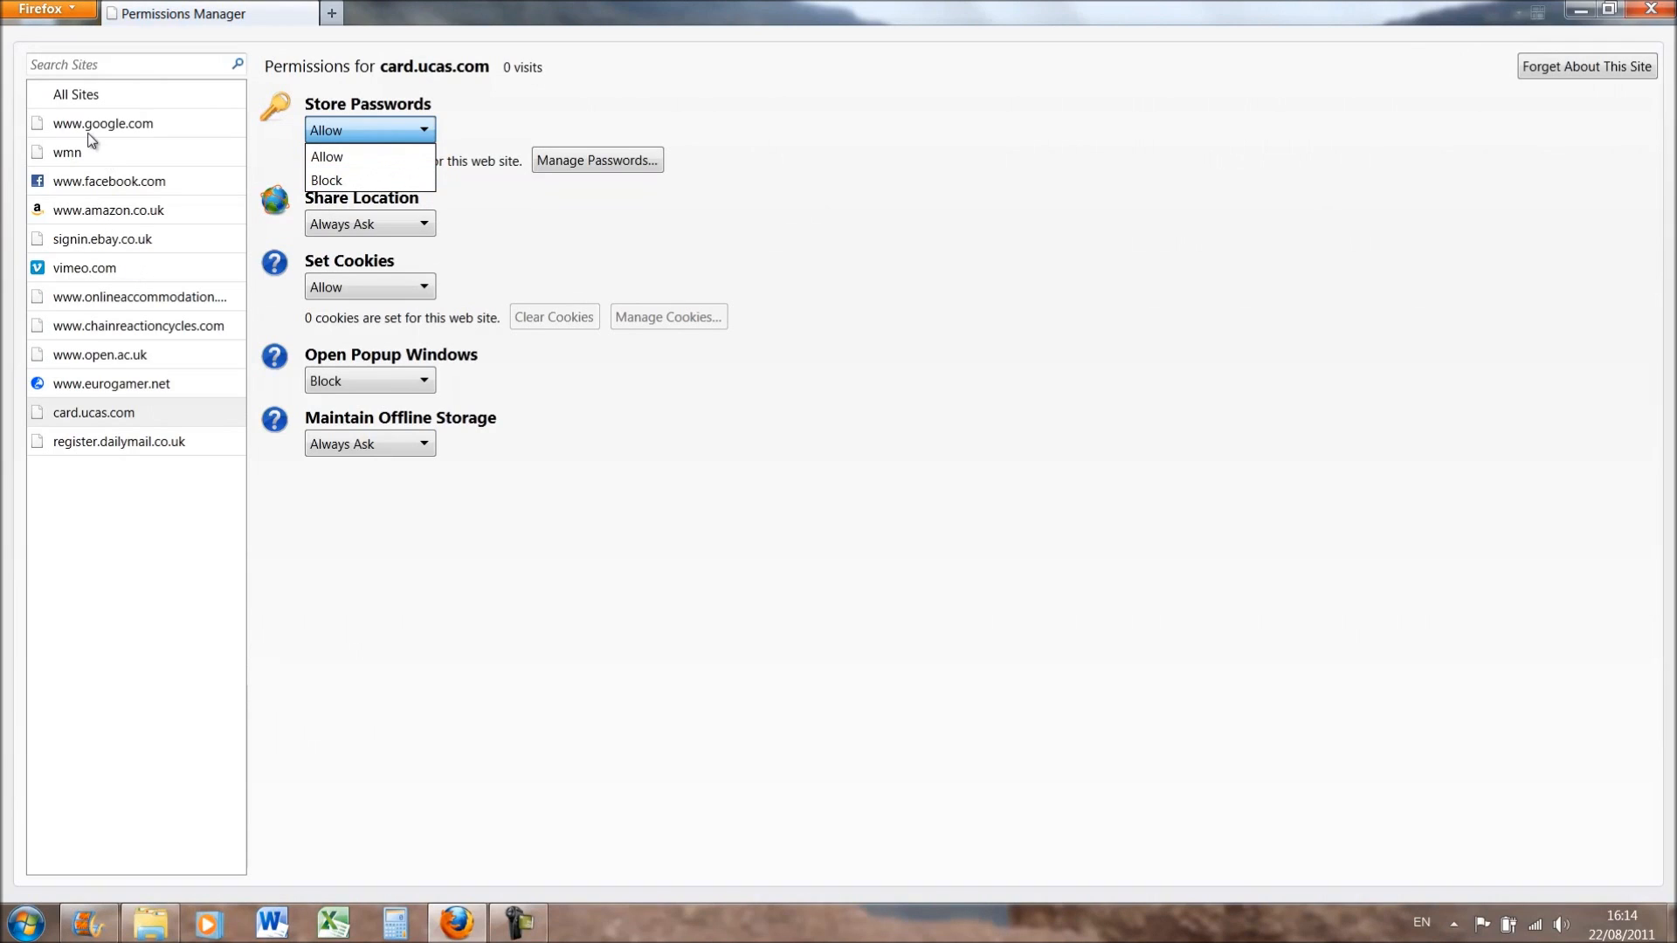
{"action": "mouse_move", "coordinate": [343, 180]}
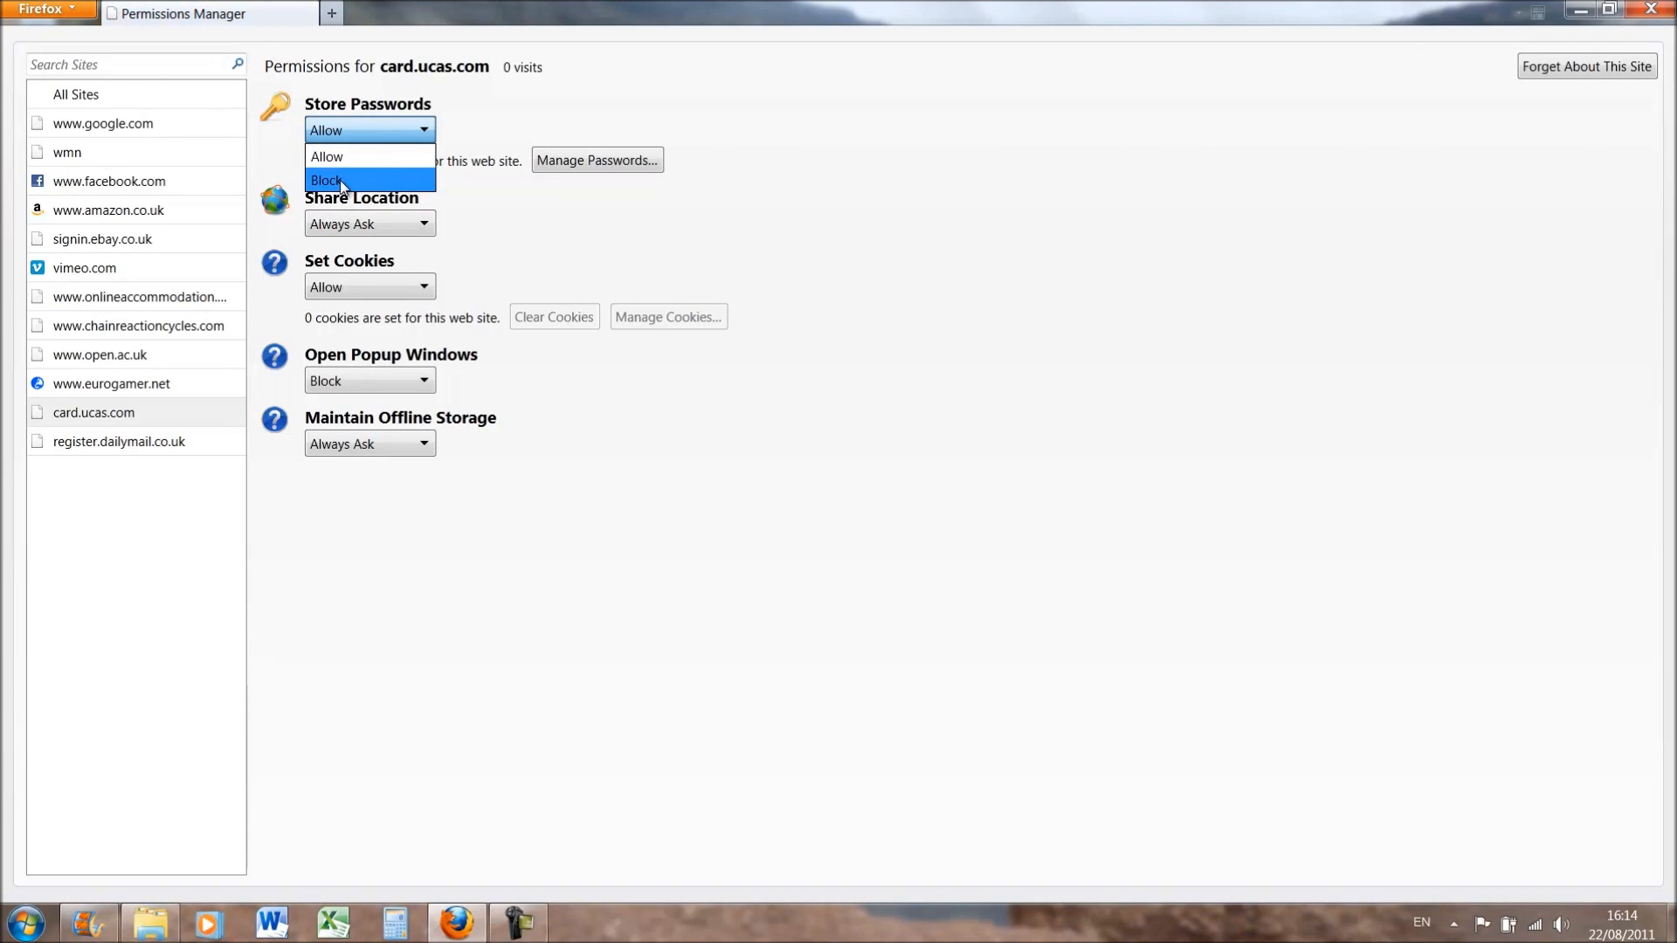
{"action": "left_click", "coordinate": [327, 180]}
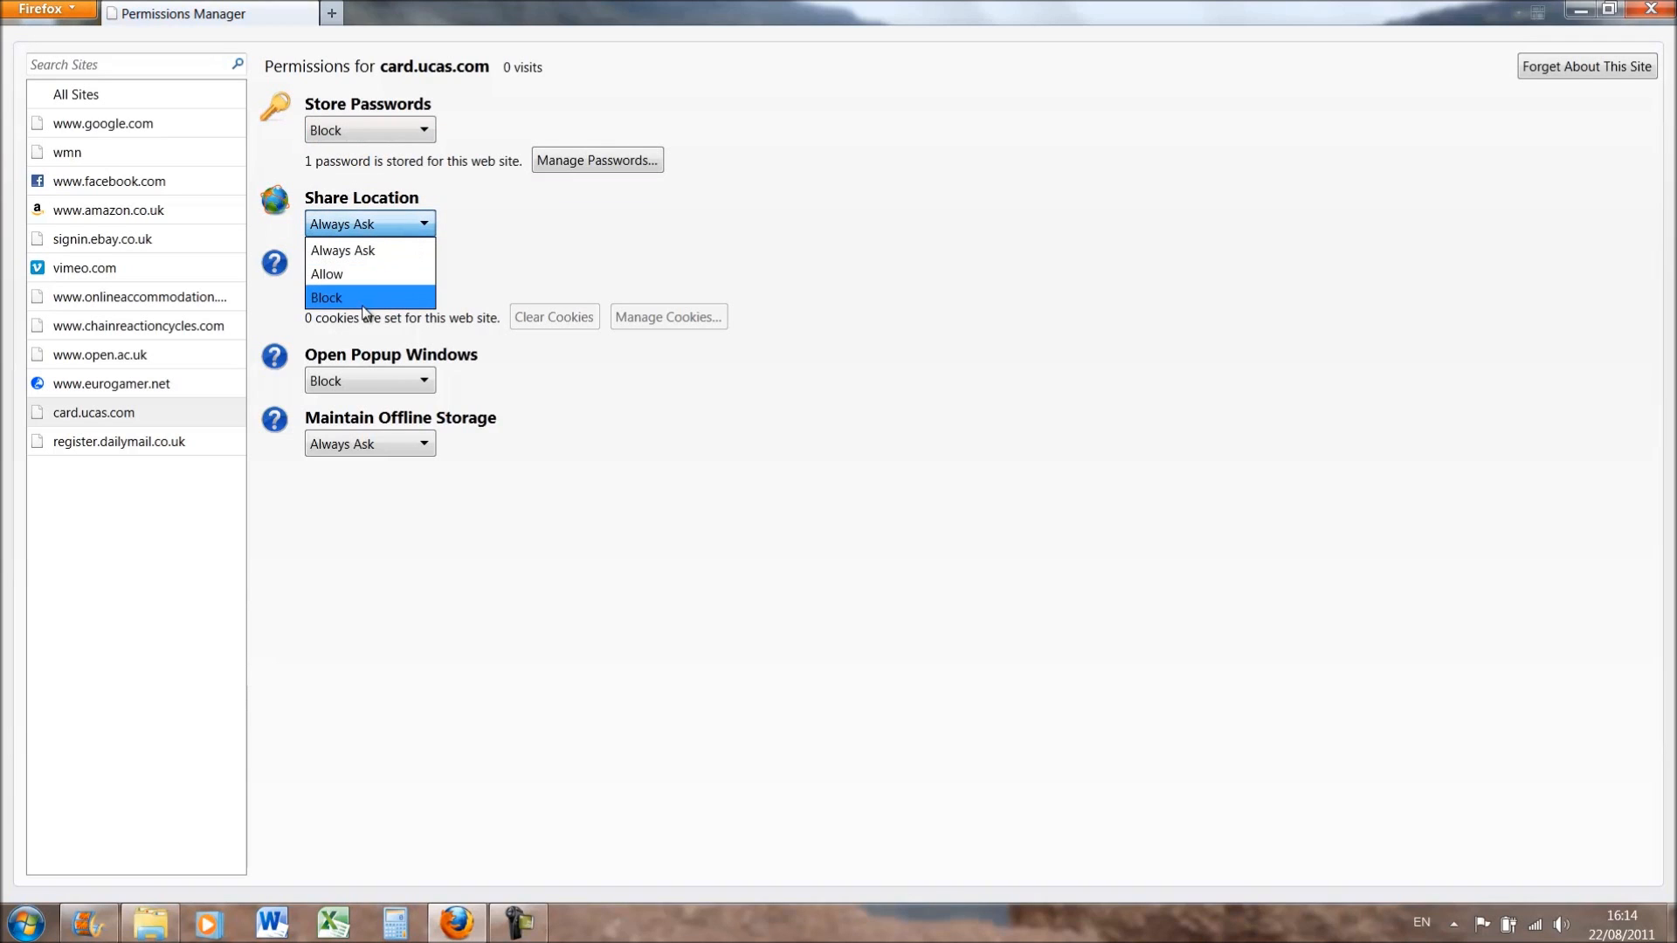
{"action": "left_click", "coordinate": [369, 286]}
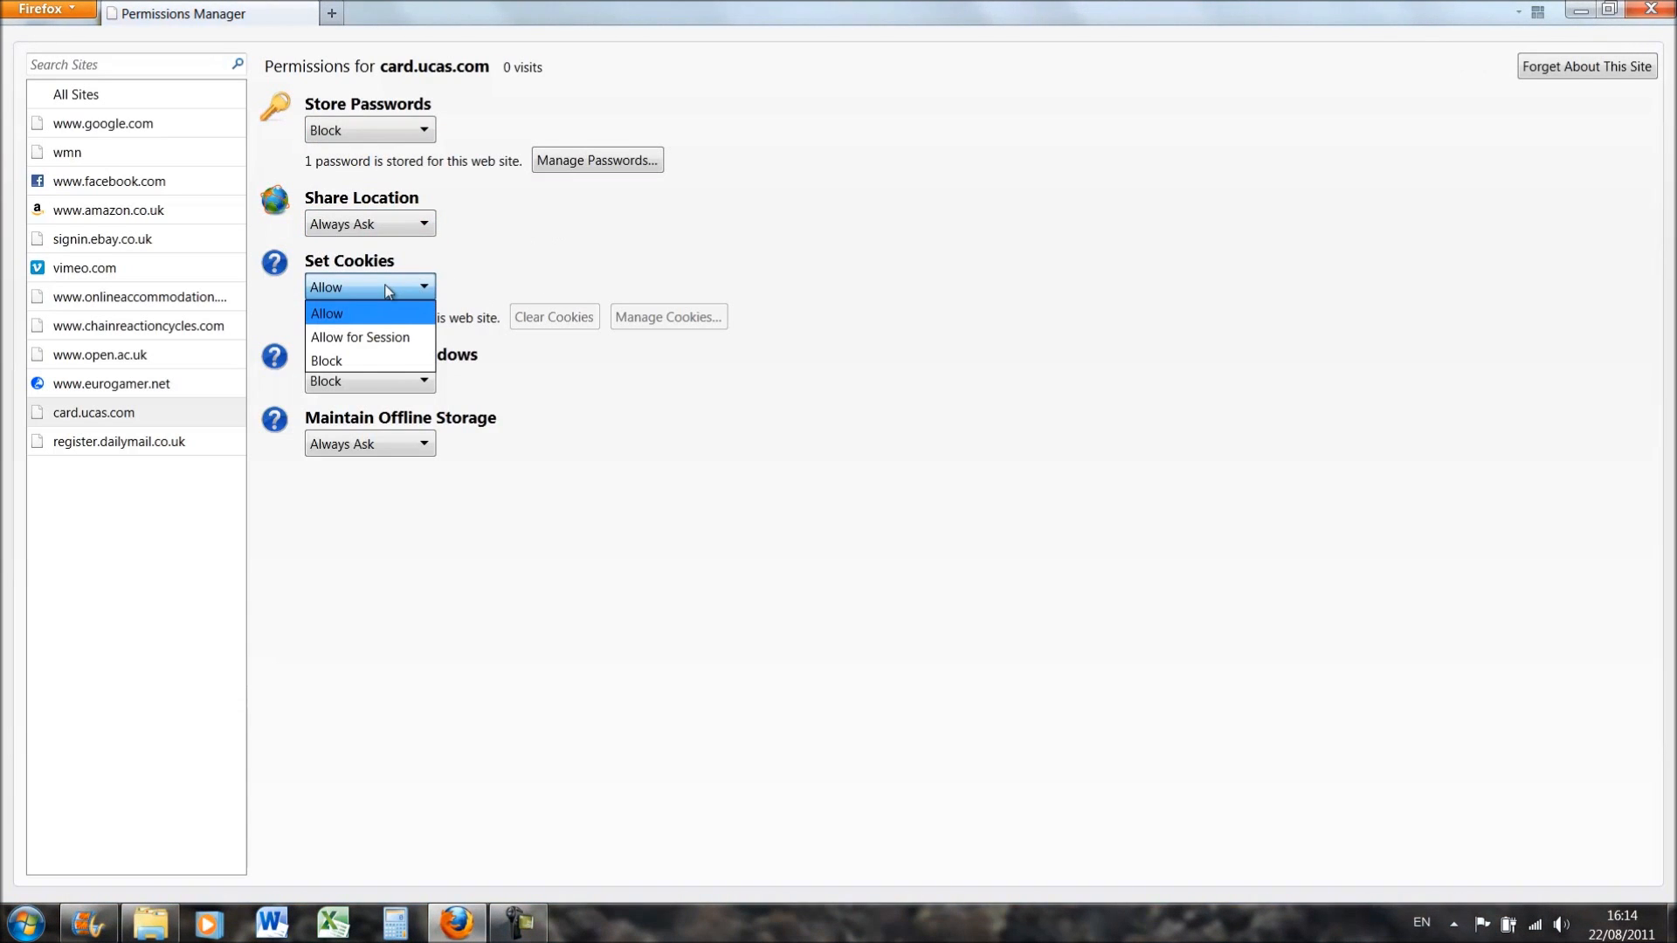
{"action": "left_click", "coordinate": [327, 313]}
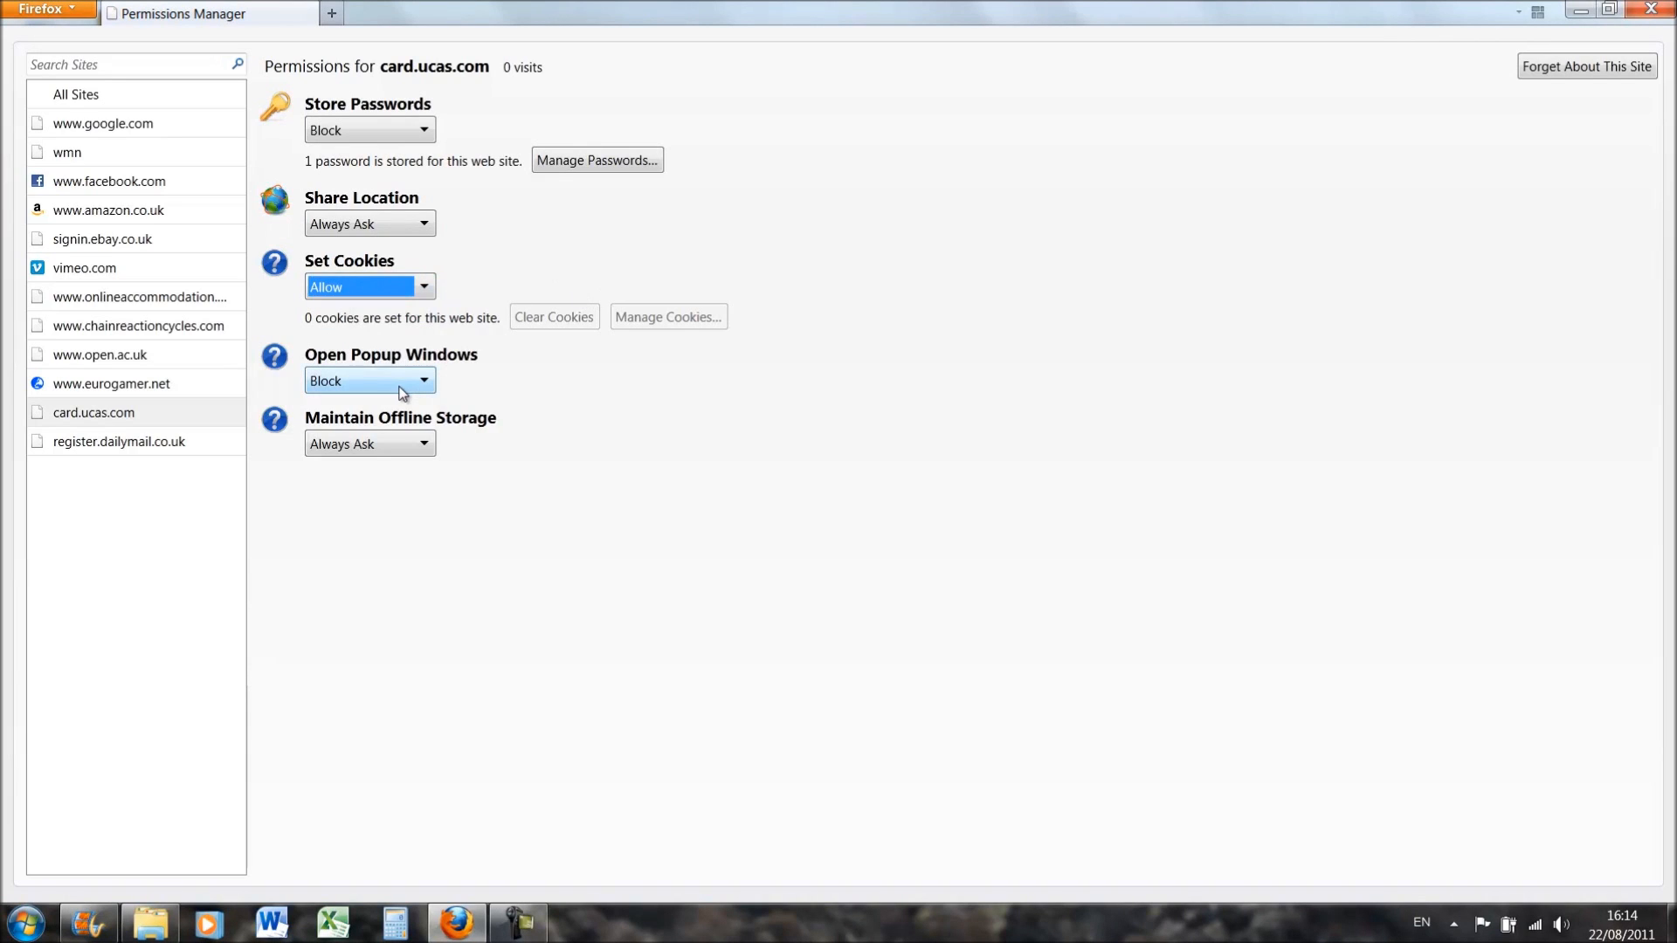
Block pop-up windows for card.ucas.com and confirm password storing is blocked.
{"action": "left_click", "coordinate": [369, 381]}
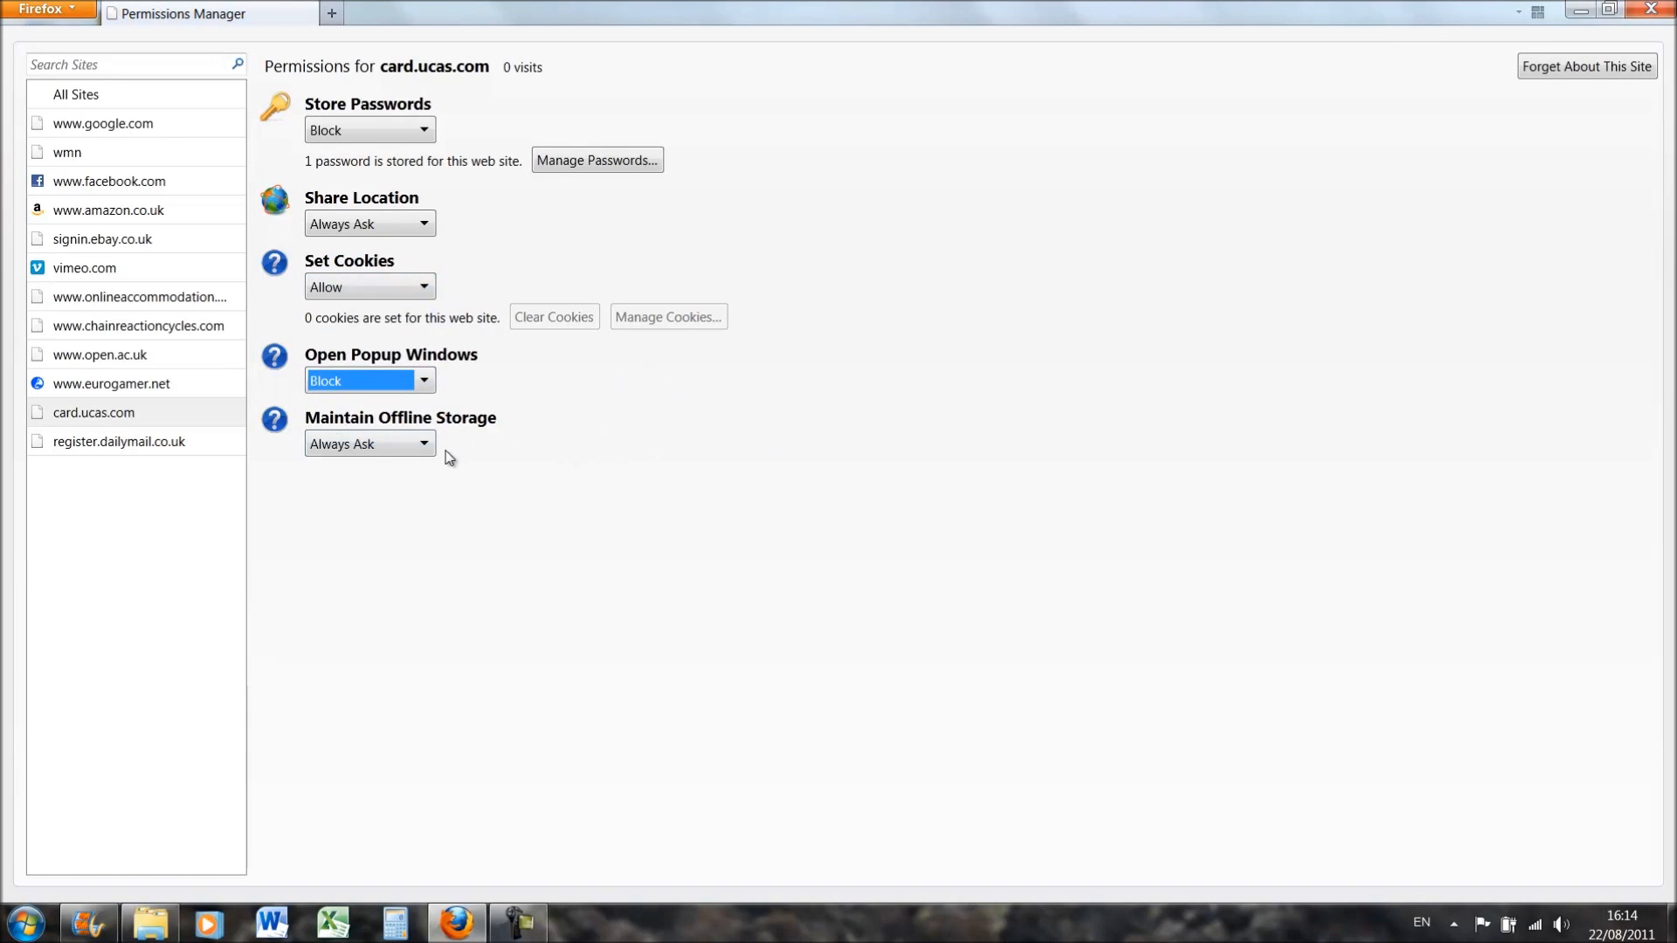
{"action": "left_click", "coordinate": [368, 130]}
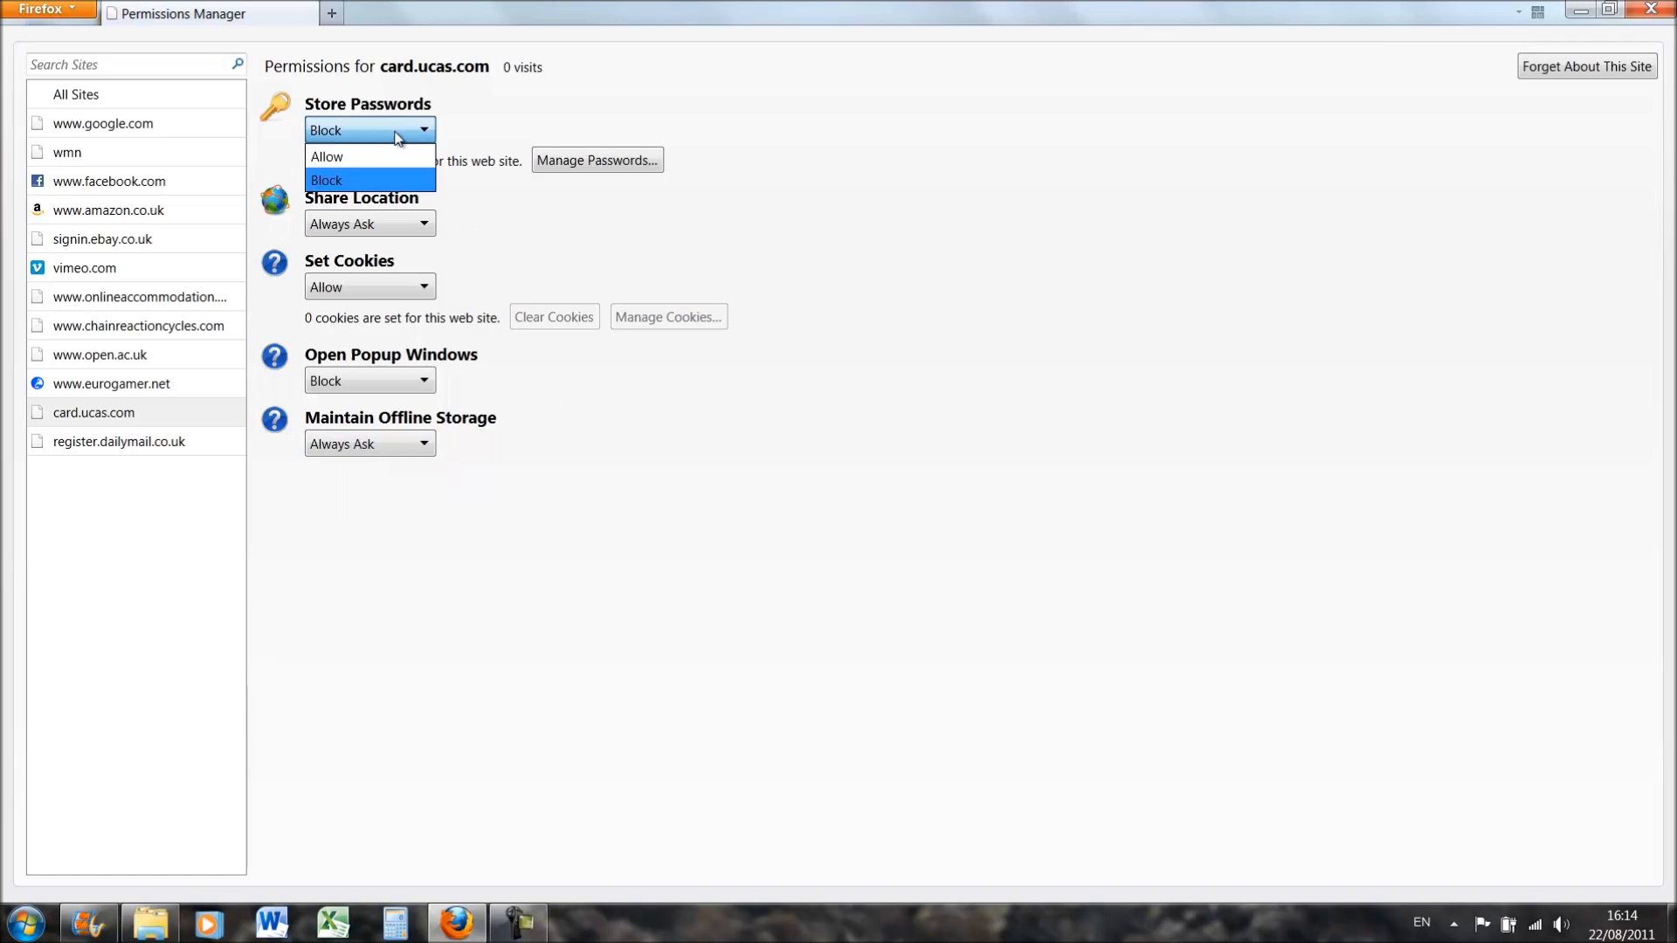
{"action": "left_click", "coordinate": [326, 156]}
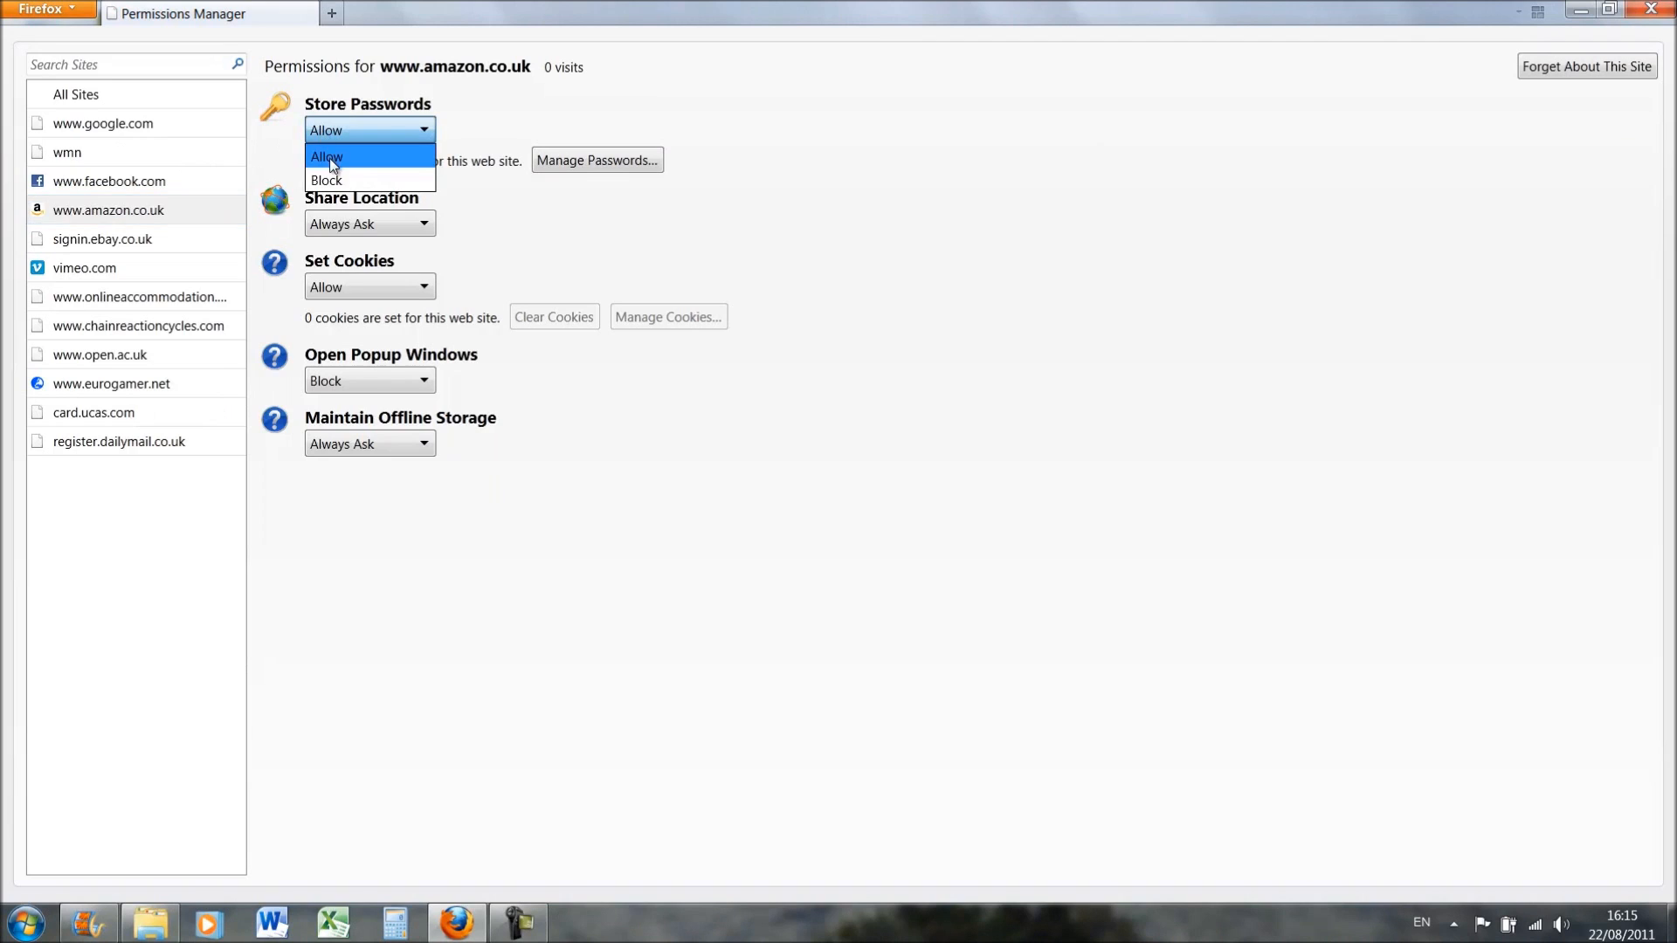
Allow amazon.co.uk to store passwords, then view vimeo.com's site permissions.
{"action": "left_click", "coordinate": [327, 156]}
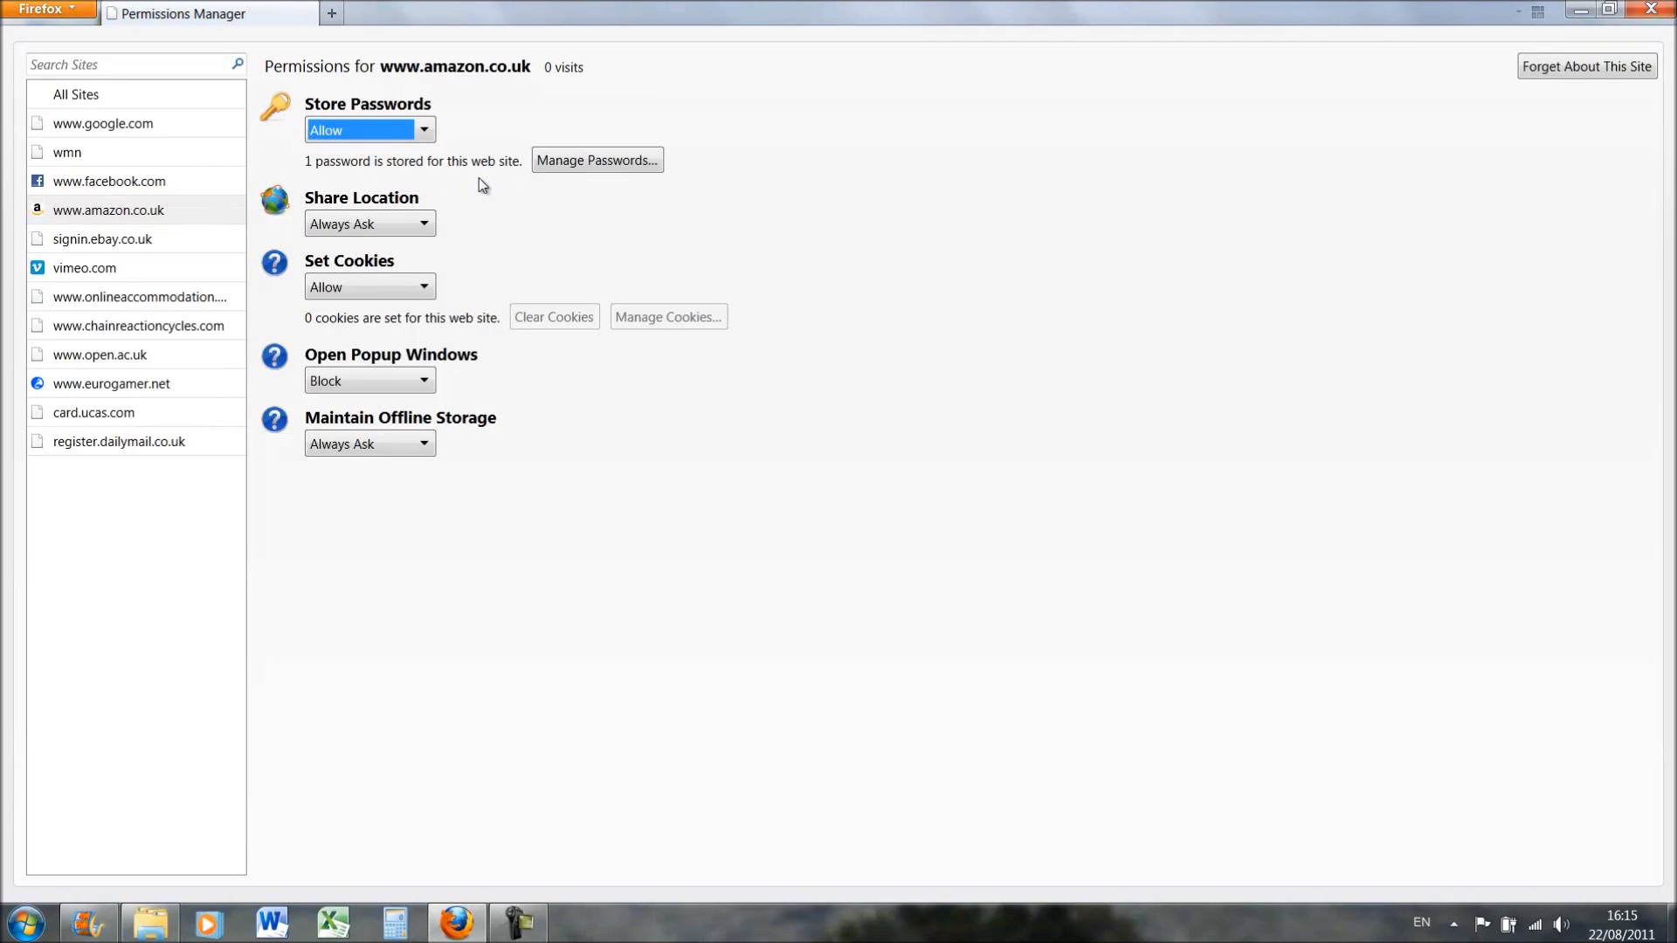
{"action": "mouse_move", "coordinate": [99, 272]}
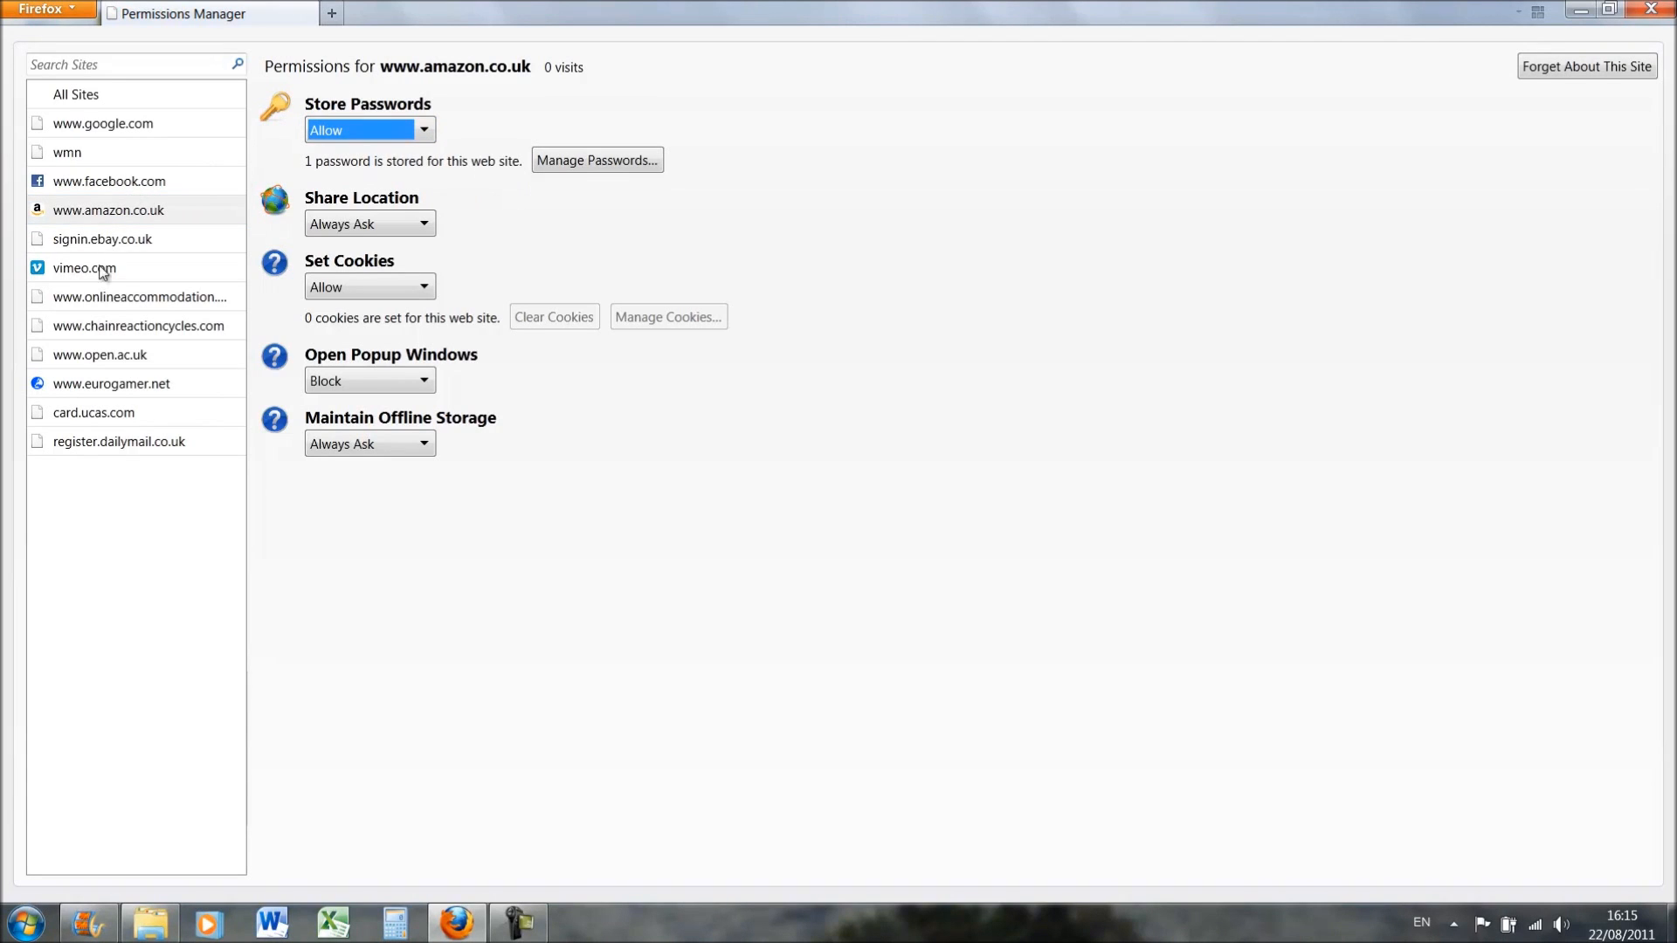
{"action": "left_click", "coordinate": [84, 267]}
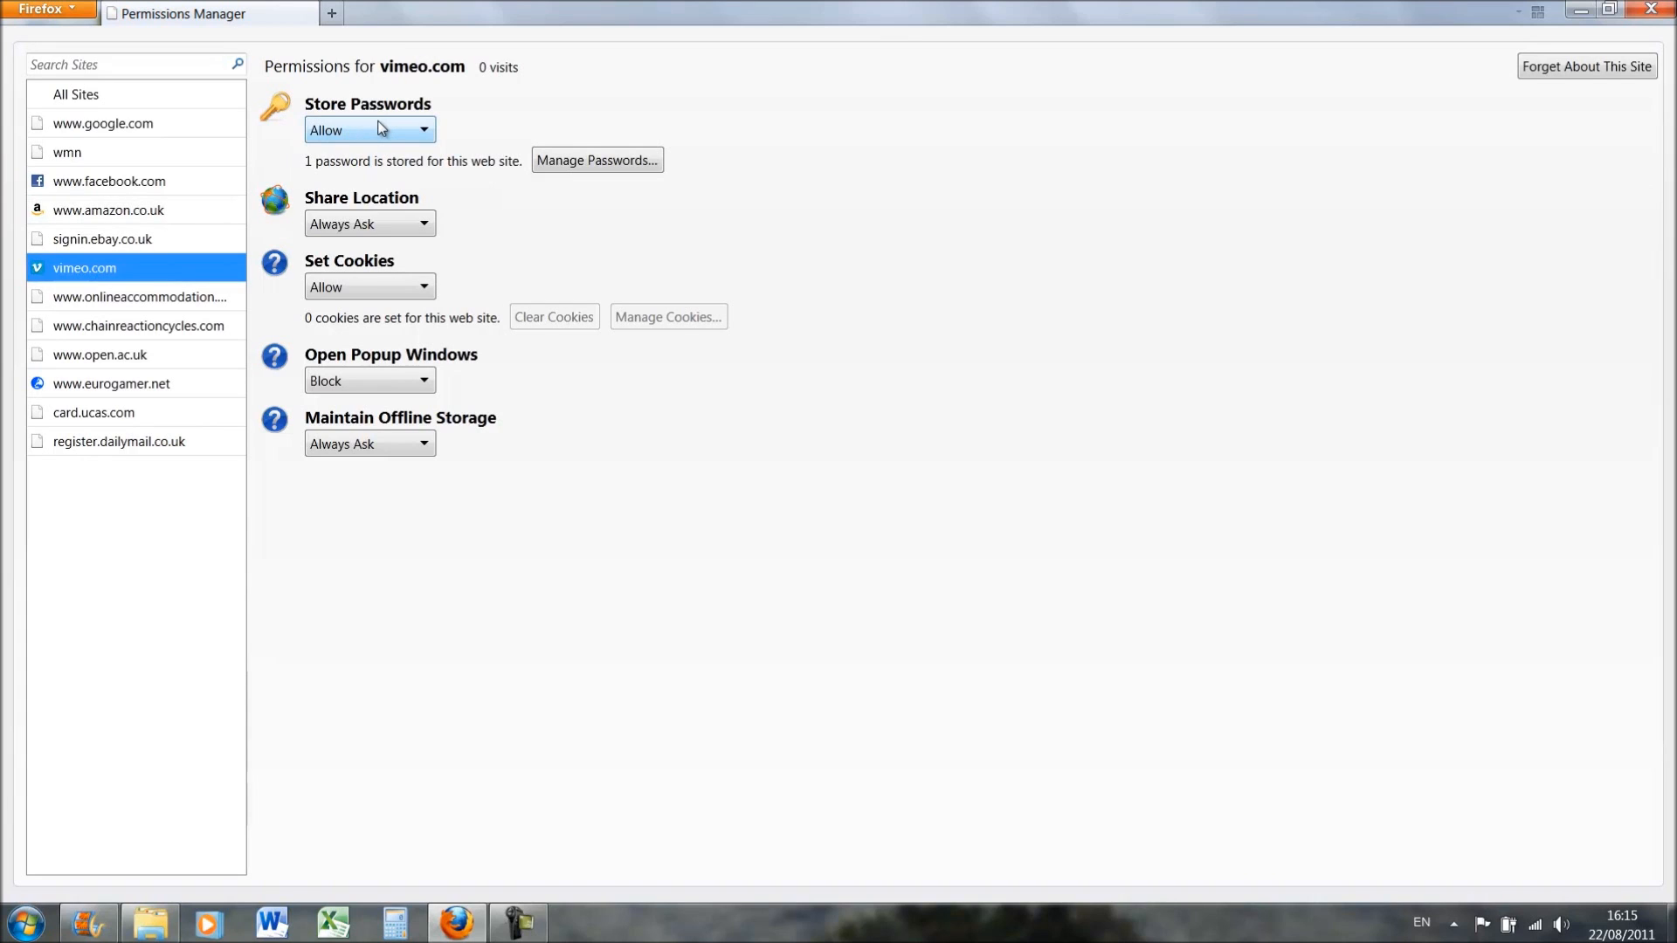
{"action": "left_click", "coordinate": [369, 130]}
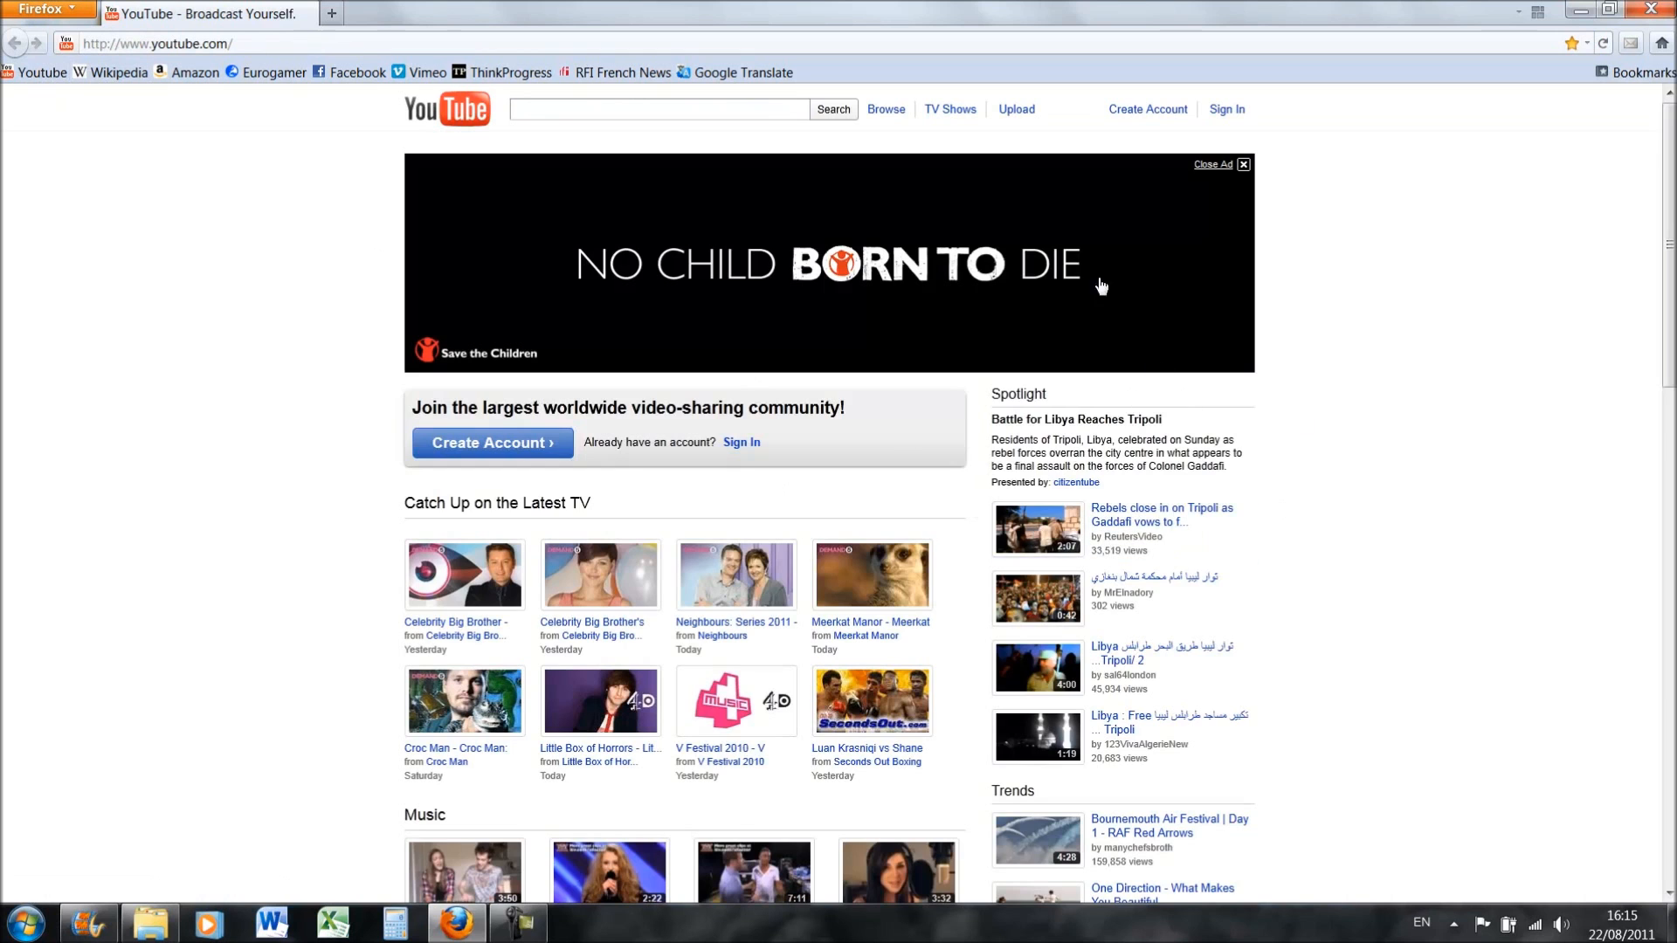
Open the Arsenal vs Liverpool highlights video from the Sport section and pause it.
{"action": "left_click", "coordinate": [608, 617]}
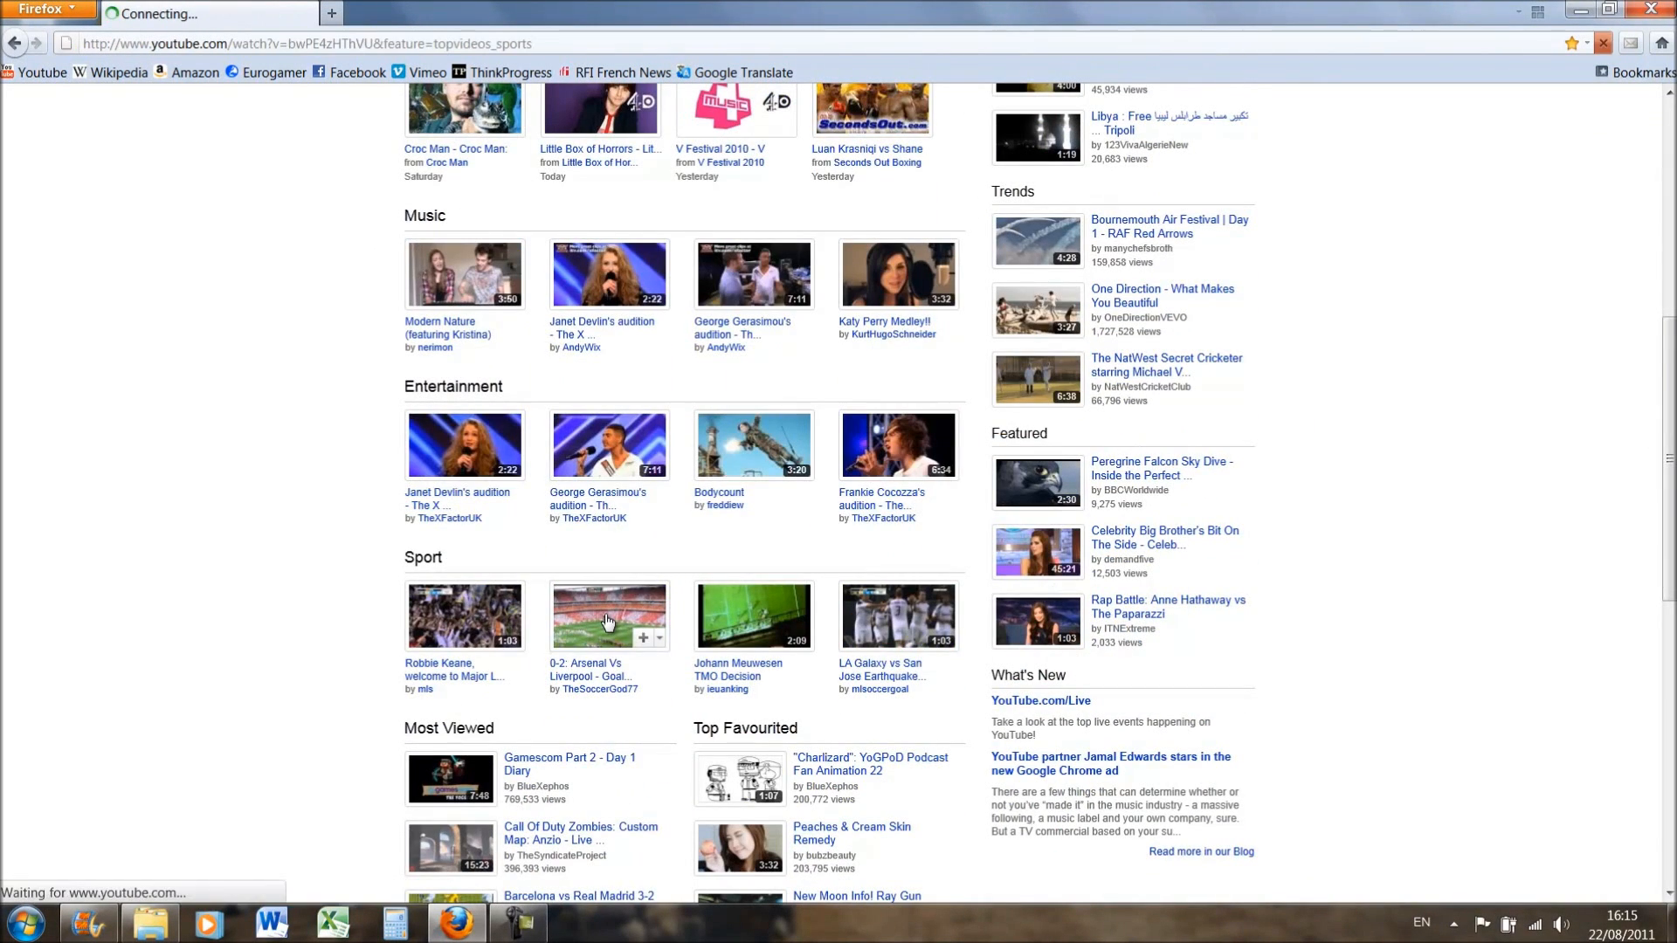
{"action": "left_click", "coordinate": [608, 617]}
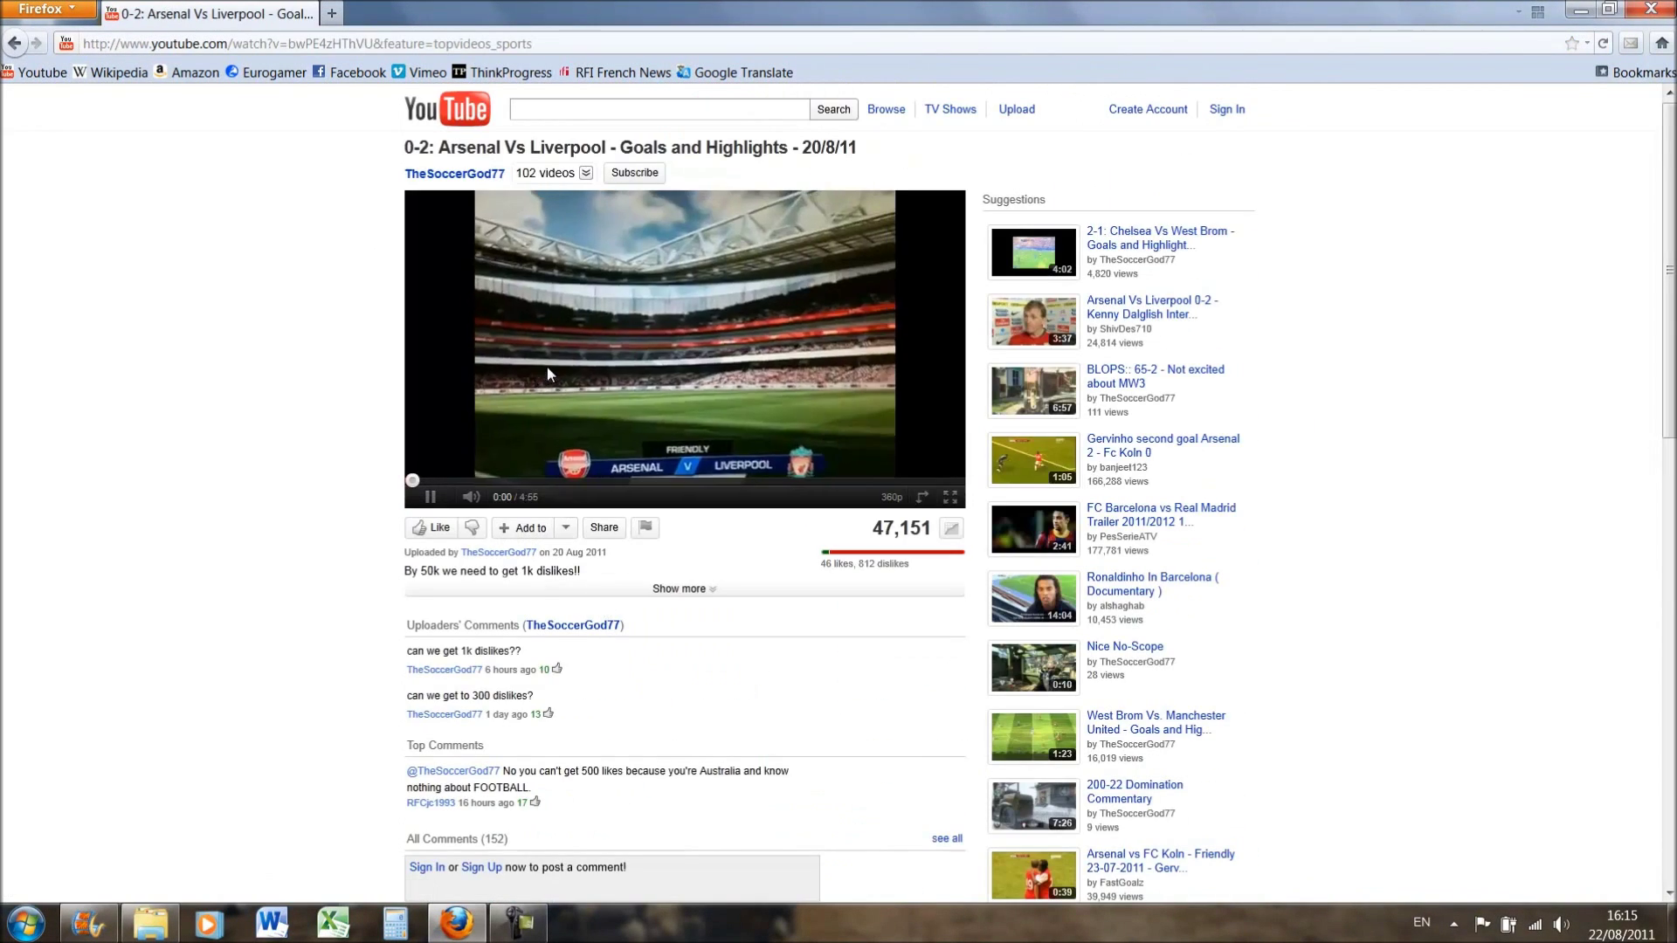
{"action": "left_click", "coordinate": [430, 497]}
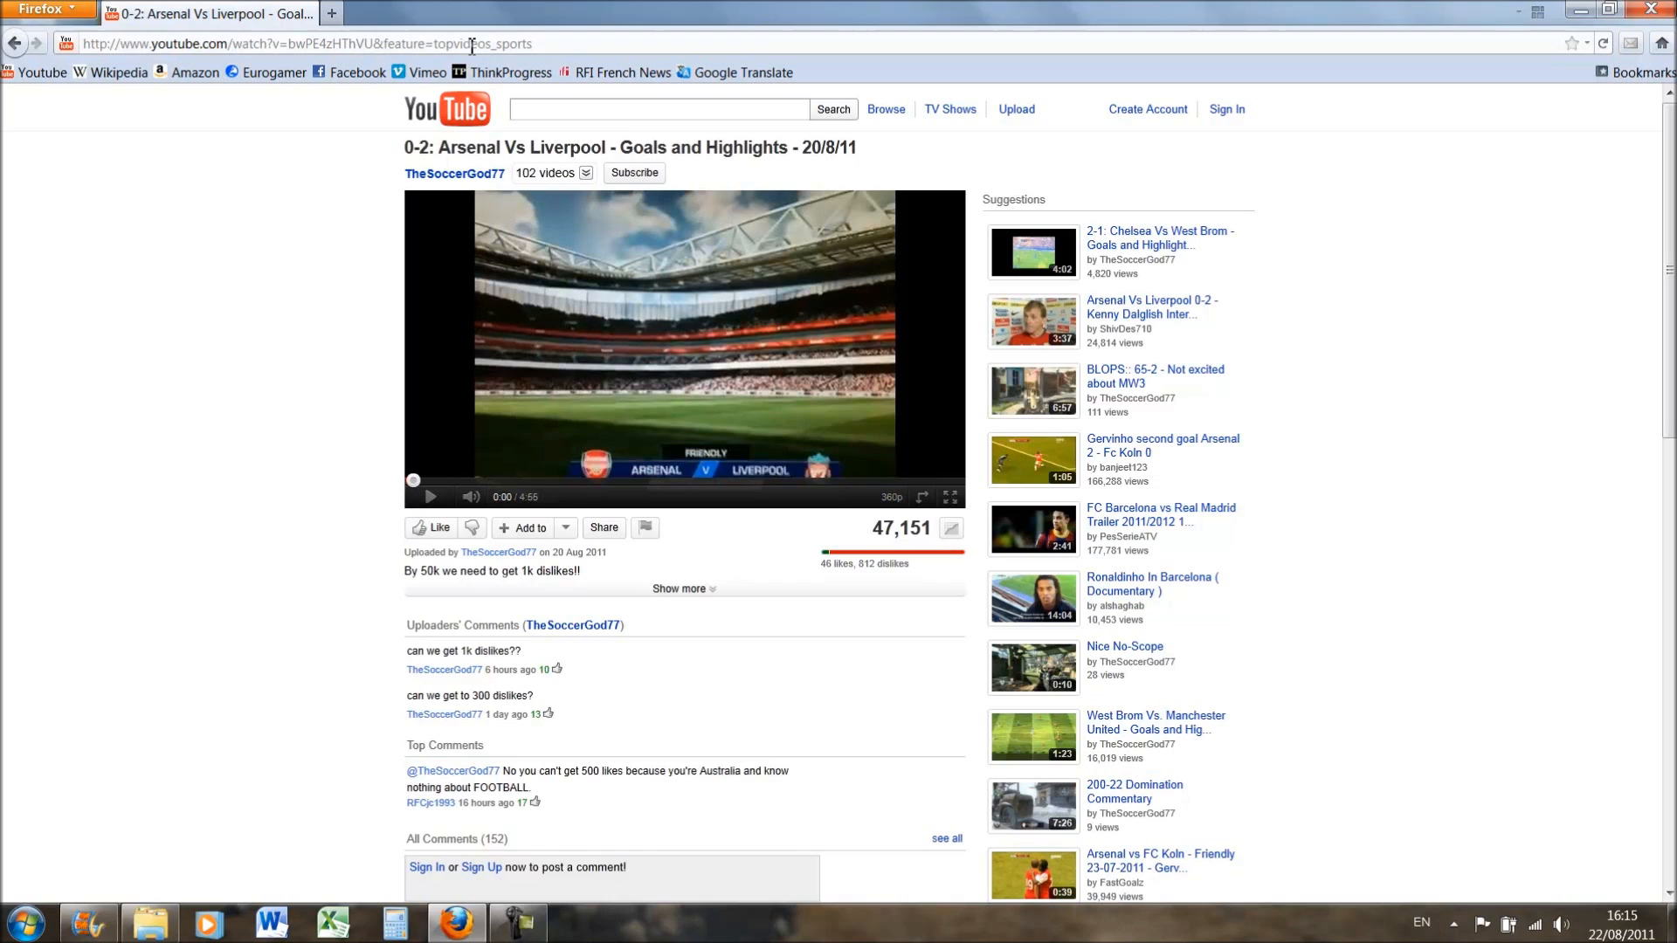
{"action": "mouse_move", "coordinate": [304, 91]}
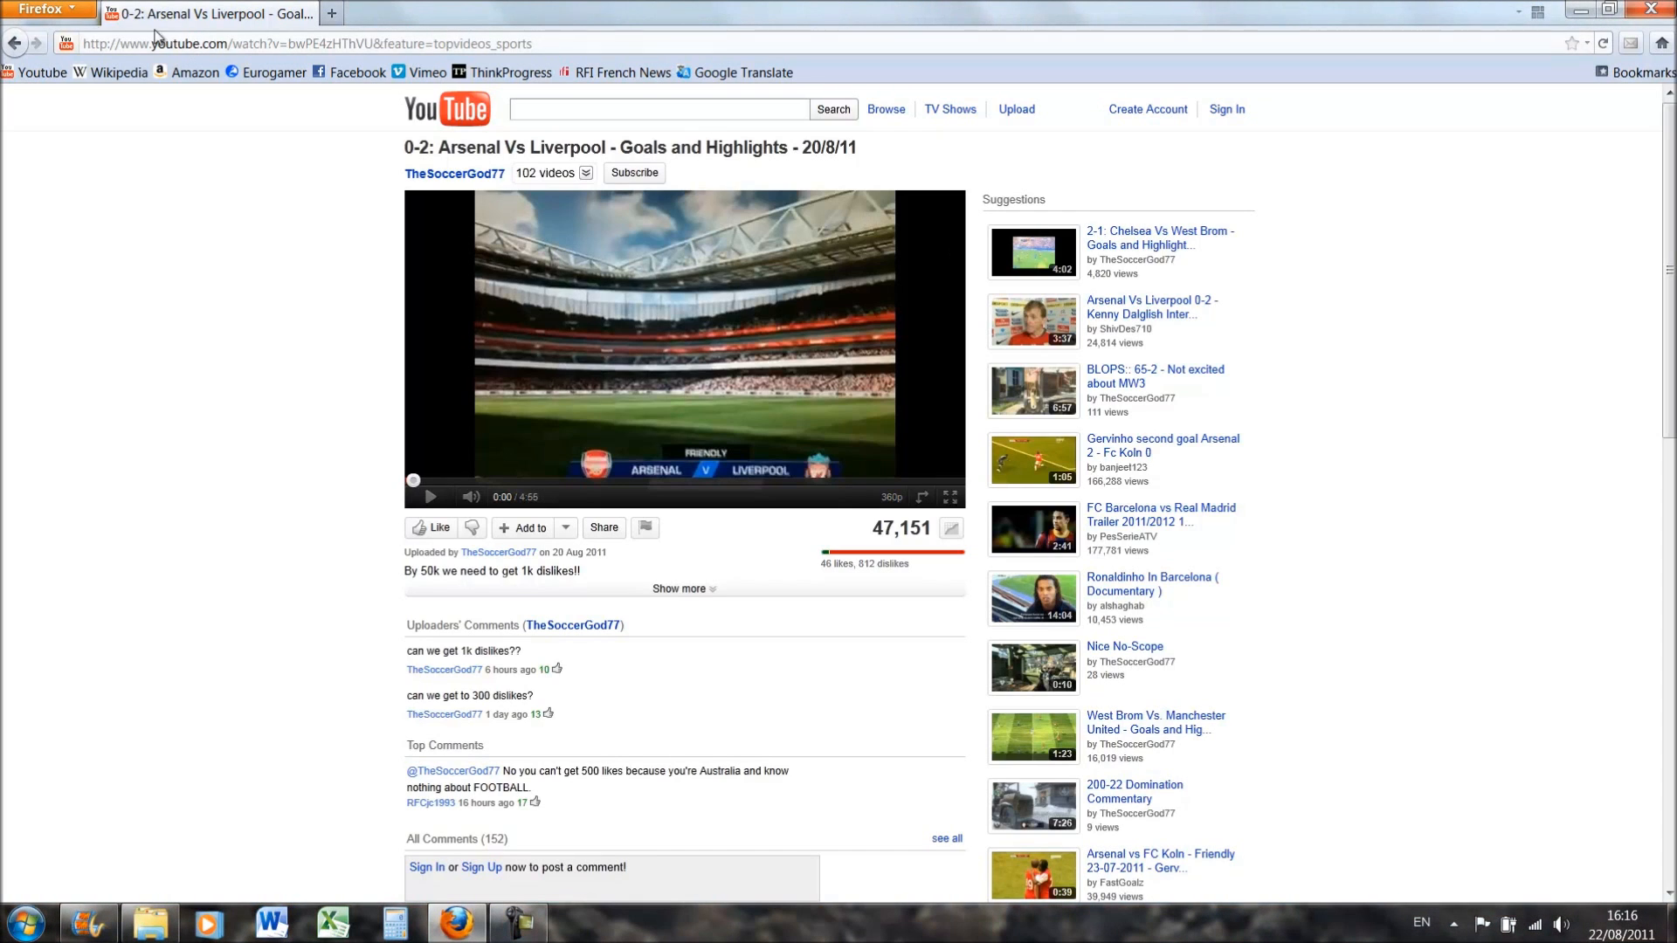
{"action": "mouse_move", "coordinate": [147, 102]}
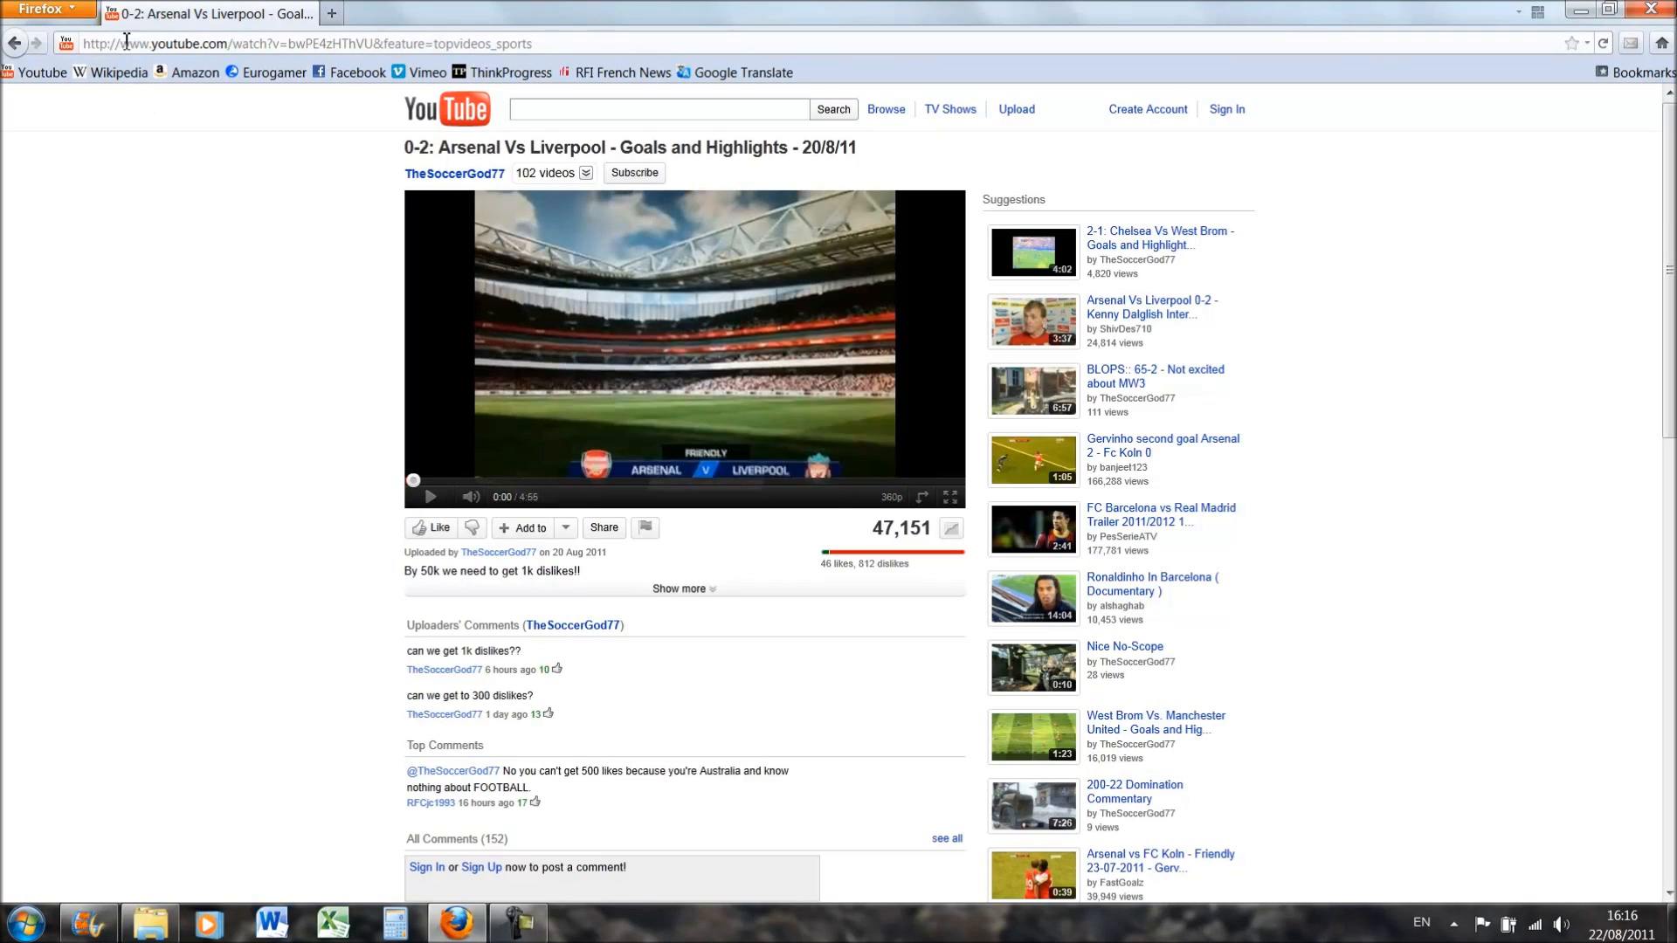
{"action": "mouse_move", "coordinate": [1485, 28]}
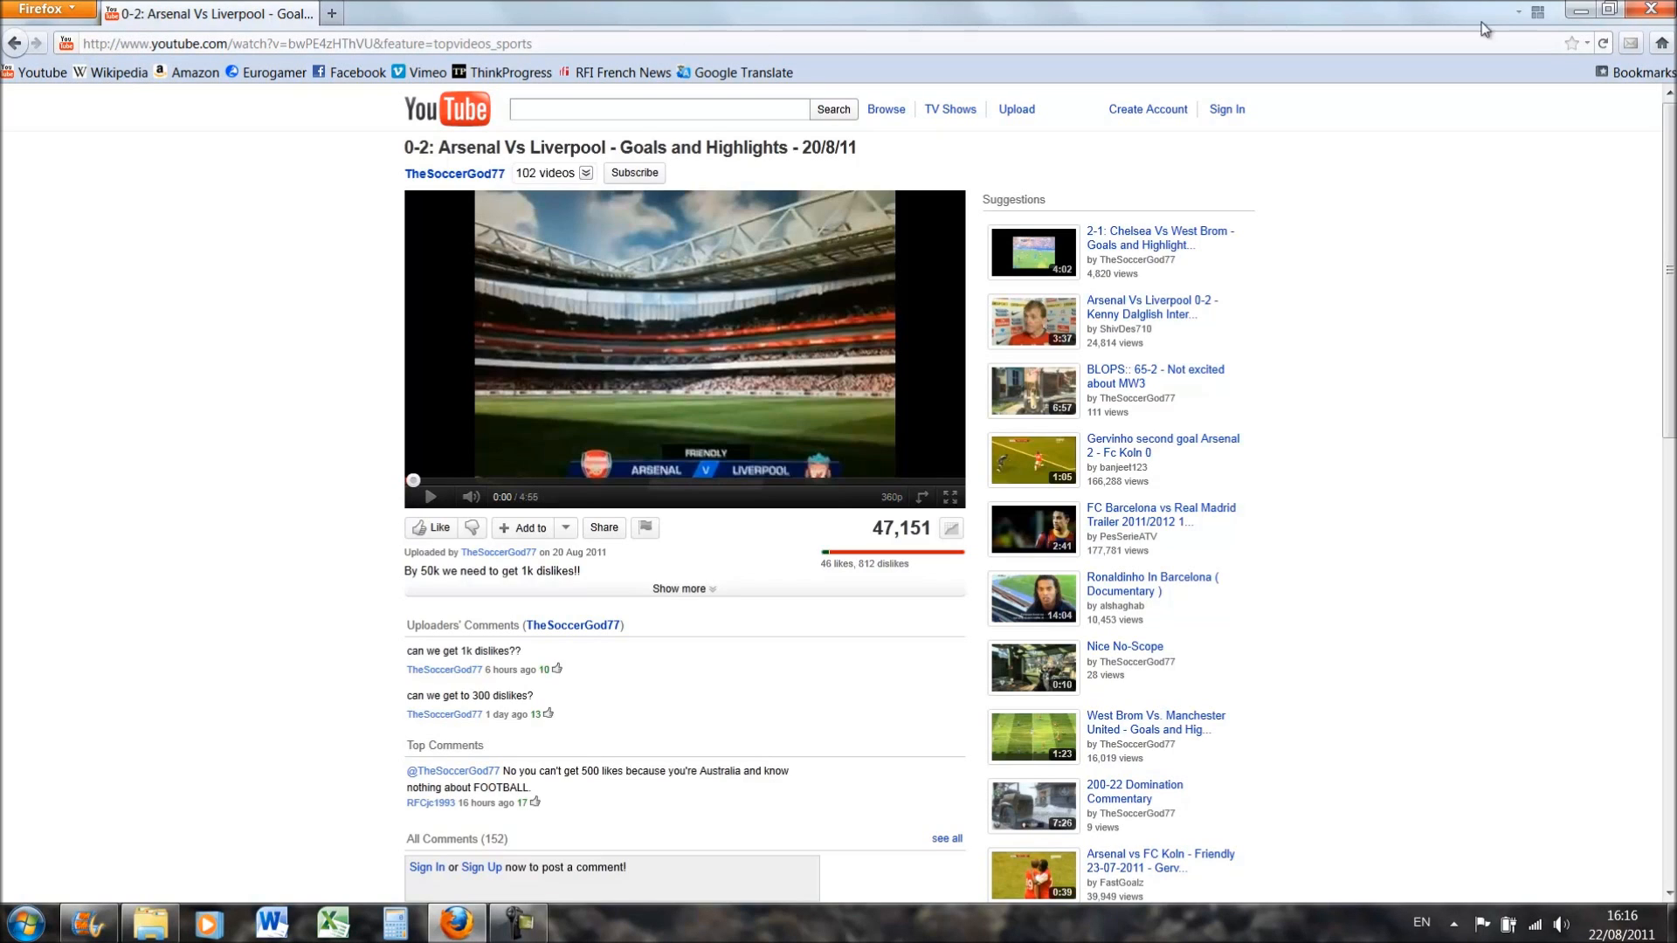
{"action": "mouse_move", "coordinate": [1457, 51]}
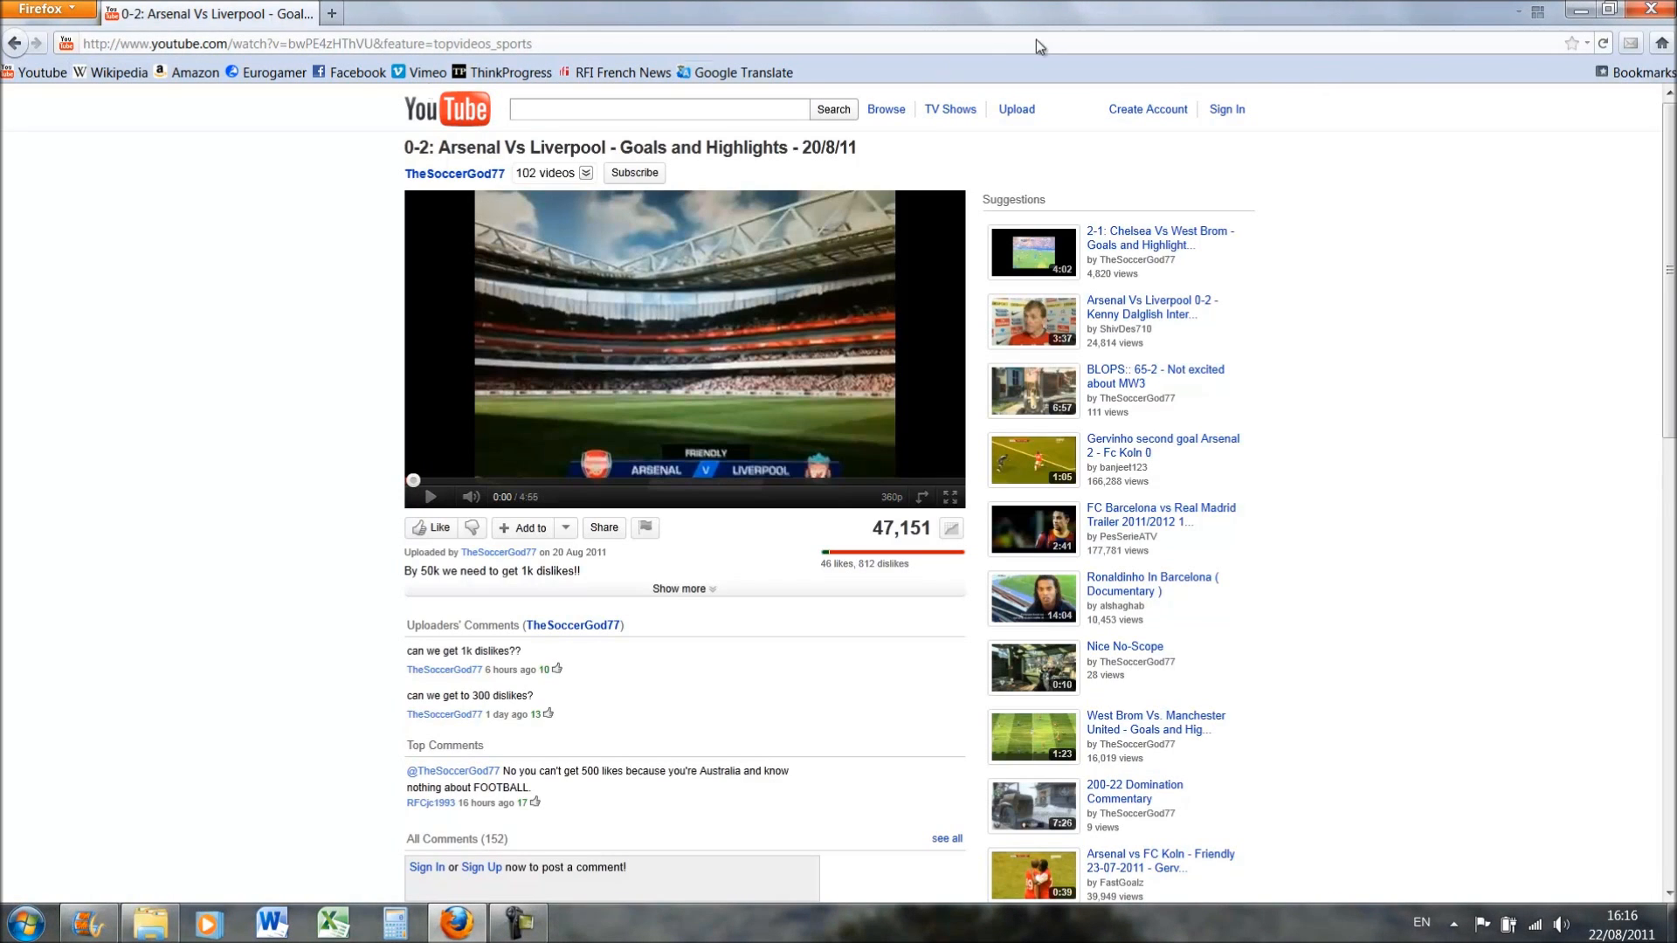
{"action": "mouse_move", "coordinate": [681, 74]}
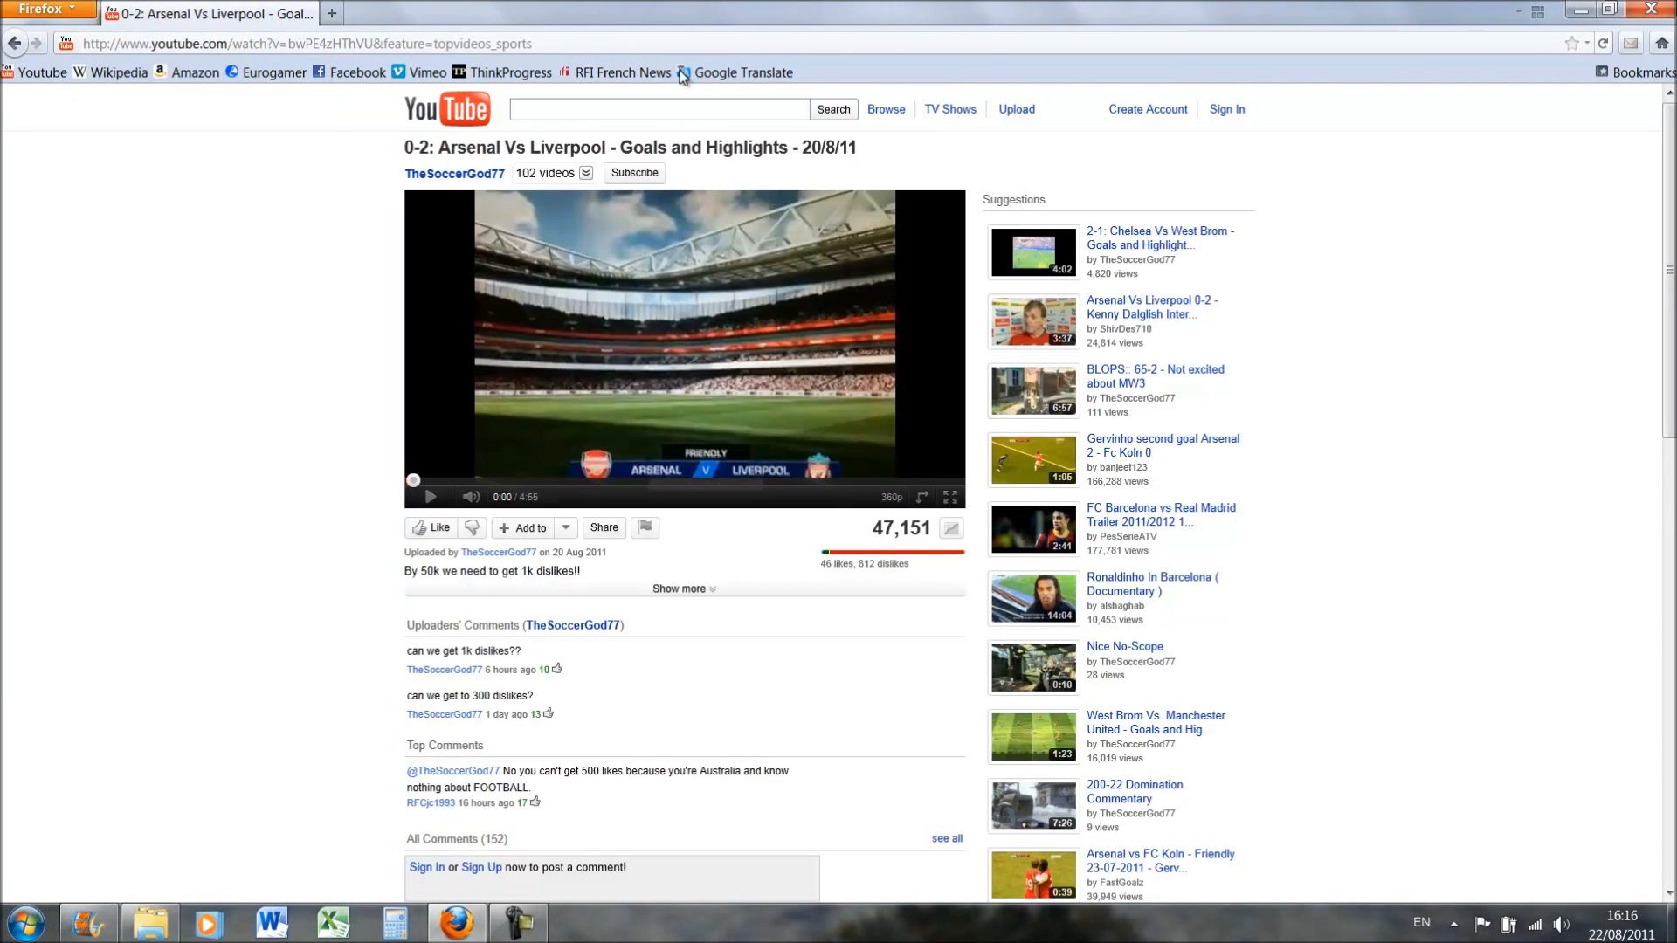
{"action": "mouse_move", "coordinate": [293, 222]}
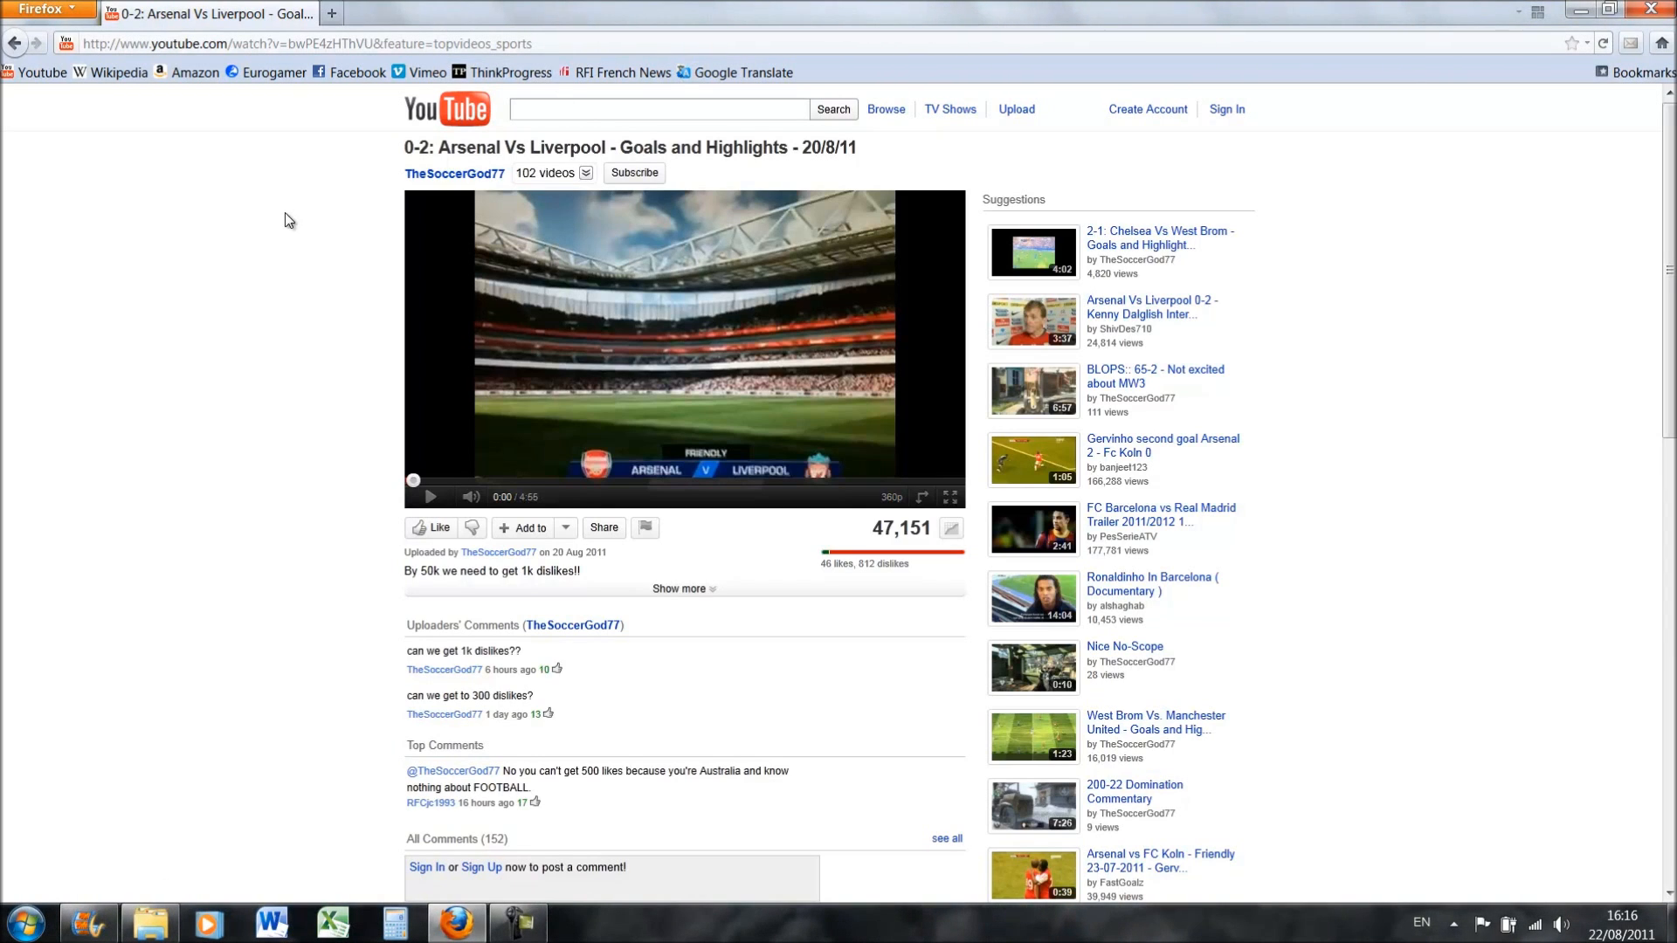
Review the Add-ons Manager from the Firefox menu, then shrink the window from full screen.
{"action": "left_click", "coordinate": [49, 10]}
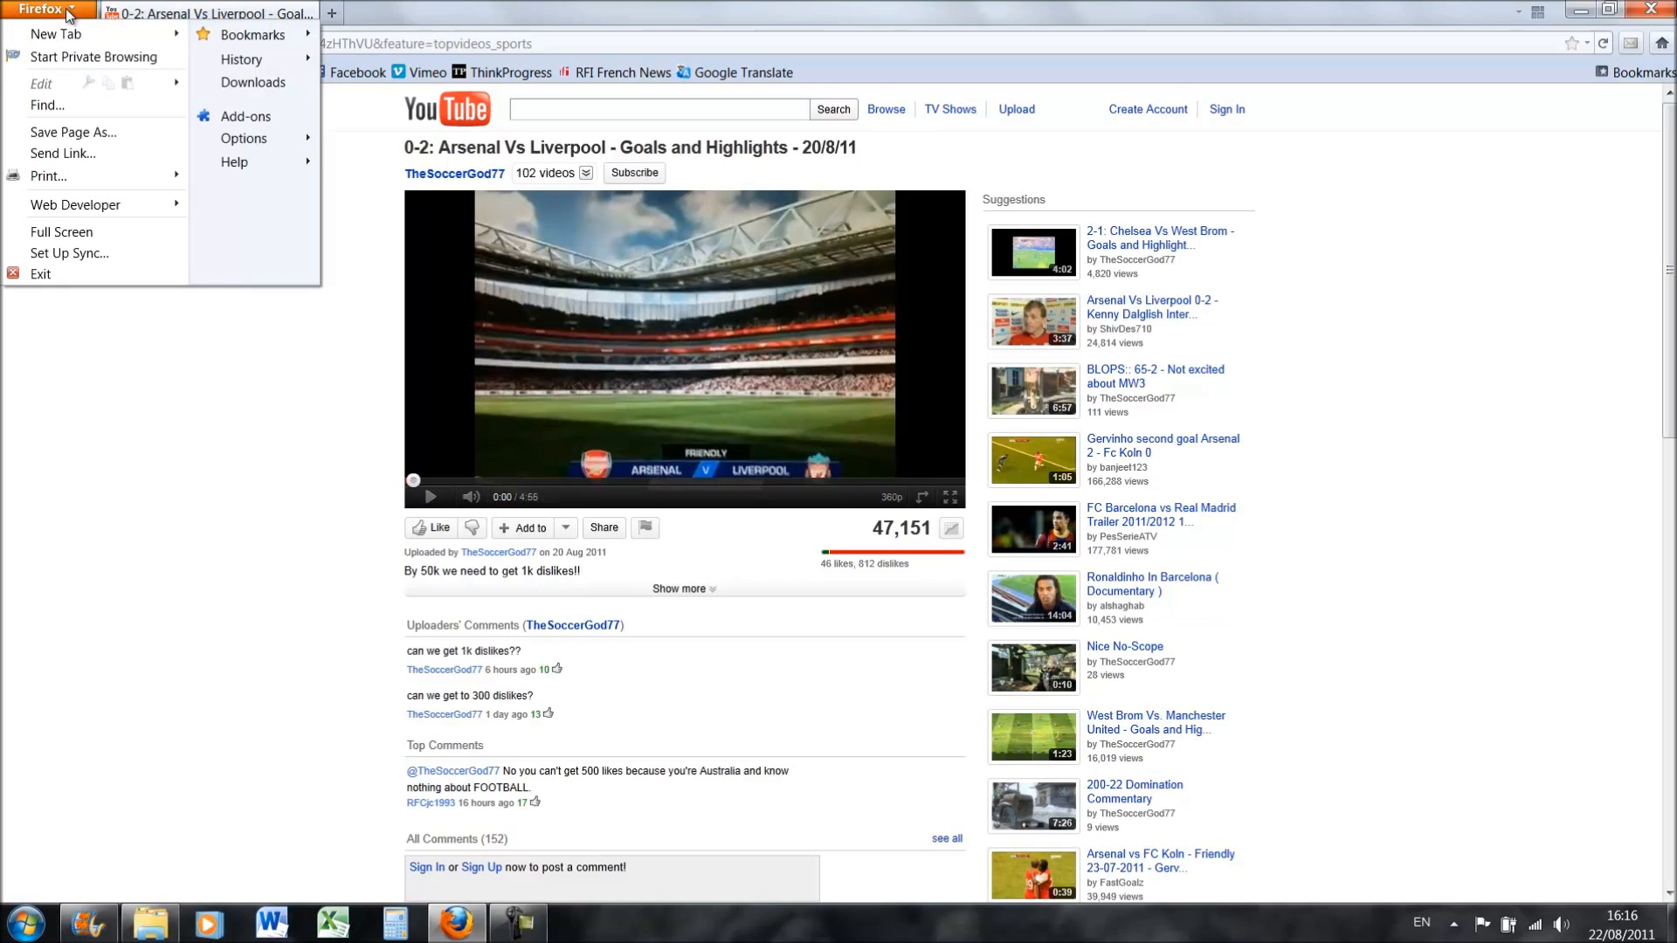
{"action": "mouse_move", "coordinate": [243, 138]}
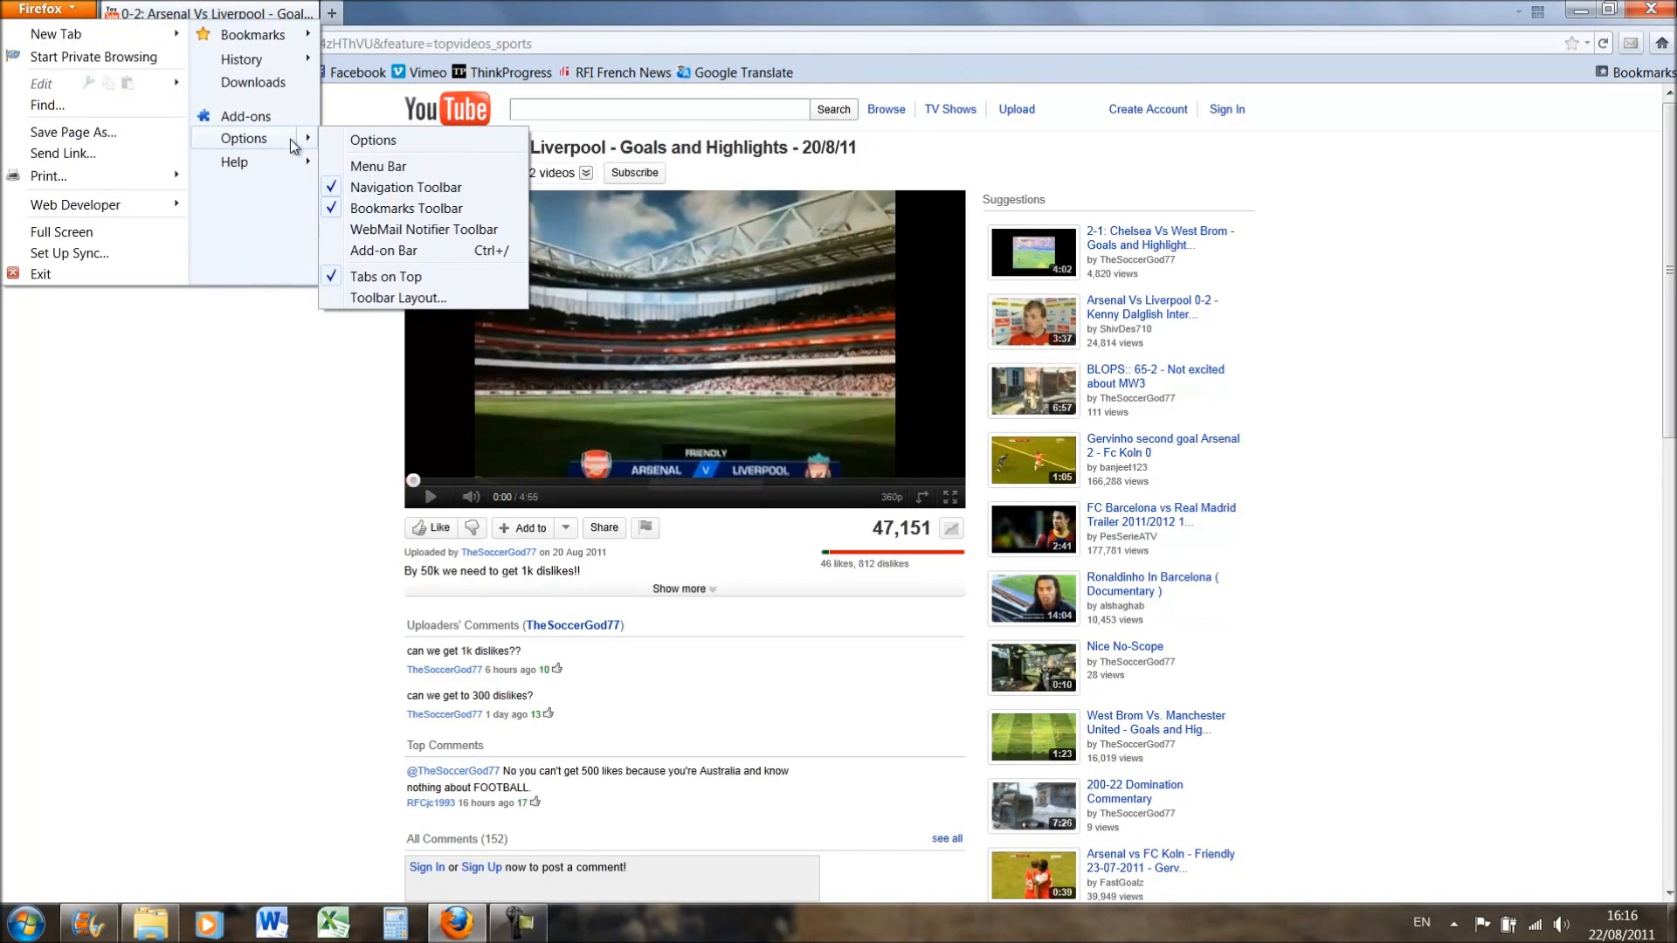
{"action": "mouse_move", "coordinate": [246, 116]}
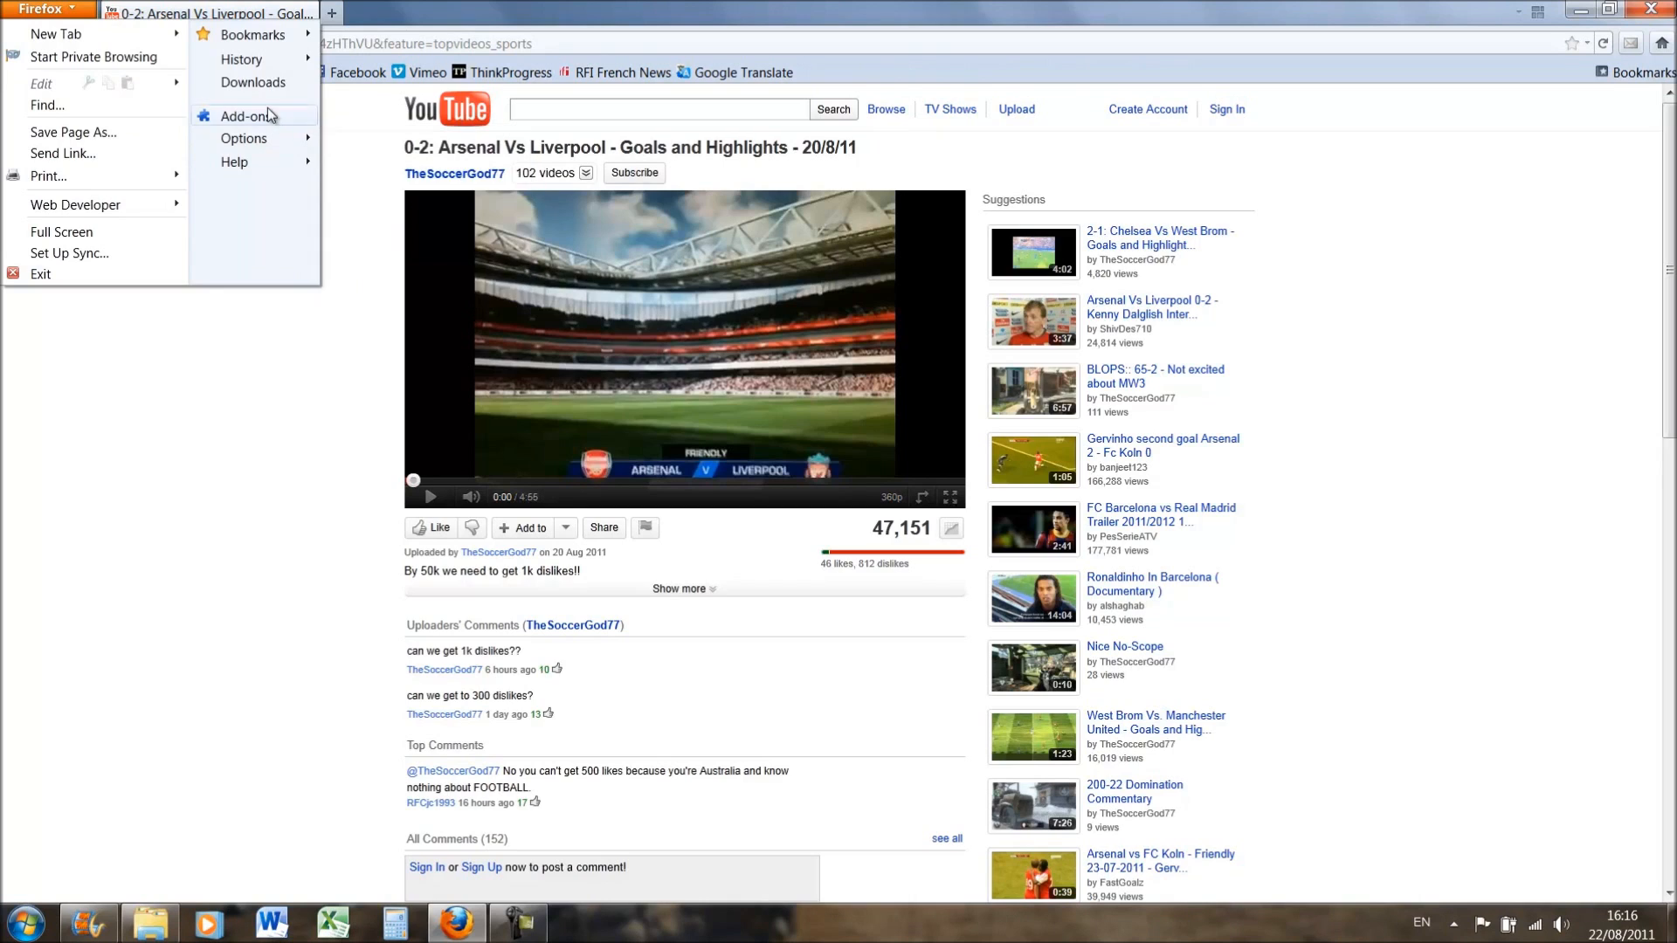
{"action": "left_click", "coordinate": [246, 115]}
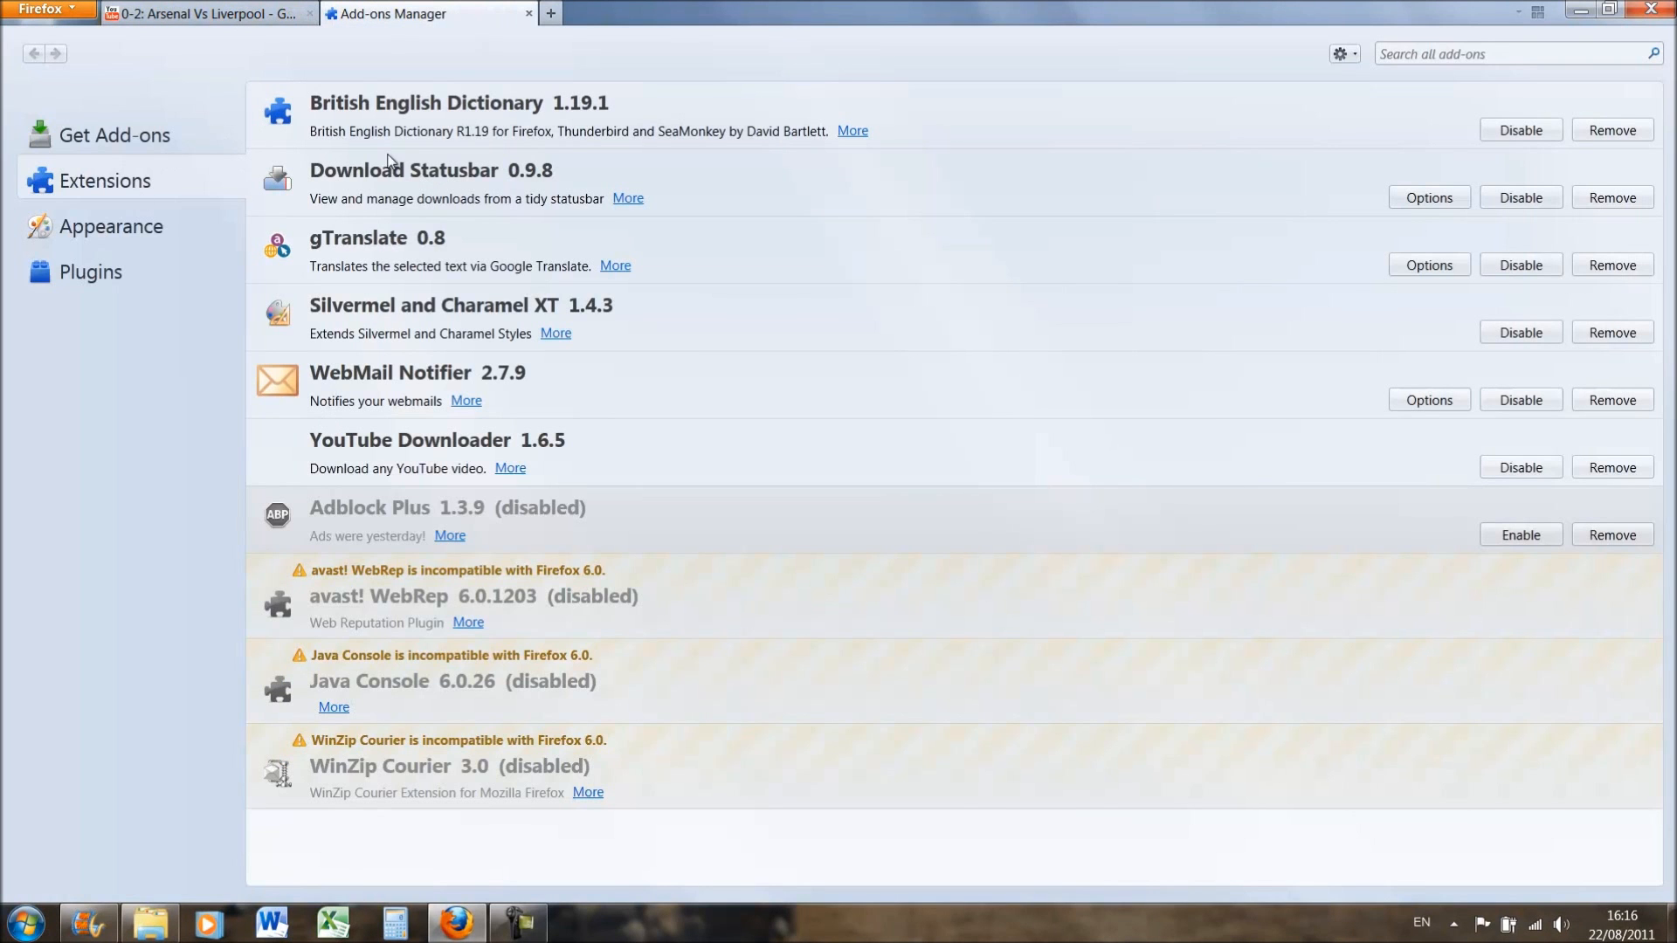
{"action": "mouse_move", "coordinate": [357, 94]}
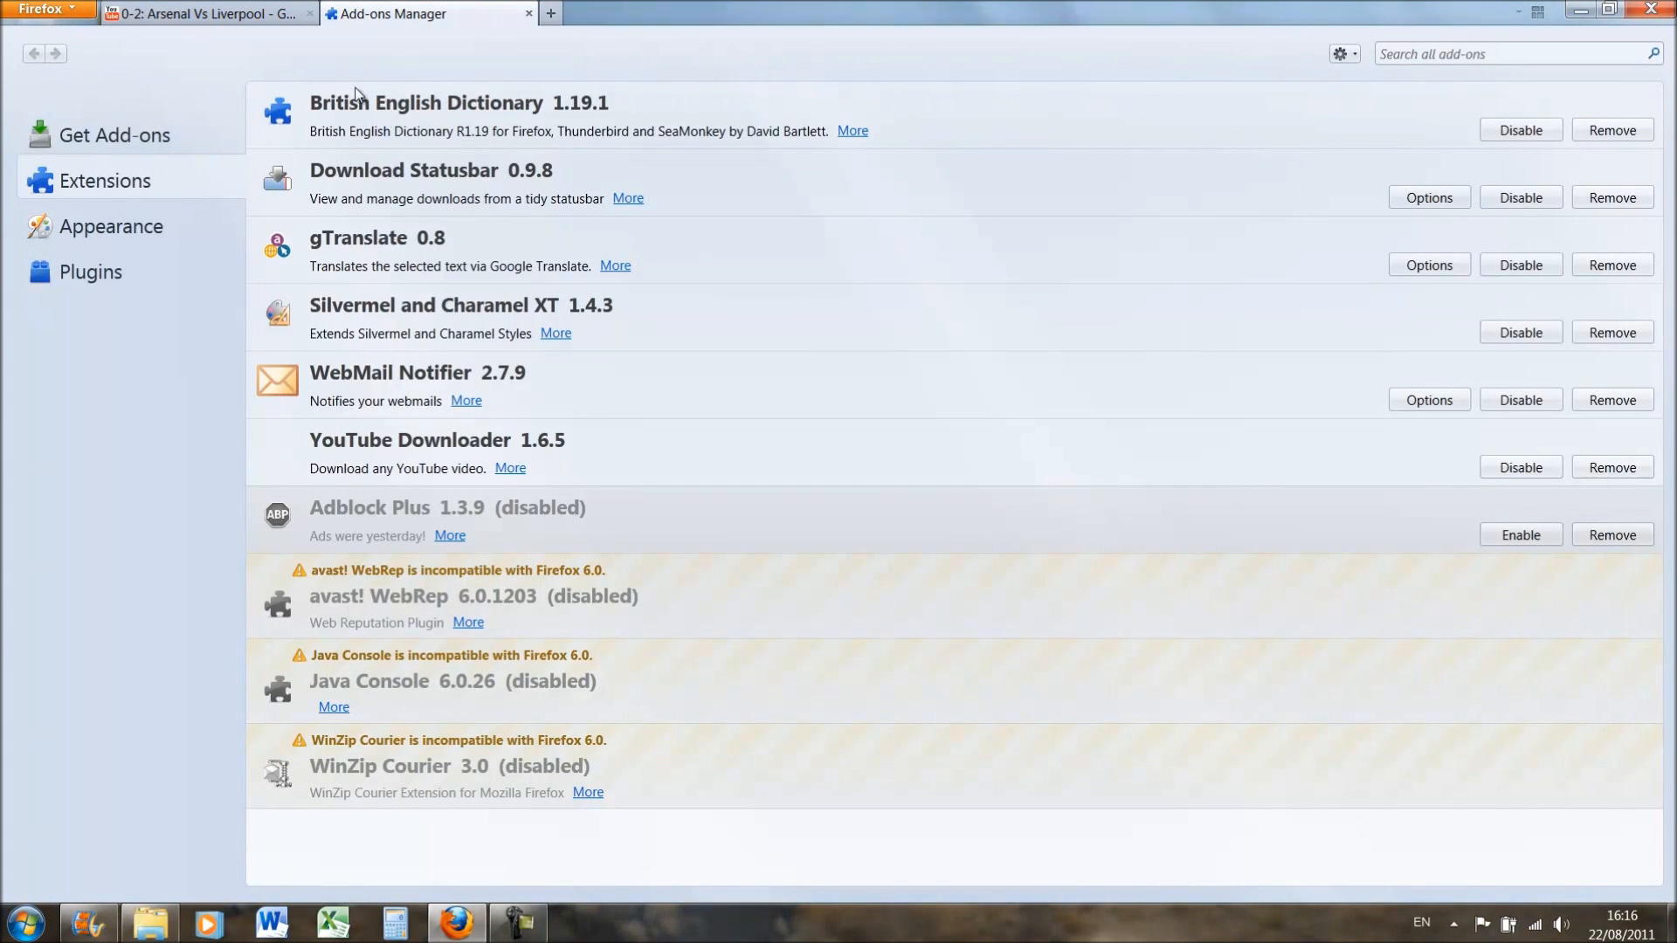
{"action": "mouse_move", "coordinate": [926, 540]}
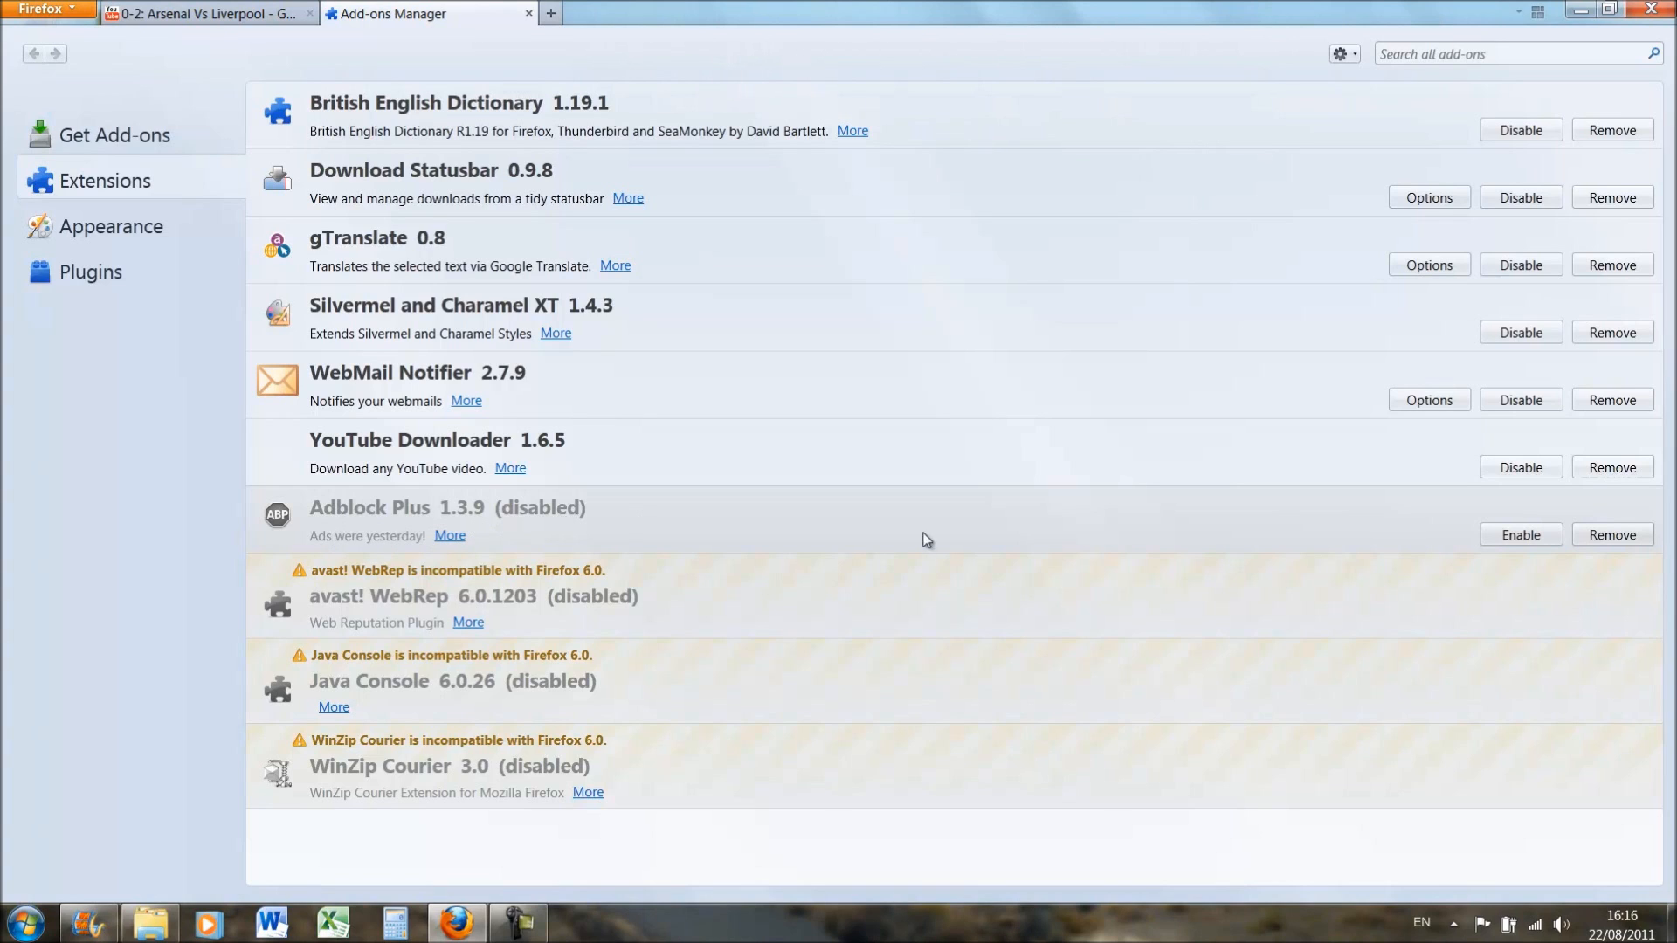
{"action": "mouse_move", "coordinate": [365, 809]}
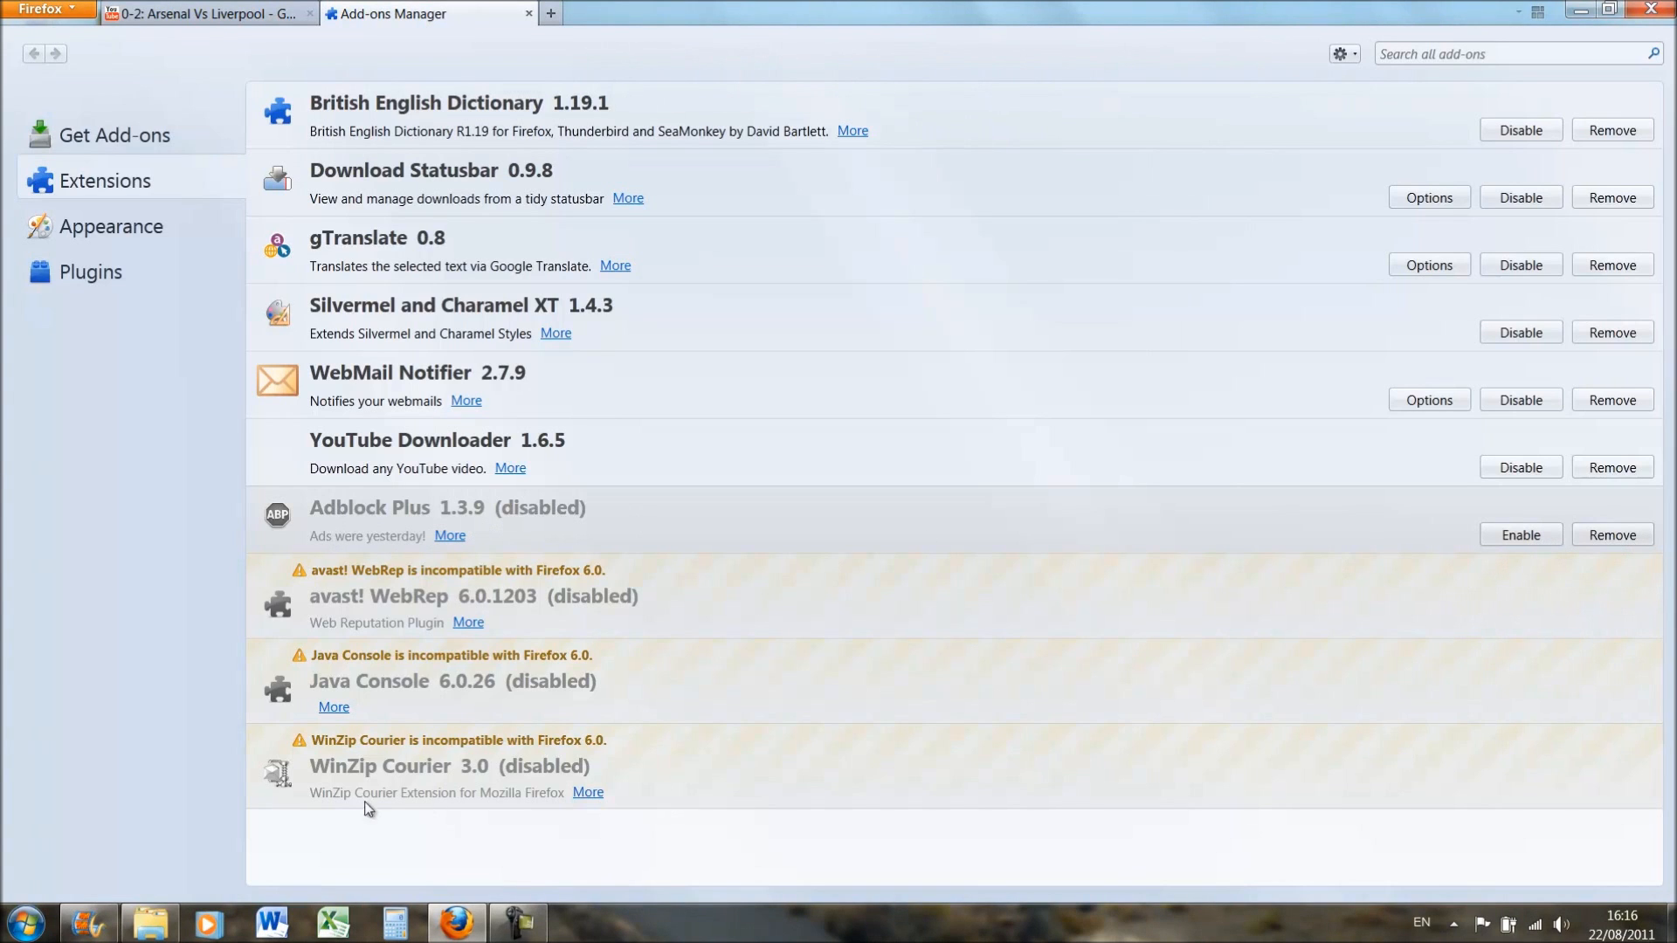
{"action": "mouse_move", "coordinate": [671, 493]}
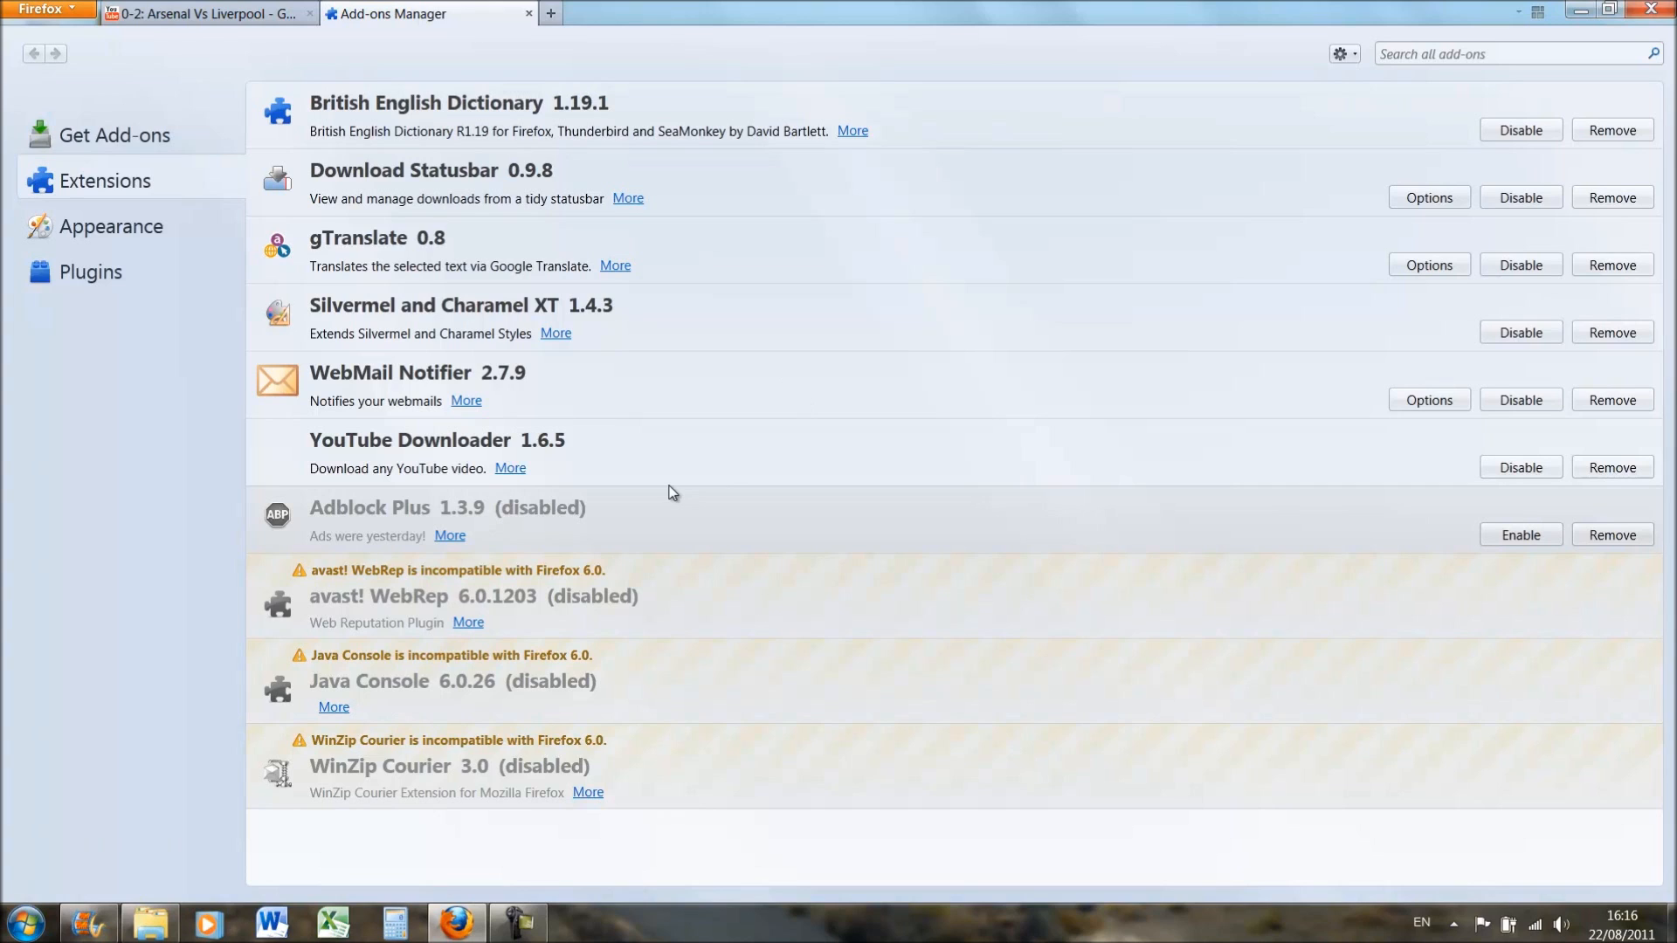
{"action": "mouse_move", "coordinate": [346, 629]}
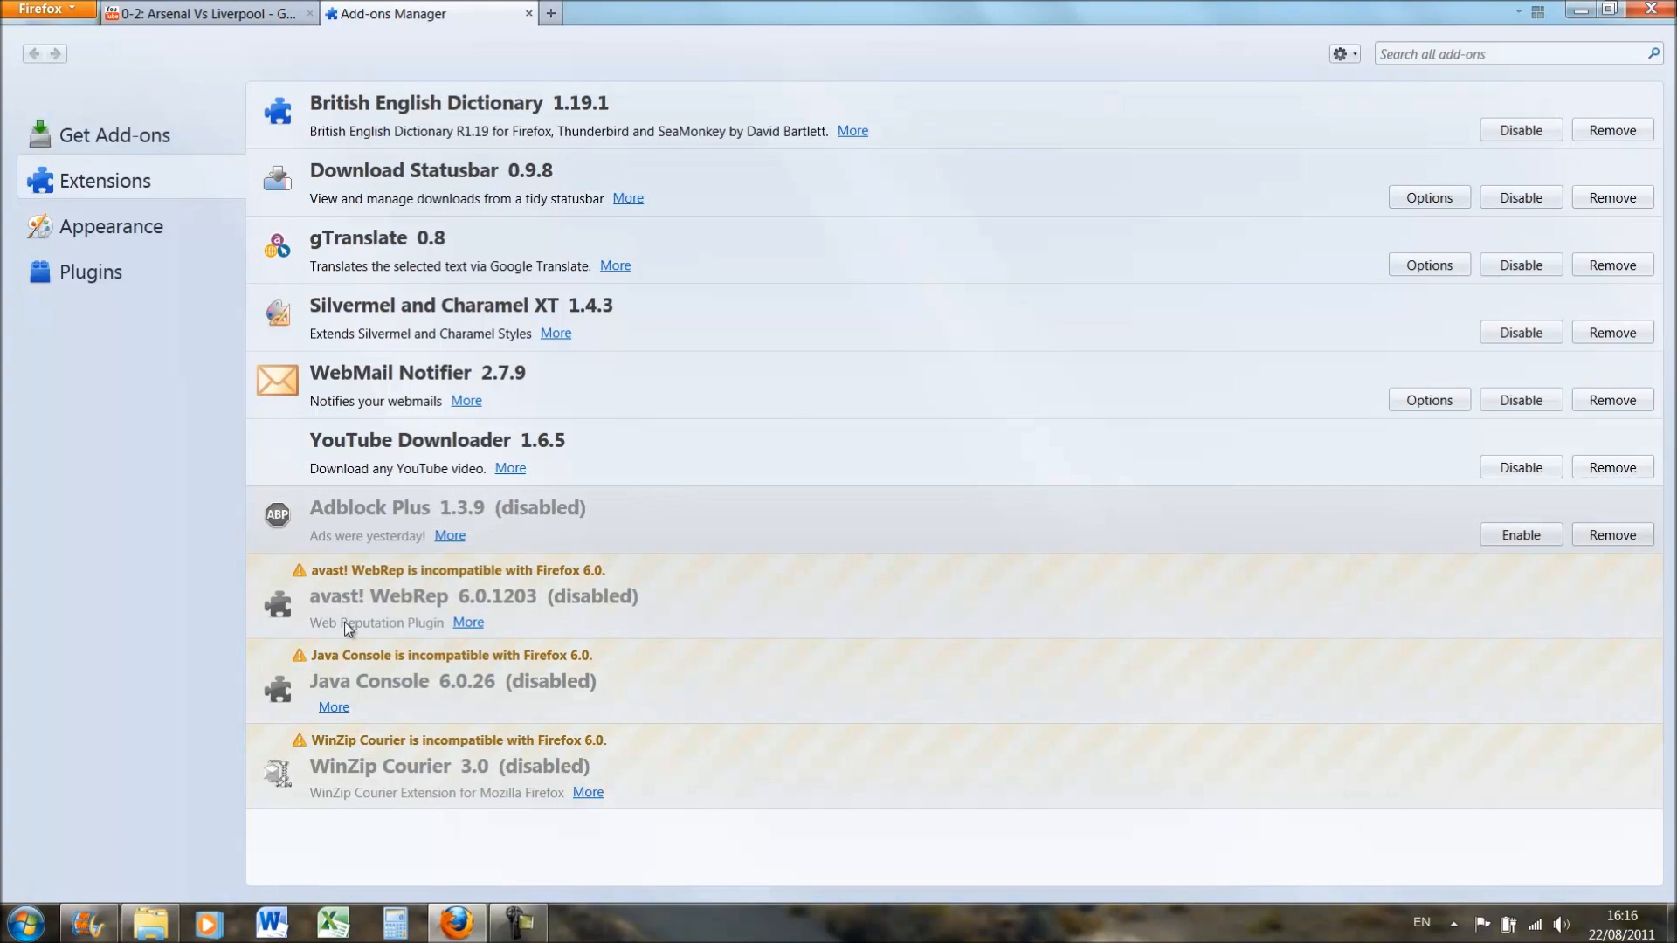
{"action": "mouse_move", "coordinate": [412, 779]}
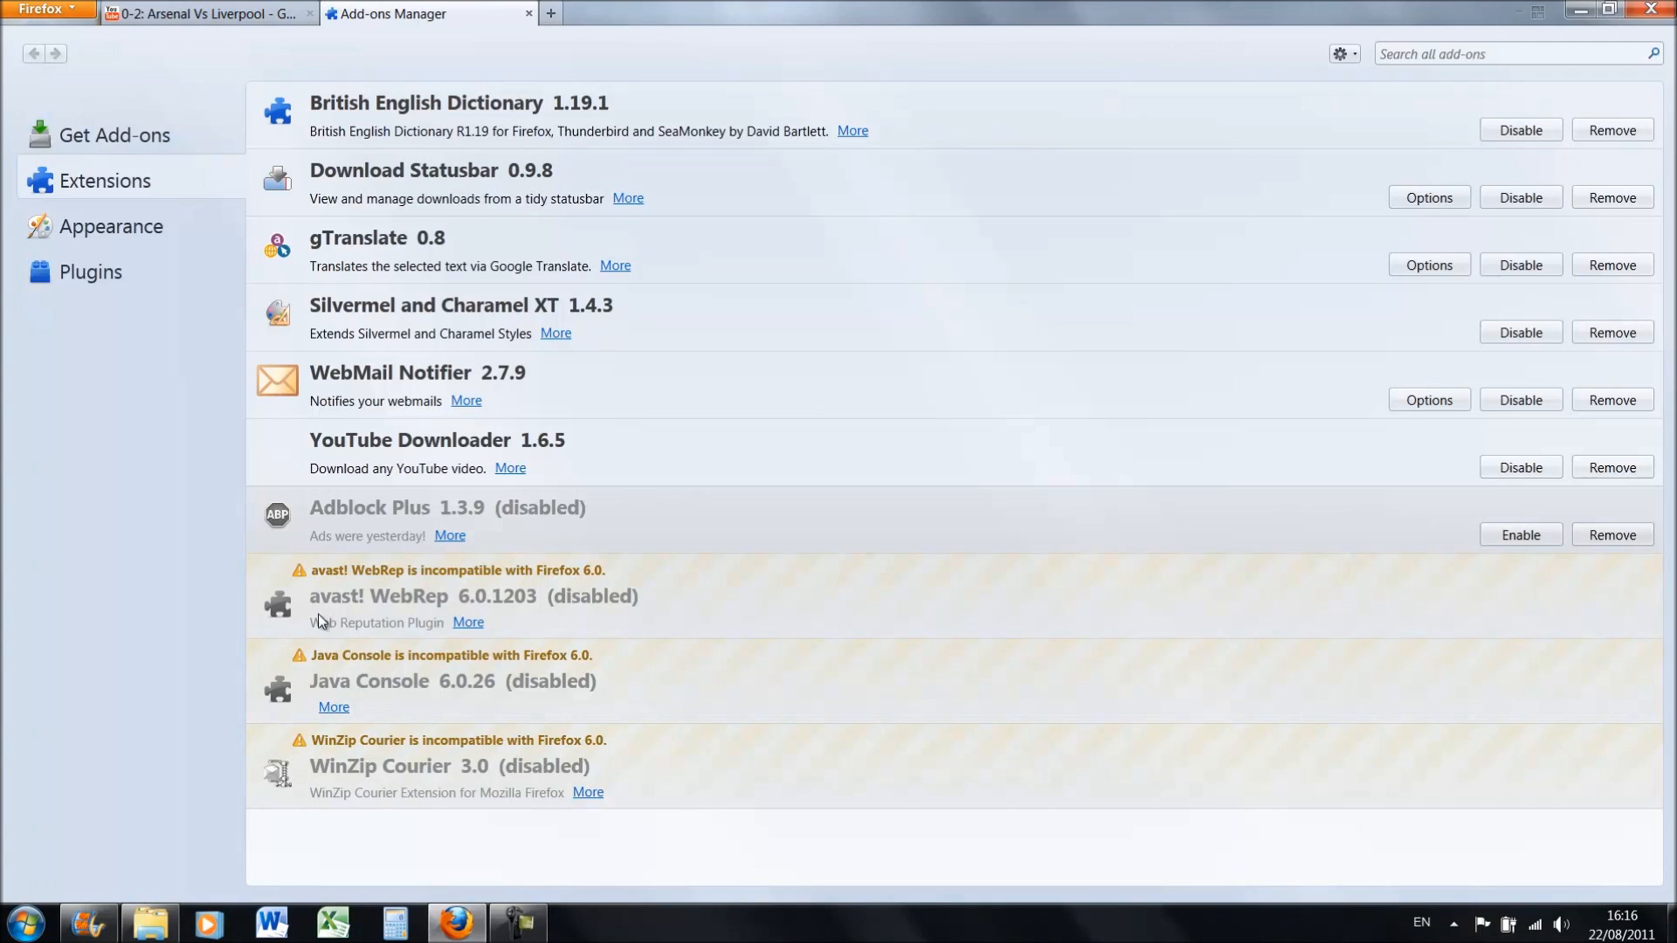
{"action": "mouse_move", "coordinate": [416, 601]}
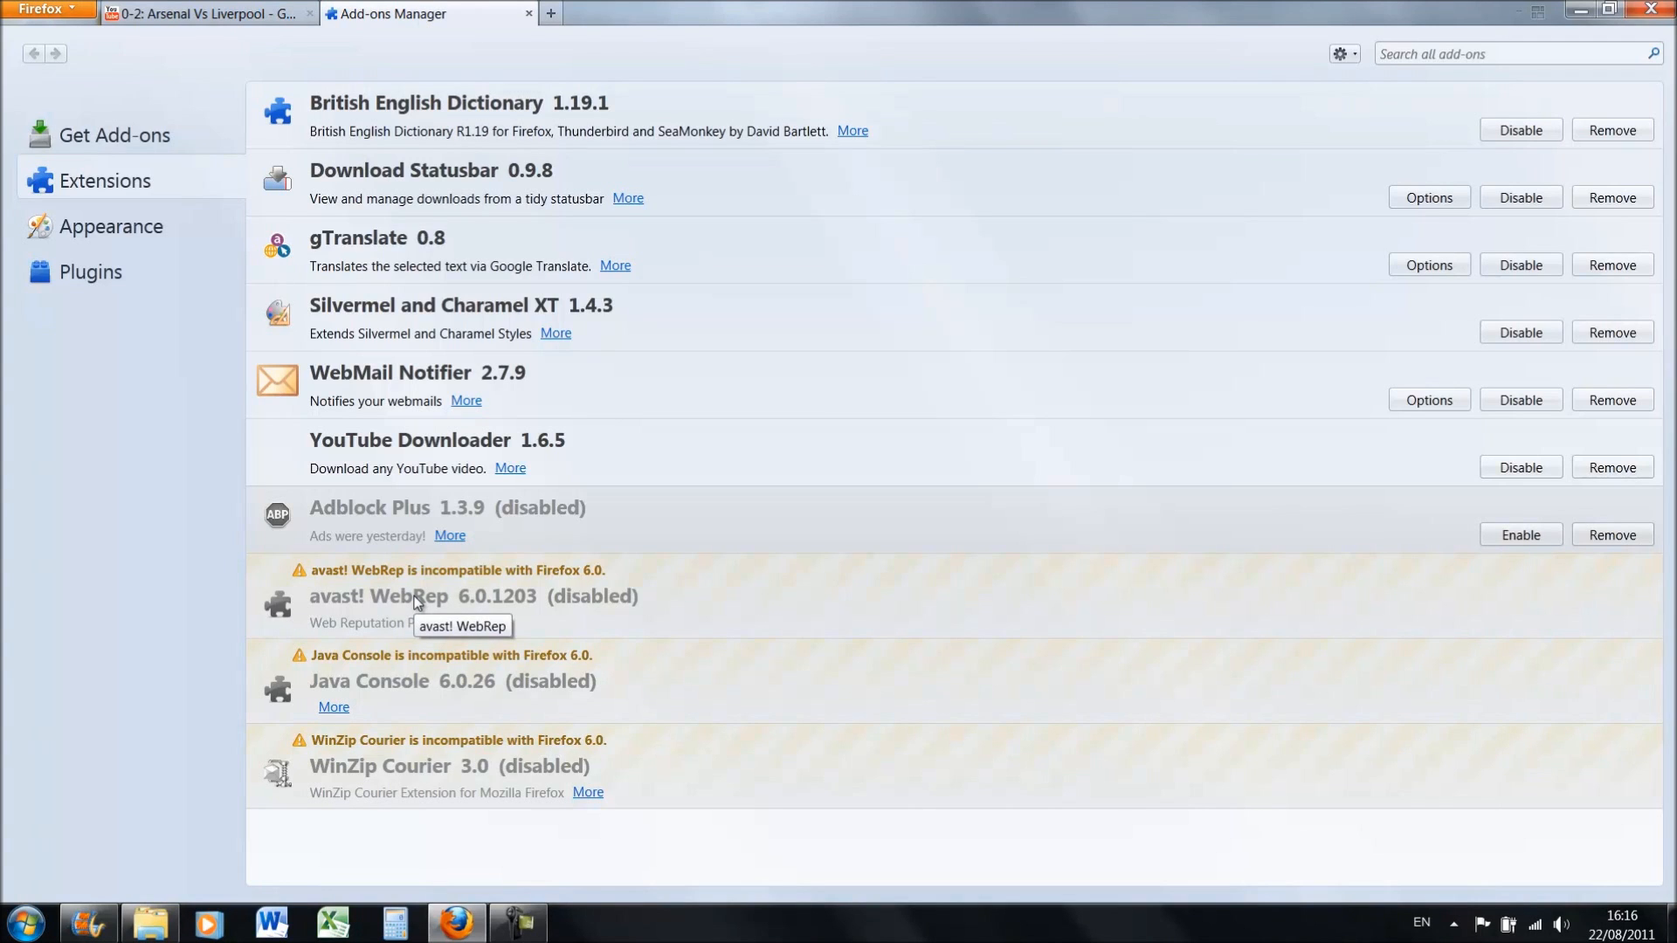
{"action": "mouse_move", "coordinate": [585, 599]}
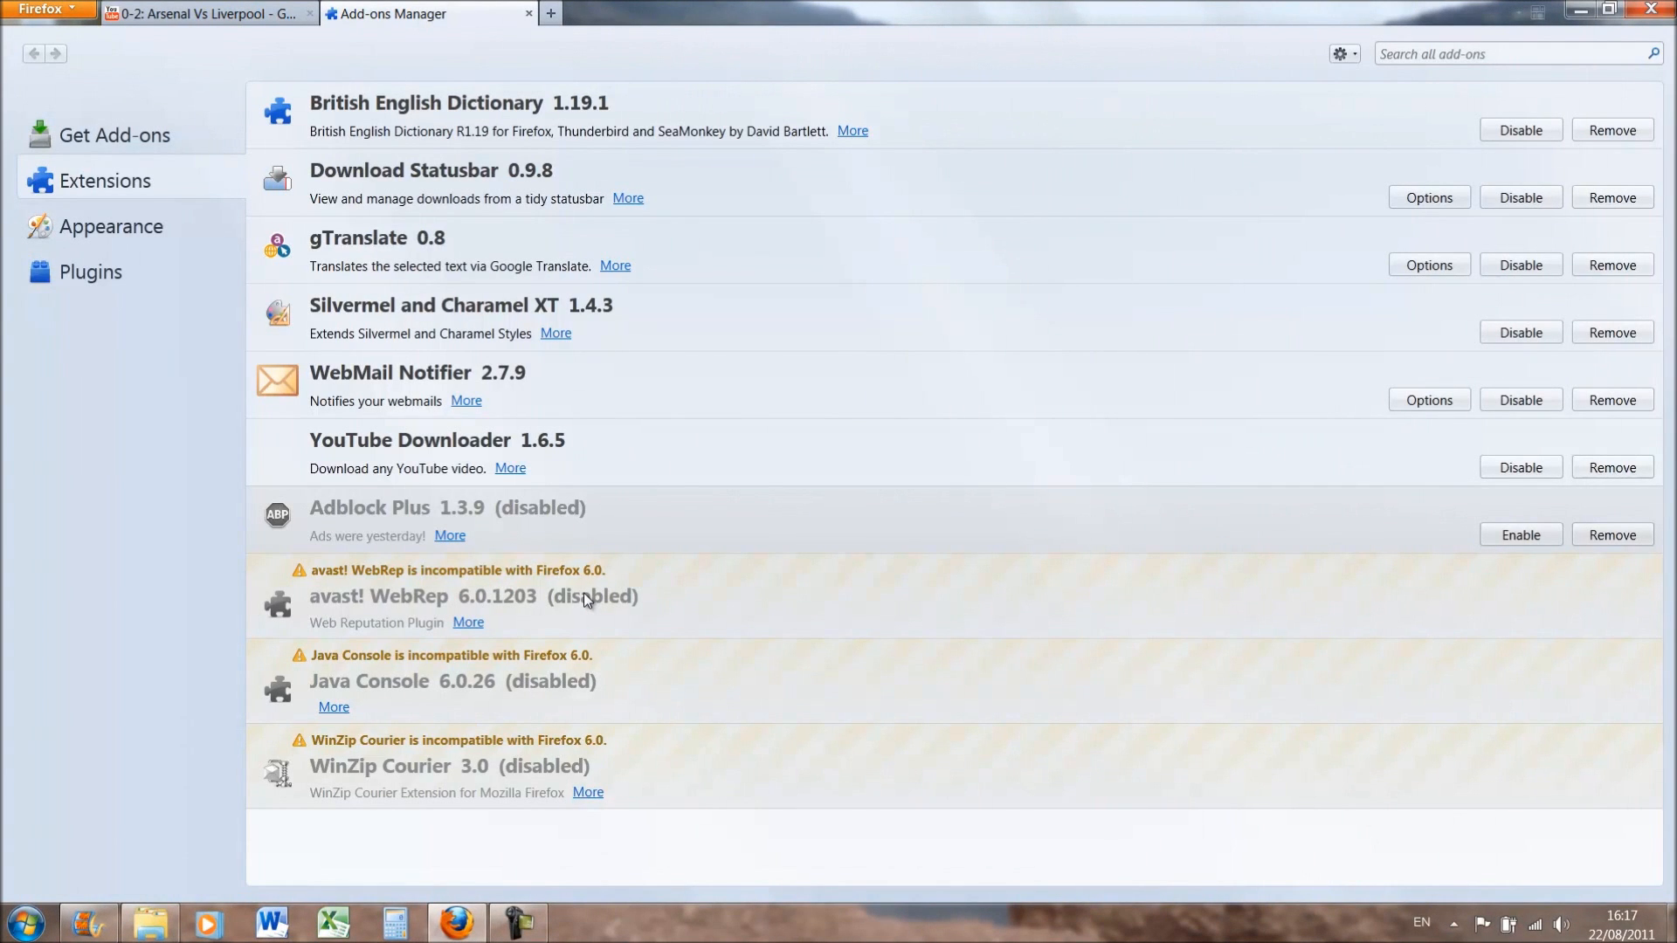
{"action": "mouse_move", "coordinate": [568, 377]}
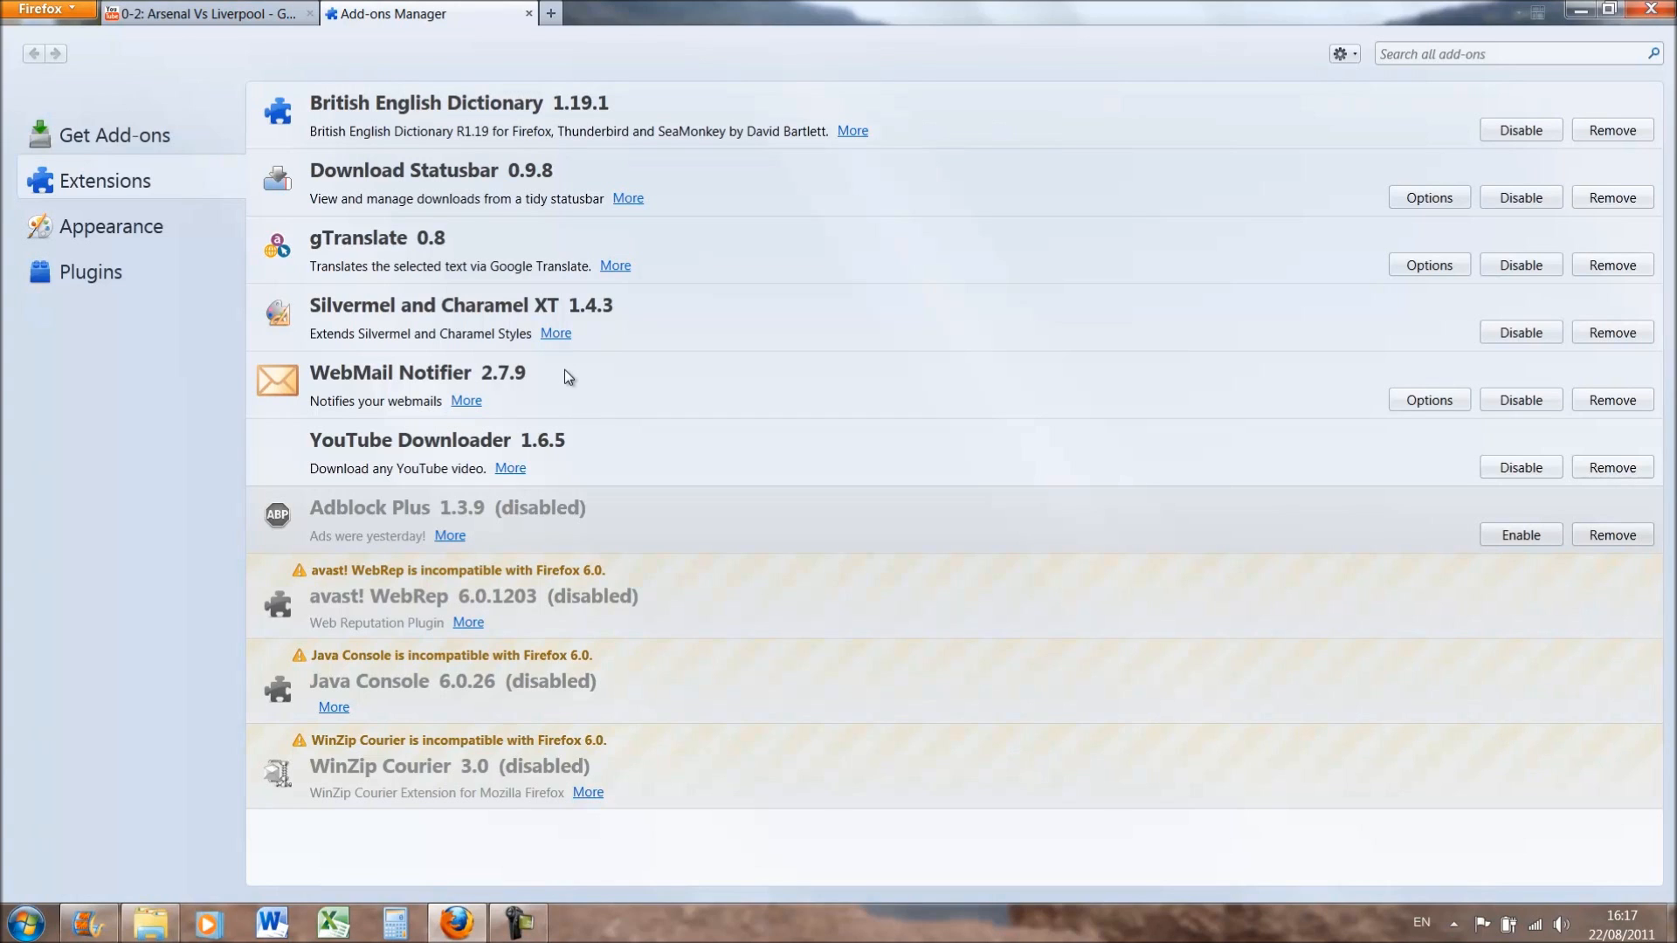
{"action": "mouse_move", "coordinate": [542, 619]}
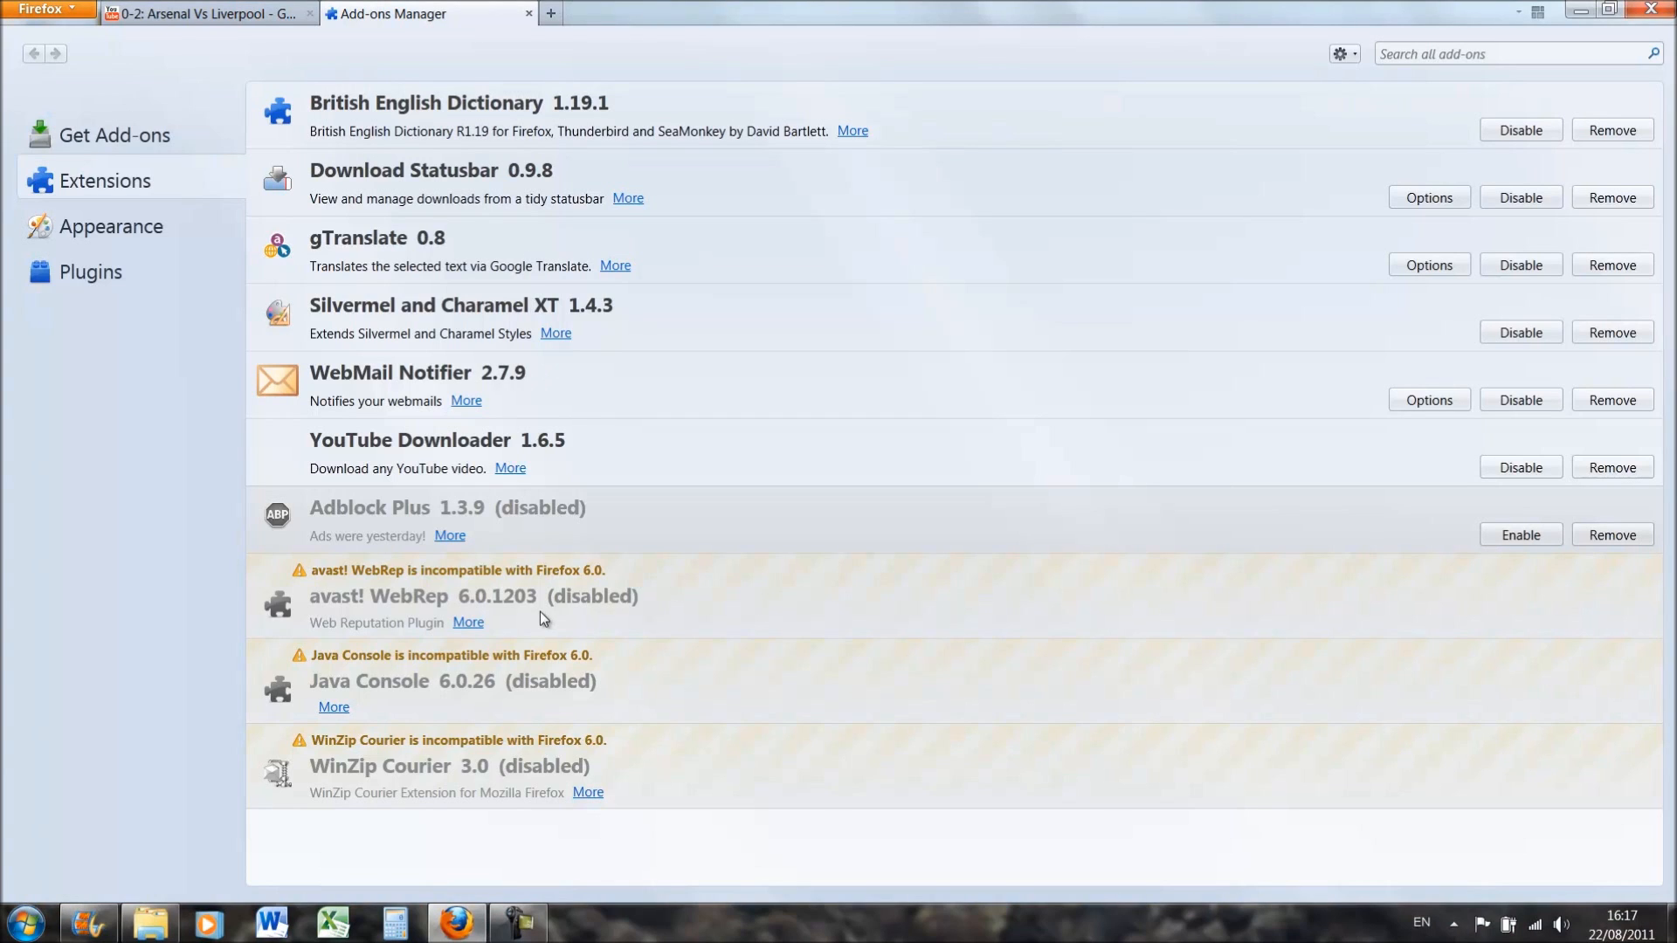
{"action": "mouse_move", "coordinate": [327, 806]}
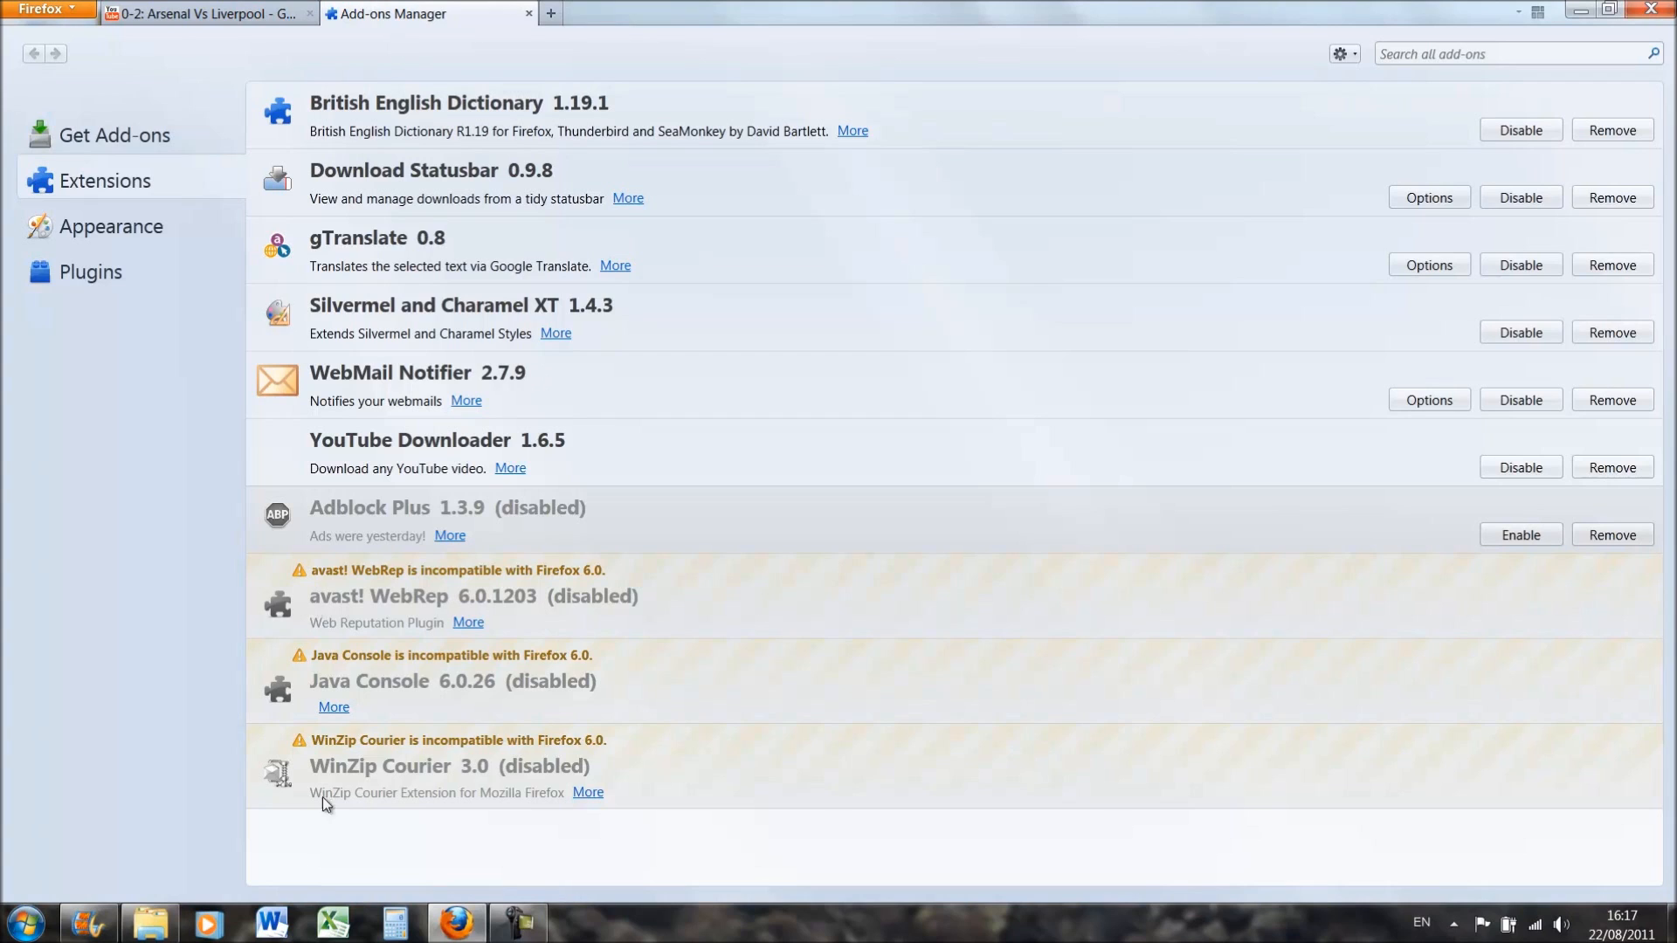
{"action": "mouse_move", "coordinate": [708, 631]}
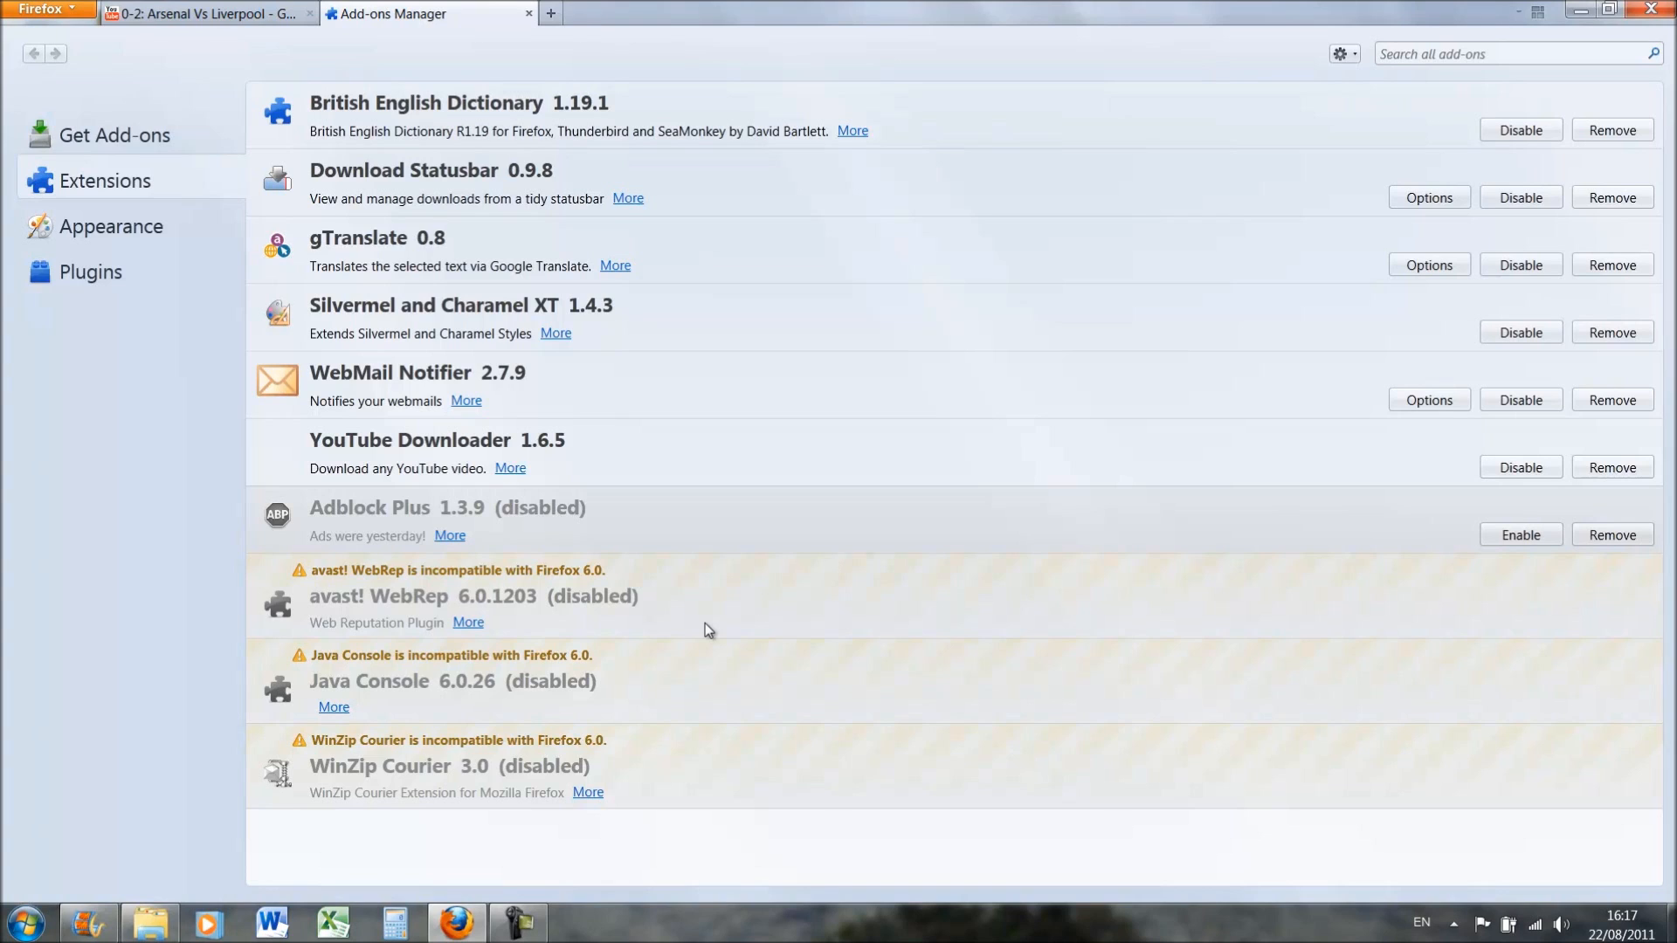
{"action": "mouse_move", "coordinate": [330, 608]}
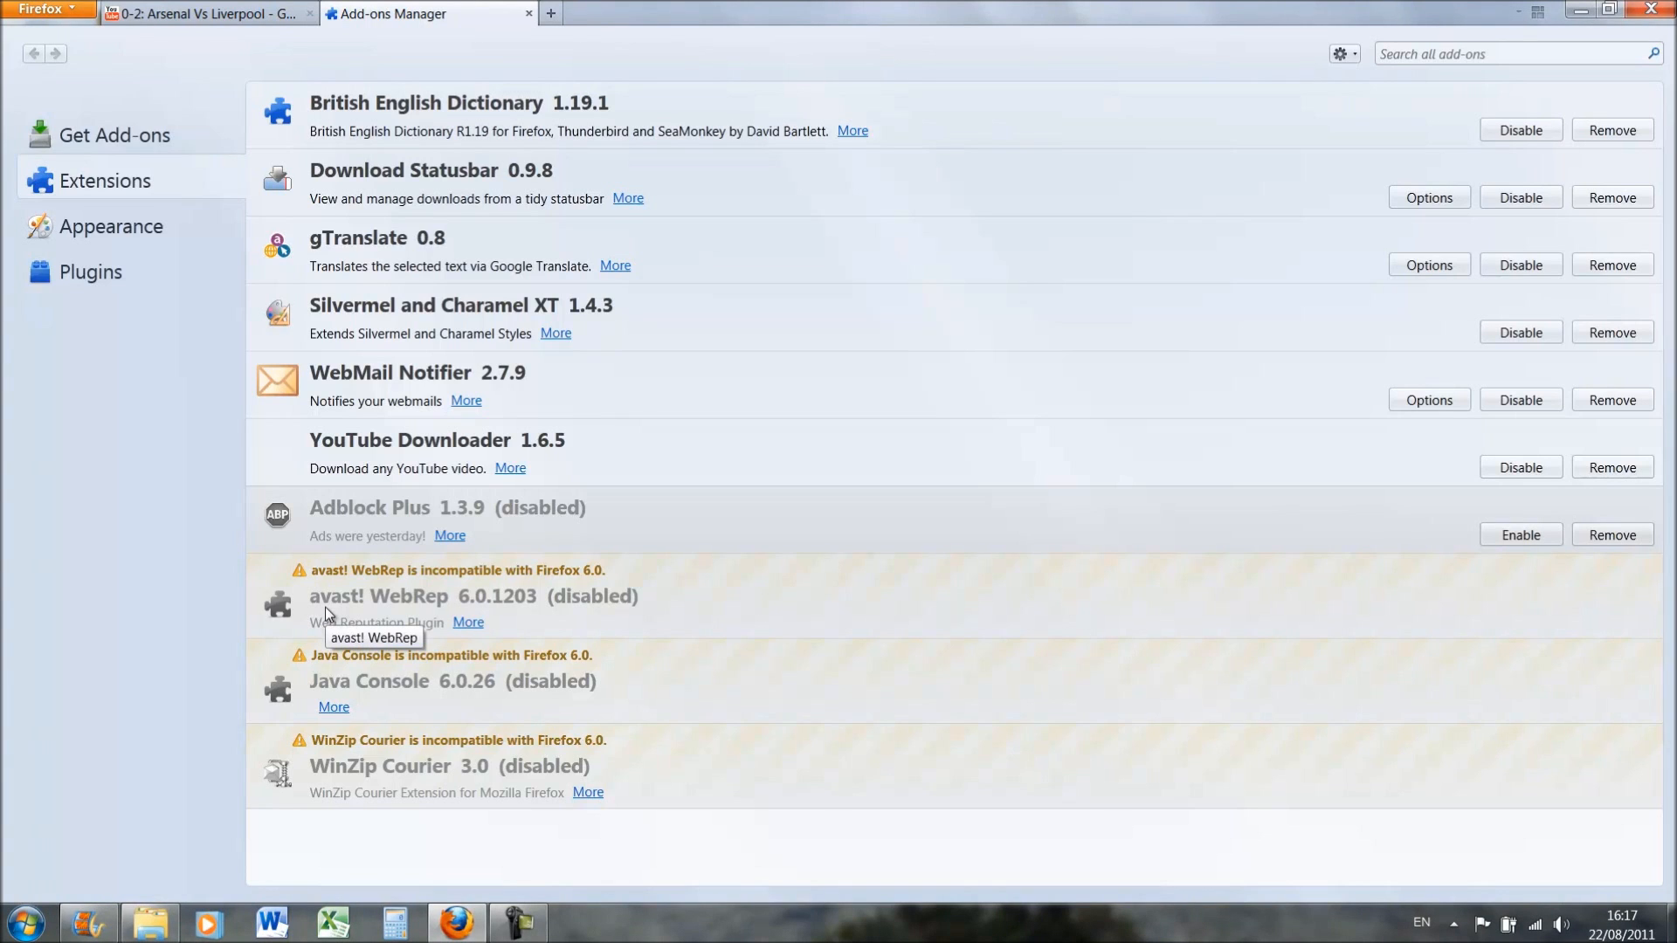
{"action": "mouse_move", "coordinate": [368, 224]}
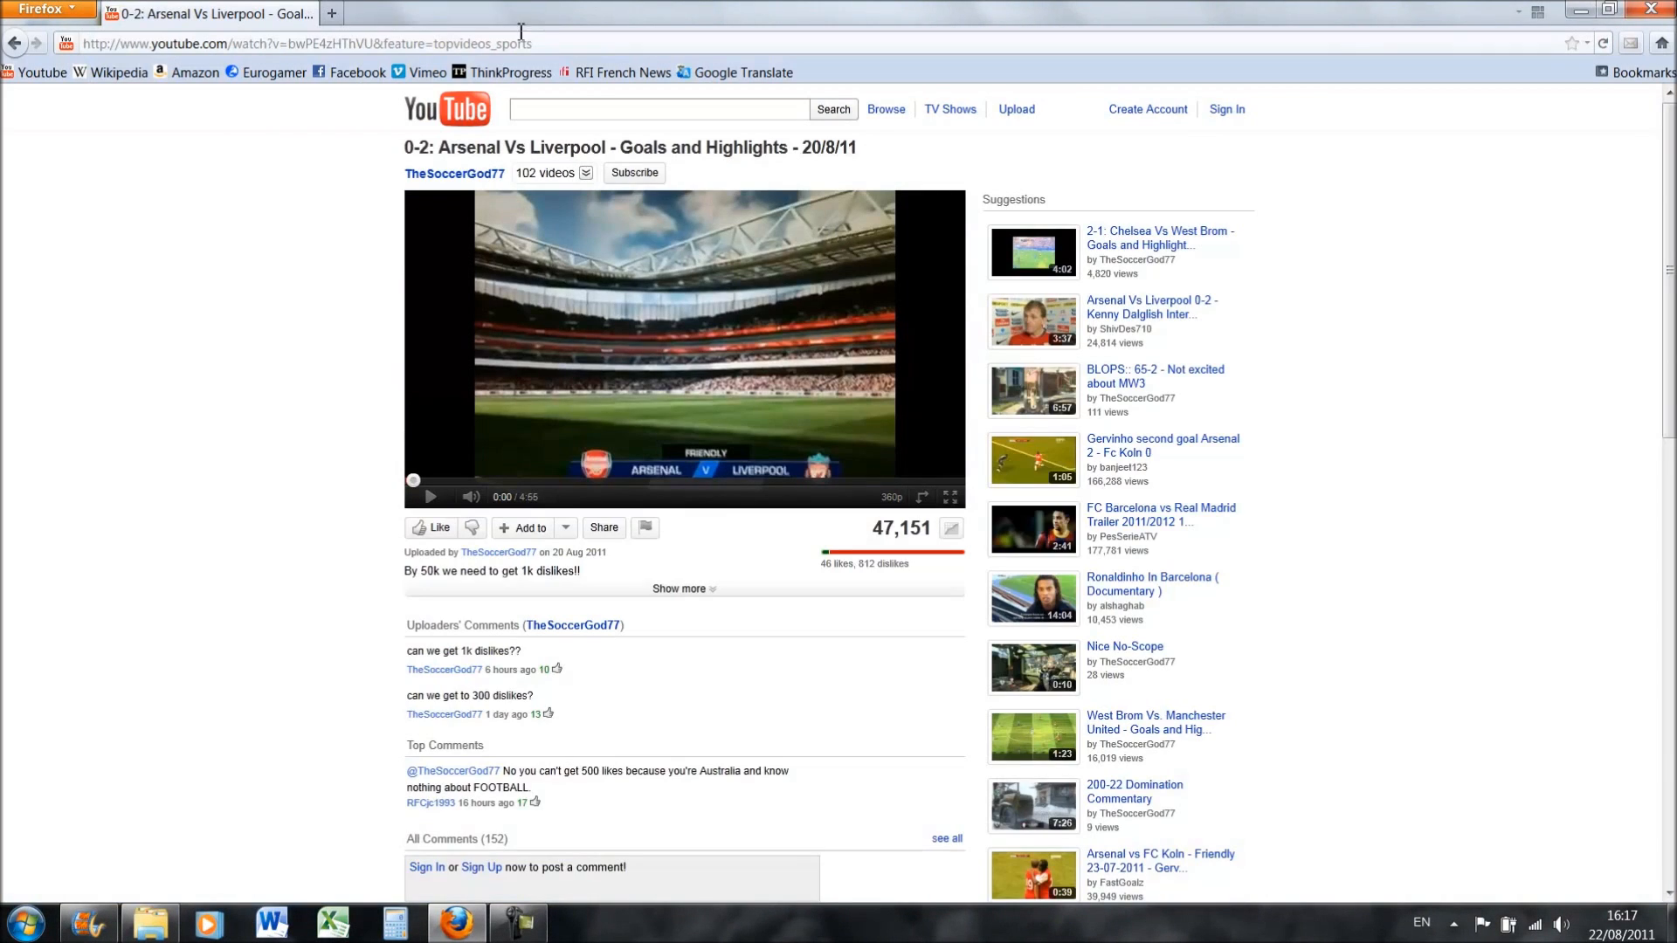
{"action": "left_click", "coordinate": [1607, 10]}
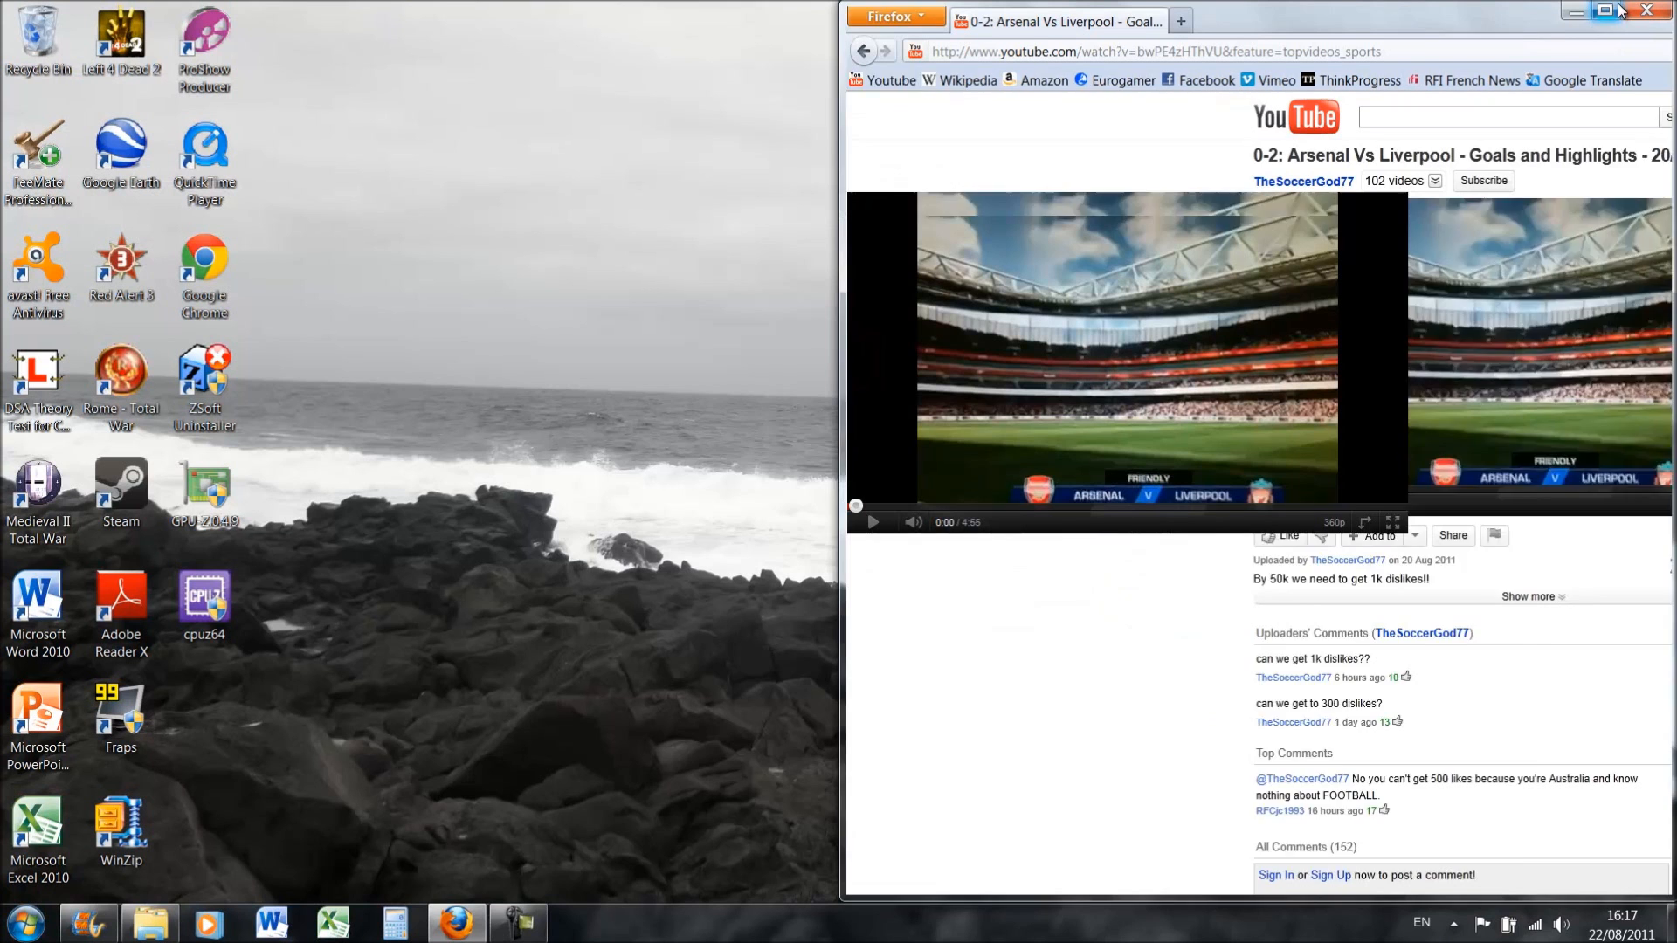
Open Google Chrome beside Firefox and bring up Firefox's History menu.
{"action": "left_click", "coordinate": [23, 921]}
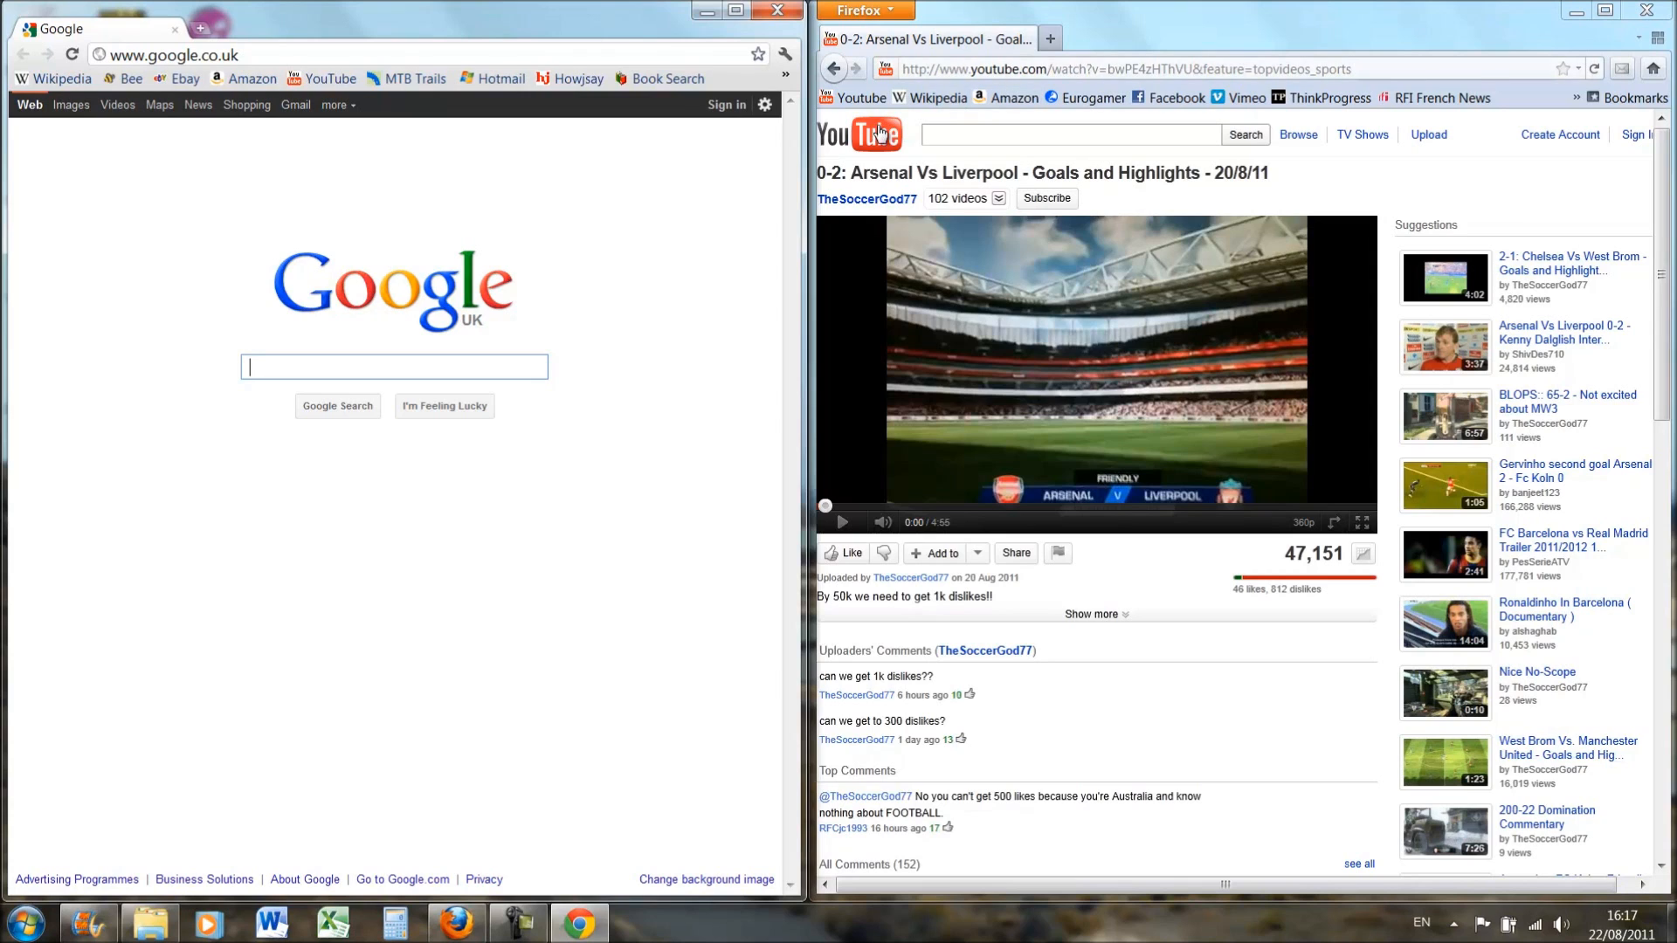
{"action": "left_click", "coordinate": [865, 10]}
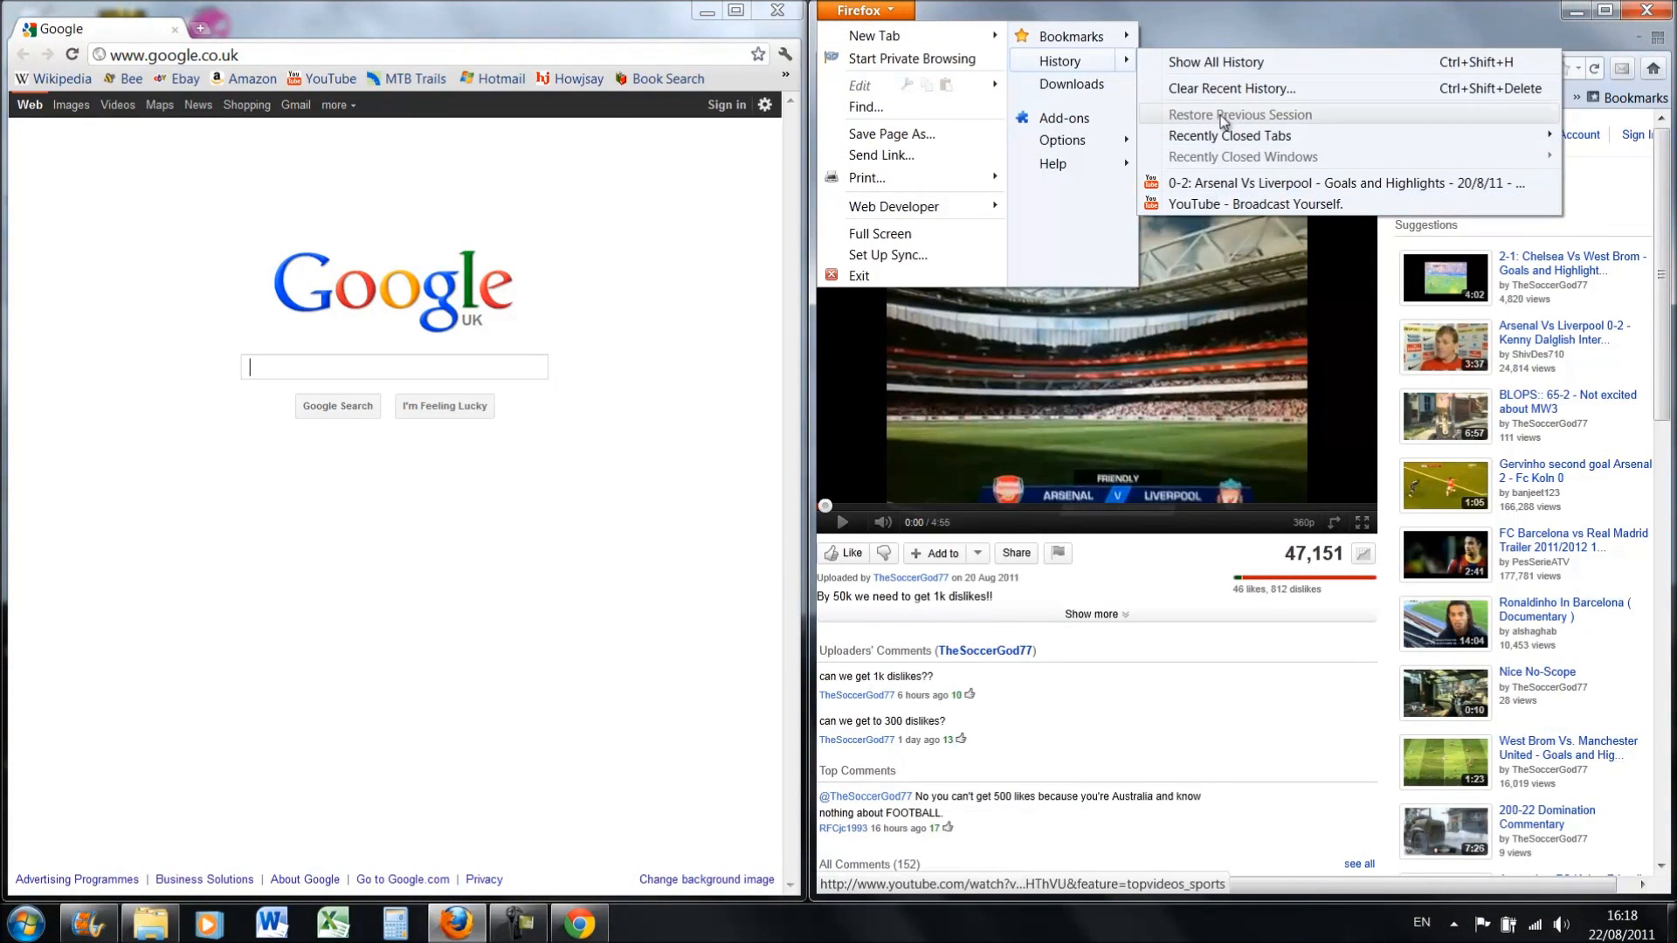
Clear Firefox's recent history and enter youtube.com in Chrome's address bar.
{"action": "left_click", "coordinate": [1230, 89]}
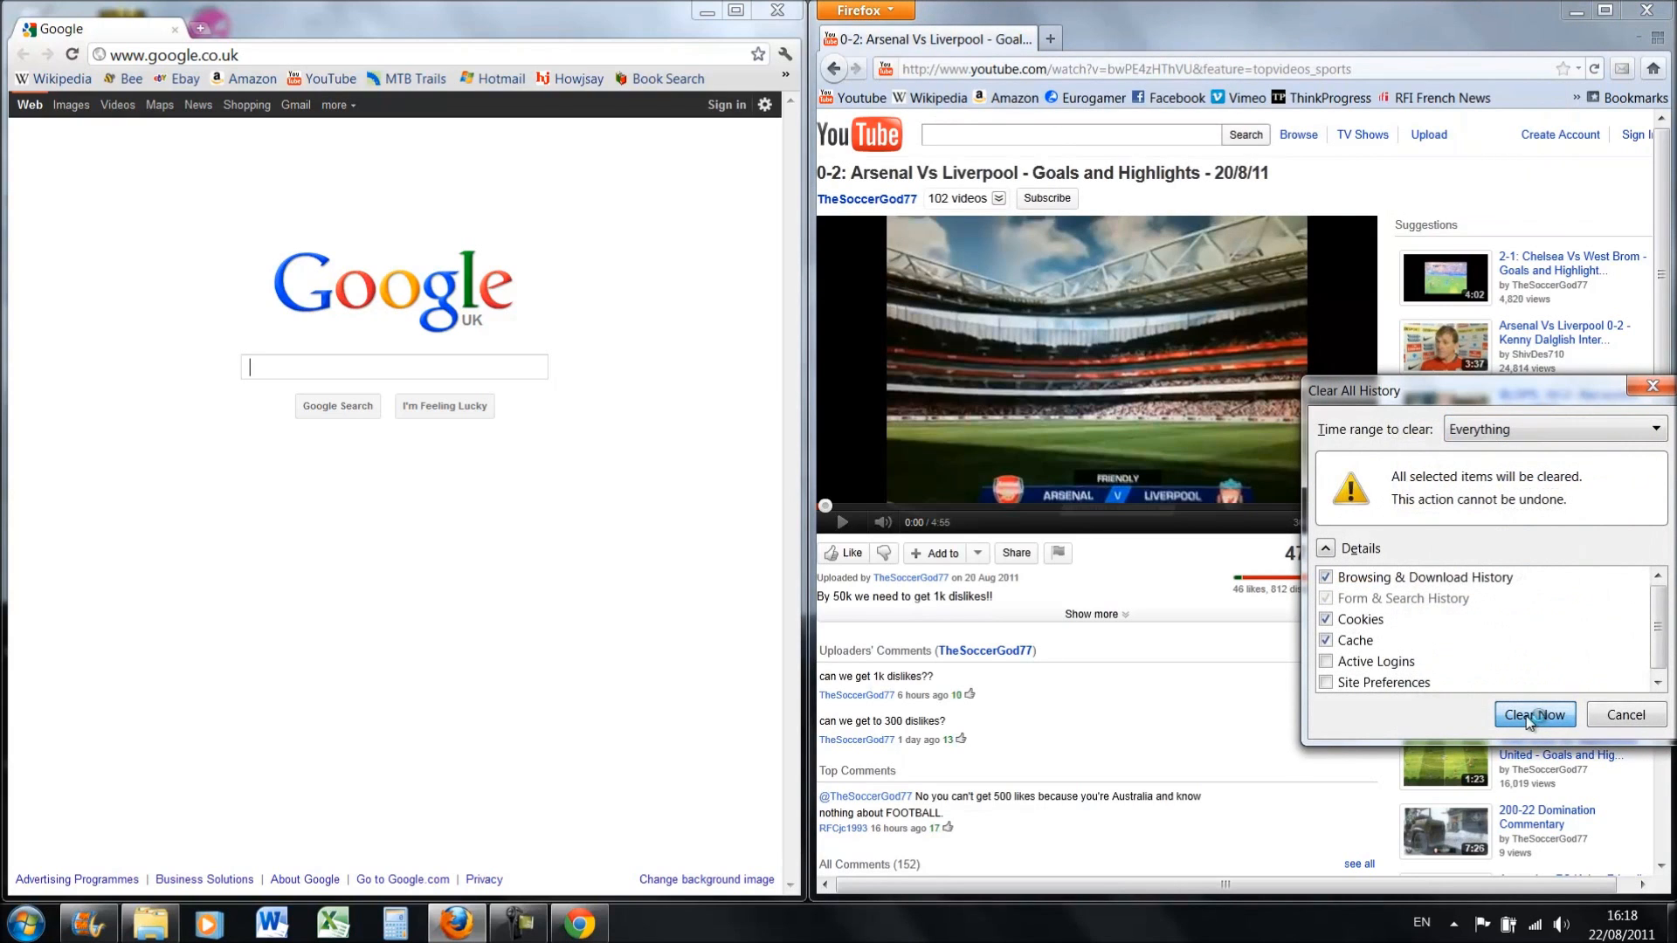
{"action": "left_click", "coordinate": [1534, 715]}
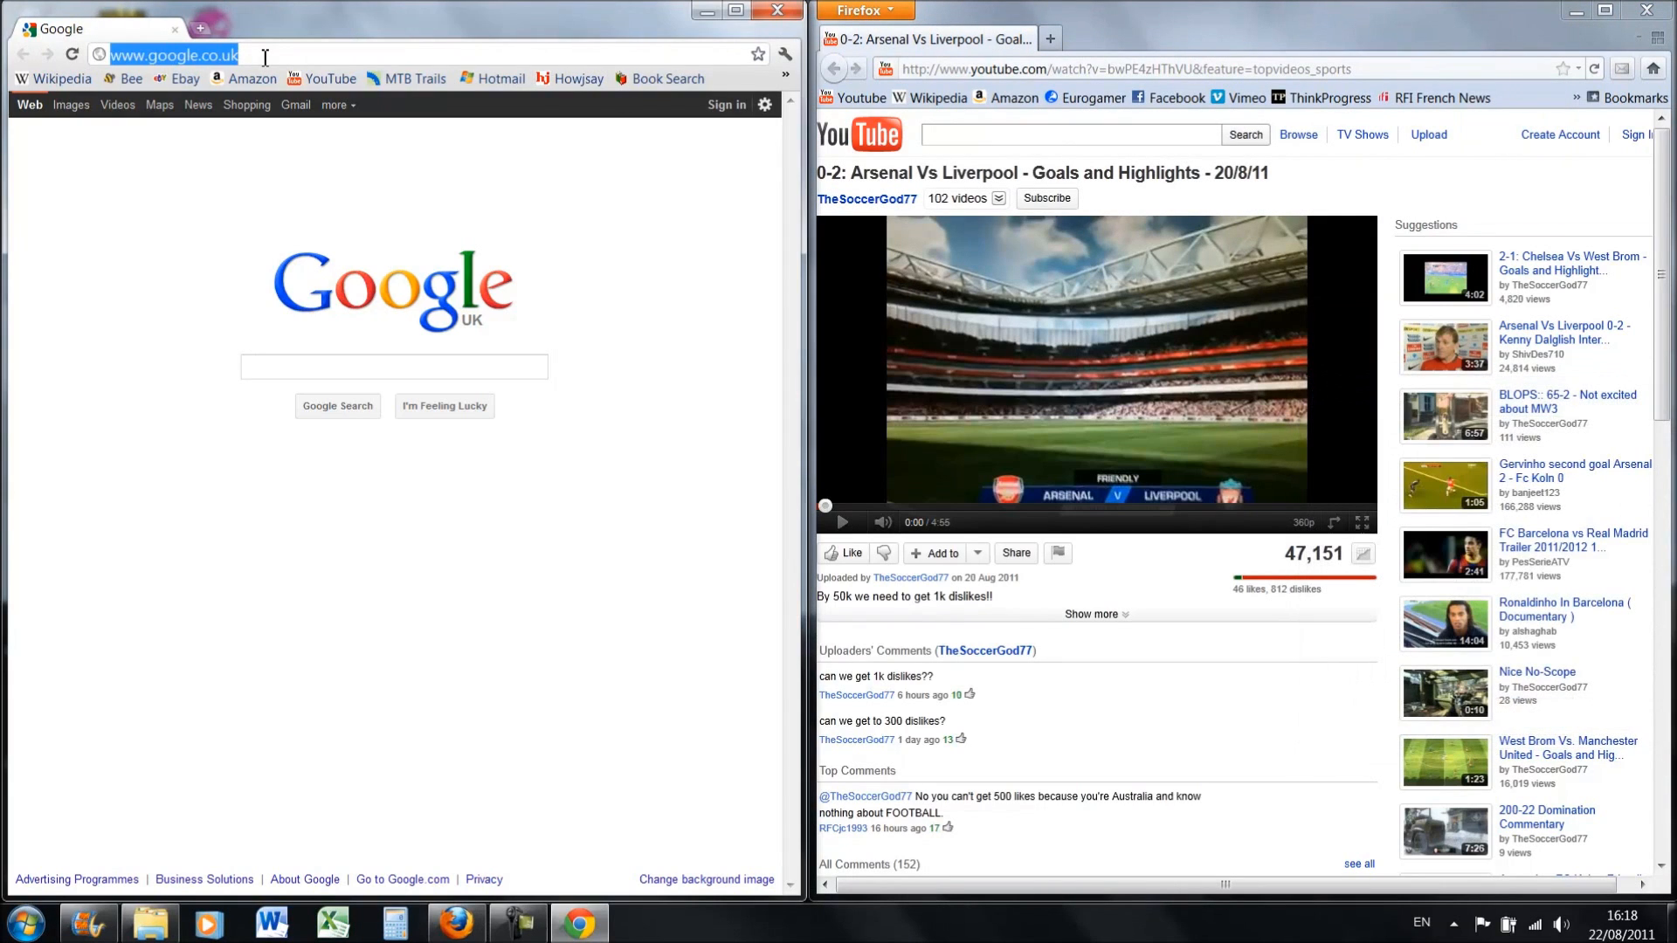
{"action": "type", "text": "youtube.com"}
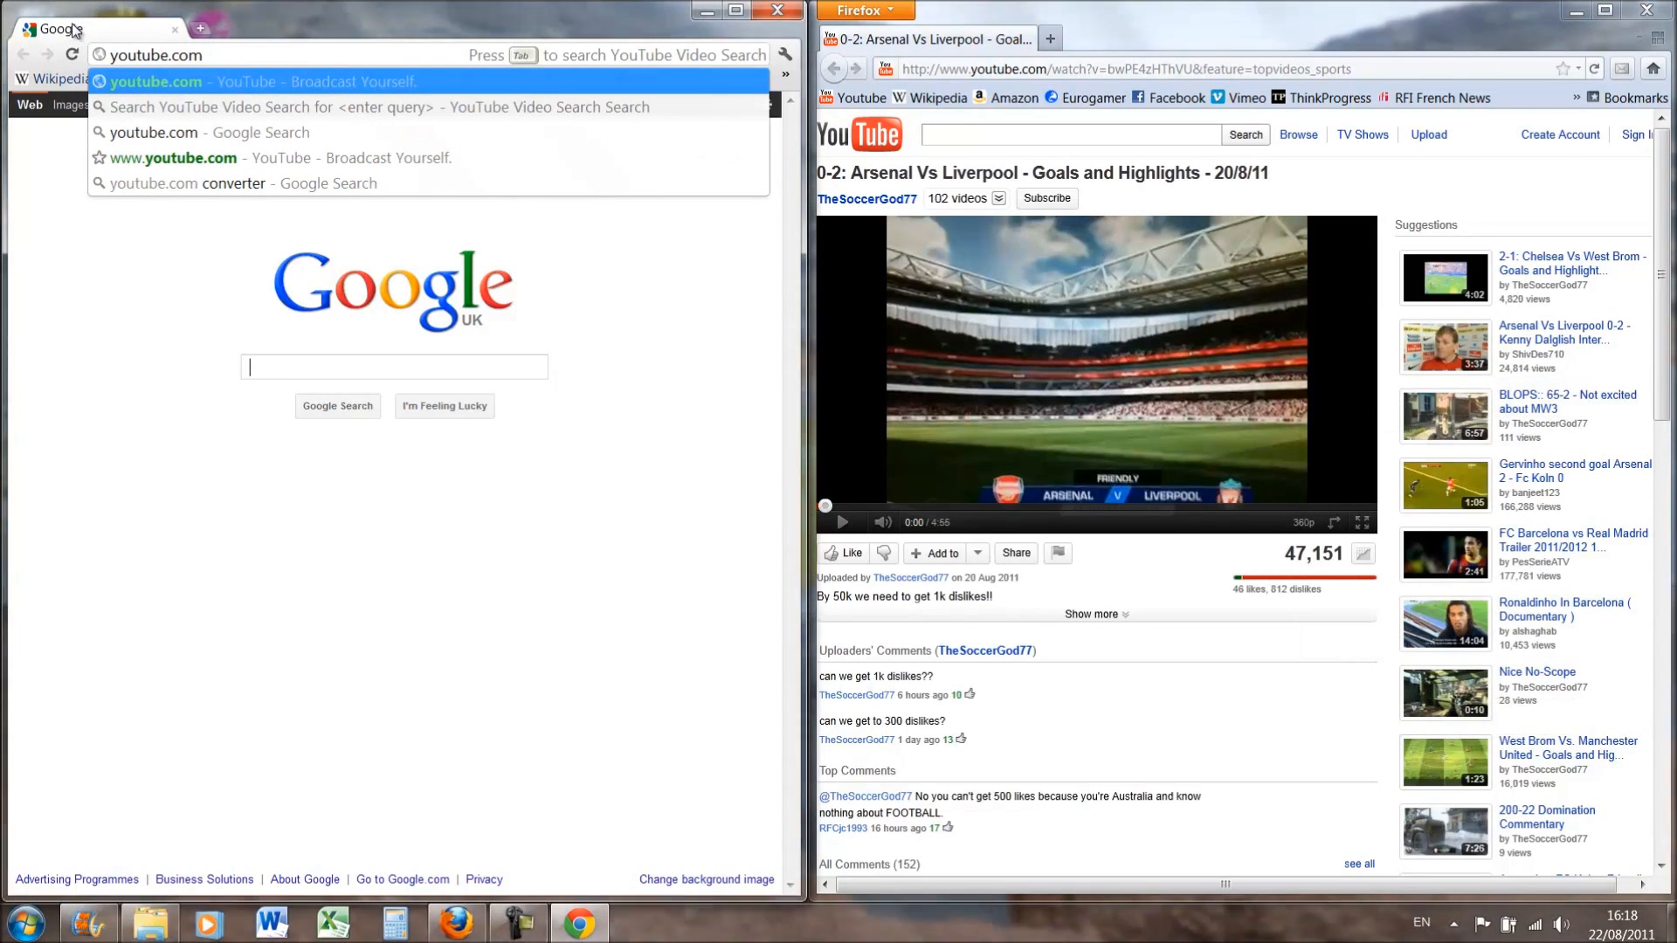
View Chrome's History page and Under the Bonnet privacy settings, then close those tabs.
{"action": "left_click", "coordinate": [784, 54]}
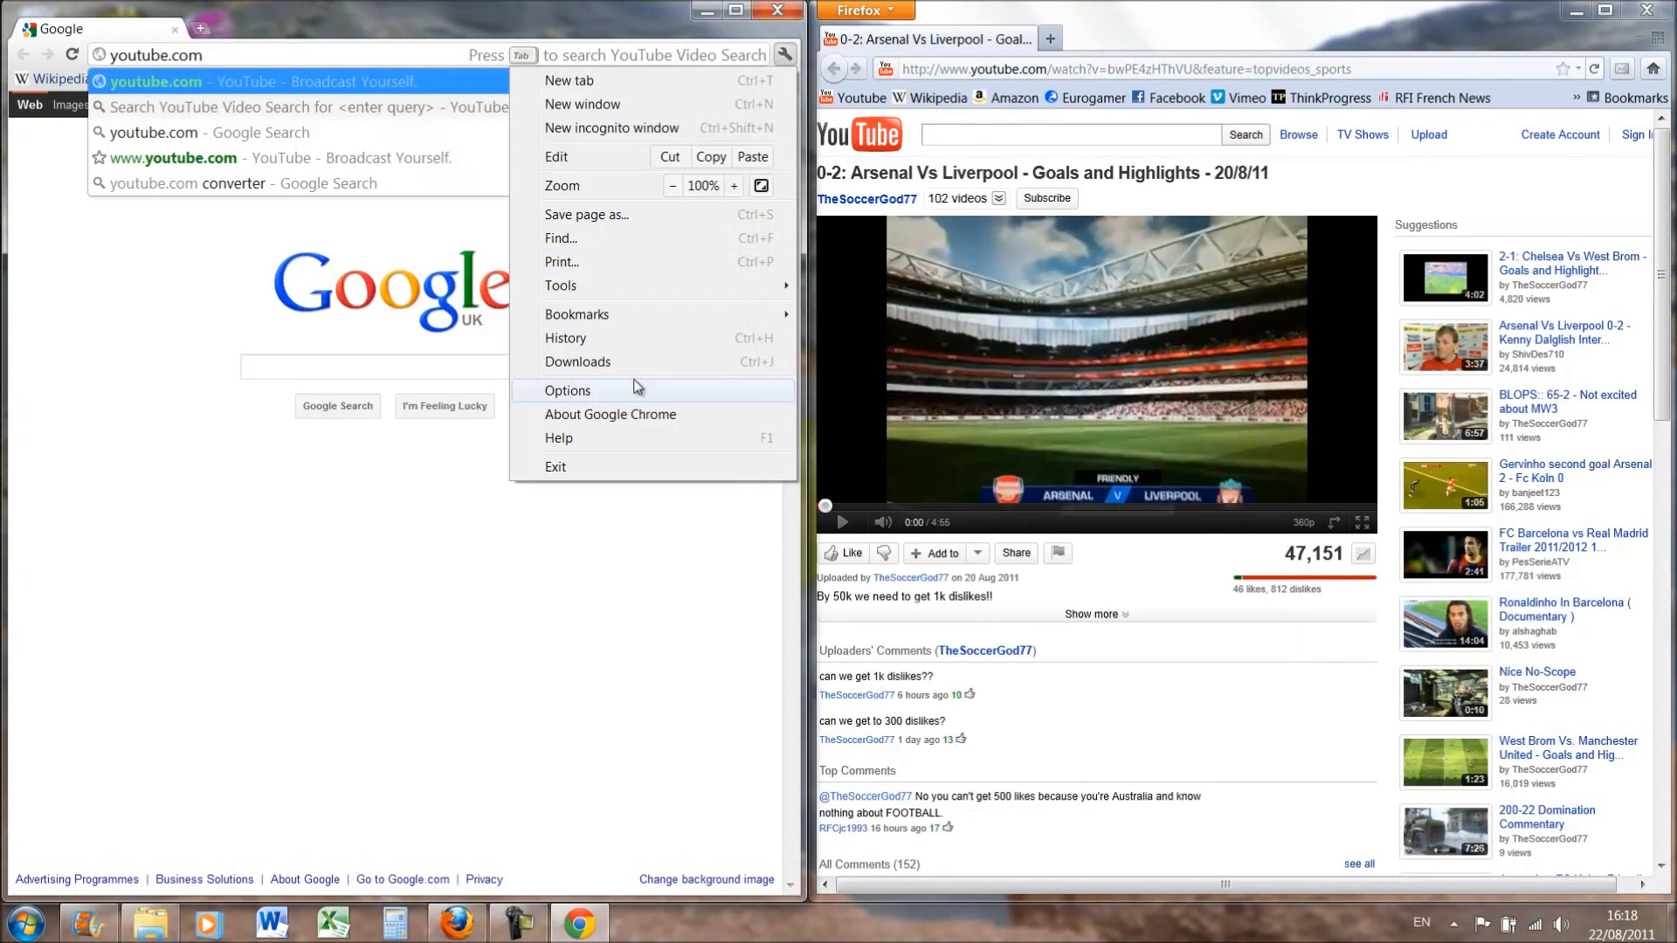
{"action": "left_click", "coordinate": [566, 337]}
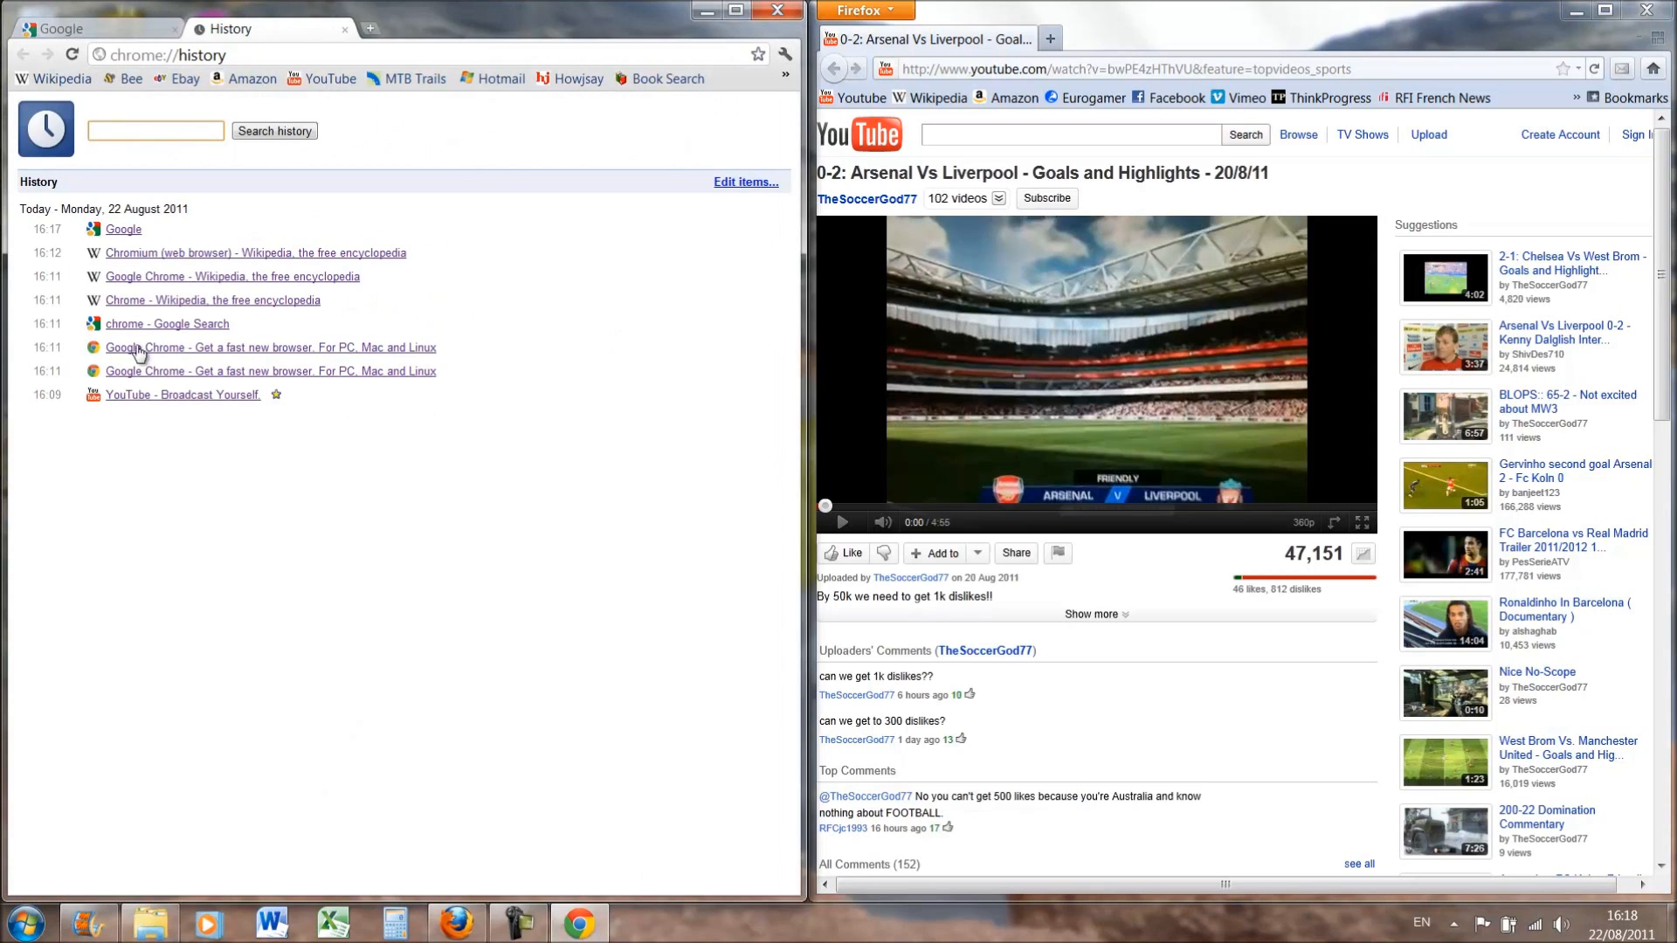
{"action": "left_click", "coordinate": [746, 180]}
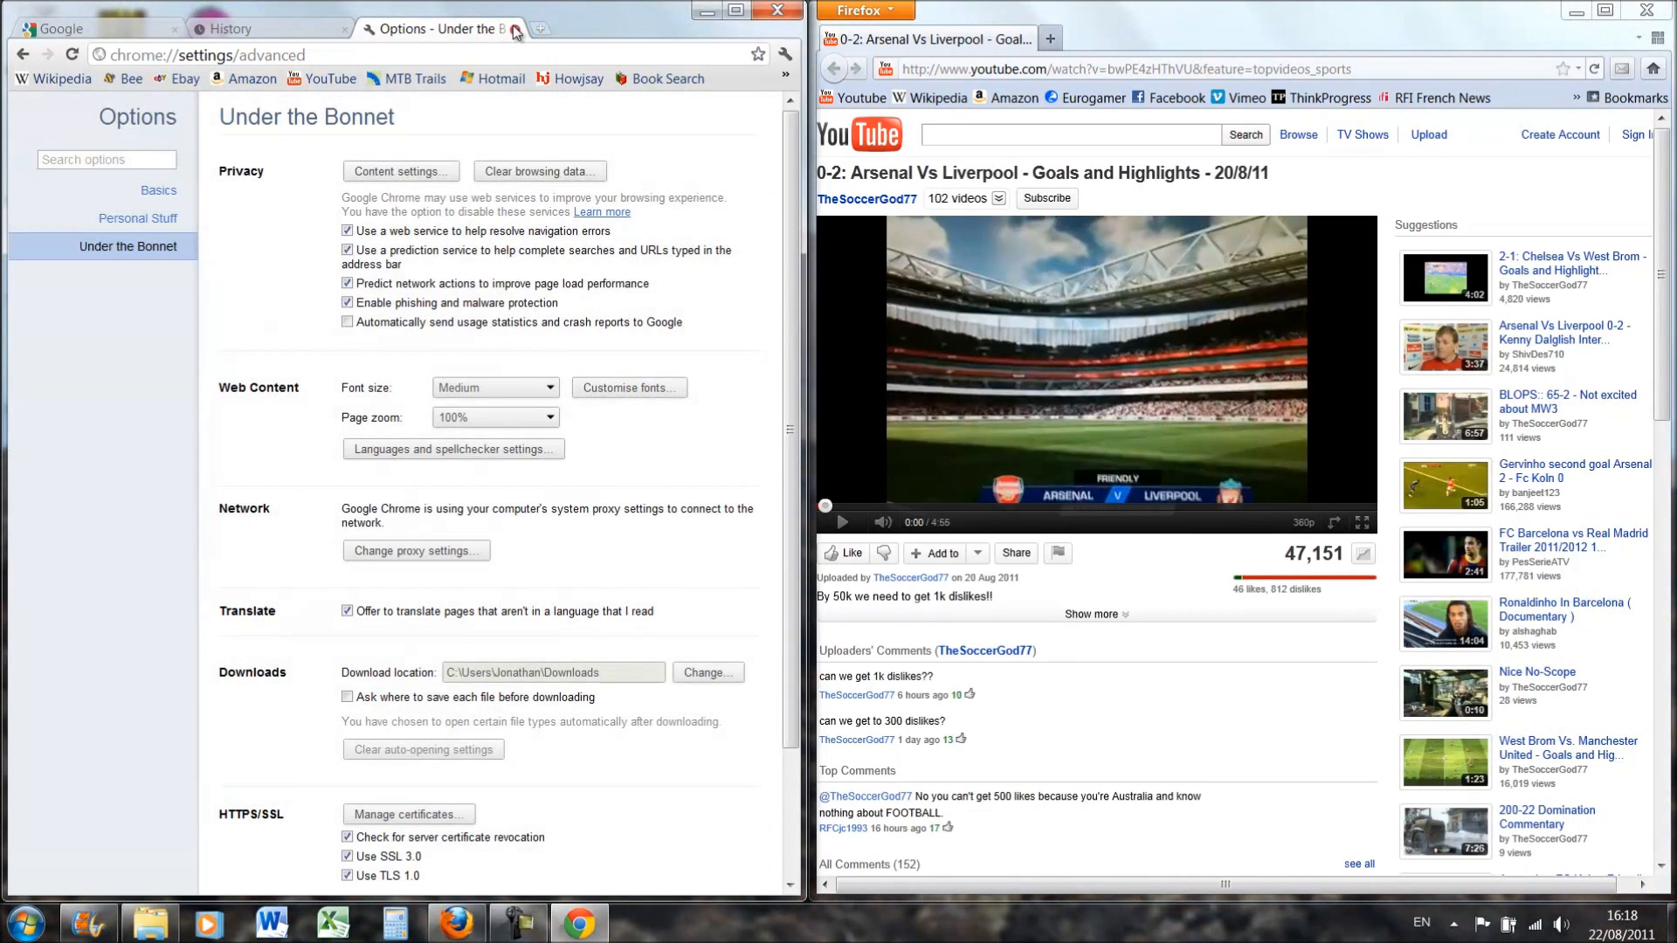
{"action": "left_click", "coordinate": [513, 29]}
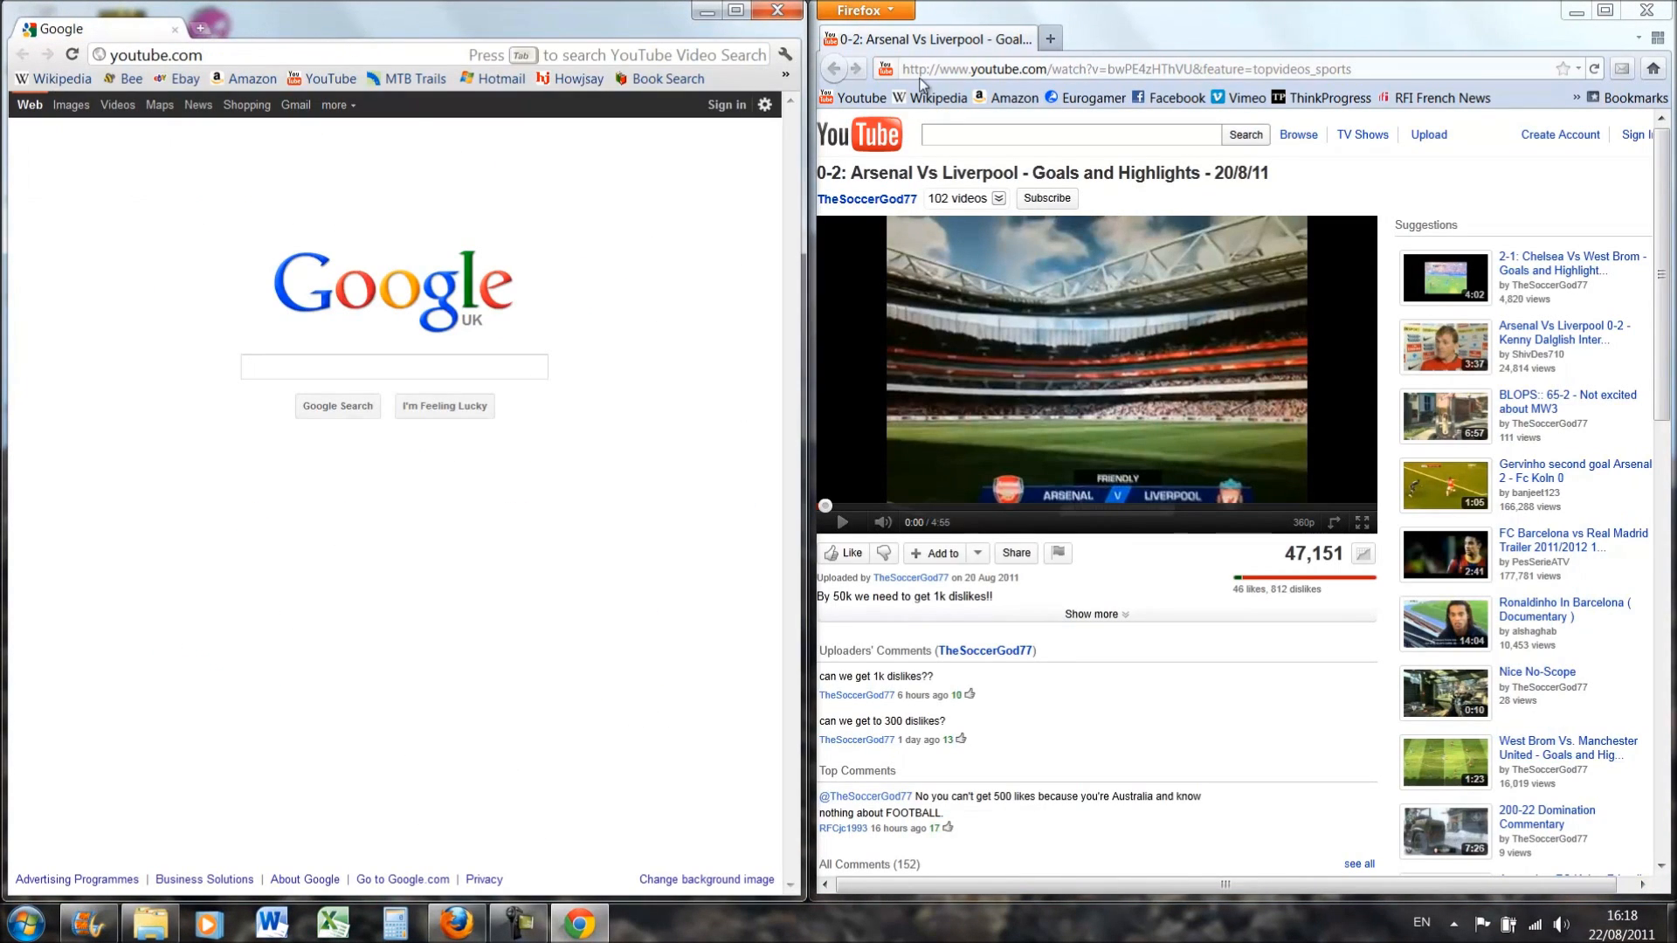
Load youtube.com in Firefox while Chrome loads it, to compare speed.
{"action": "type", "text": "youtube.com/"}
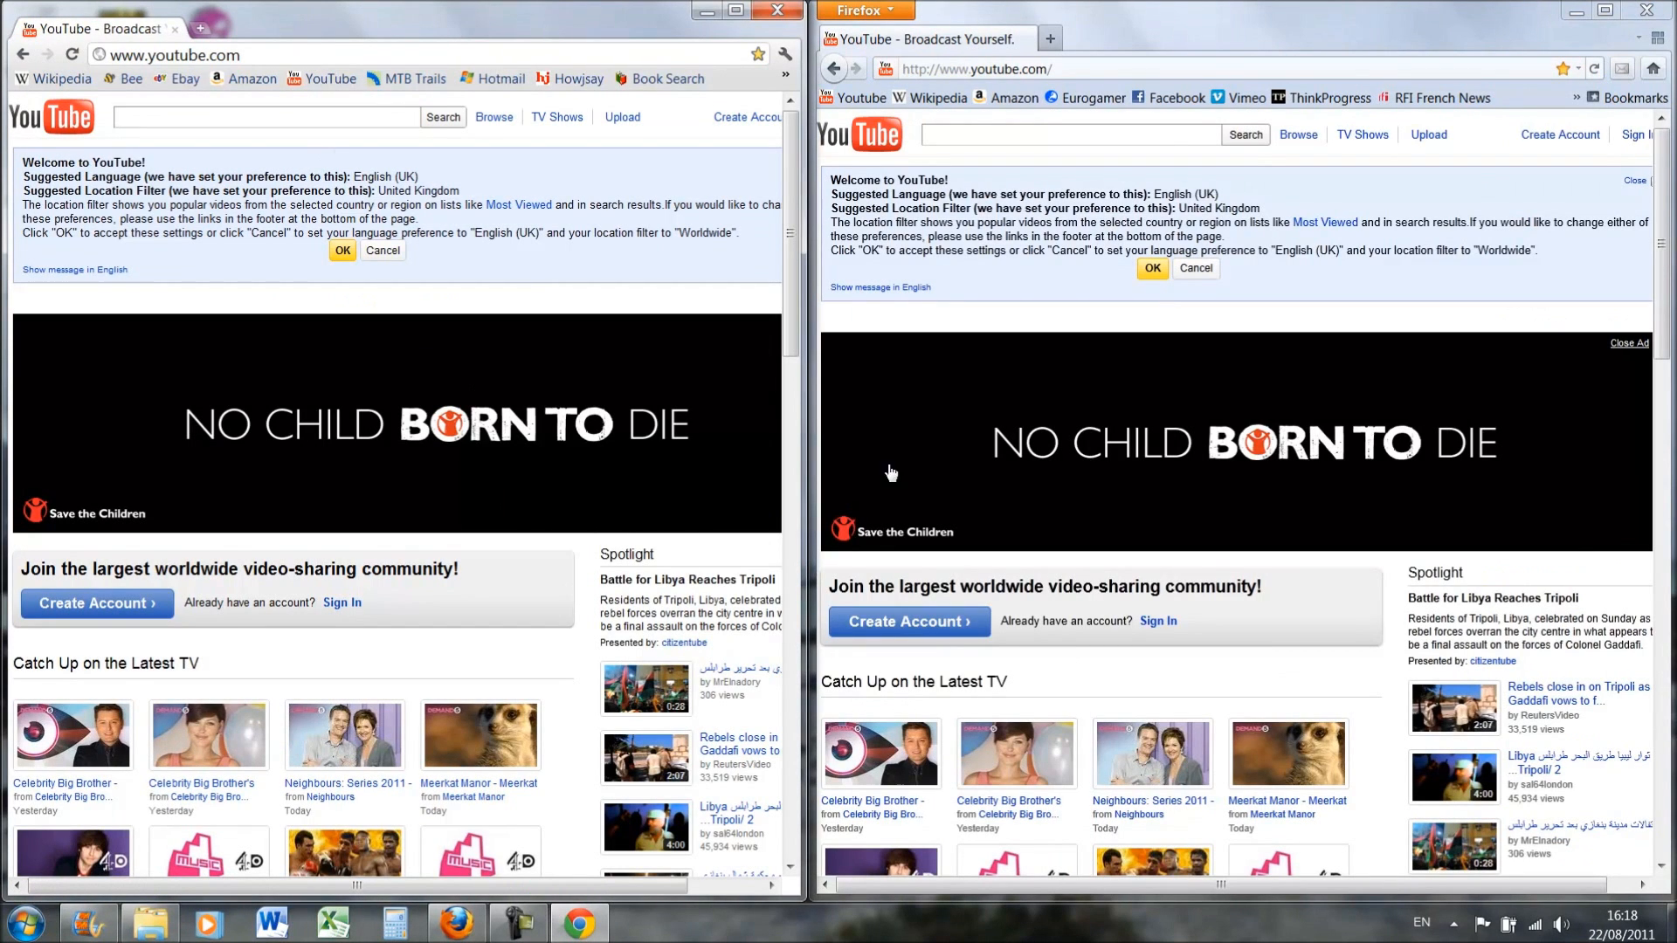
{"action": "mouse_move", "coordinate": [1032, 379]}
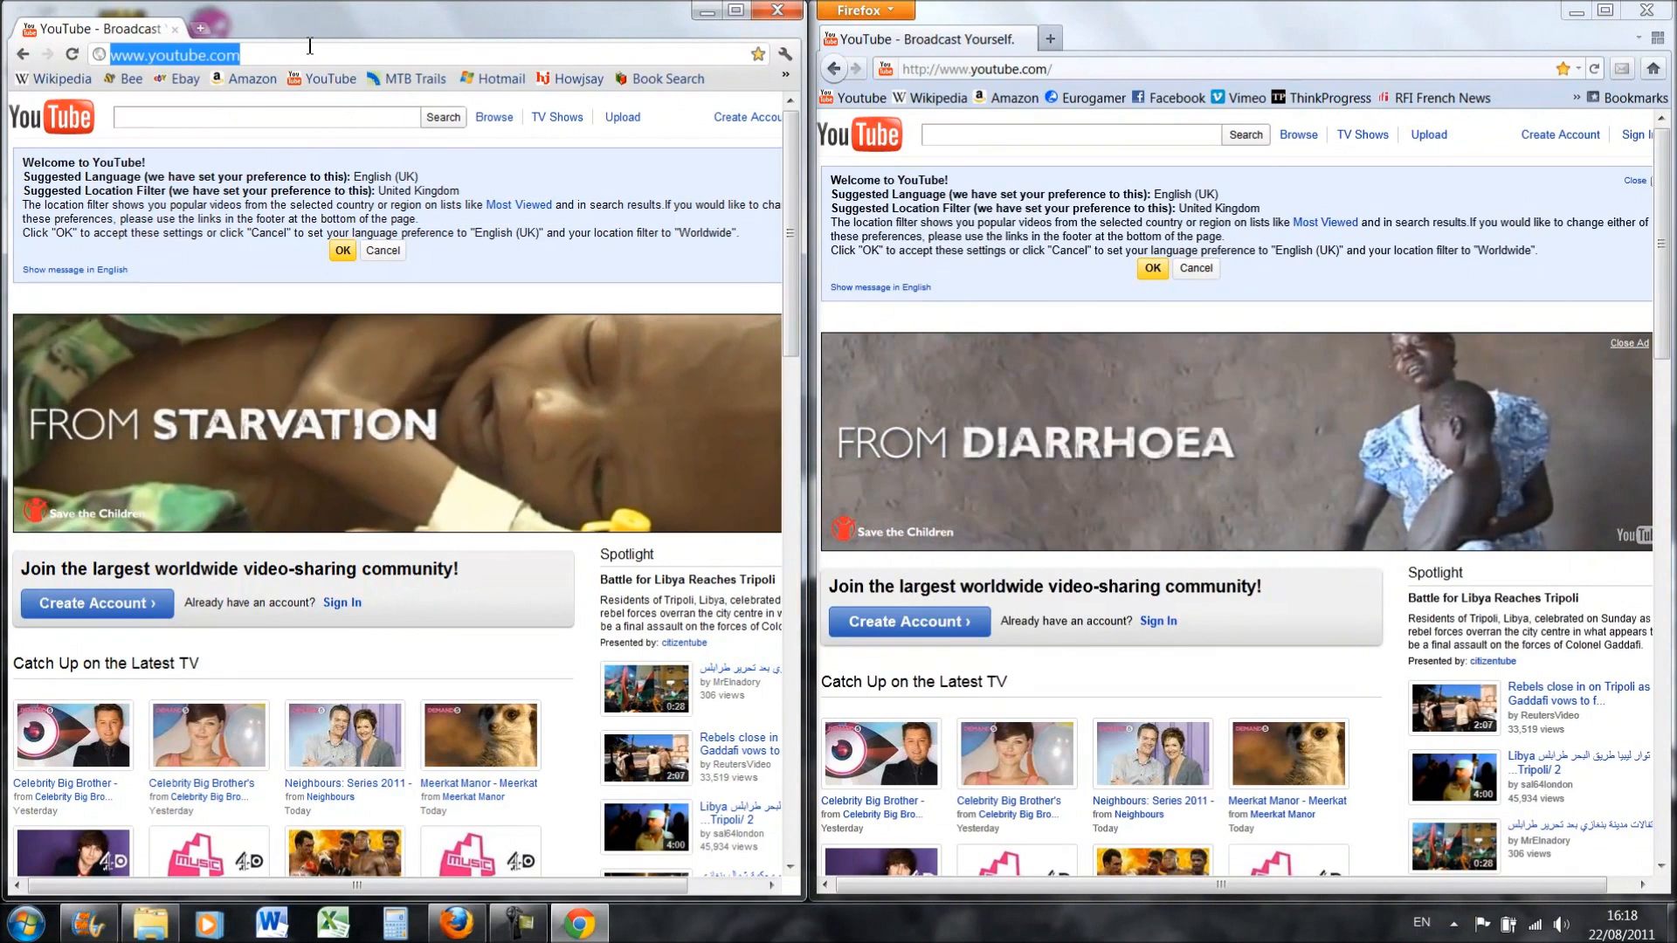
Load dailymail.co.uk in both browsers side by side, then start entering ebay.co.uk.
{"action": "type", "text": "dailymailc"}
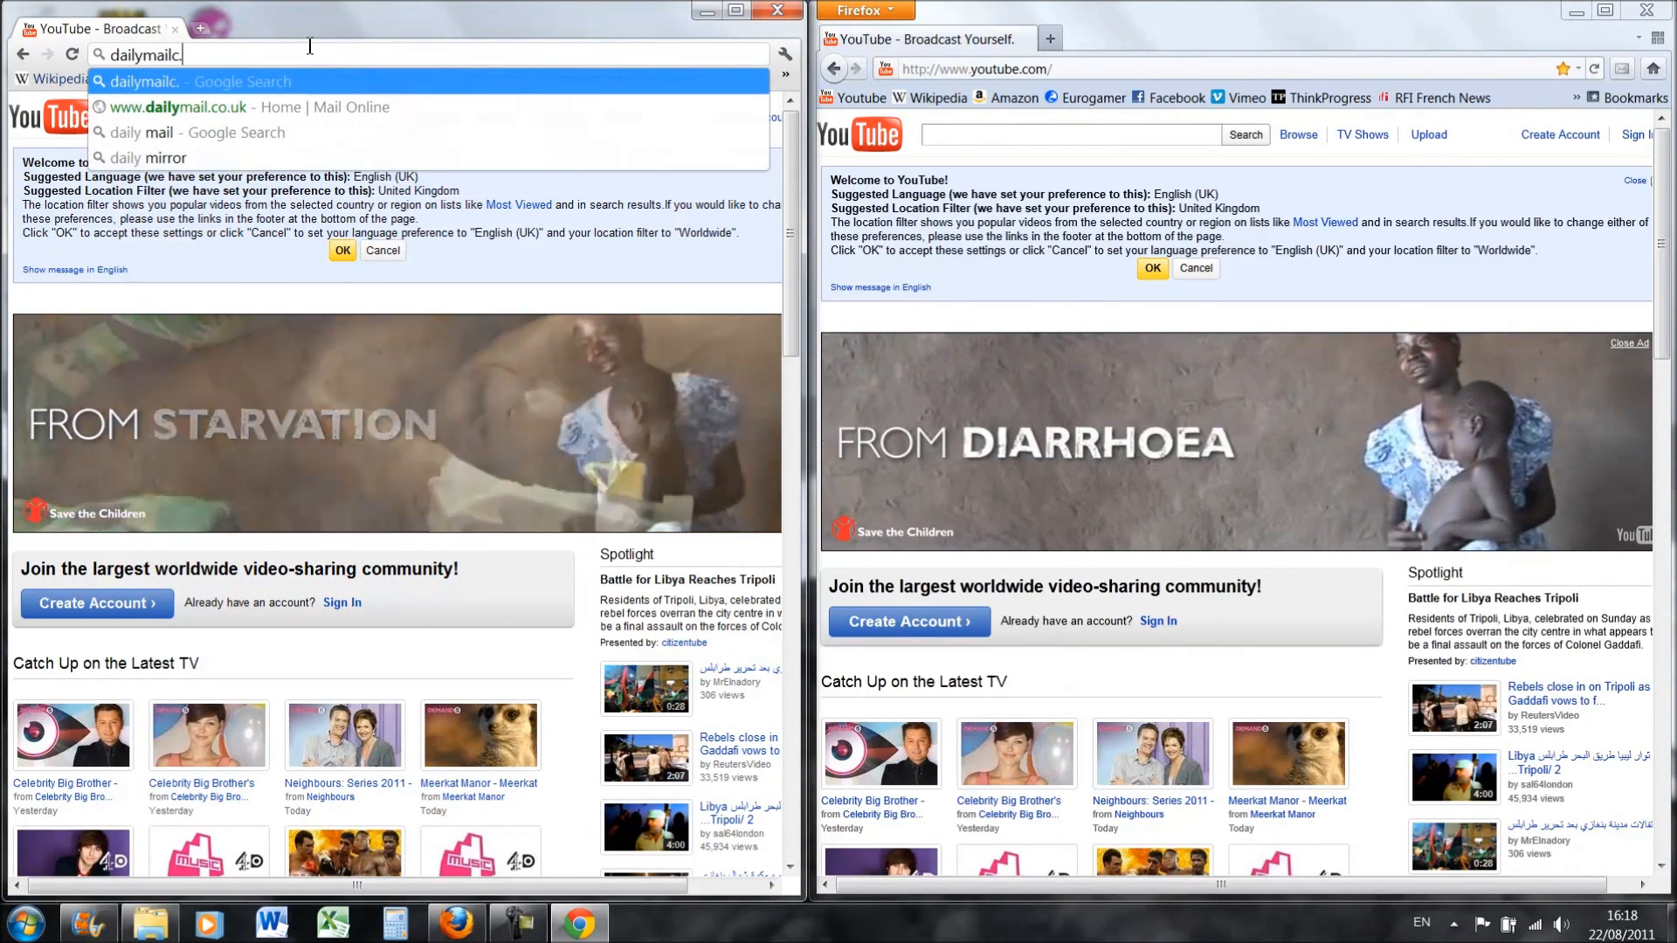
{"action": "type", "text": ".co"}
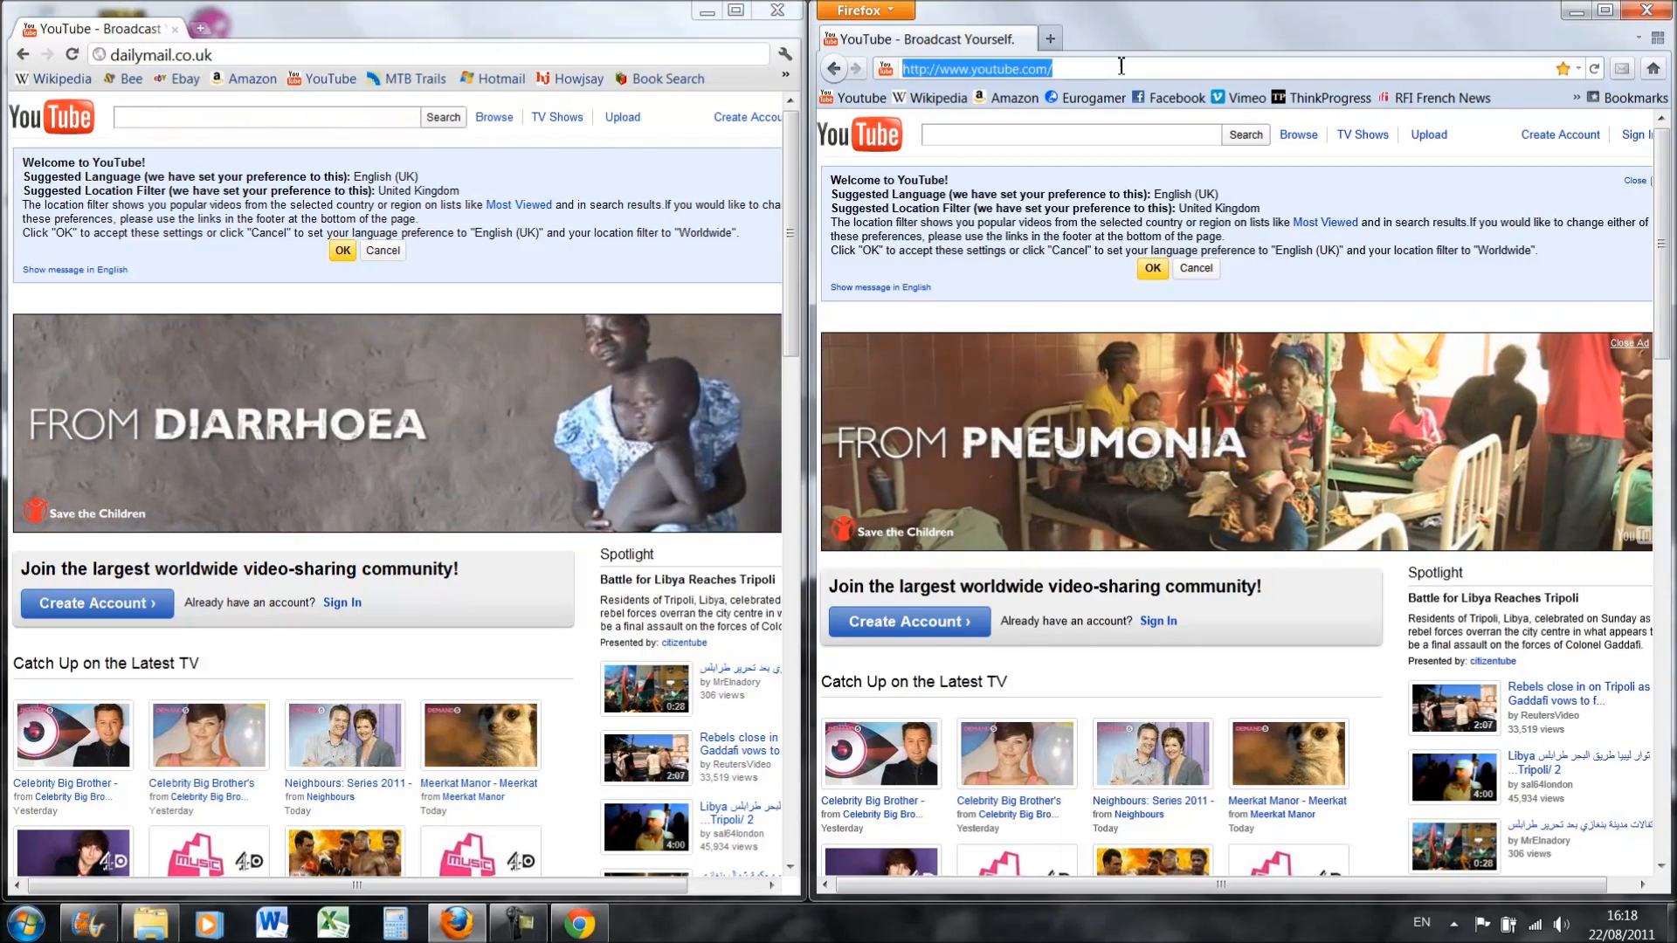
{"action": "type", "text": "dailymail"}
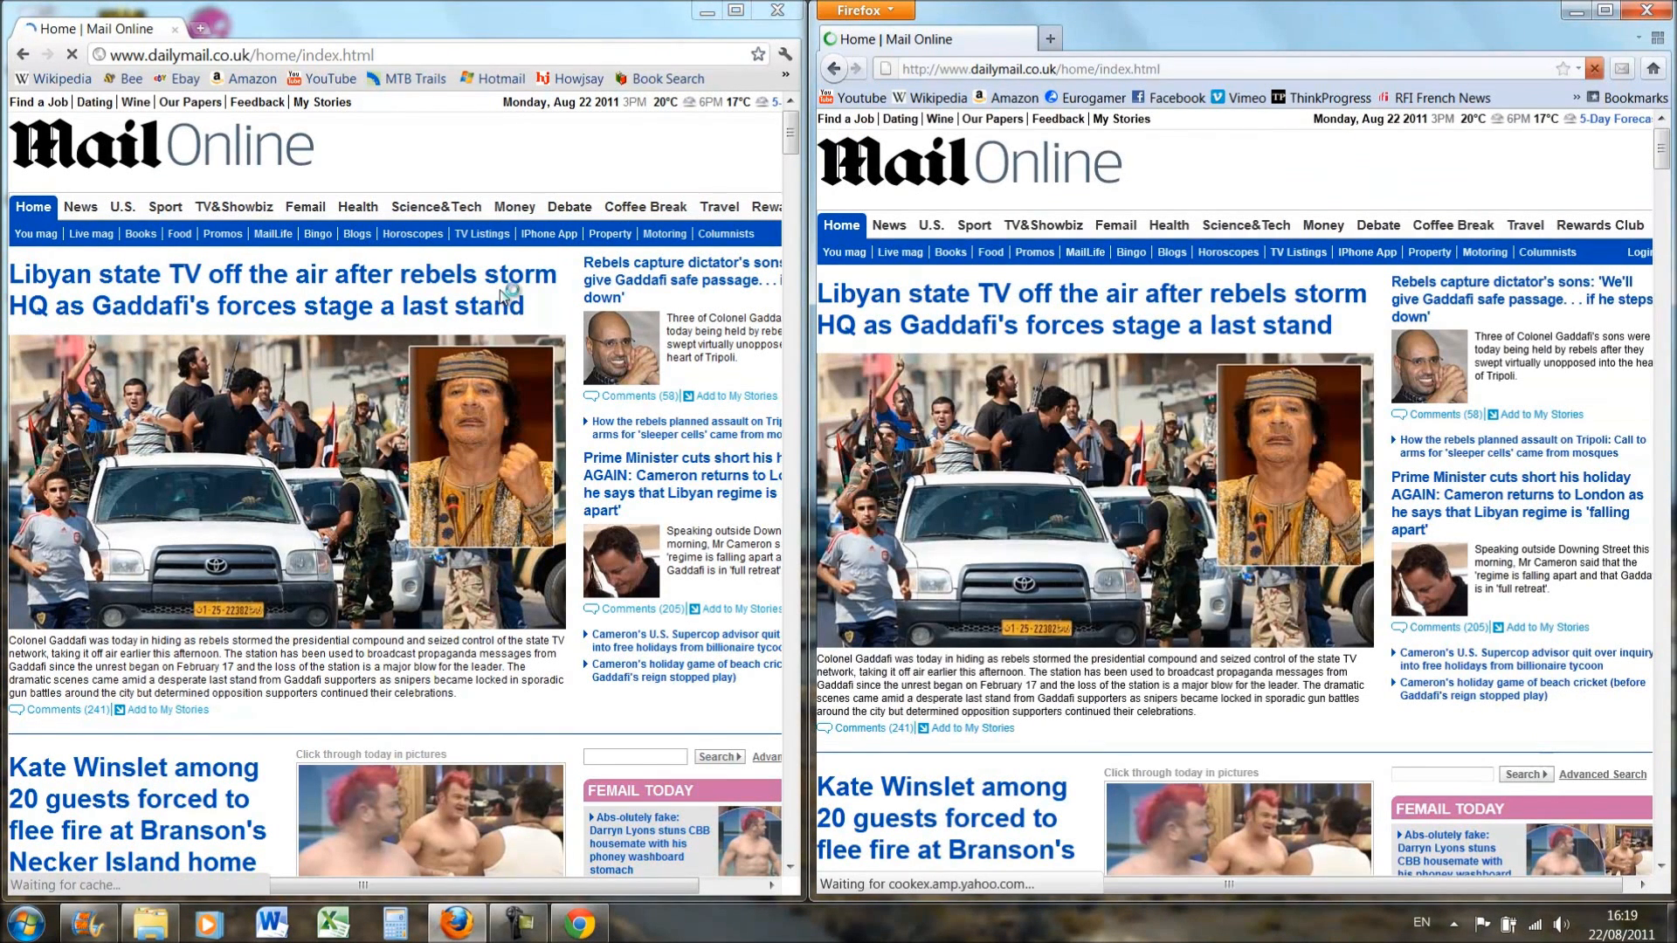
{"action": "type", "text": "ebay"}
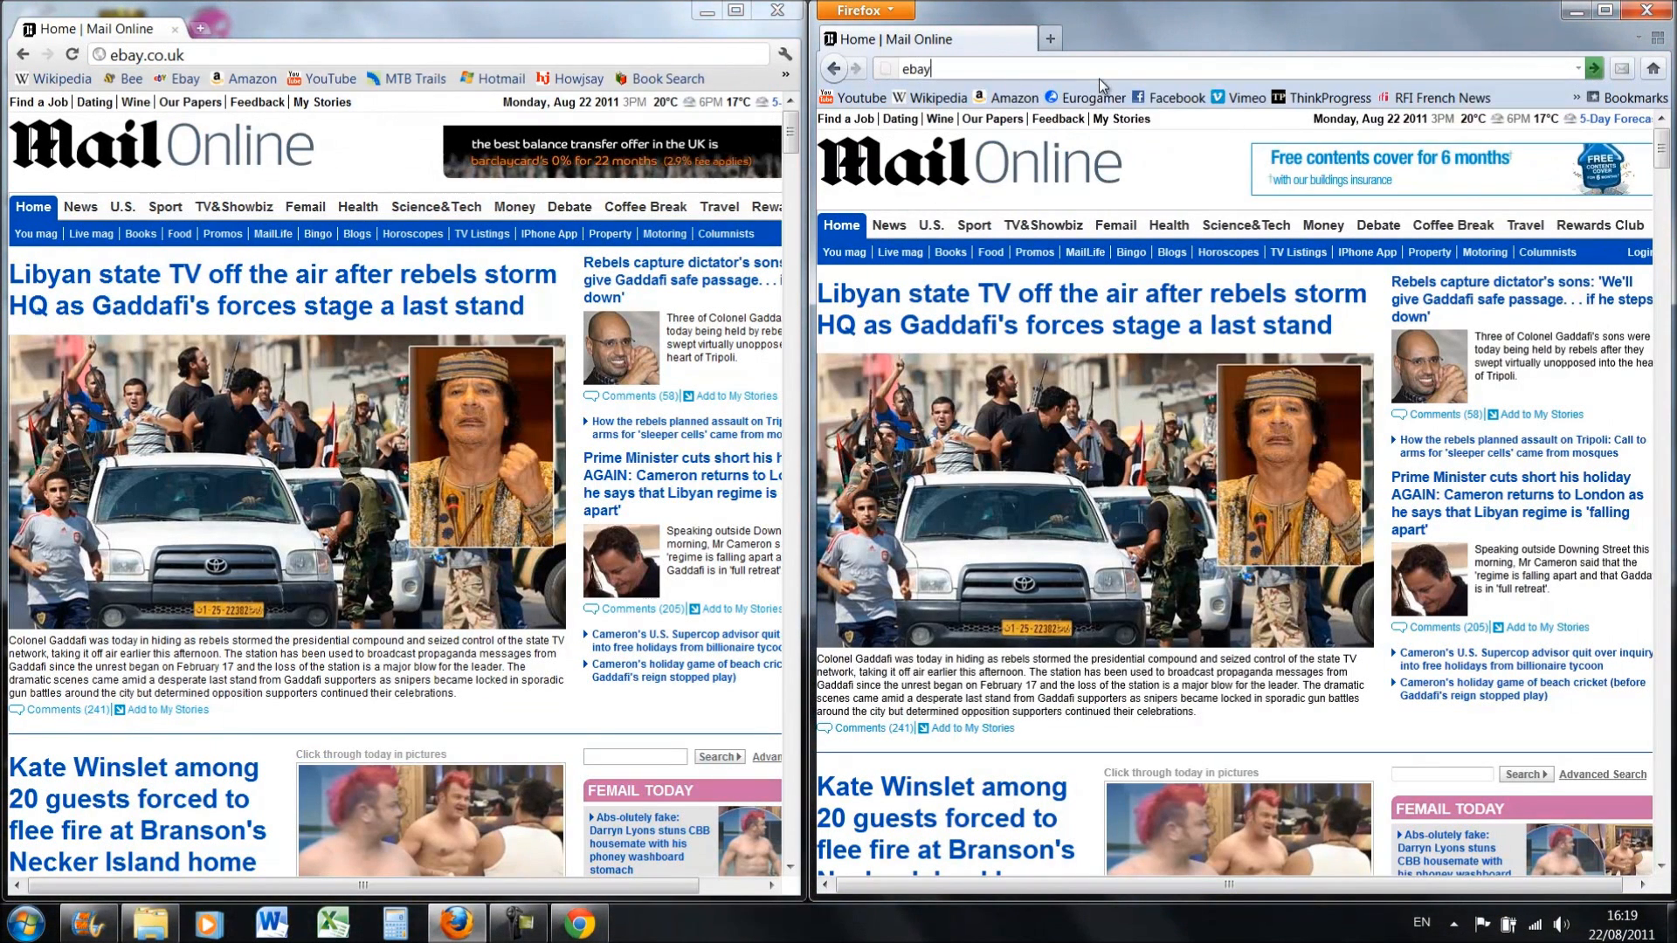
{"action": "type", "text": ".co.uk/"}
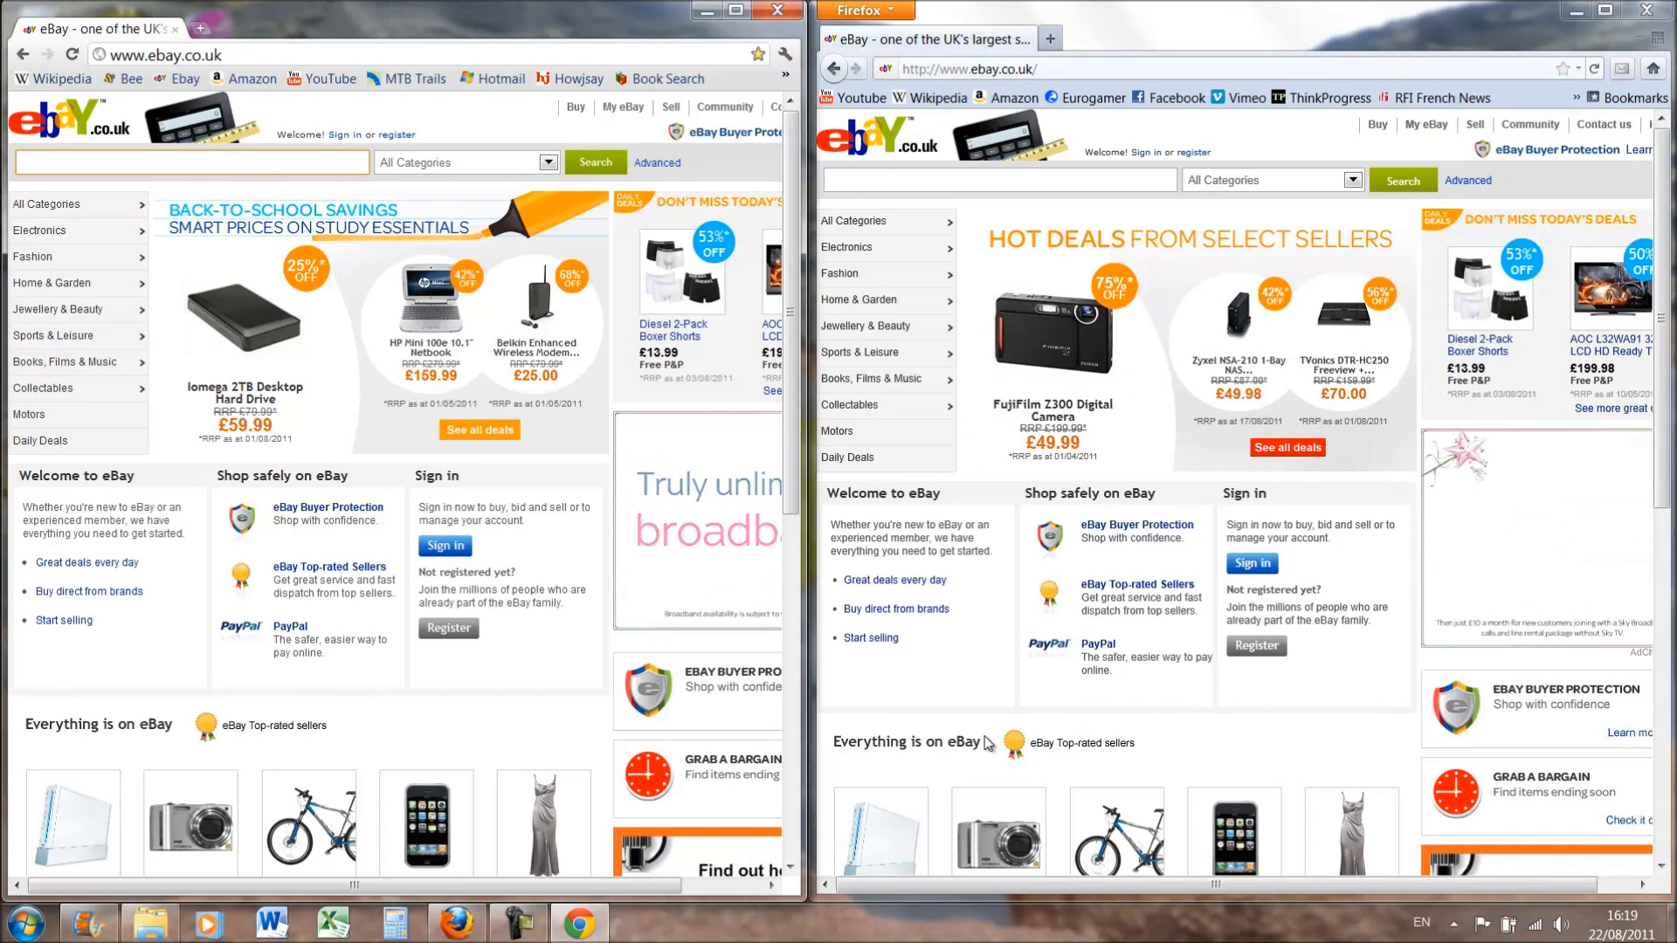
{"action": "scroll", "scroll_direction": "down", "scroll_amount": 3}
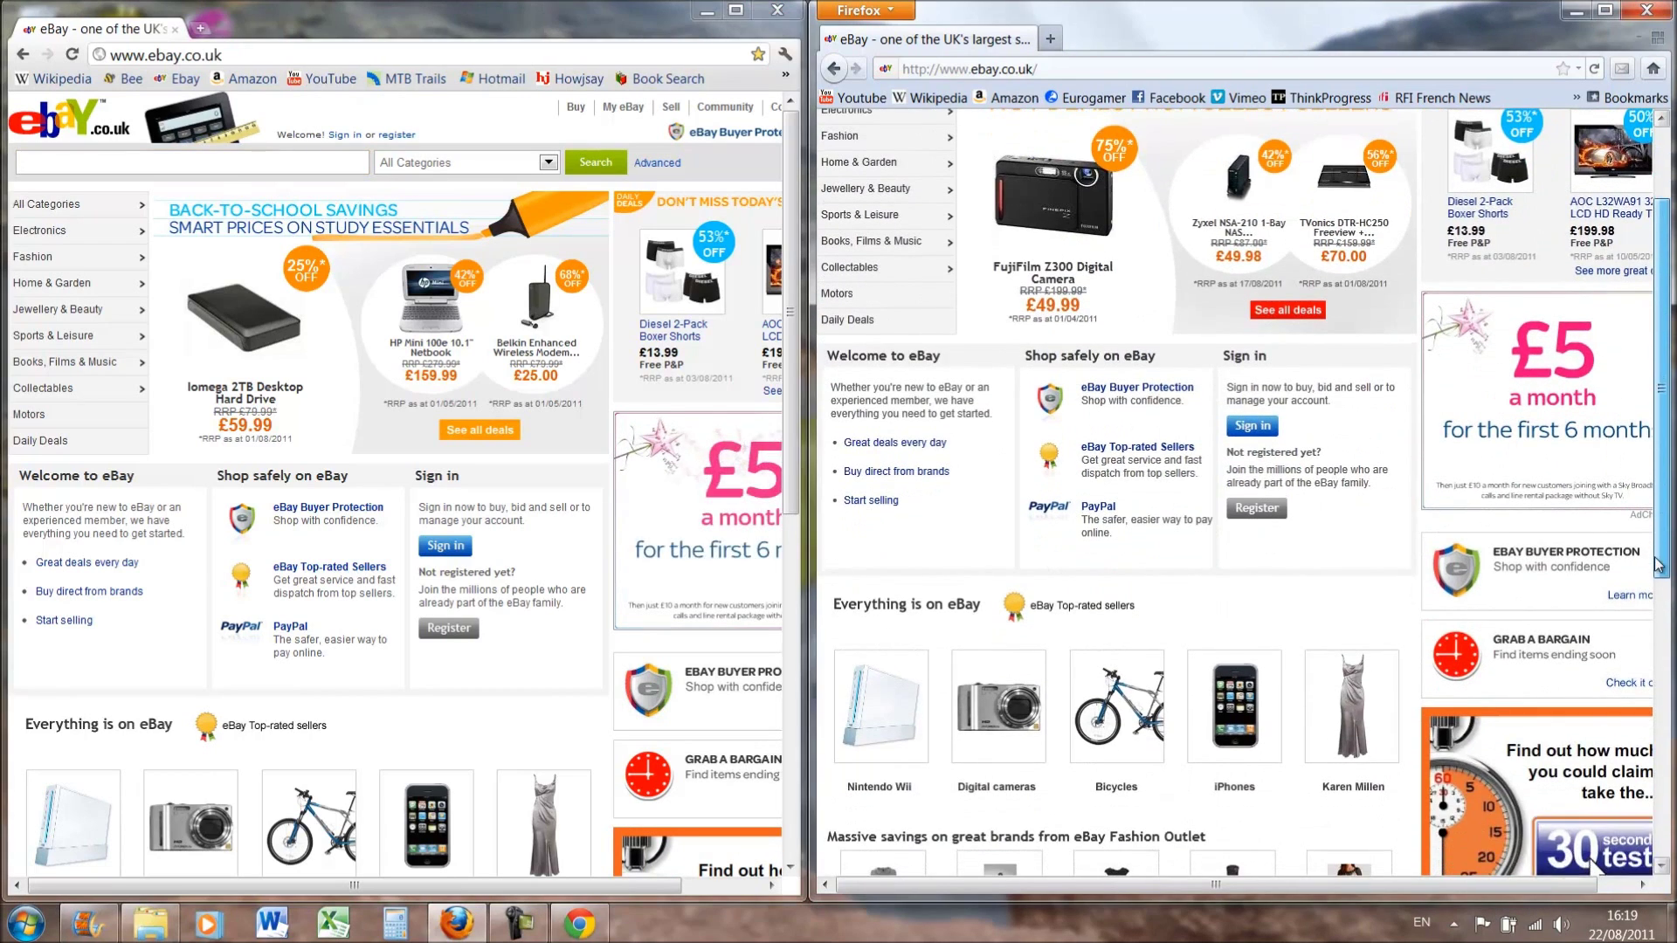
{"action": "mouse_move", "coordinate": [873, 706]}
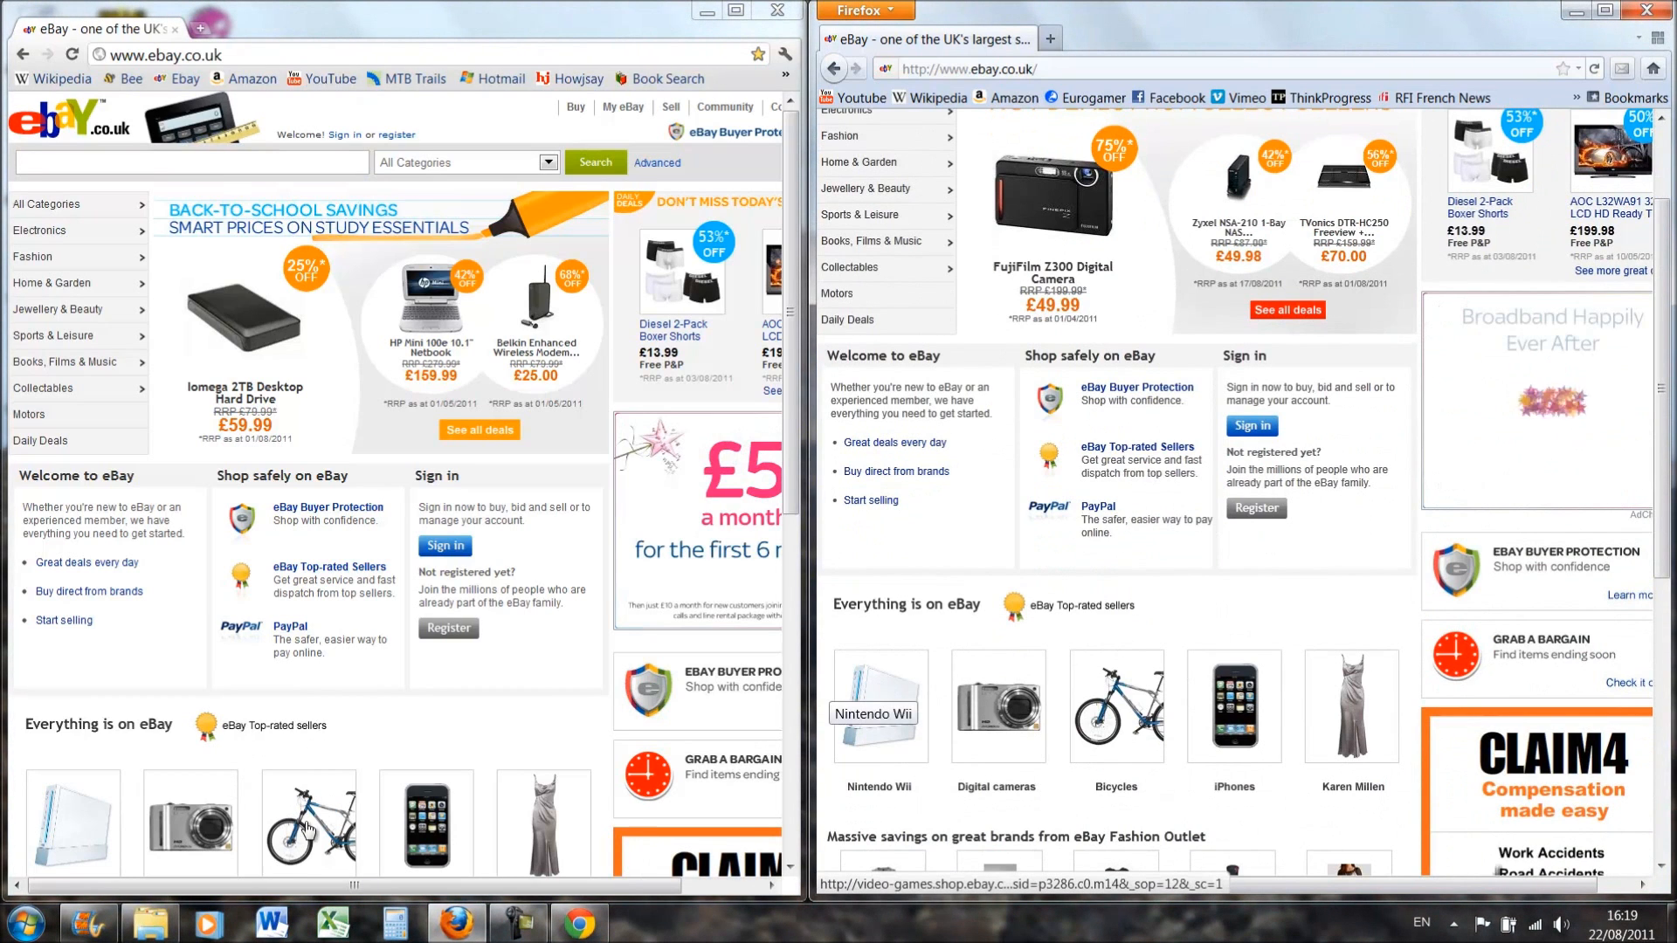
{"action": "scroll", "scroll_direction": "up", "scroll_amount": 3}
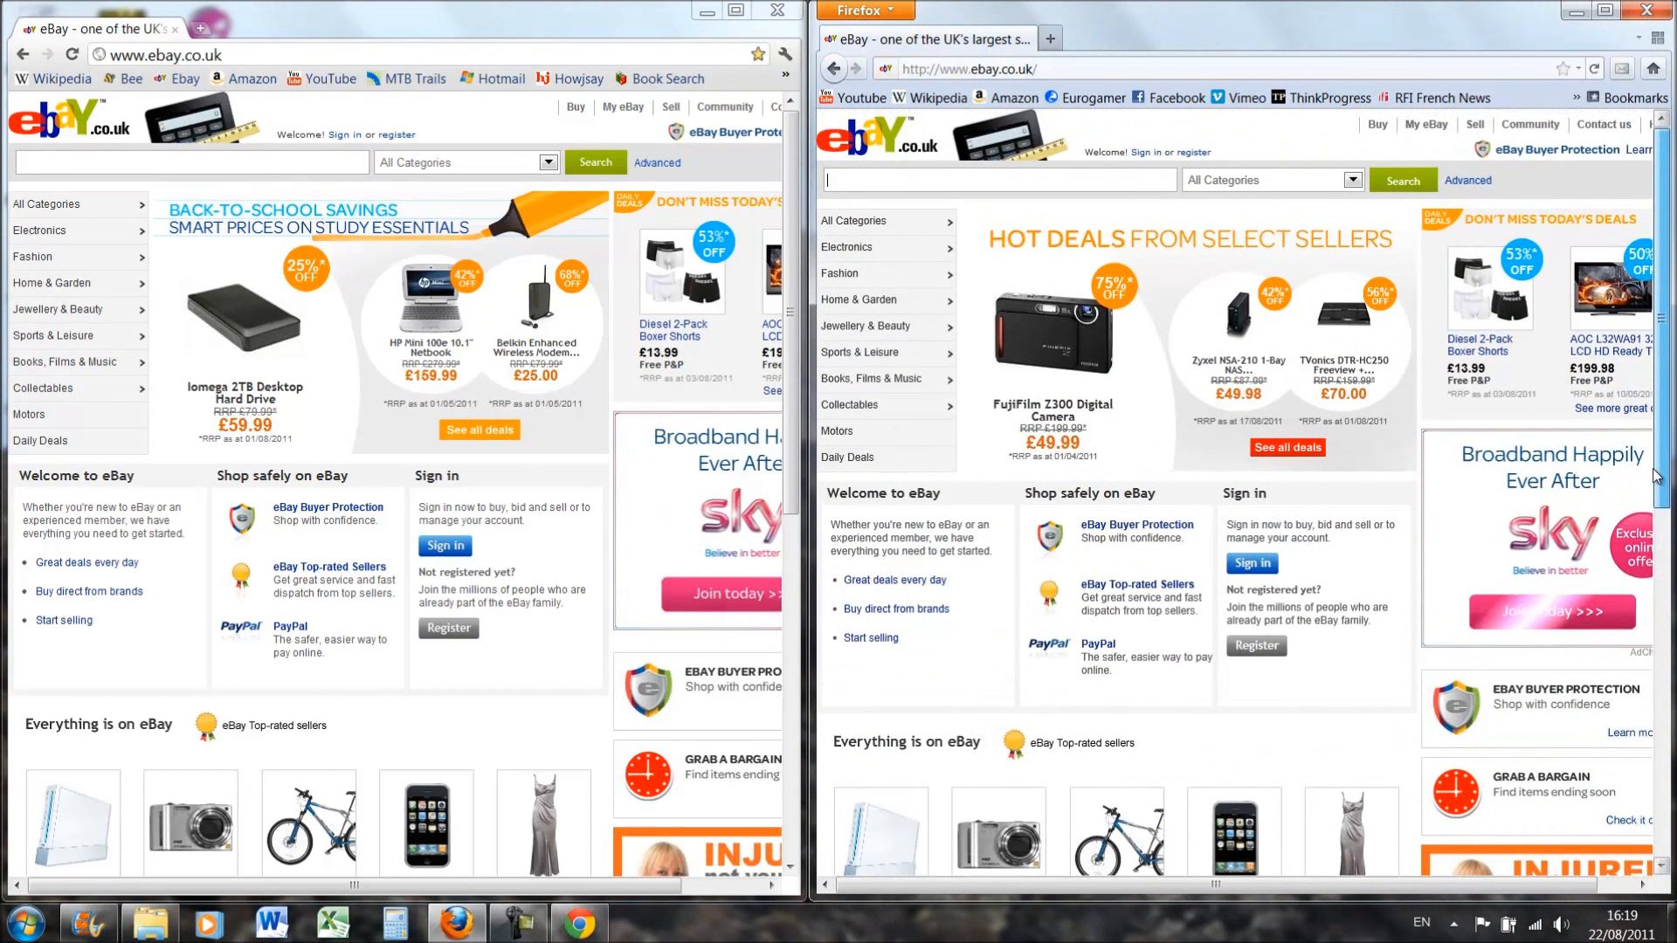
{"action": "mouse_move", "coordinate": [872, 379]}
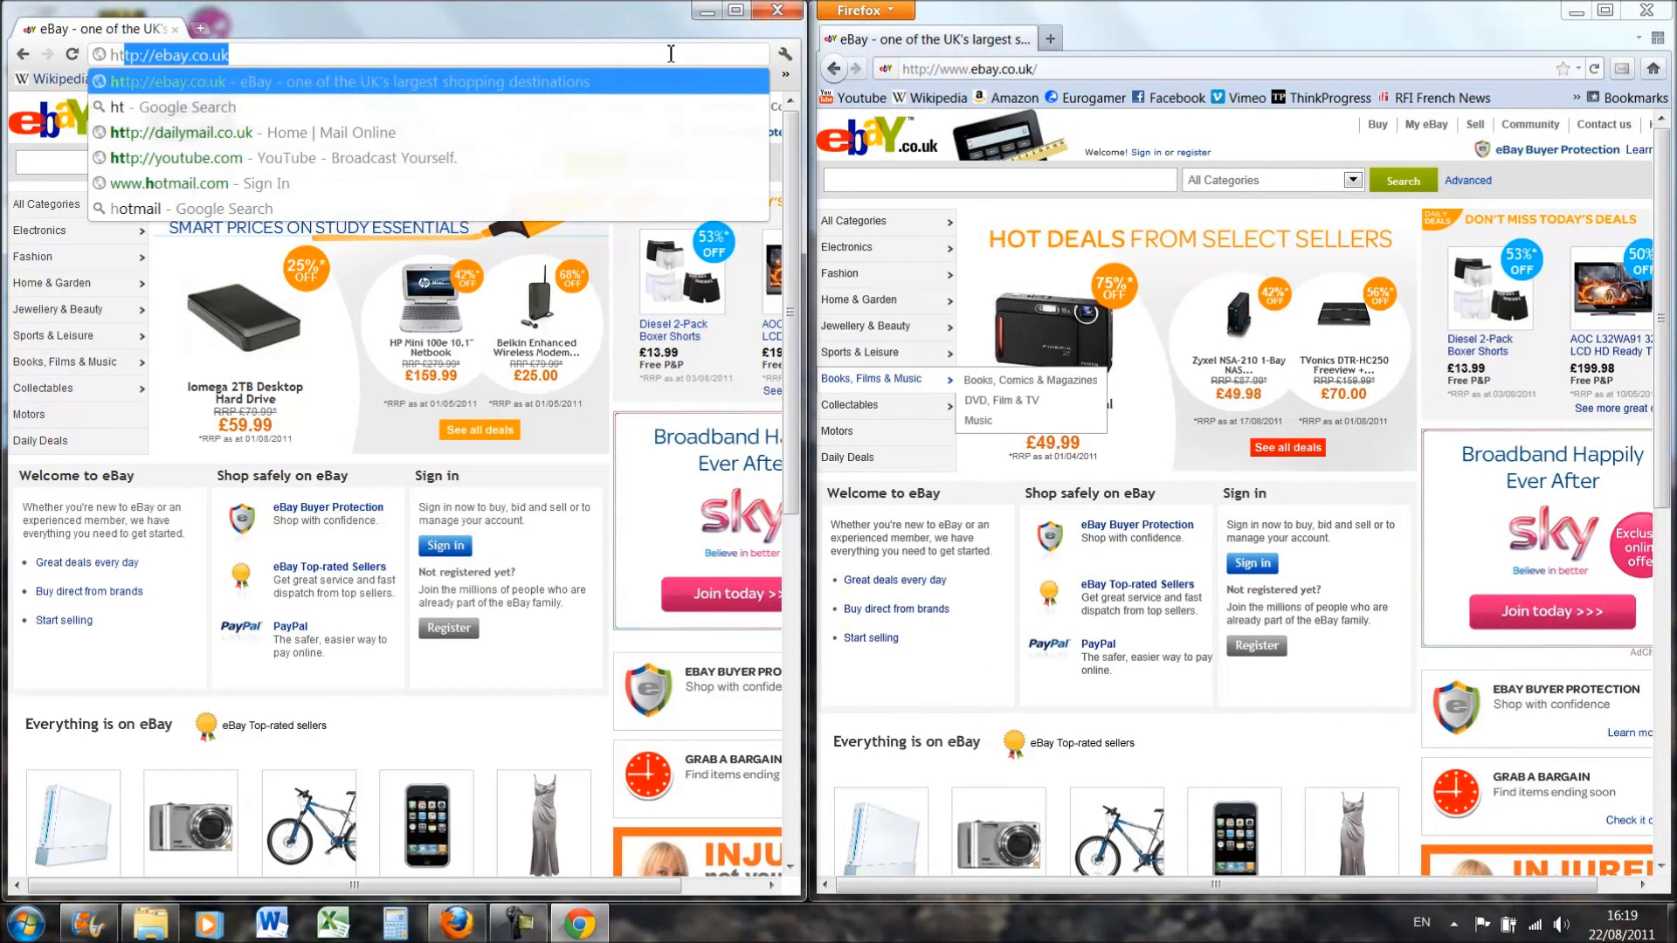
Load the HTML5 test site in Chrome from the 'html5 test' address-bar query, scoring 341 points.
{"action": "type", "text": "html5 test"}
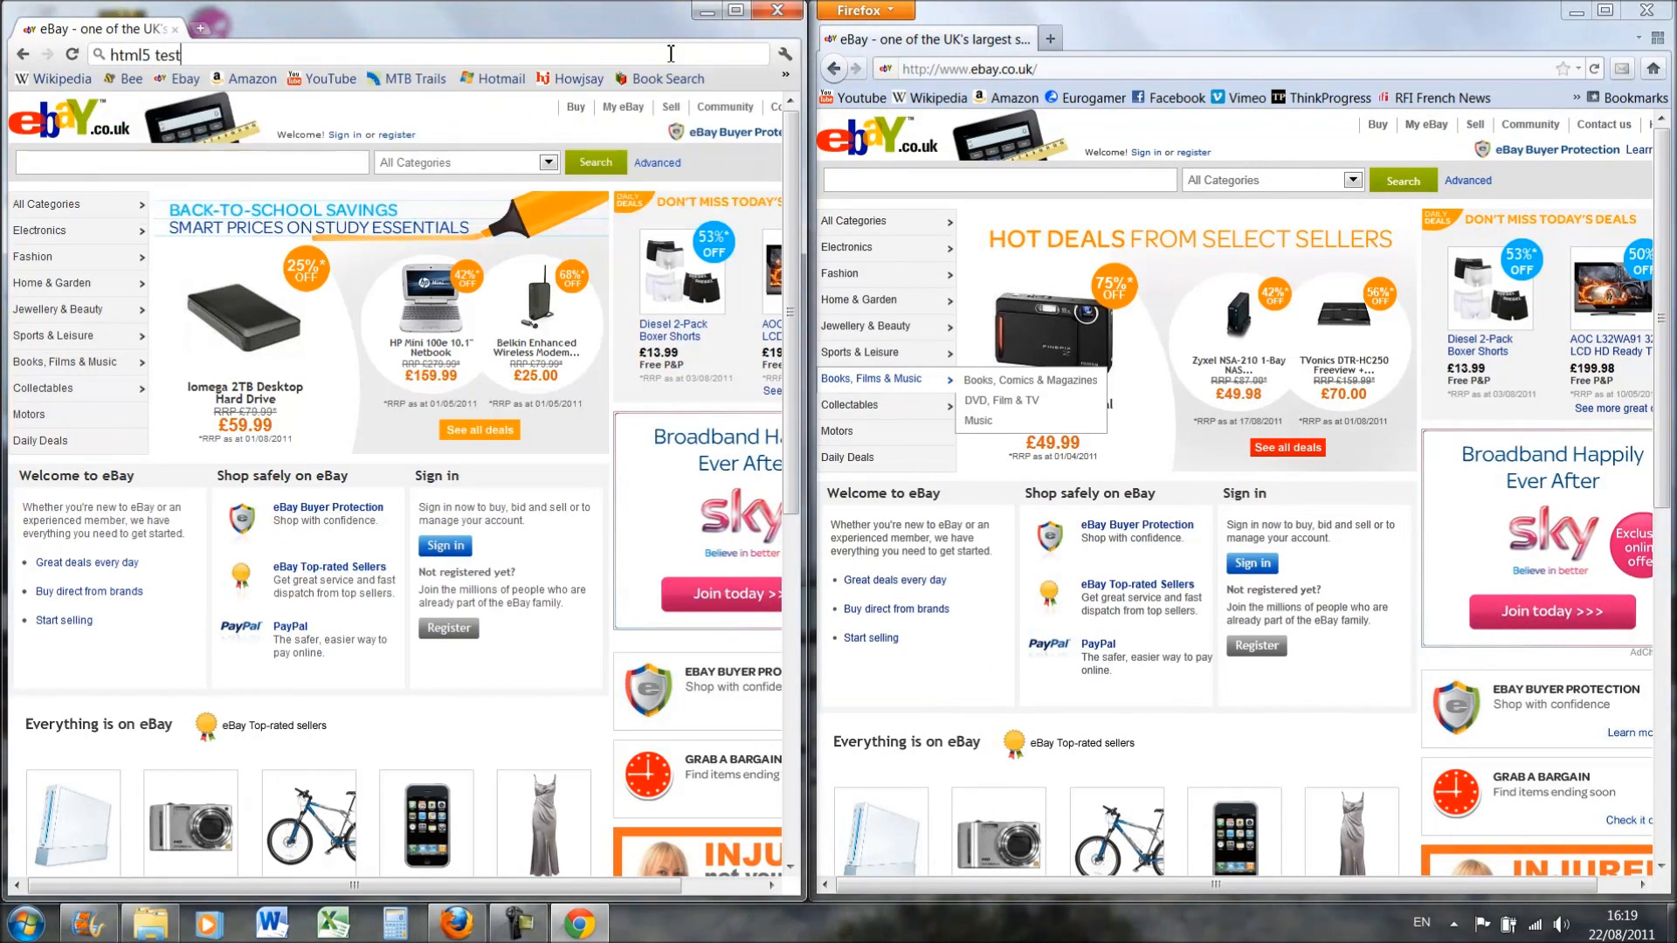
{"action": "key", "text": "Return"}
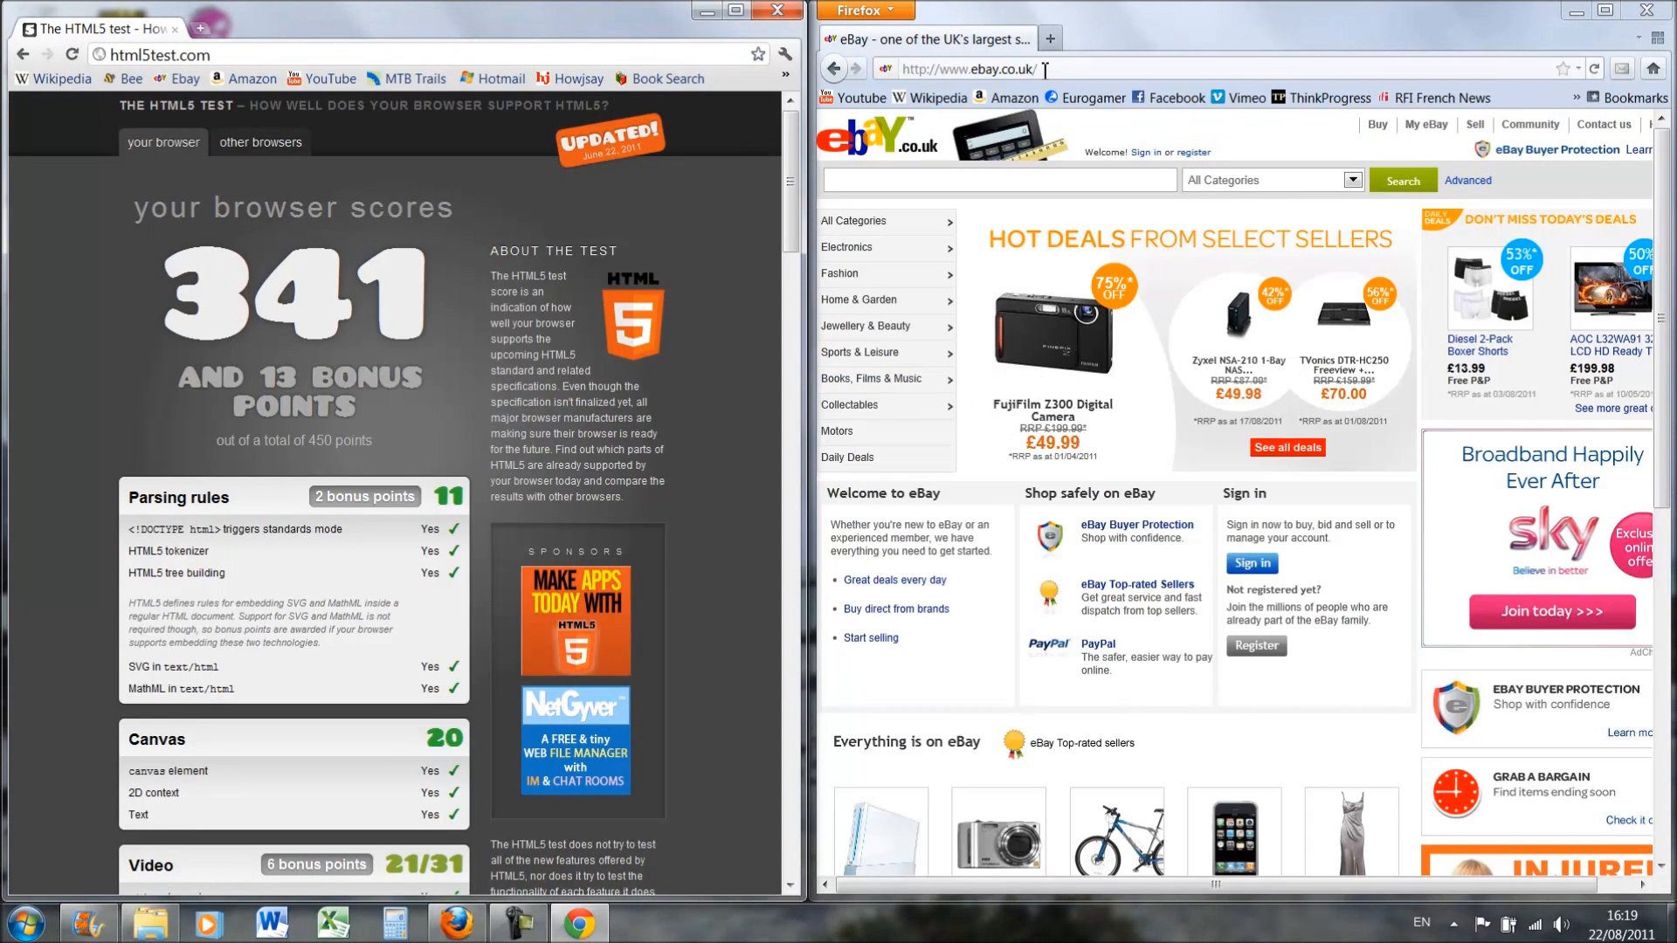
Search 'html5 test' in Firefox and load html5test.com showing 313 points plus 9 bonus.
{"action": "type", "text": "html"}
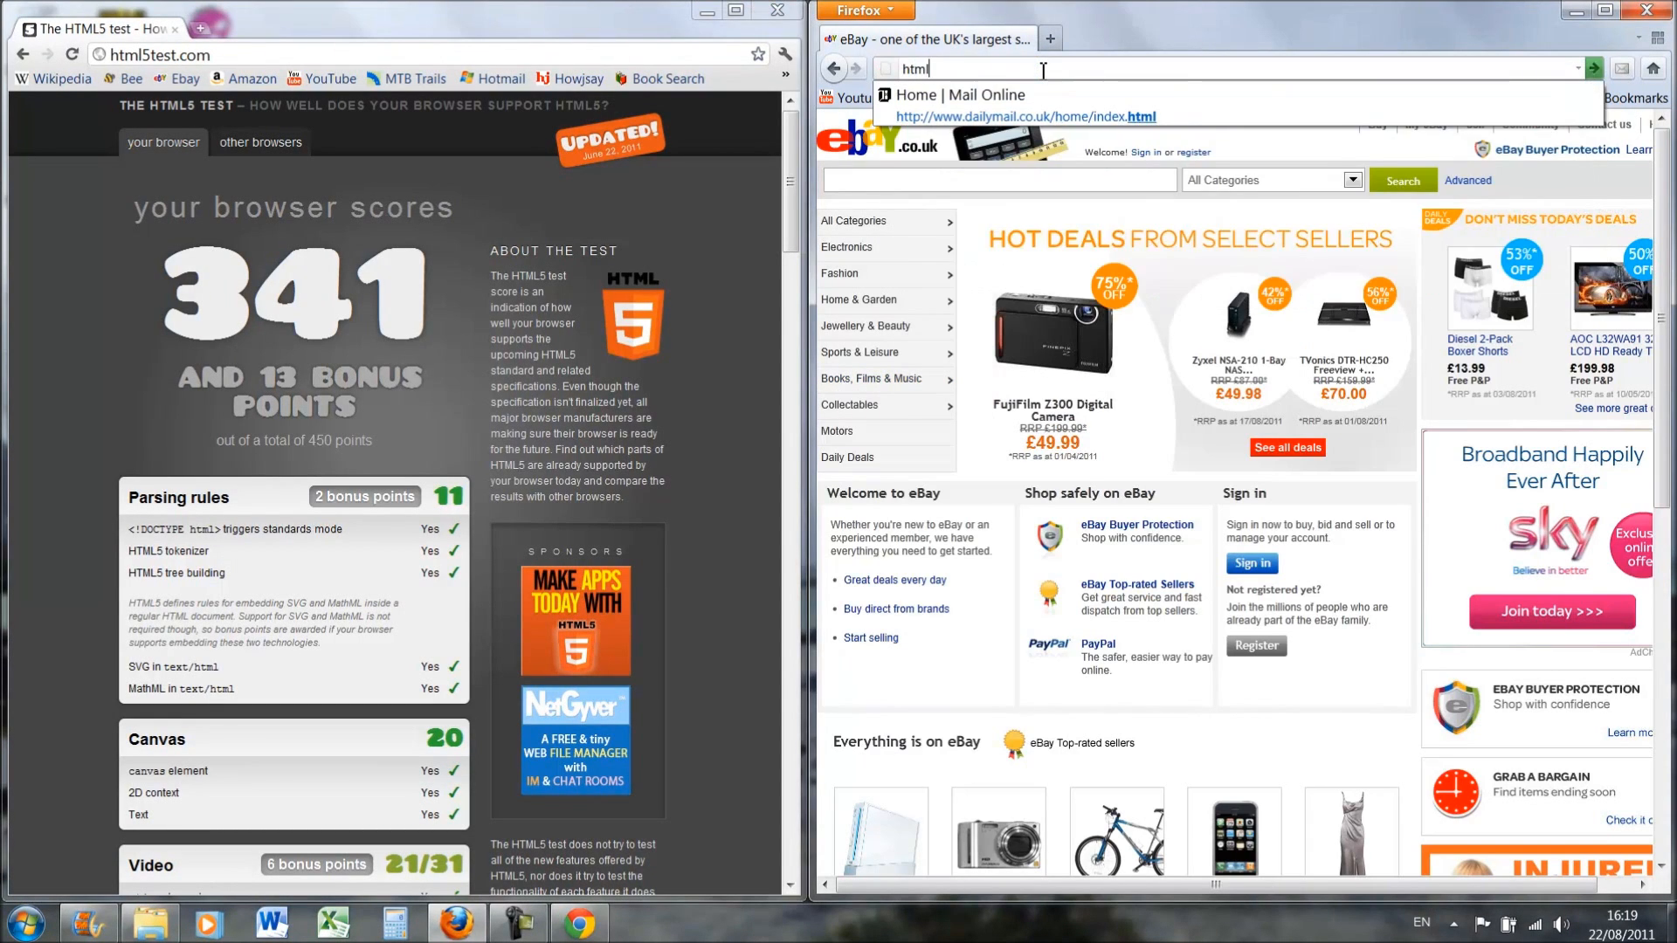
{"action": "type", "text": "5 test"}
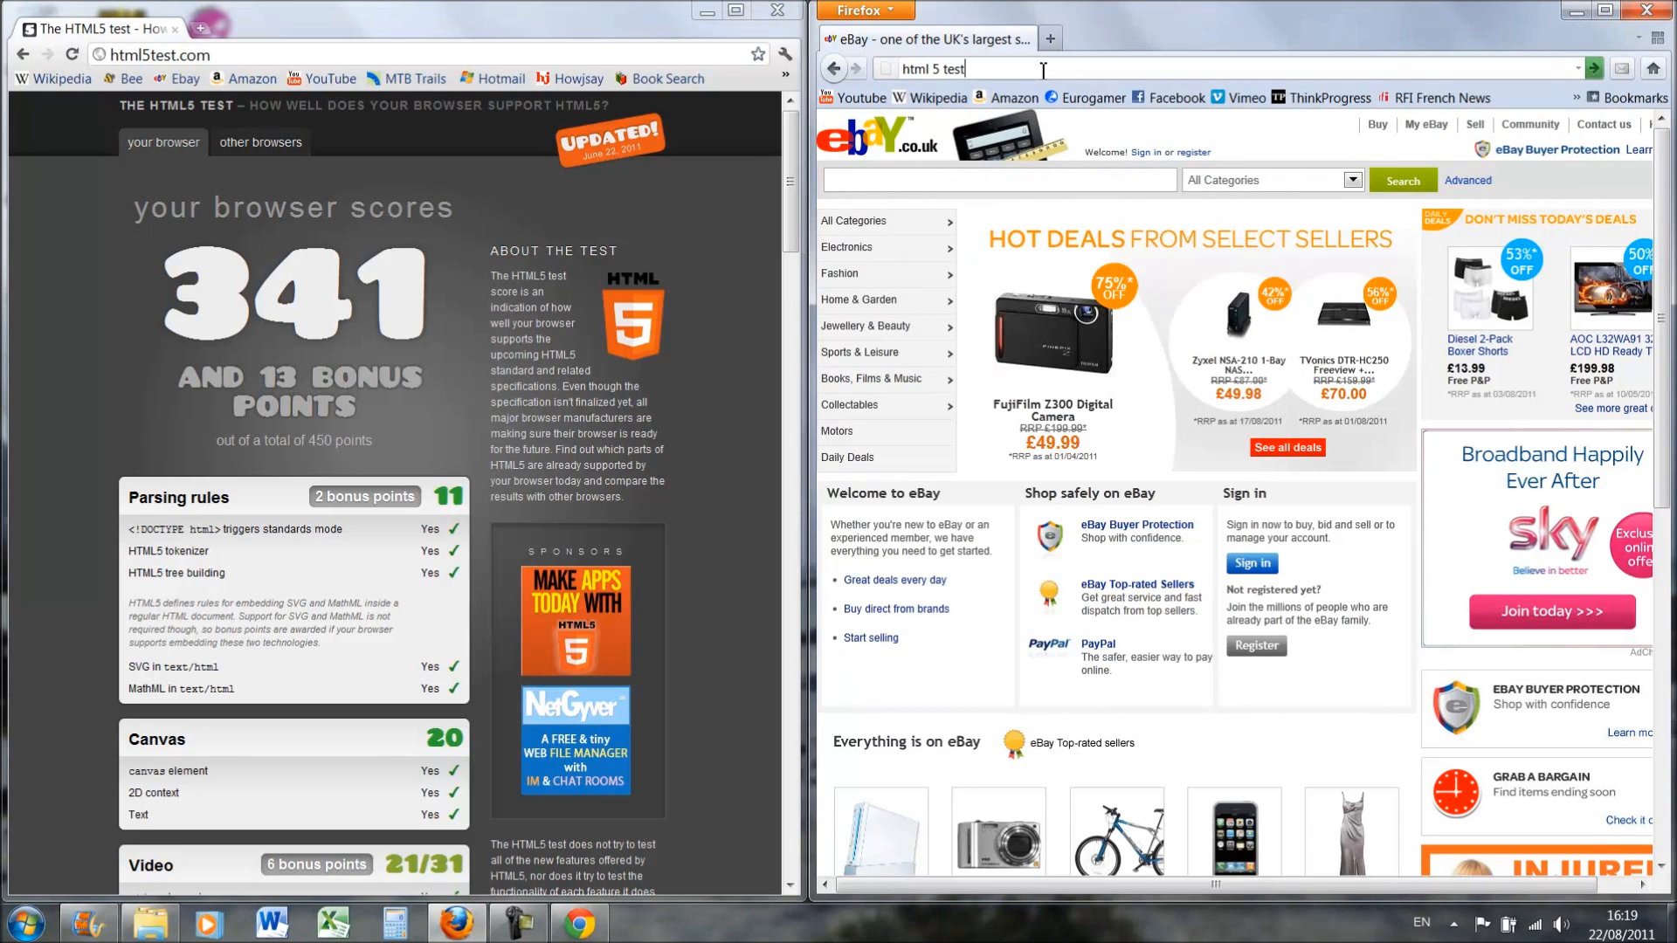
{"action": "key", "text": "Return"}
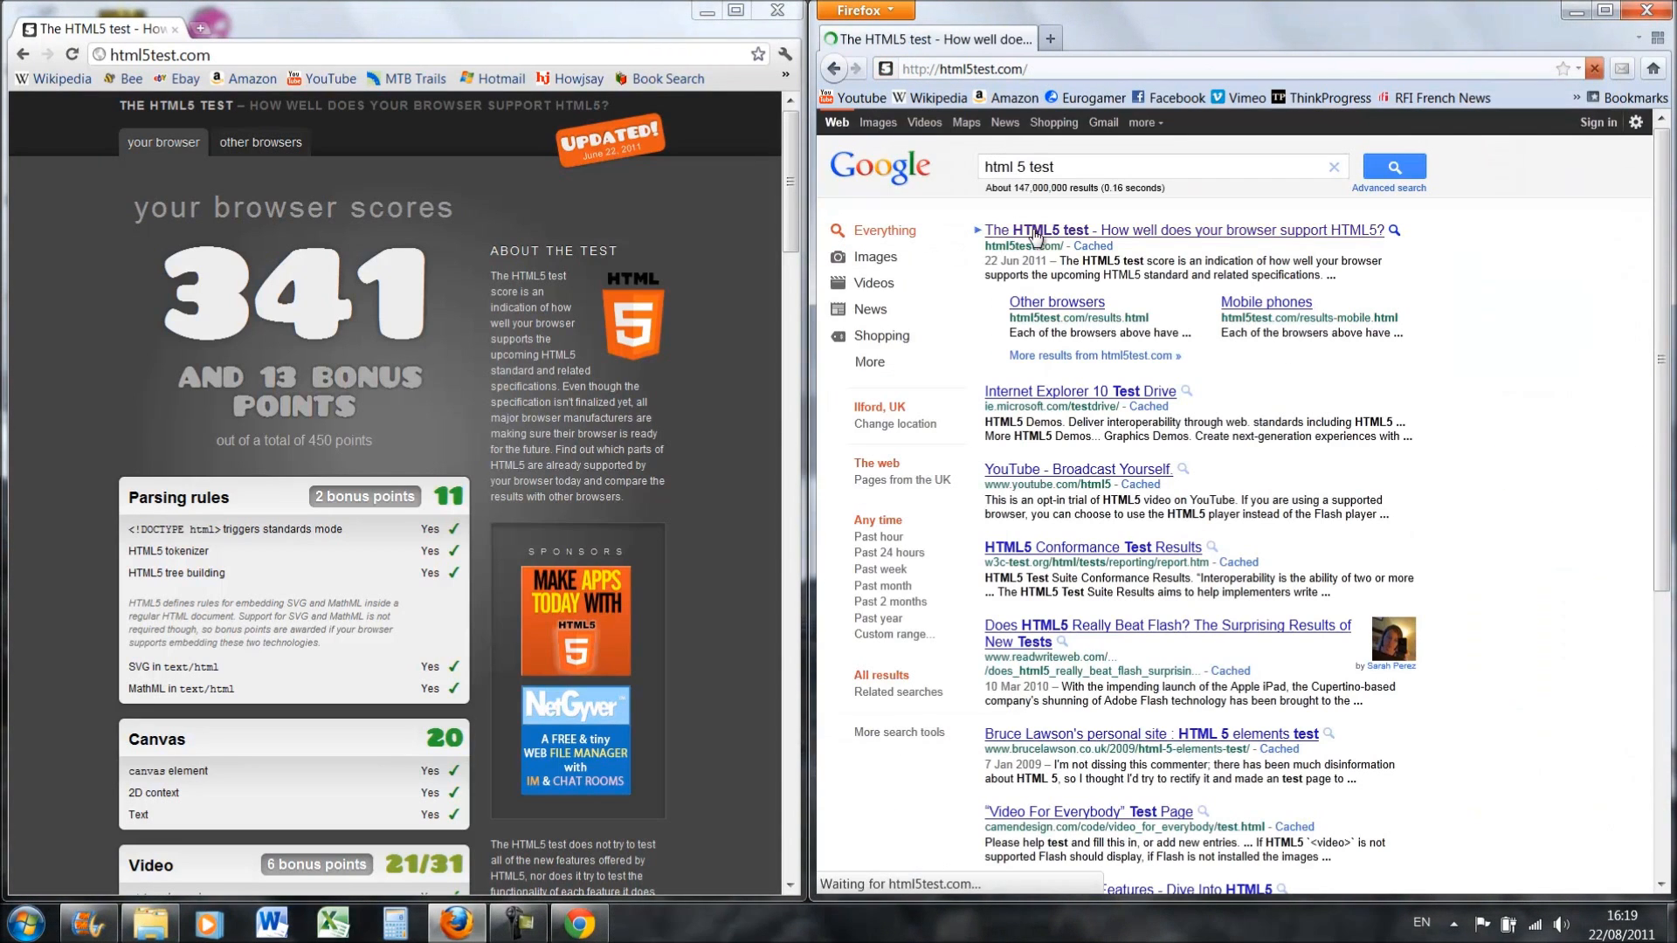
{"action": "left_click", "coordinate": [1183, 230]}
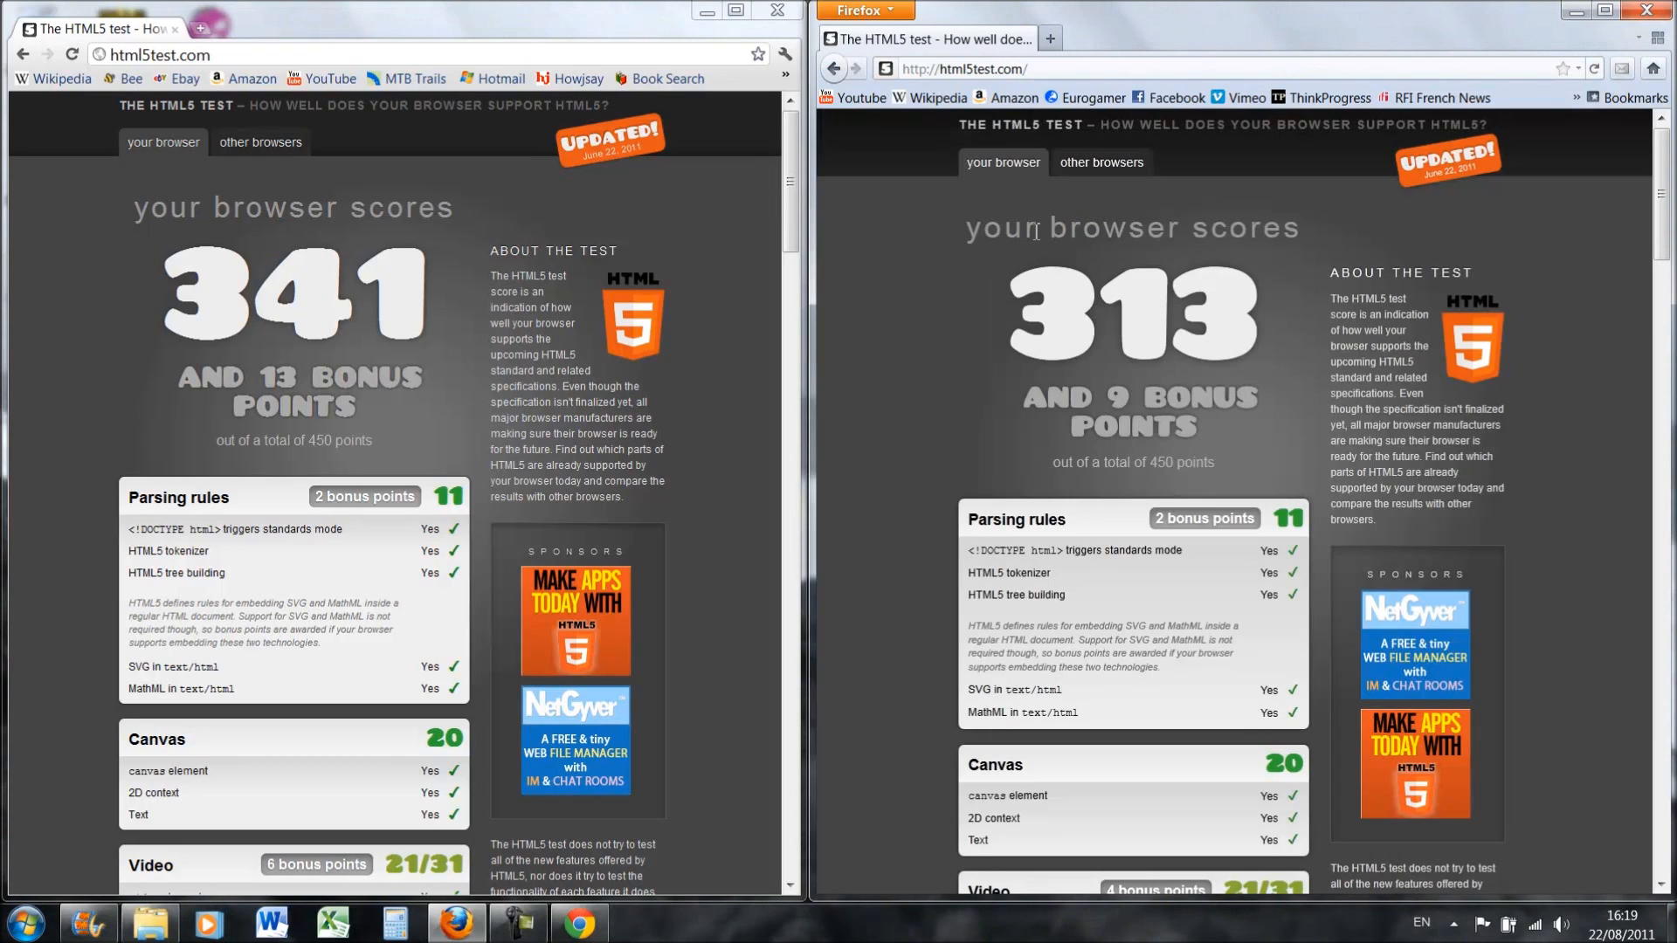
{"action": "scroll", "scroll_direction": "down", "scroll_amount": 3}
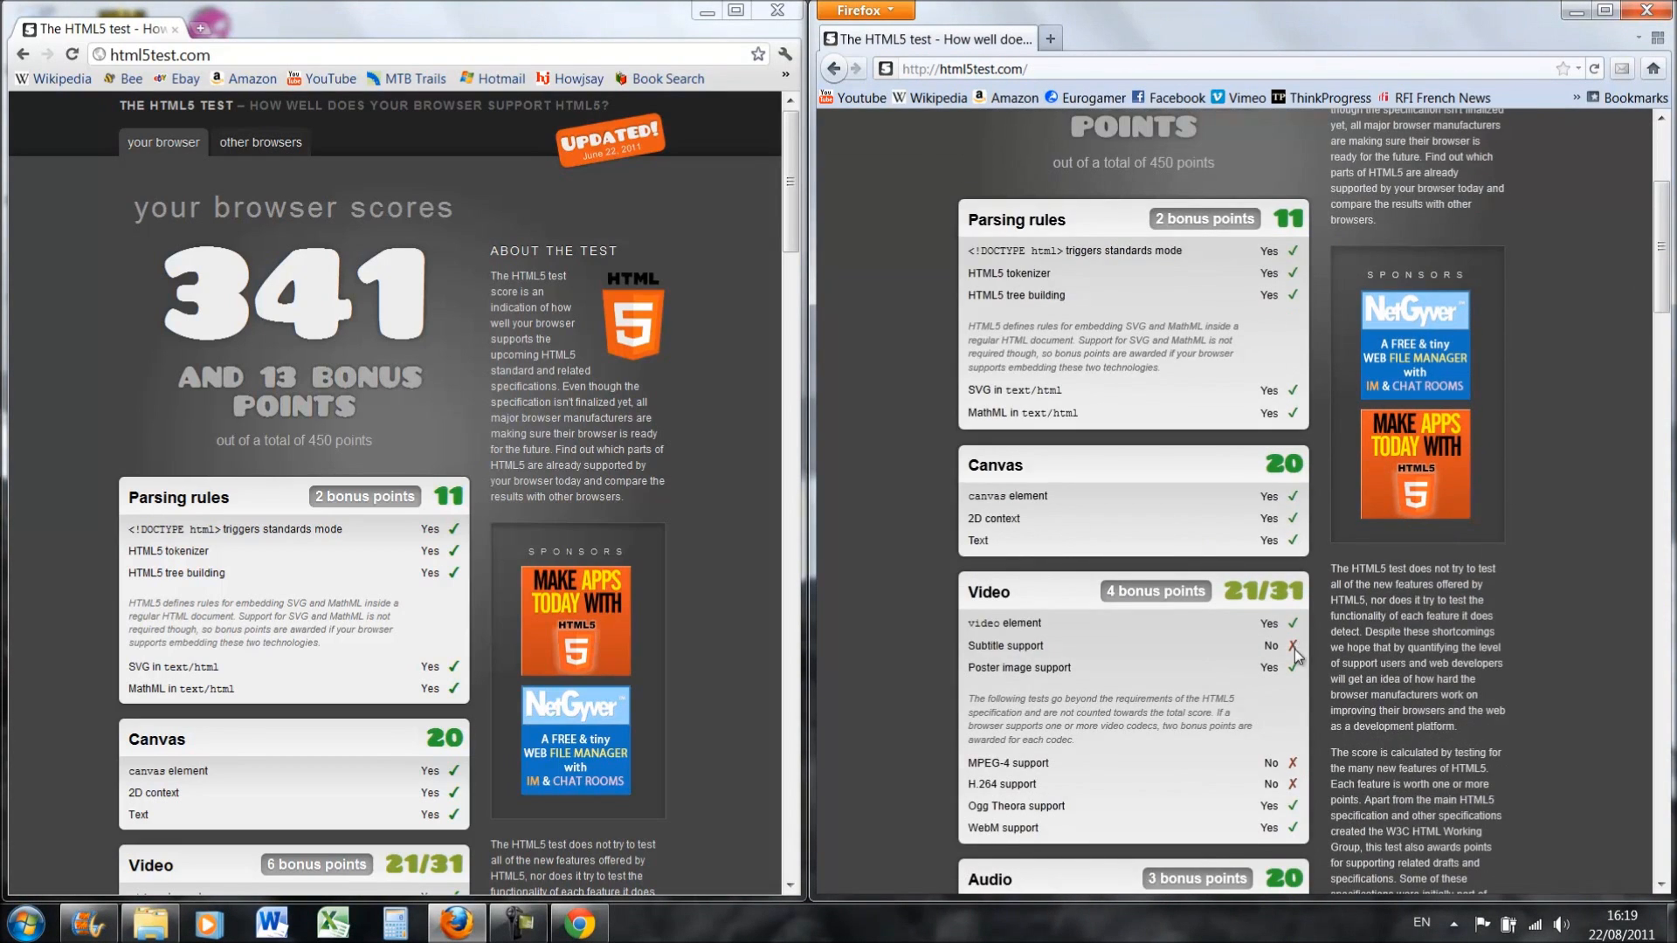
{"action": "scroll", "scroll_direction": "up", "scroll_amount": 3}
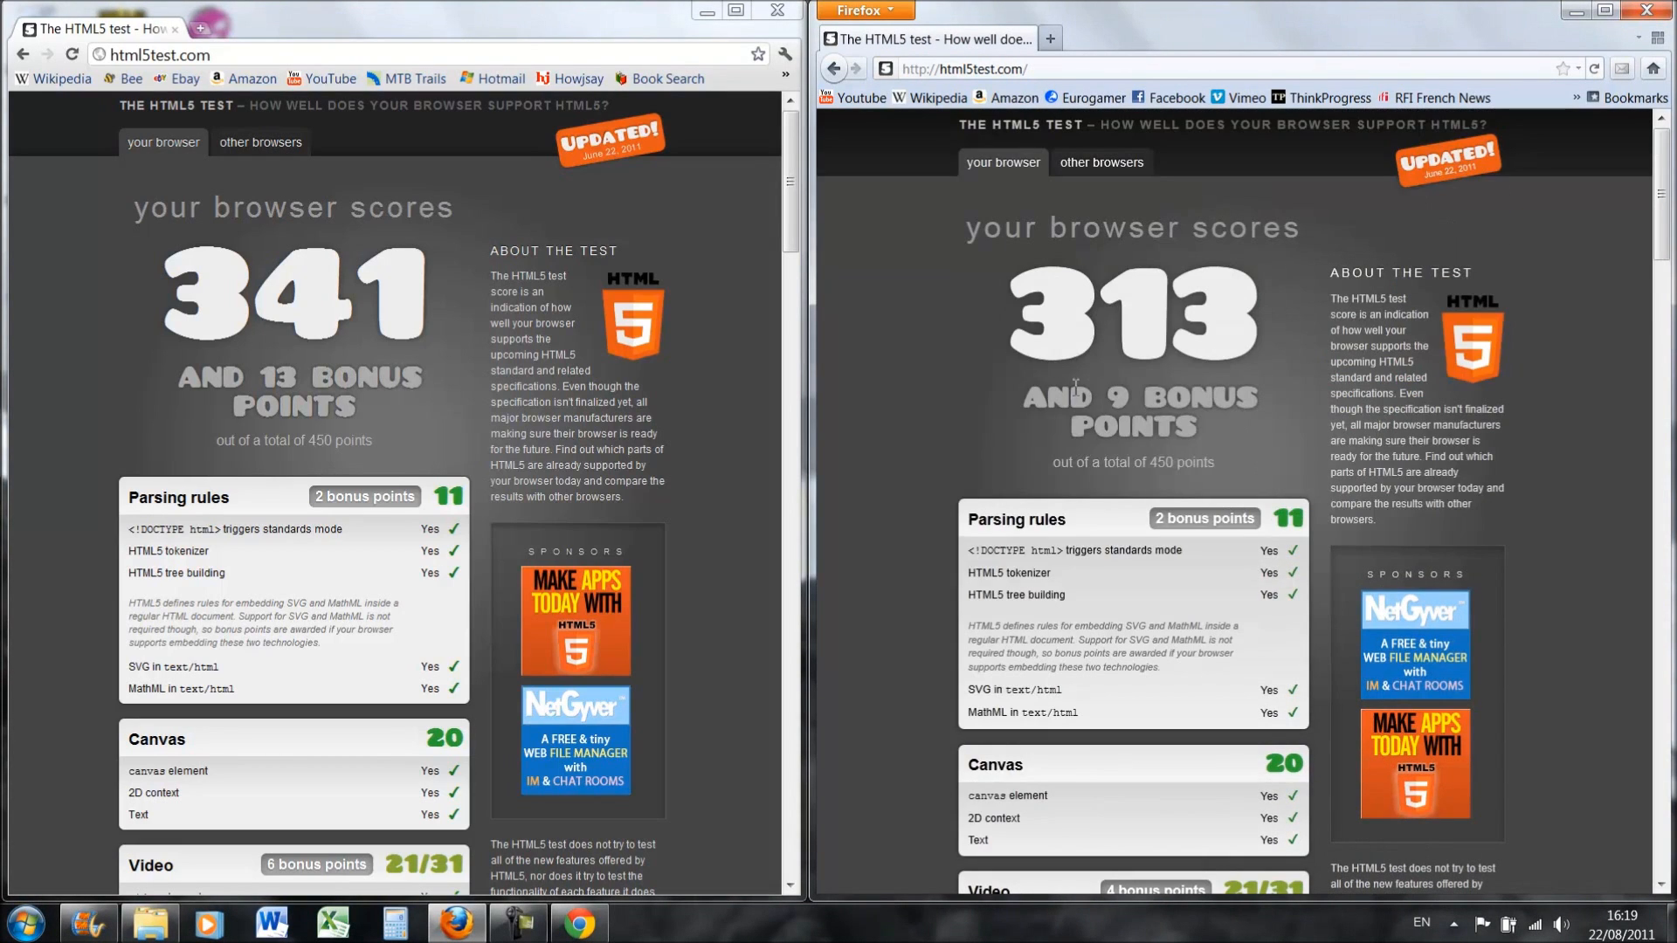
{"action": "mouse_move", "coordinate": [941, 332]}
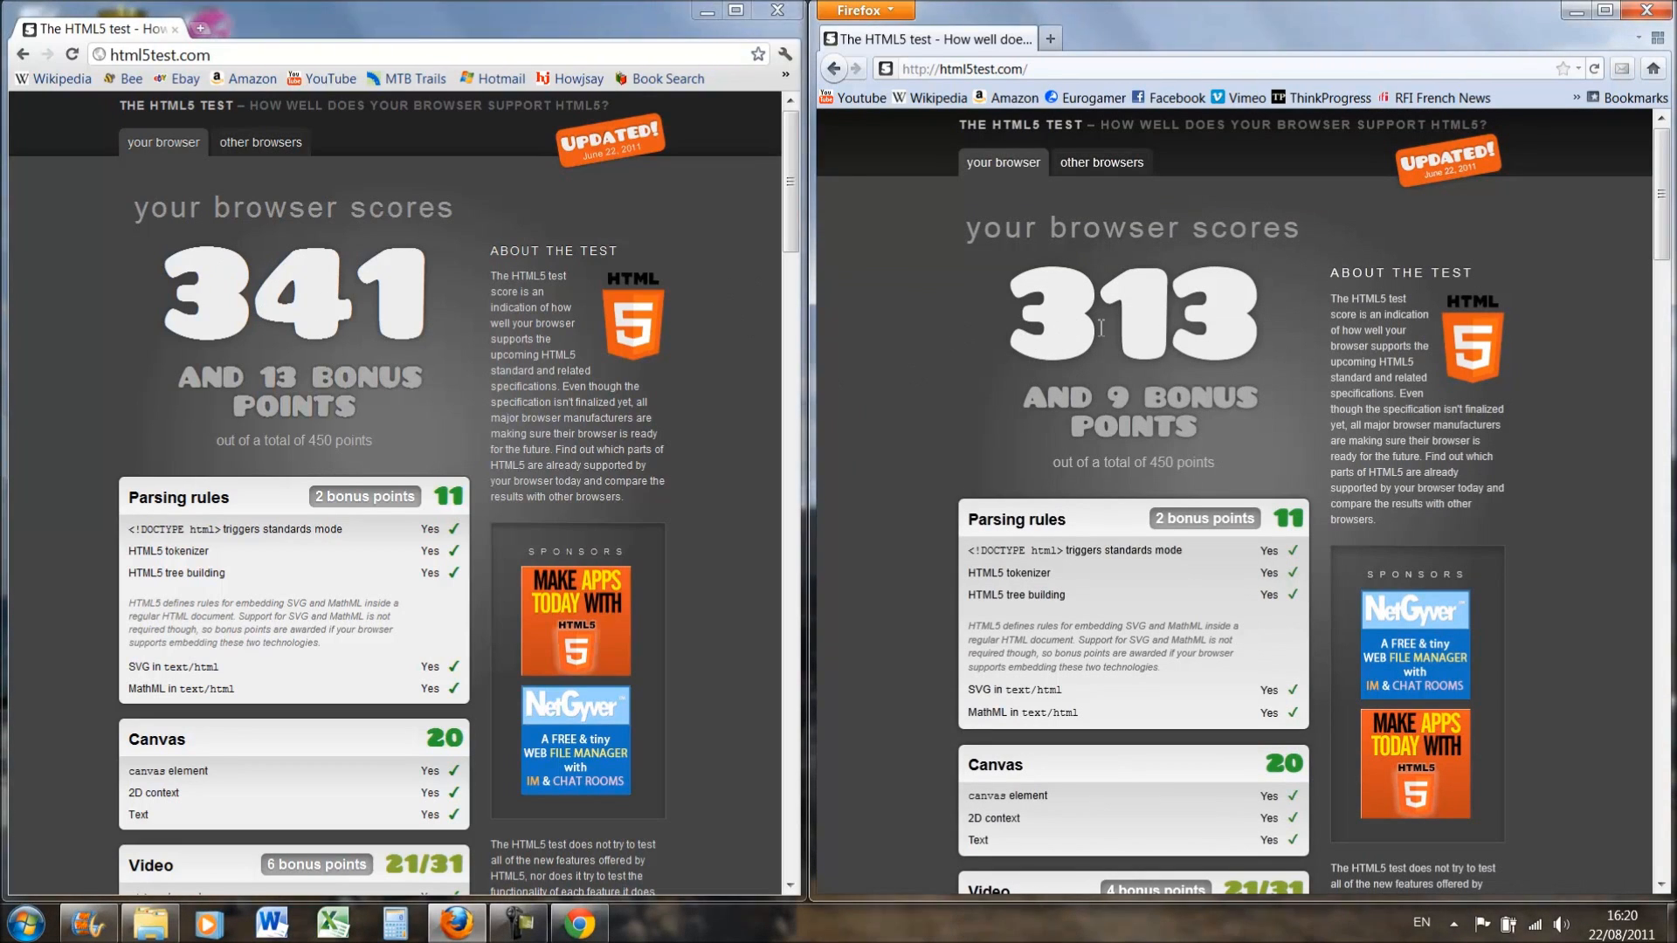
{"action": "mouse_move", "coordinate": [800, 259]}
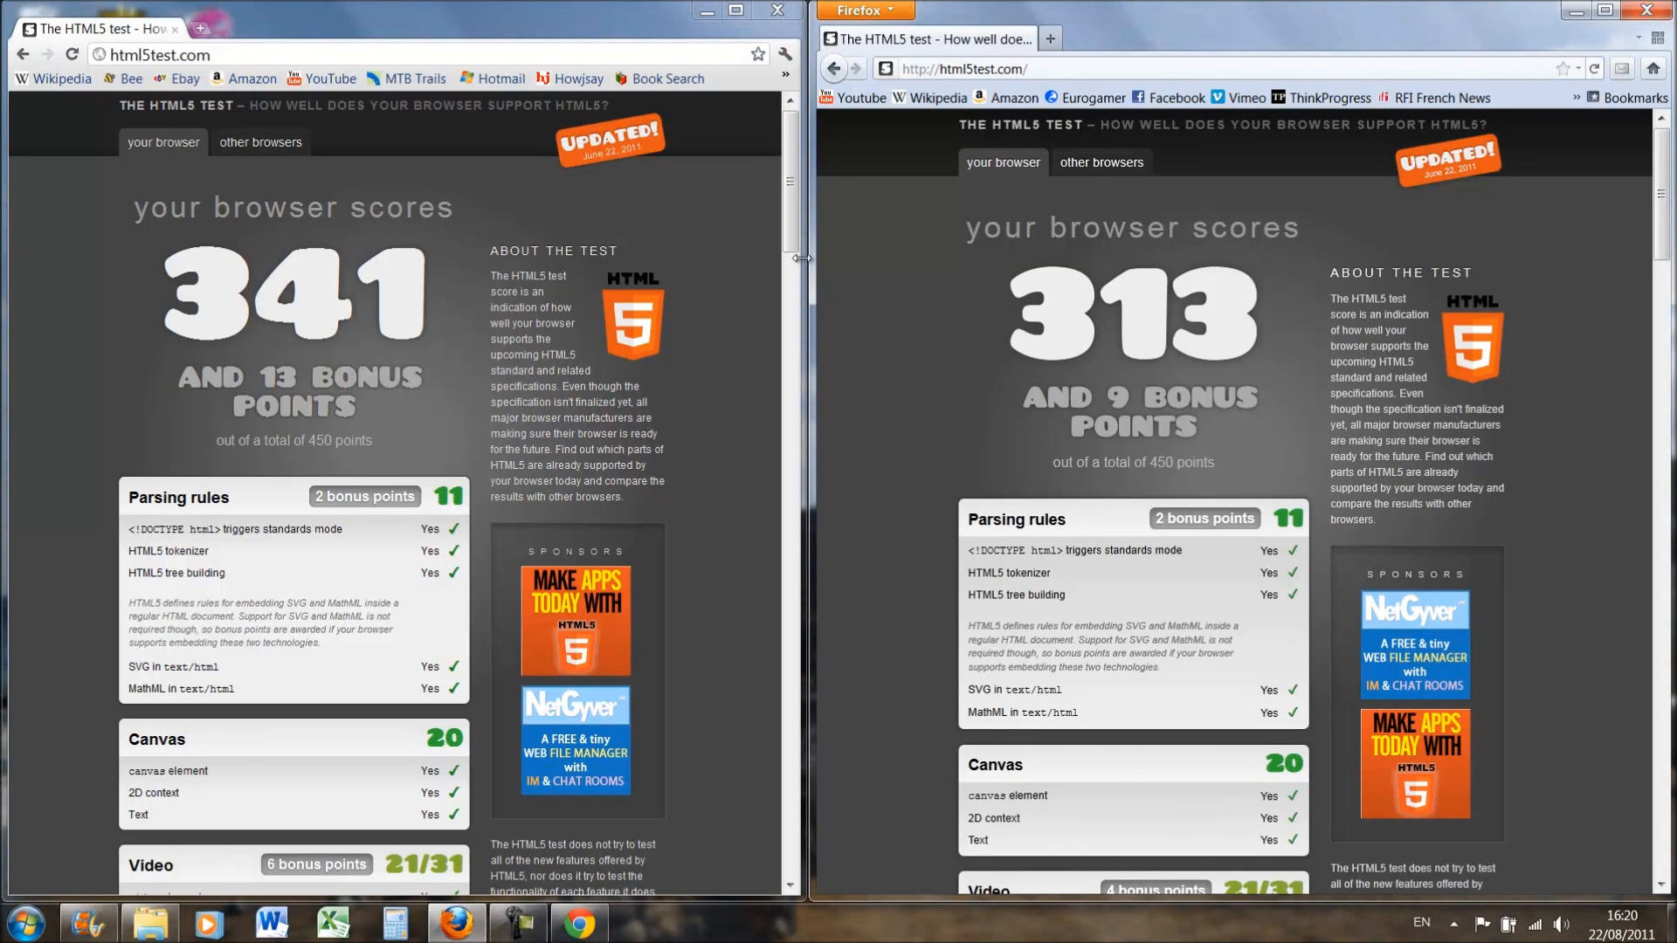
{"action": "mouse_move", "coordinate": [1153, 376]}
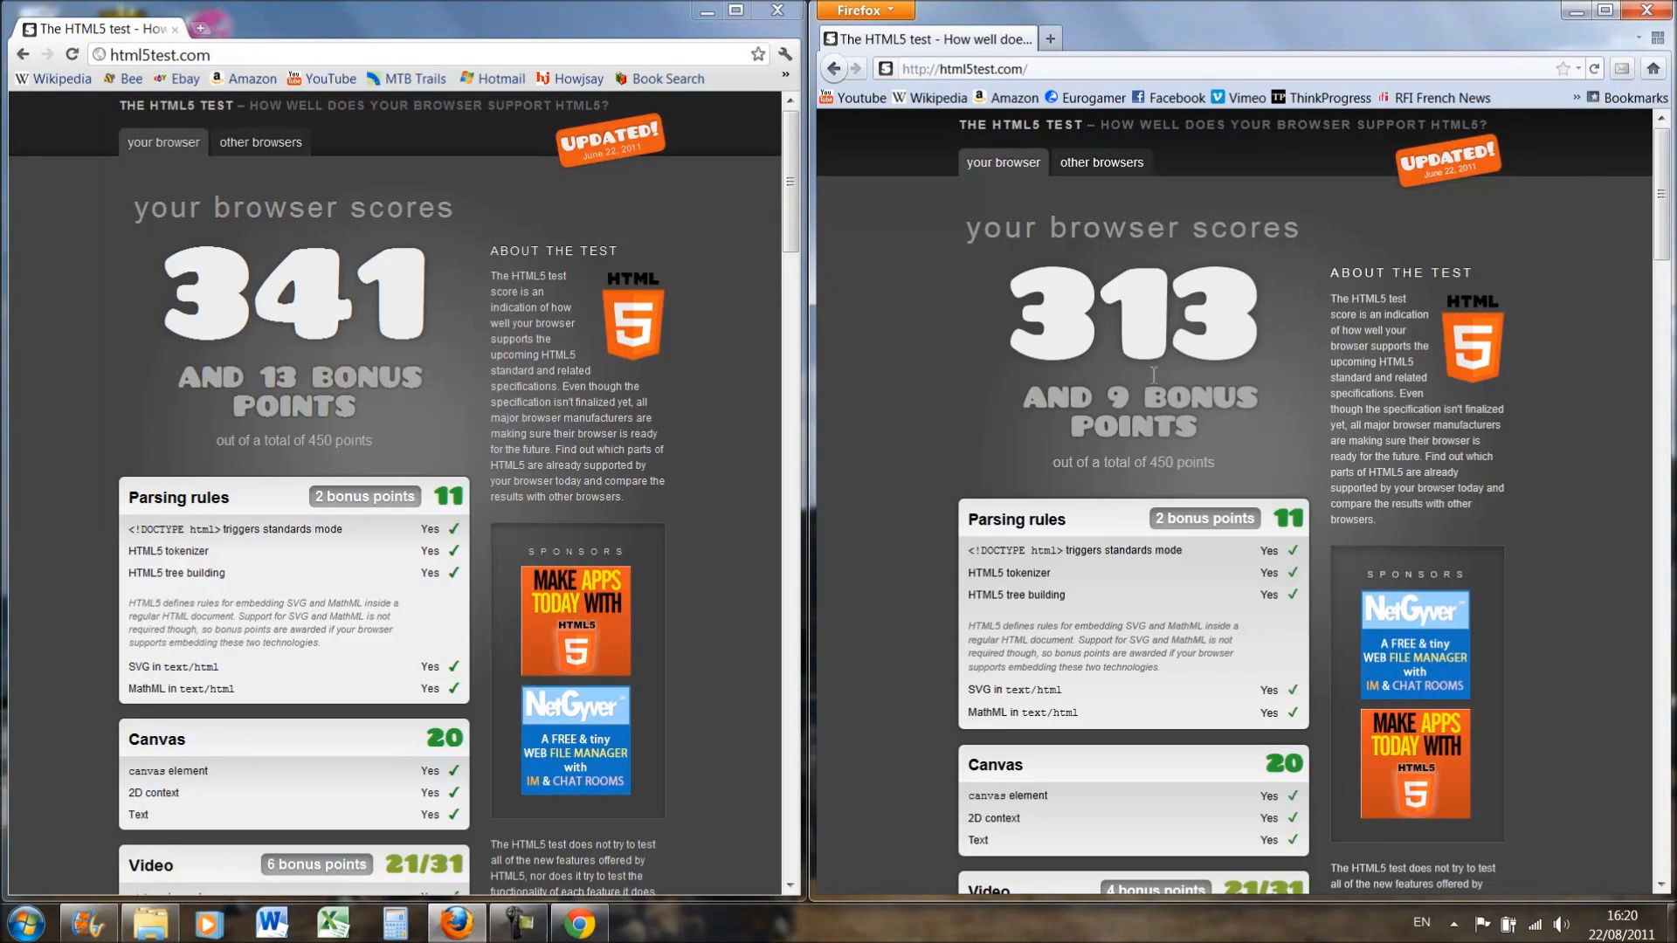
{"action": "mouse_move", "coordinate": [840, 304]}
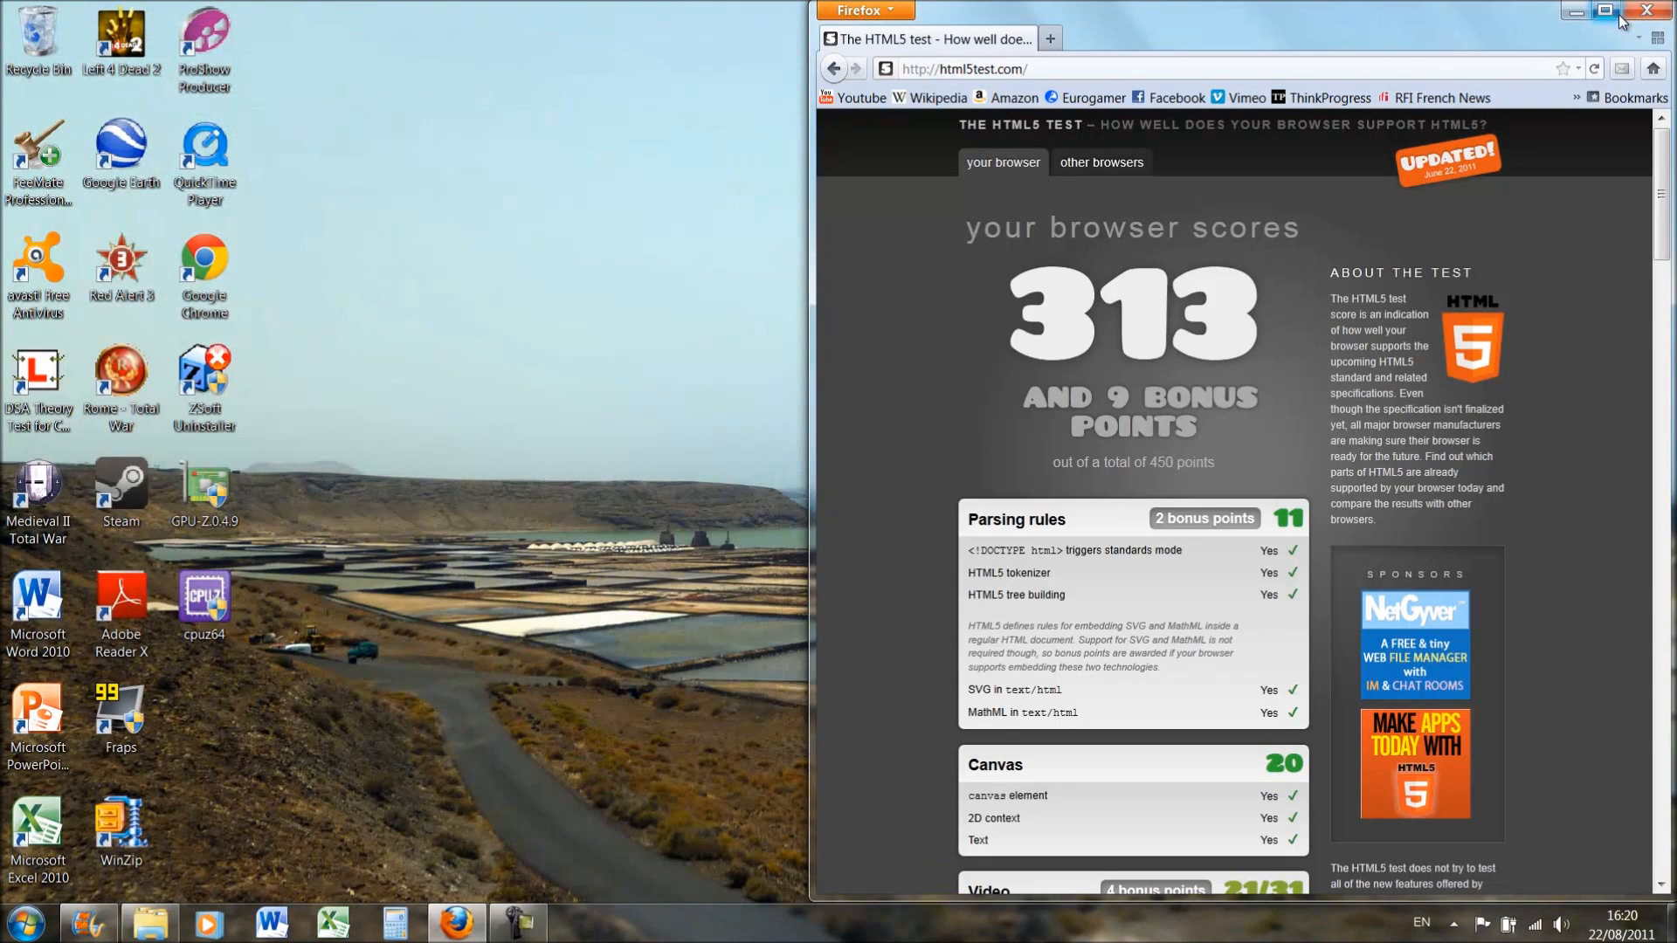
Maximize the Firefox window with the 313-point HTML5 test score shown.
{"action": "left_click", "coordinate": [1607, 11]}
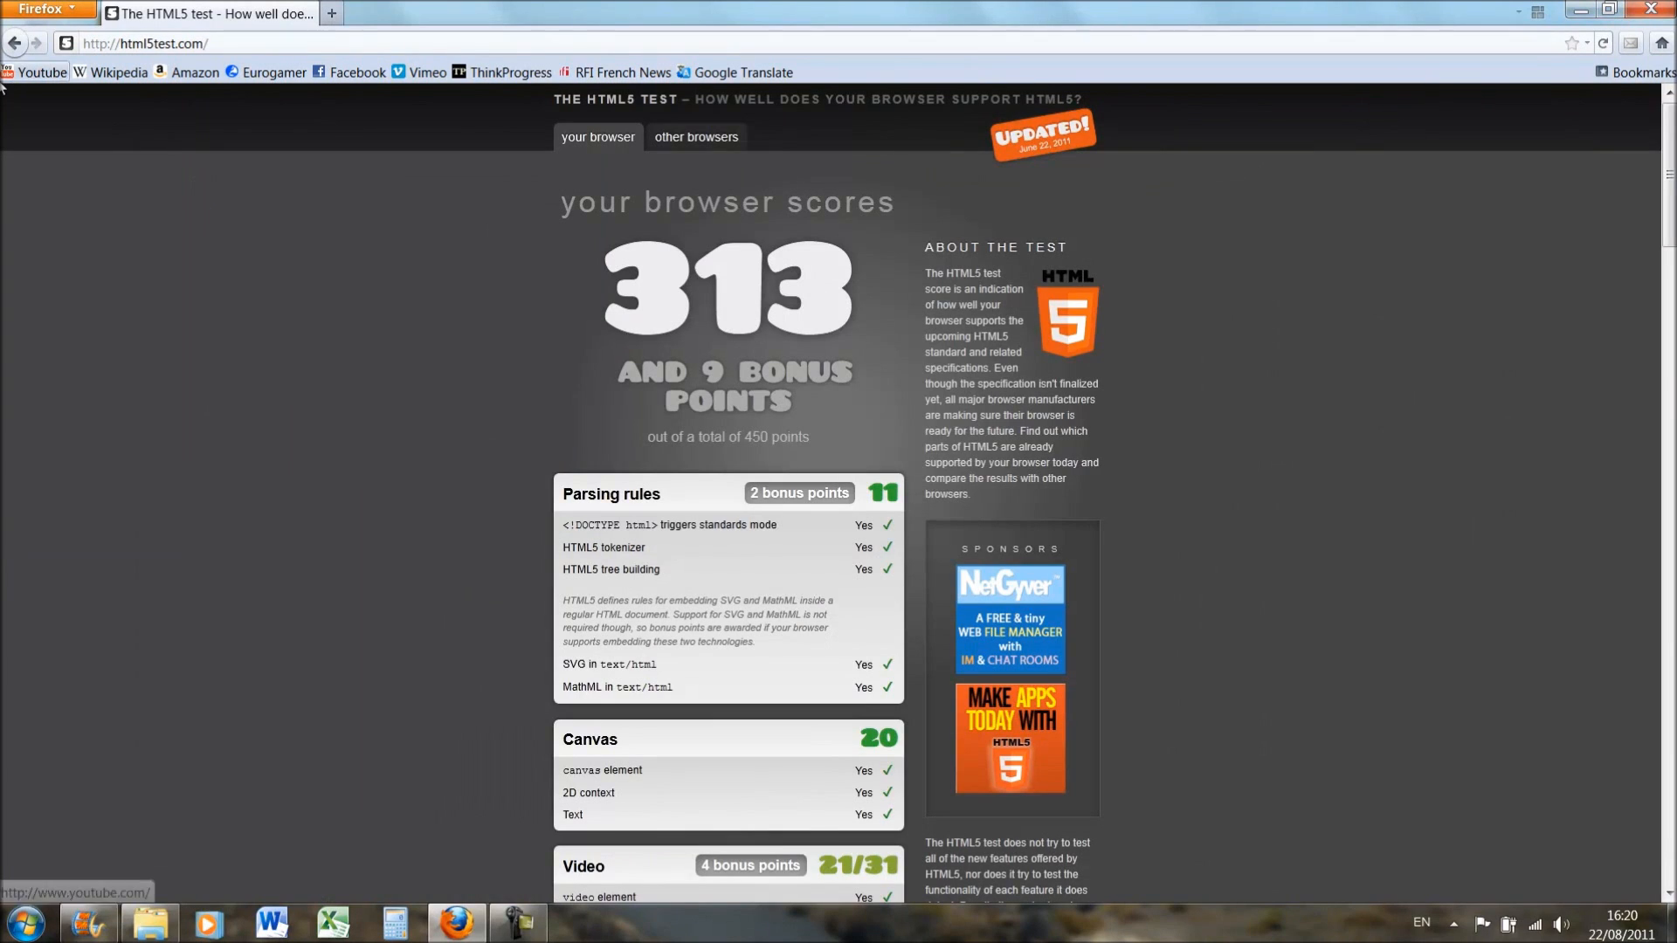
{"action": "mouse_move", "coordinate": [194, 73]}
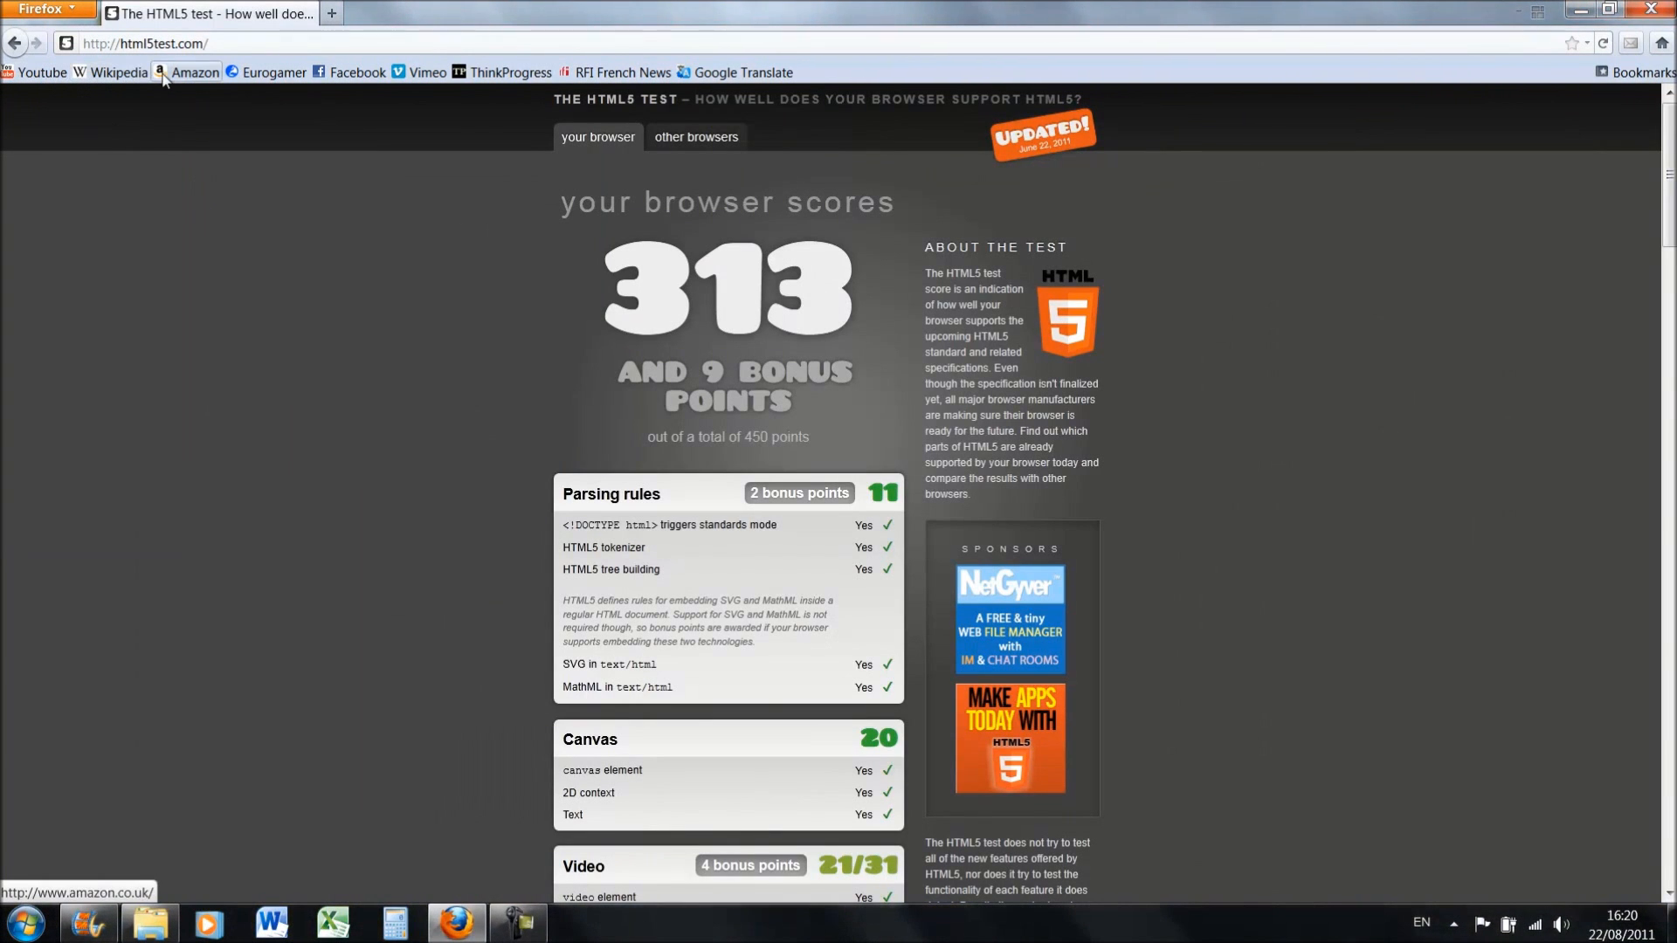
{"action": "mouse_move", "coordinate": [679, 137]}
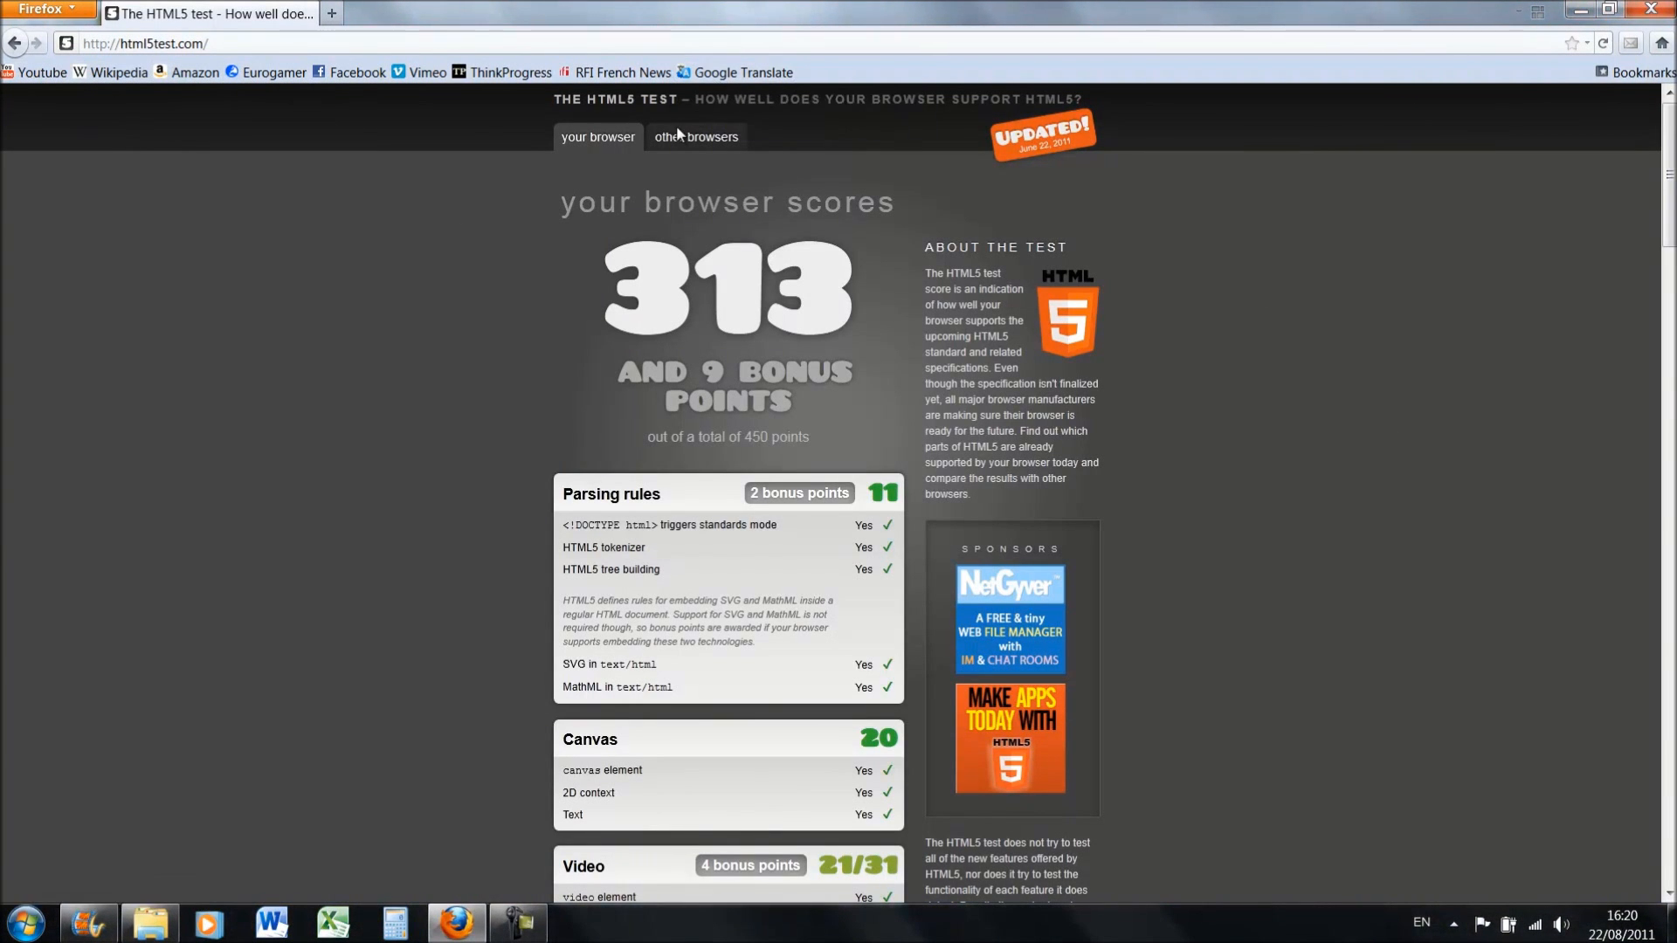
{"action": "mouse_move", "coordinate": [624, 189]}
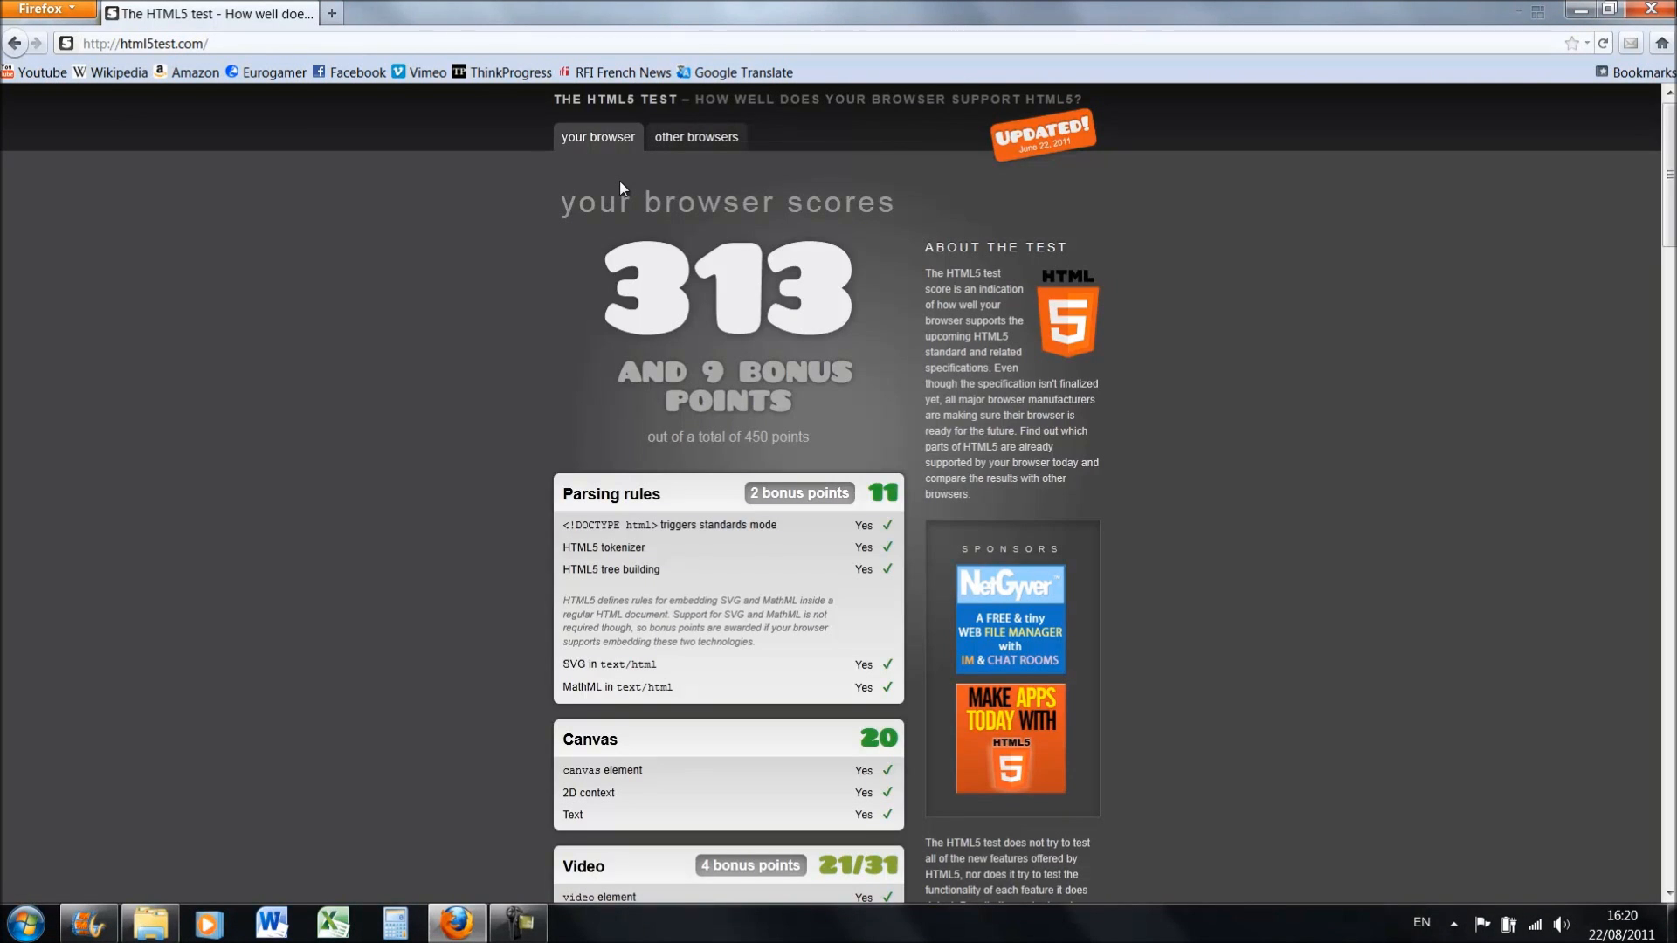
{"action": "mouse_move", "coordinate": [514, 308]}
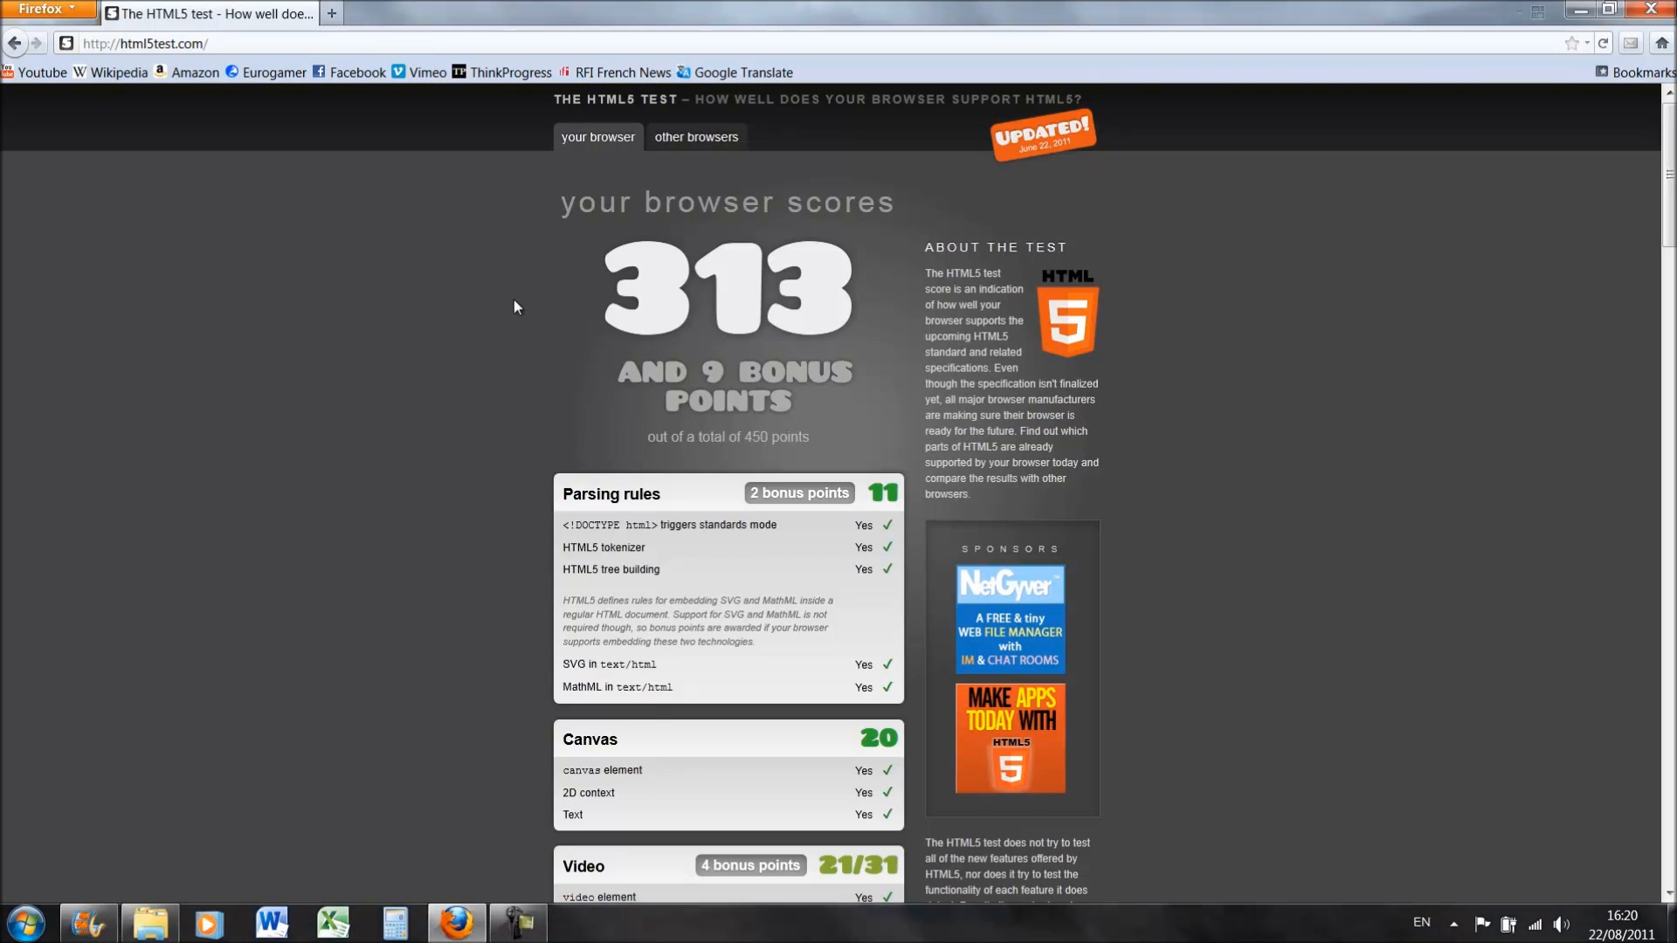